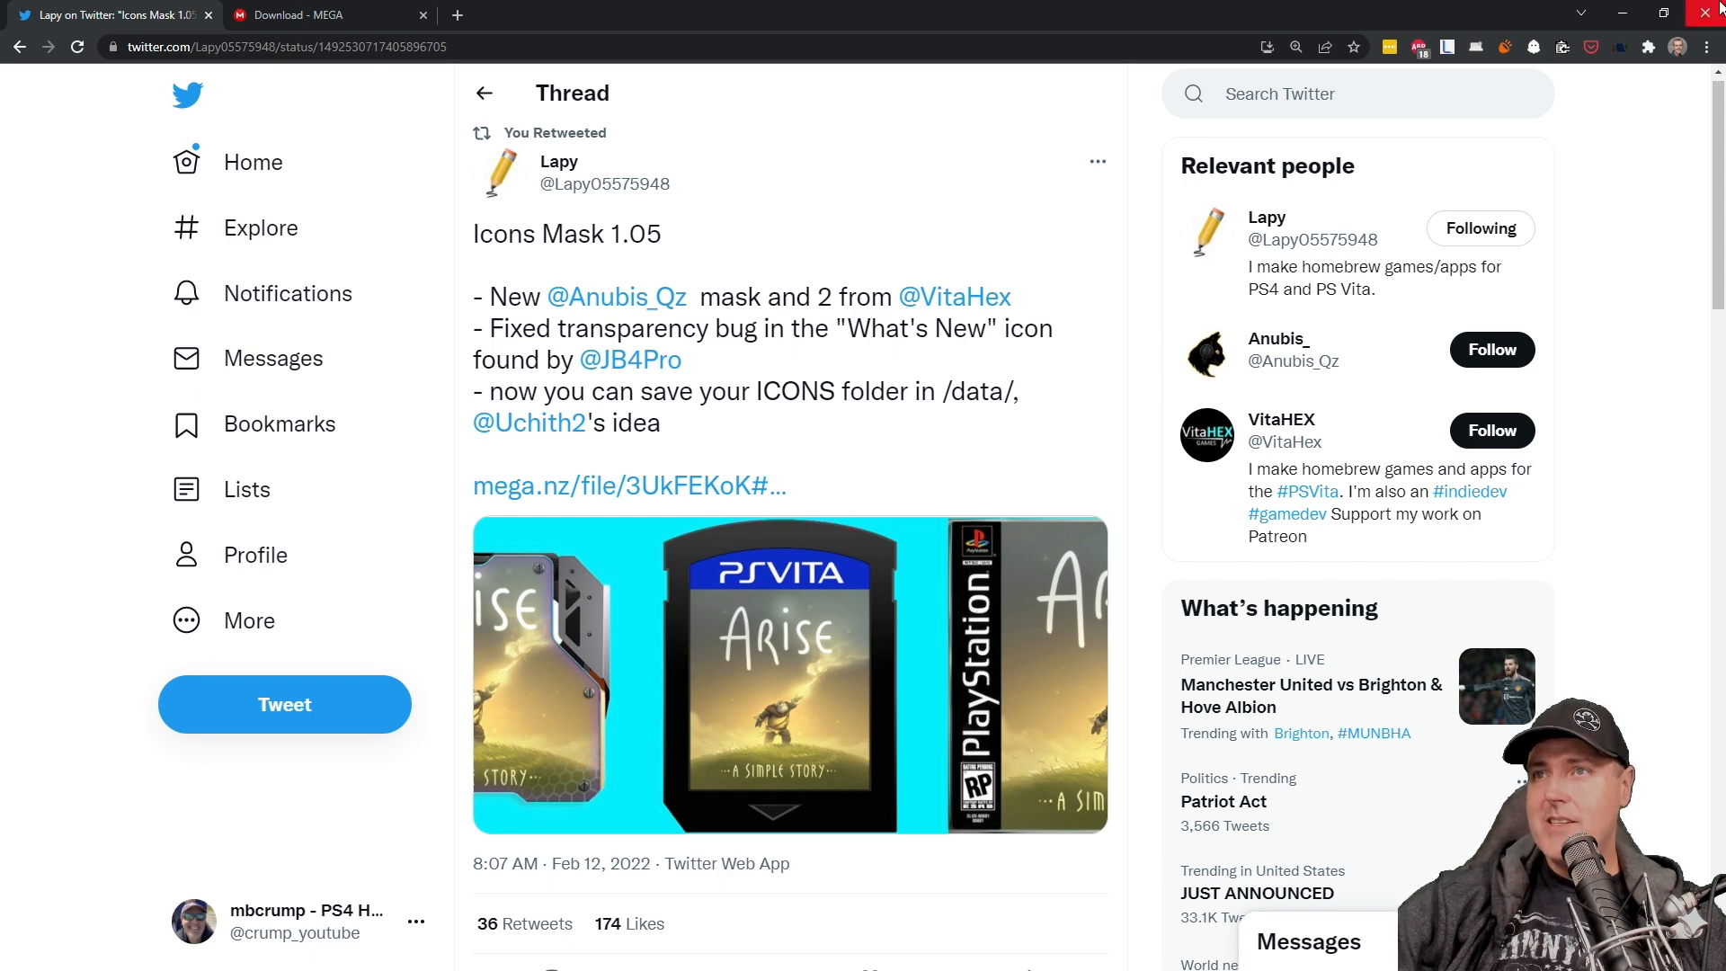
Step: View the tweet's preview image twice, then open the MEGA link for Icon Mask 1.05
{"action": "left_click", "coordinate": [789, 673]}
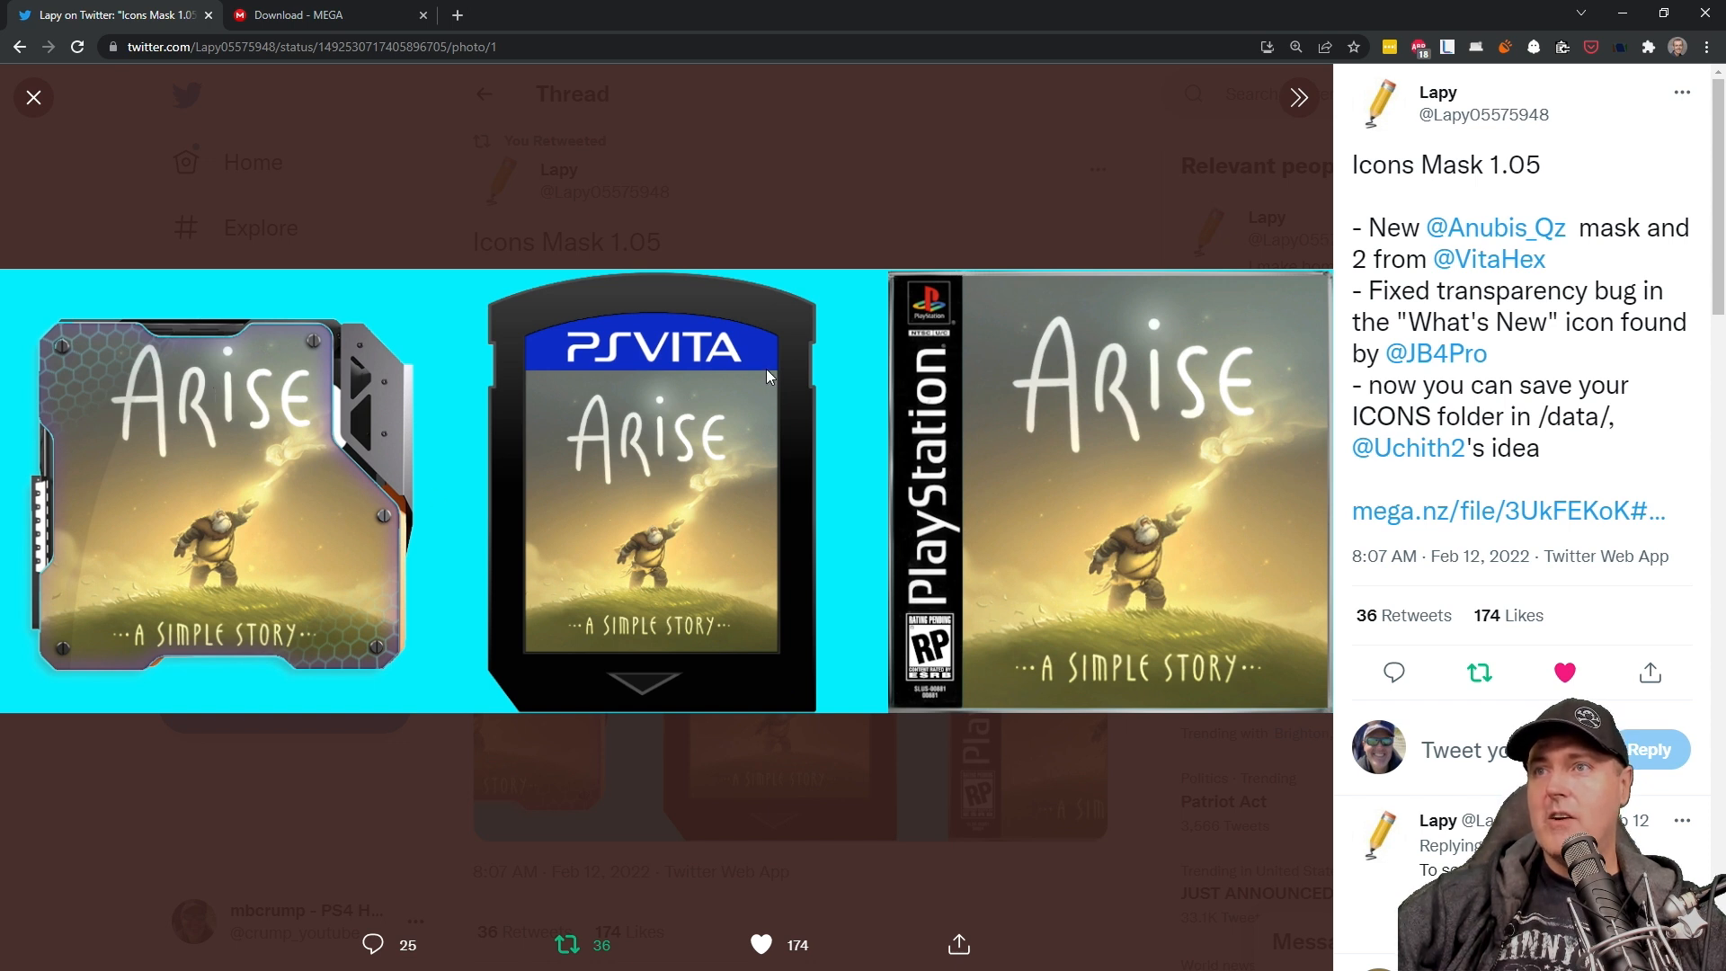
{"action": "mouse_move", "coordinate": [577, 369]}
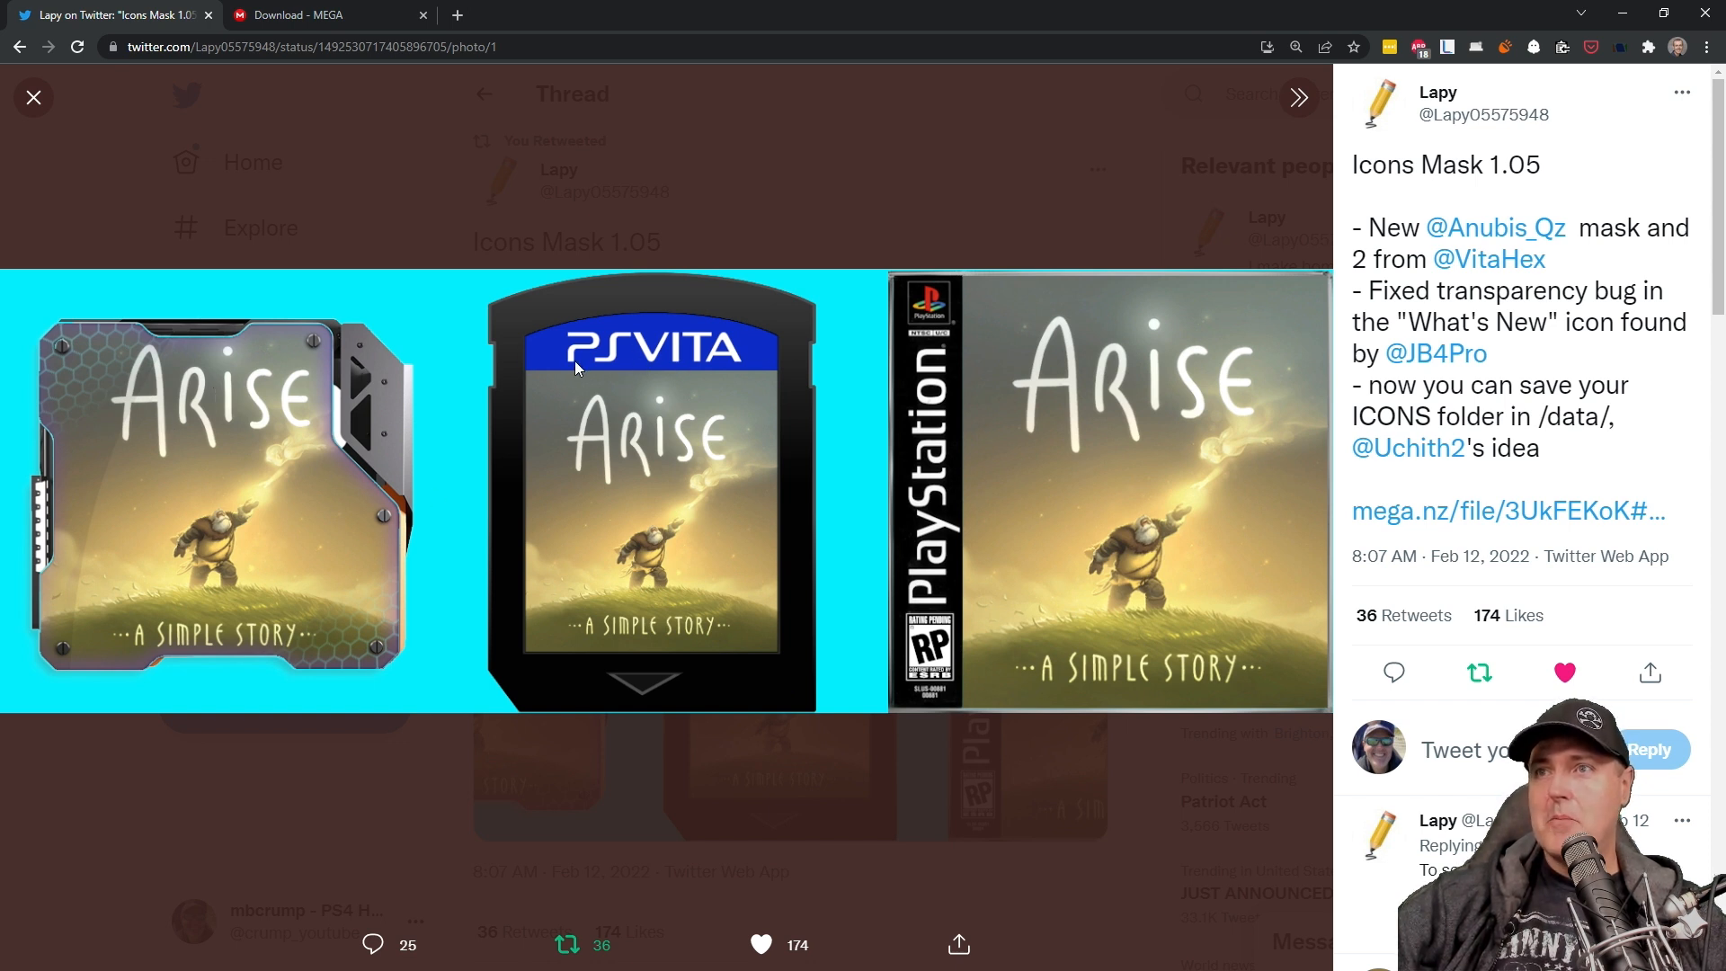
{"action": "mouse_move", "coordinate": [649, 583]}
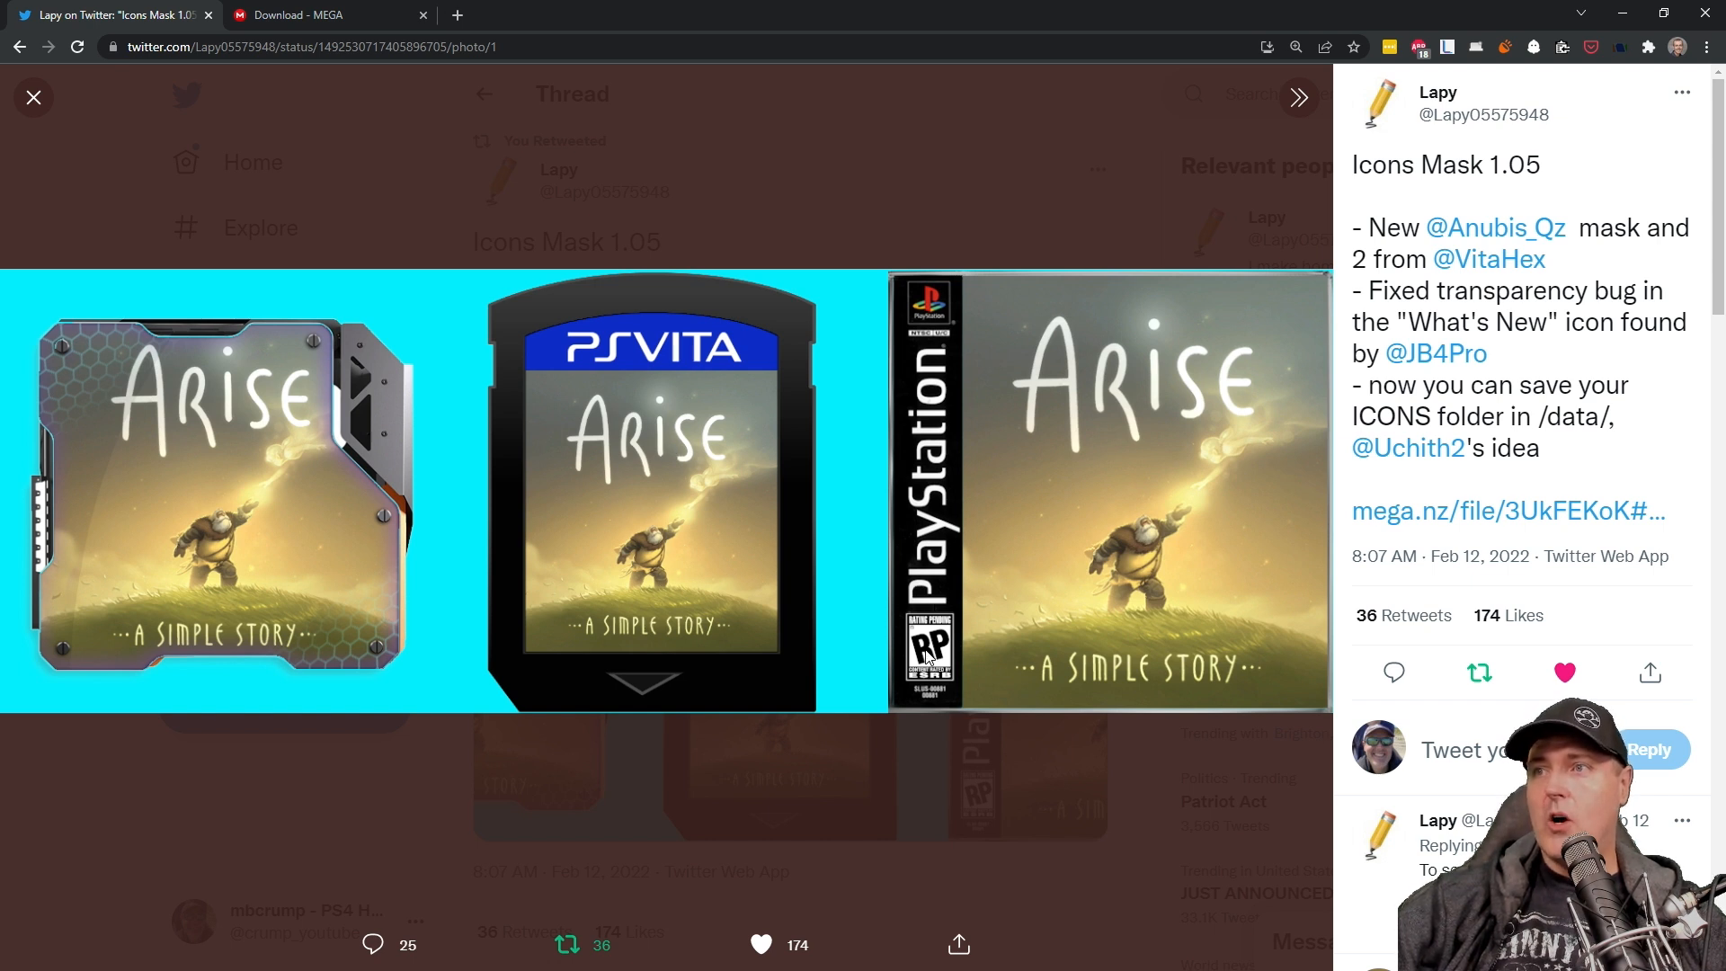
{"action": "mouse_move", "coordinate": [314, 253]}
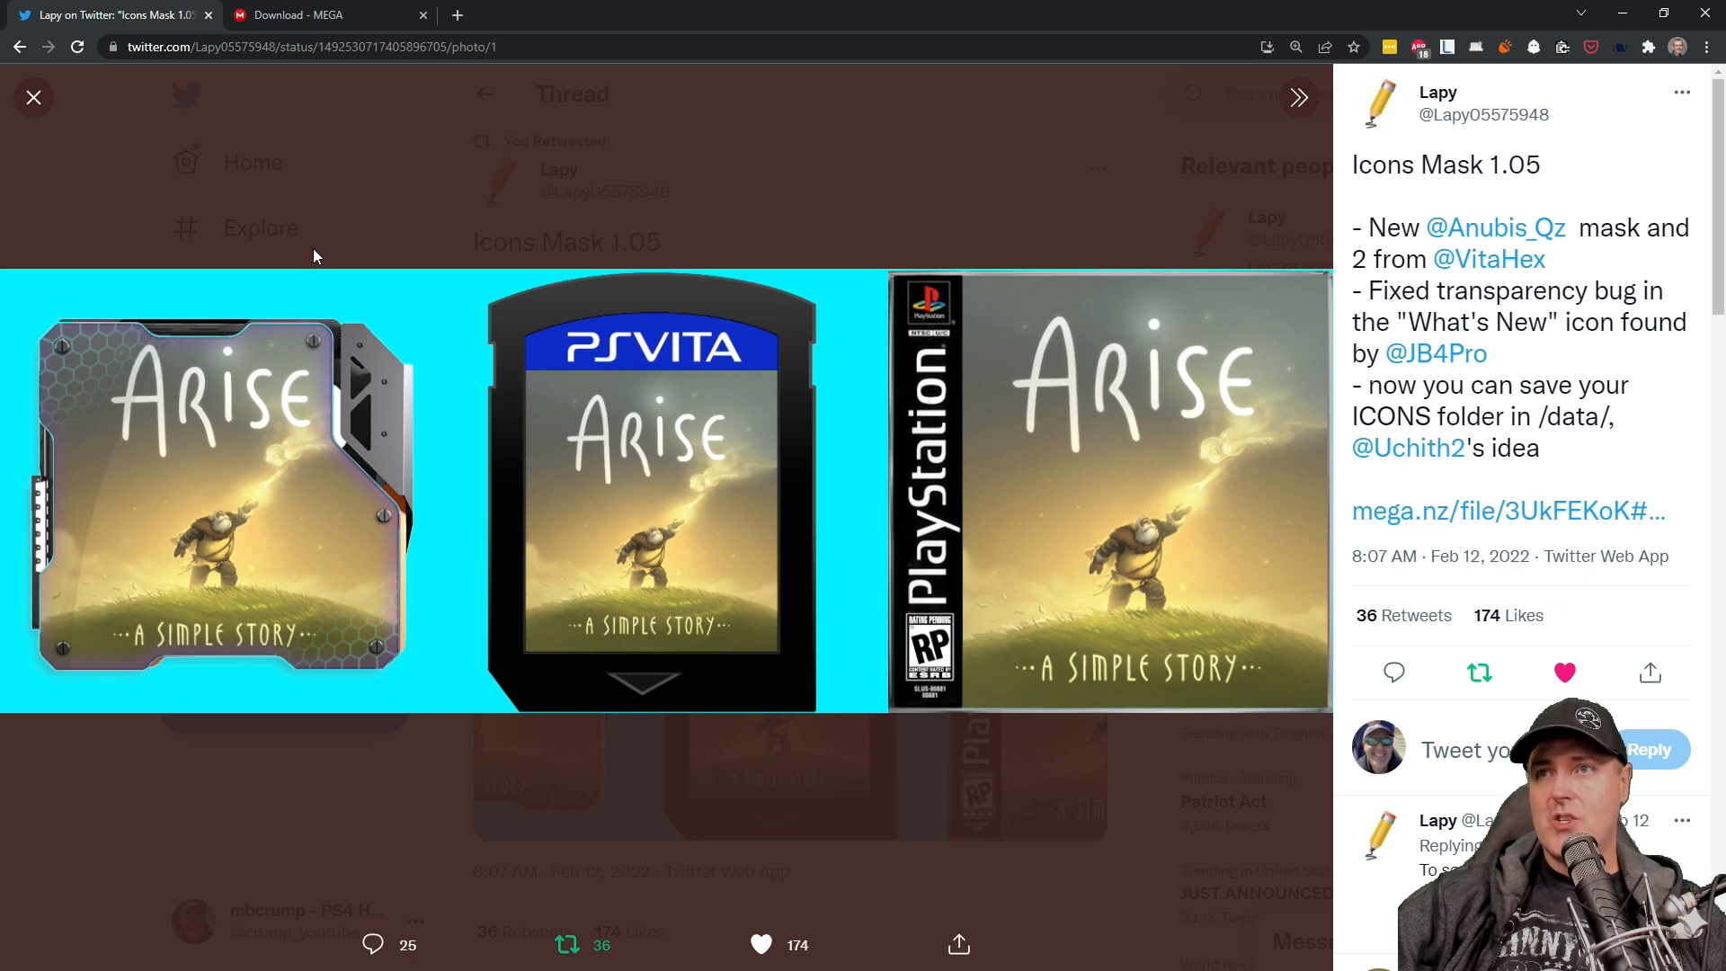
{"action": "left_click", "coordinate": [33, 97]}
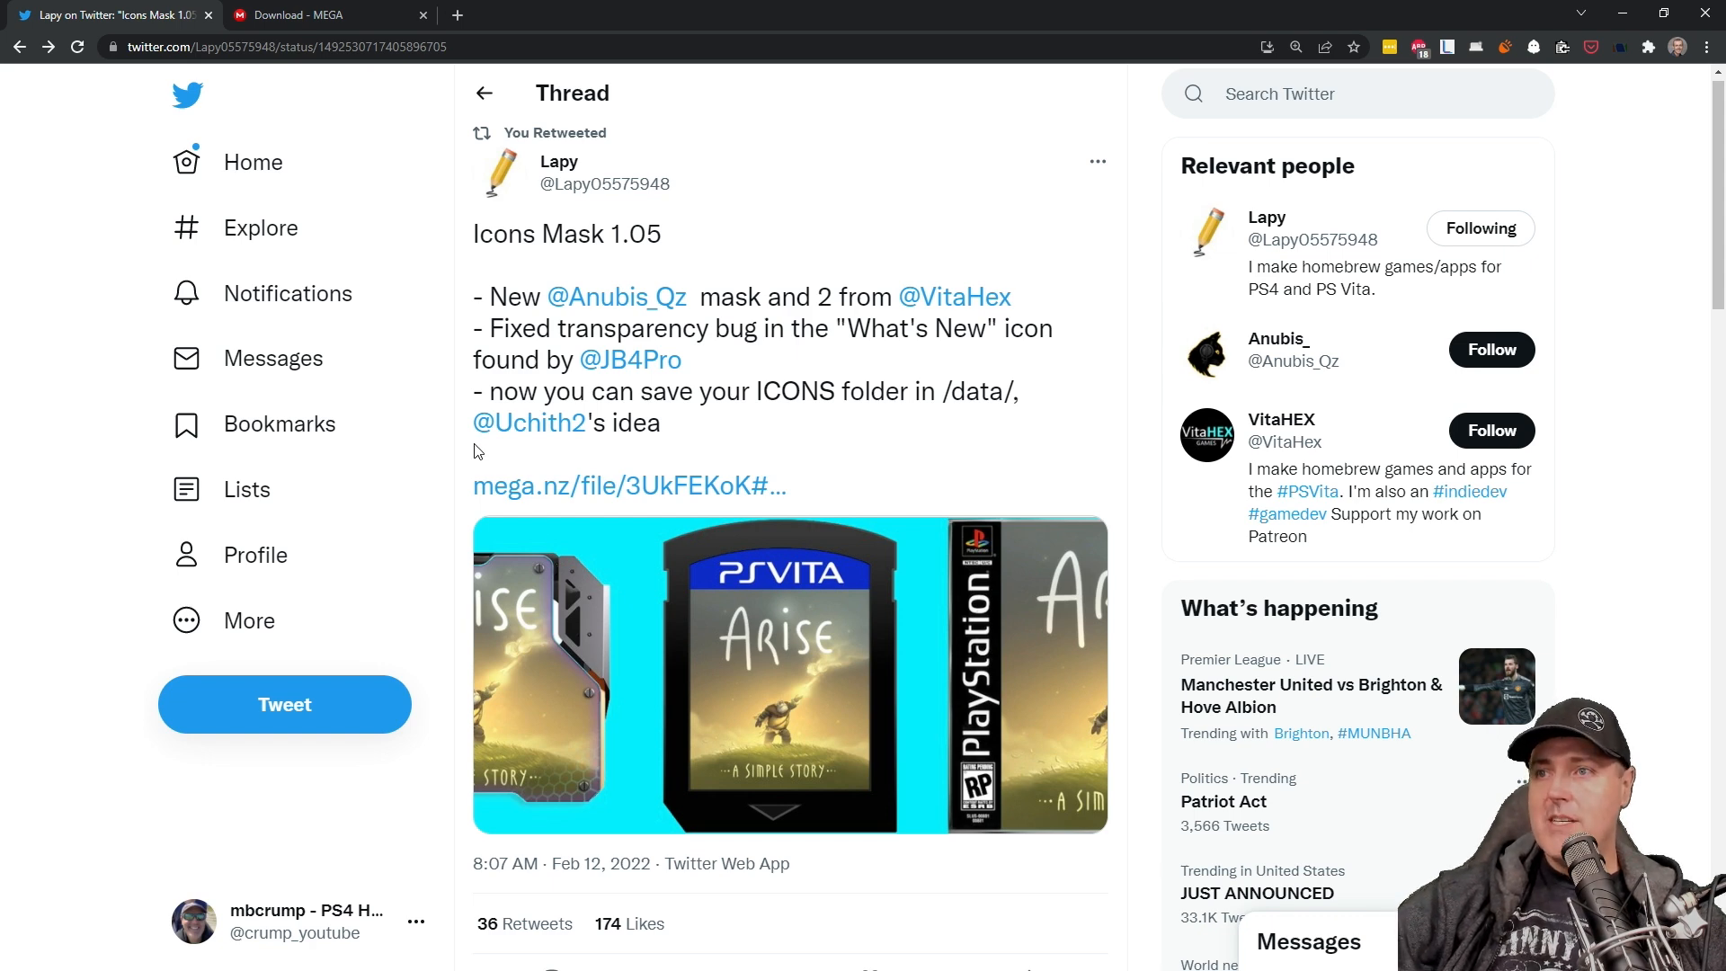
{"action": "left_click", "coordinate": [788, 673]}
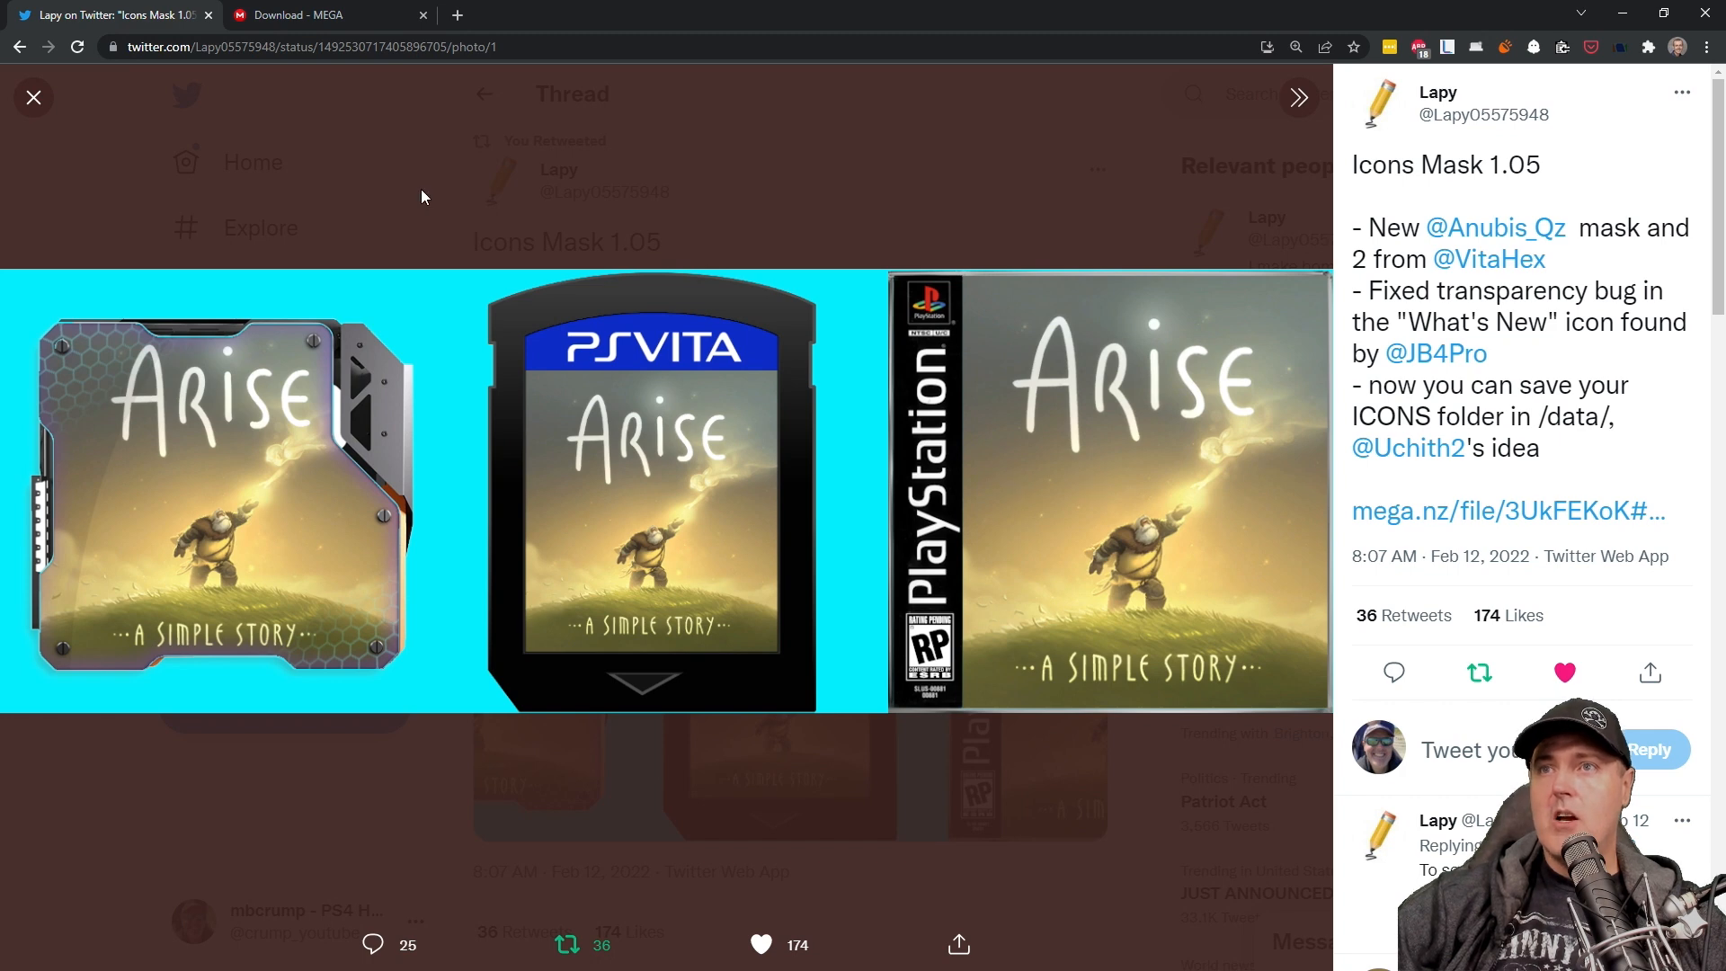
{"action": "left_click", "coordinate": [34, 97]}
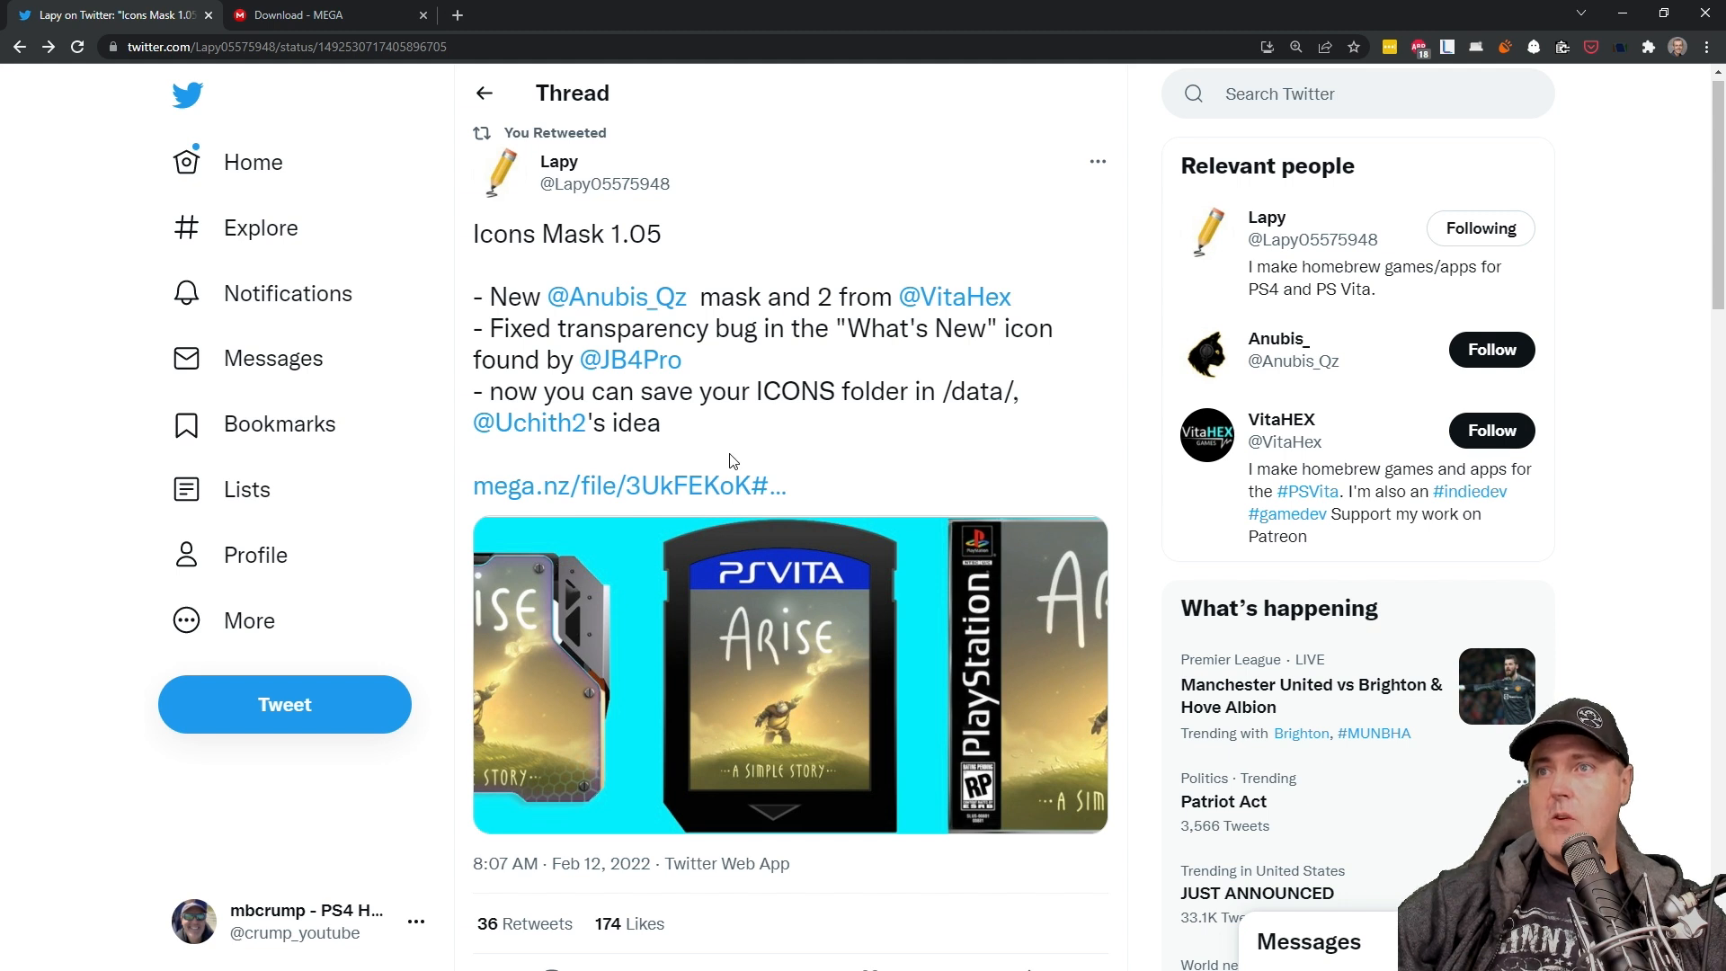
{"action": "mouse_move", "coordinate": [668, 485]}
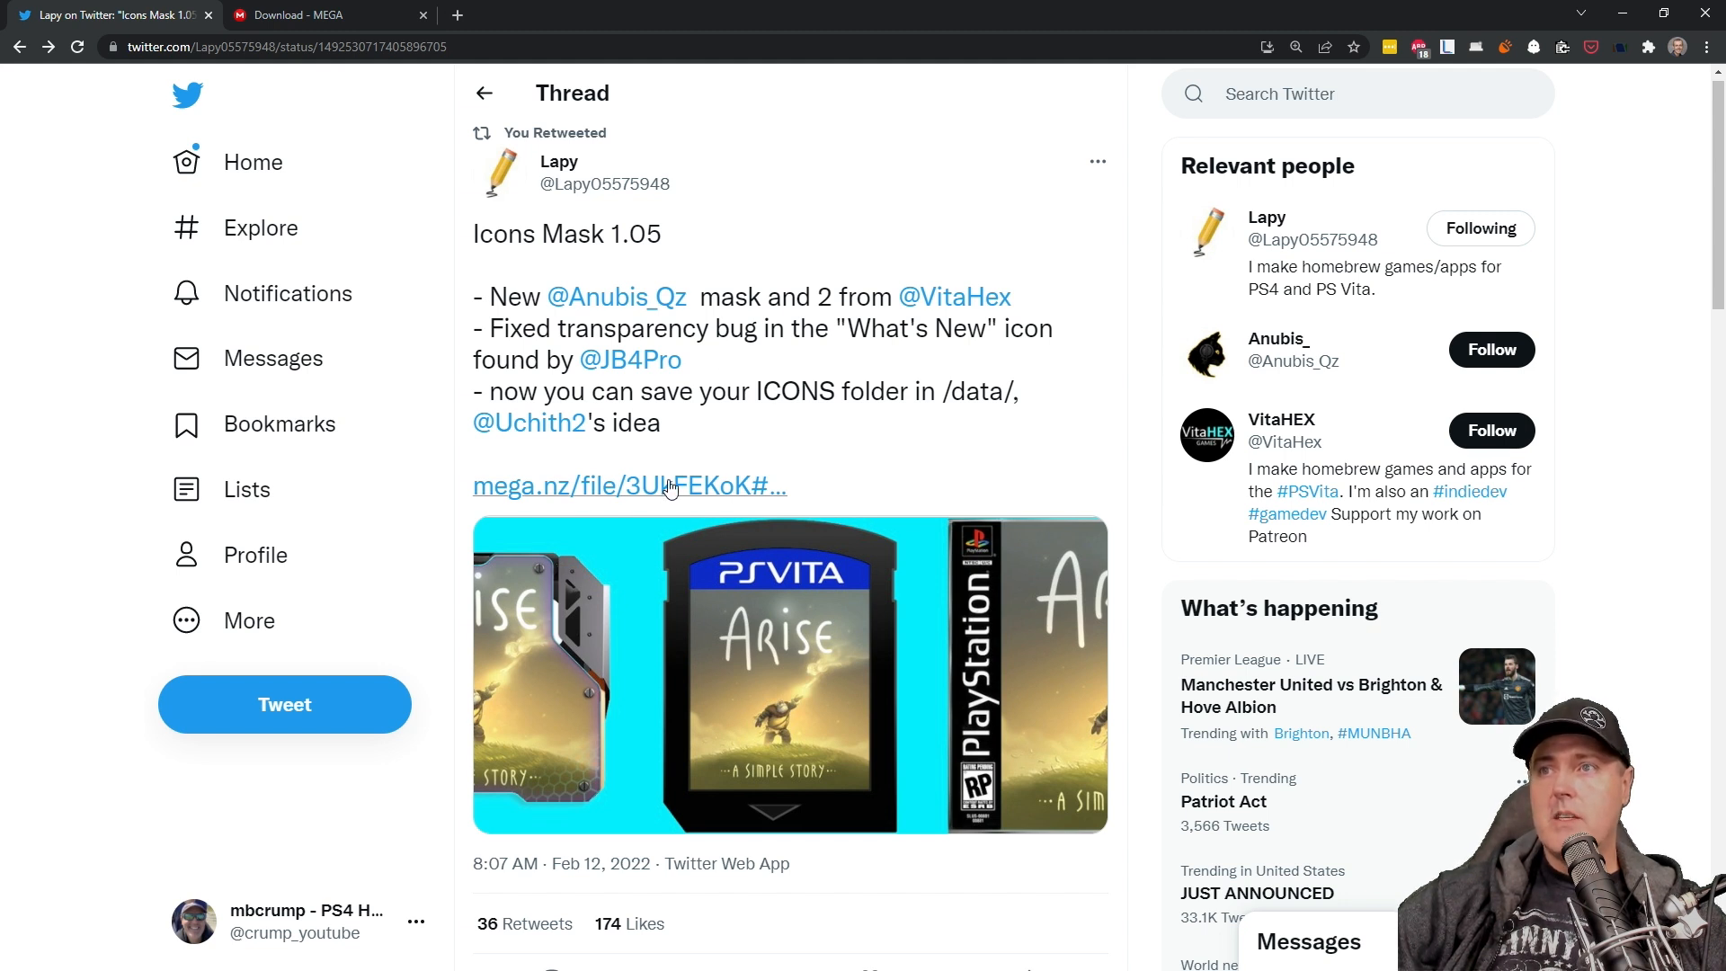
{"action": "left_click", "coordinate": [319, 14]}
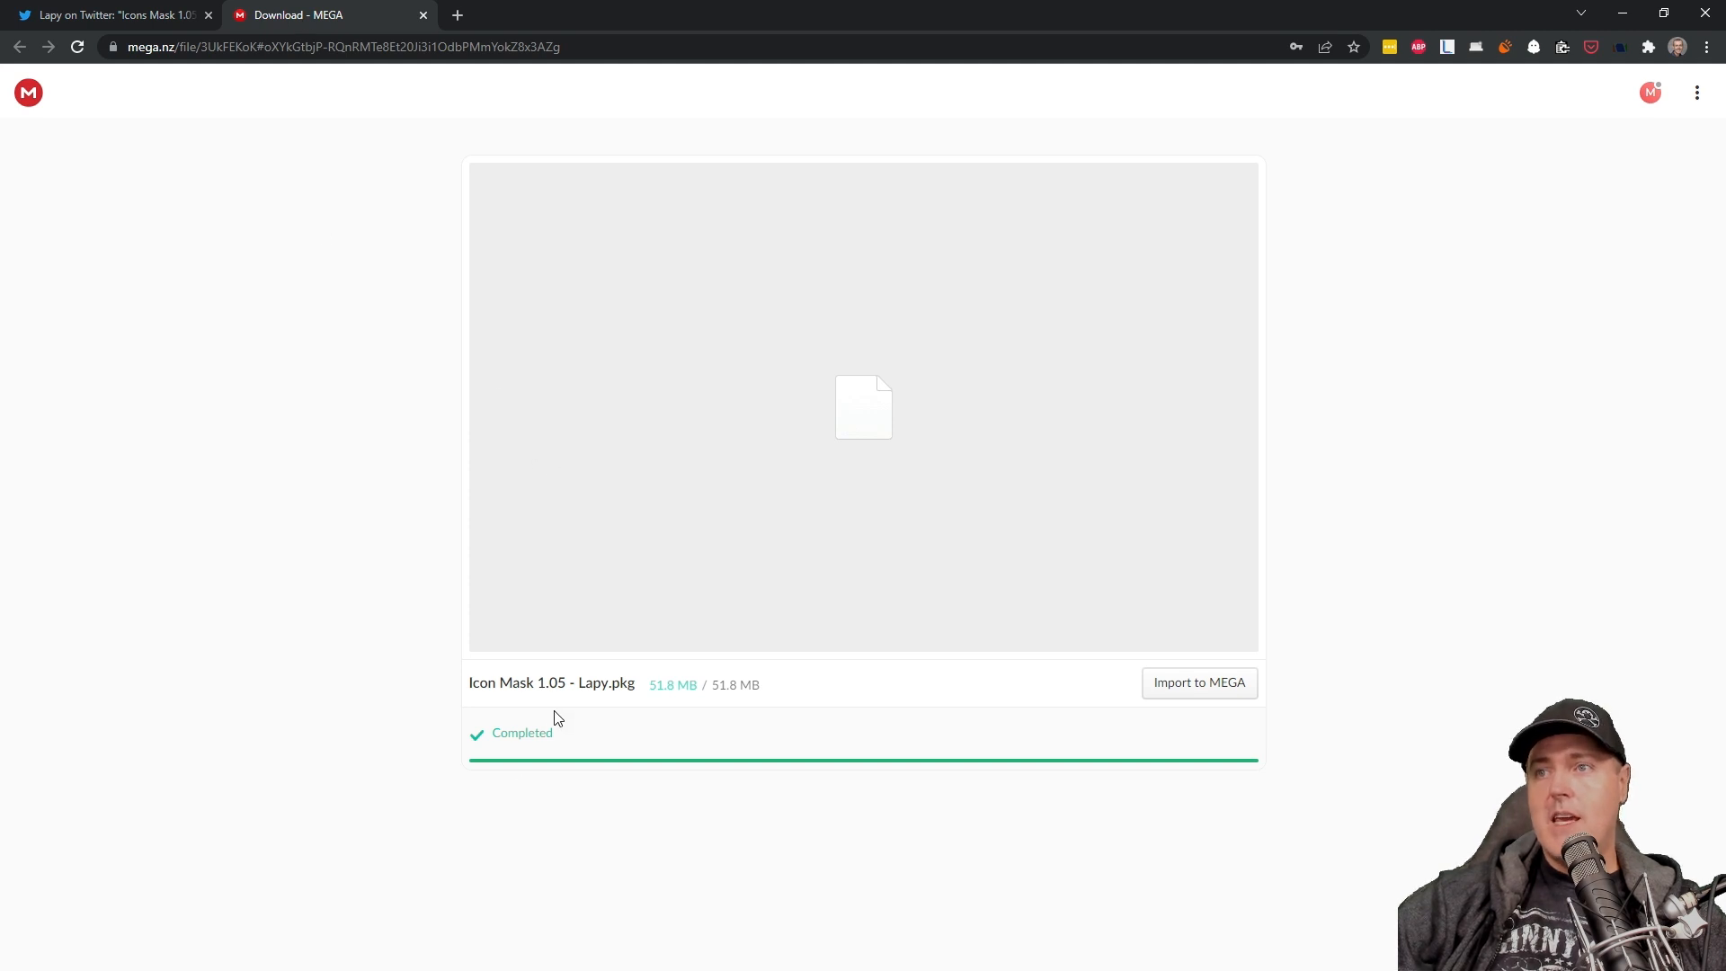
{"action": "mouse_move", "coordinate": [407, 715]}
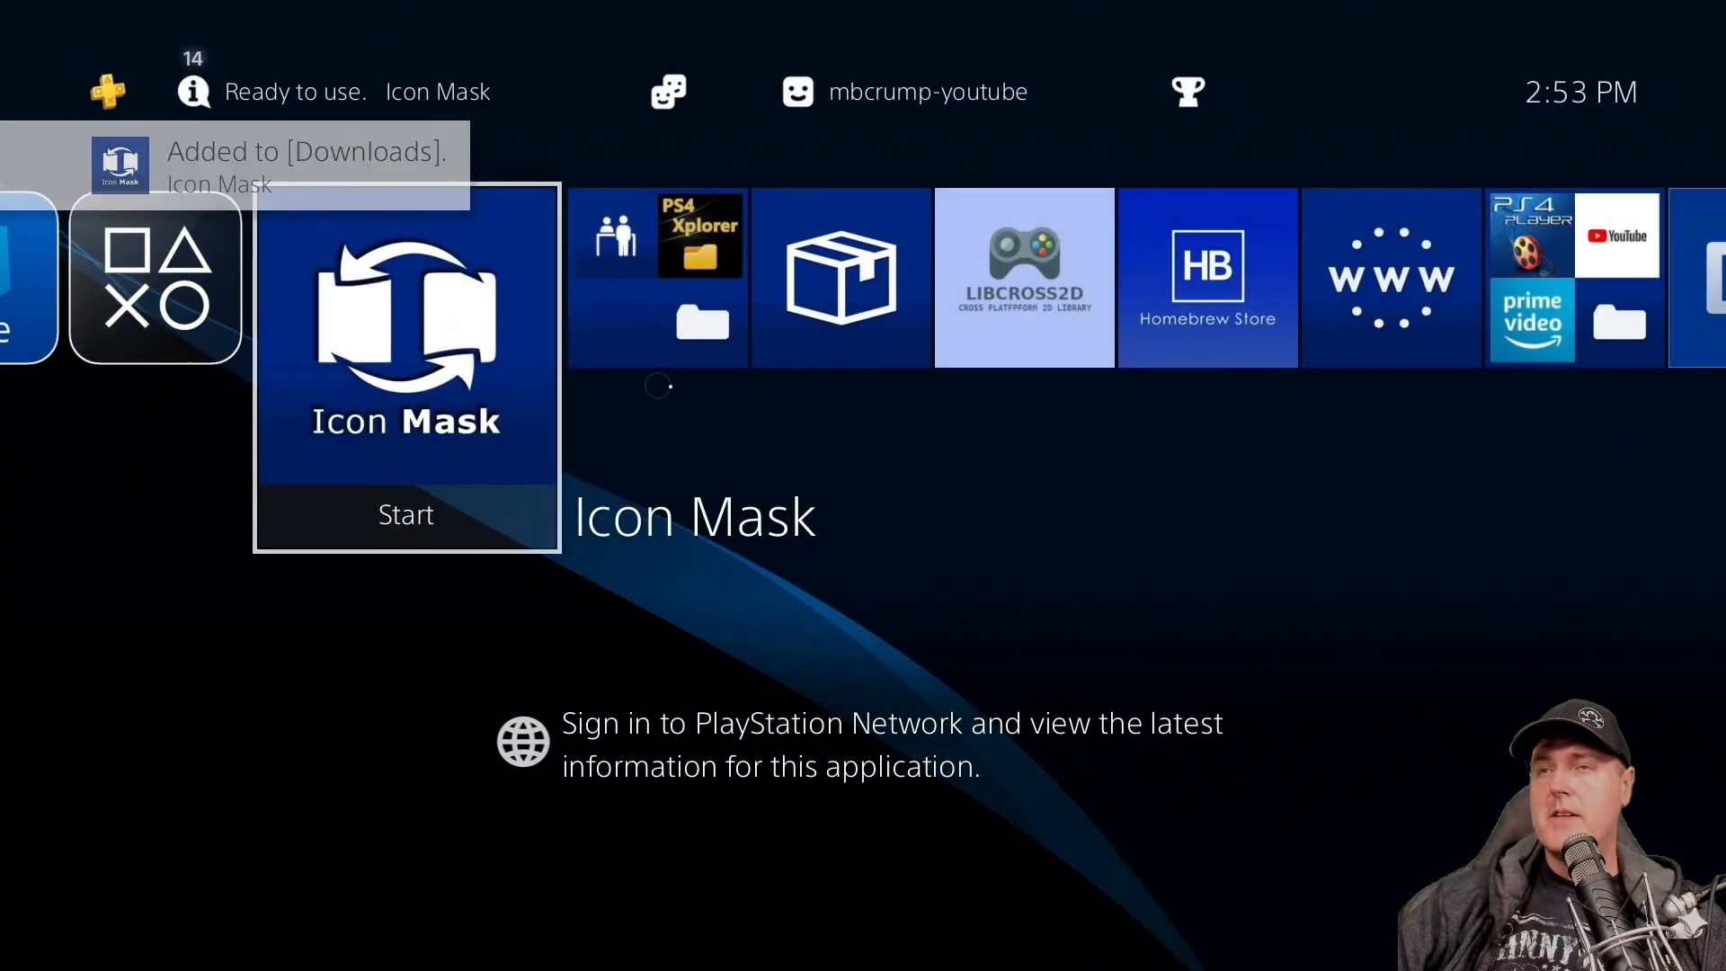
Step: Start the Icon Mask tile from the PS4 home screen
{"action": "left_click", "coordinate": [405, 514]}
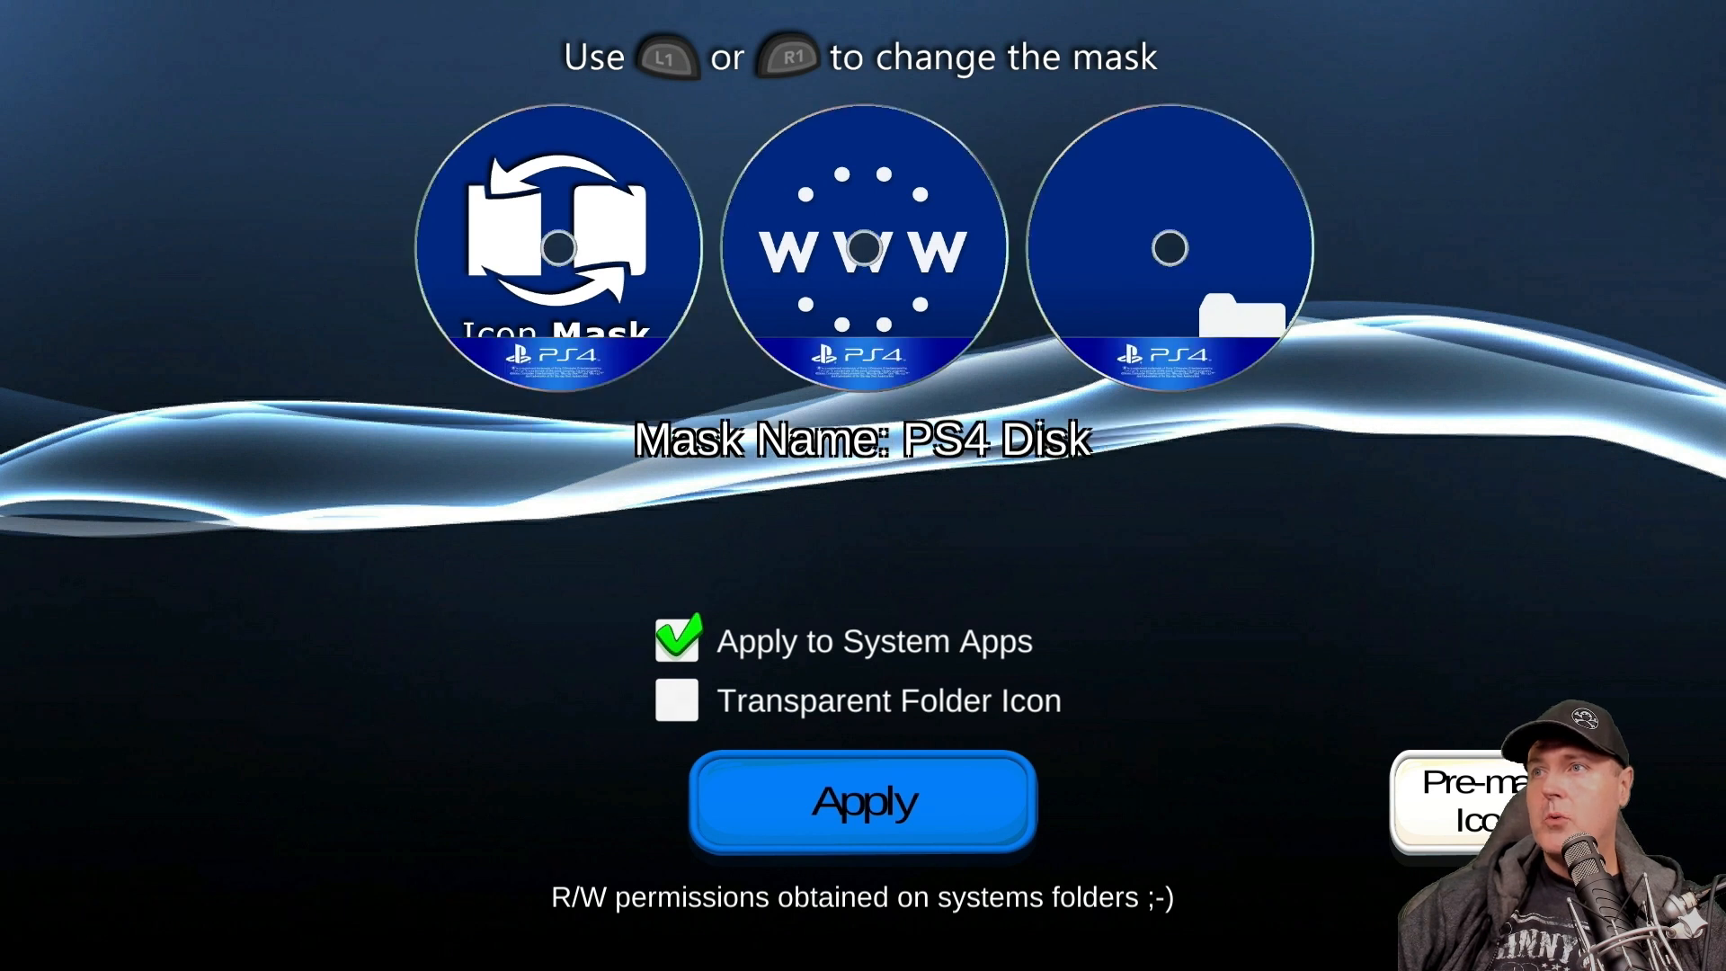
Step: Cycle with R1 through square, mechanic, Nano Ring, Vita HEX and PS4 Disk masks to Anubis [bubbles]
{"action": "key", "text": "R1"}
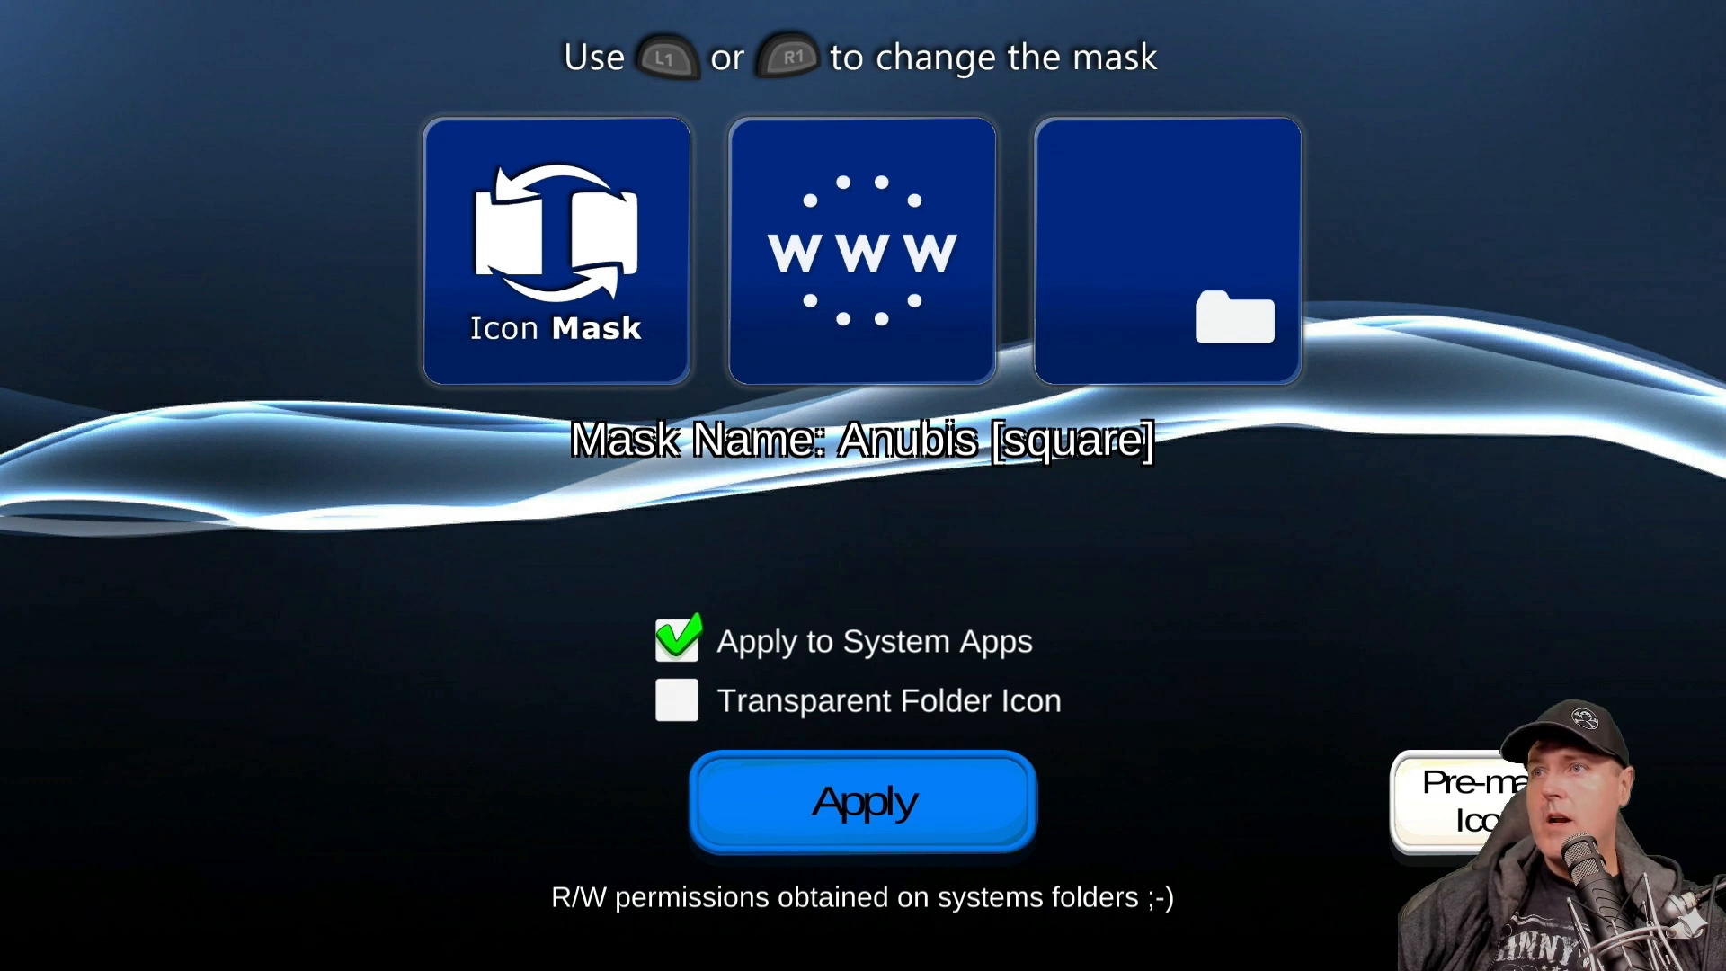
{"action": "key", "text": "R1"}
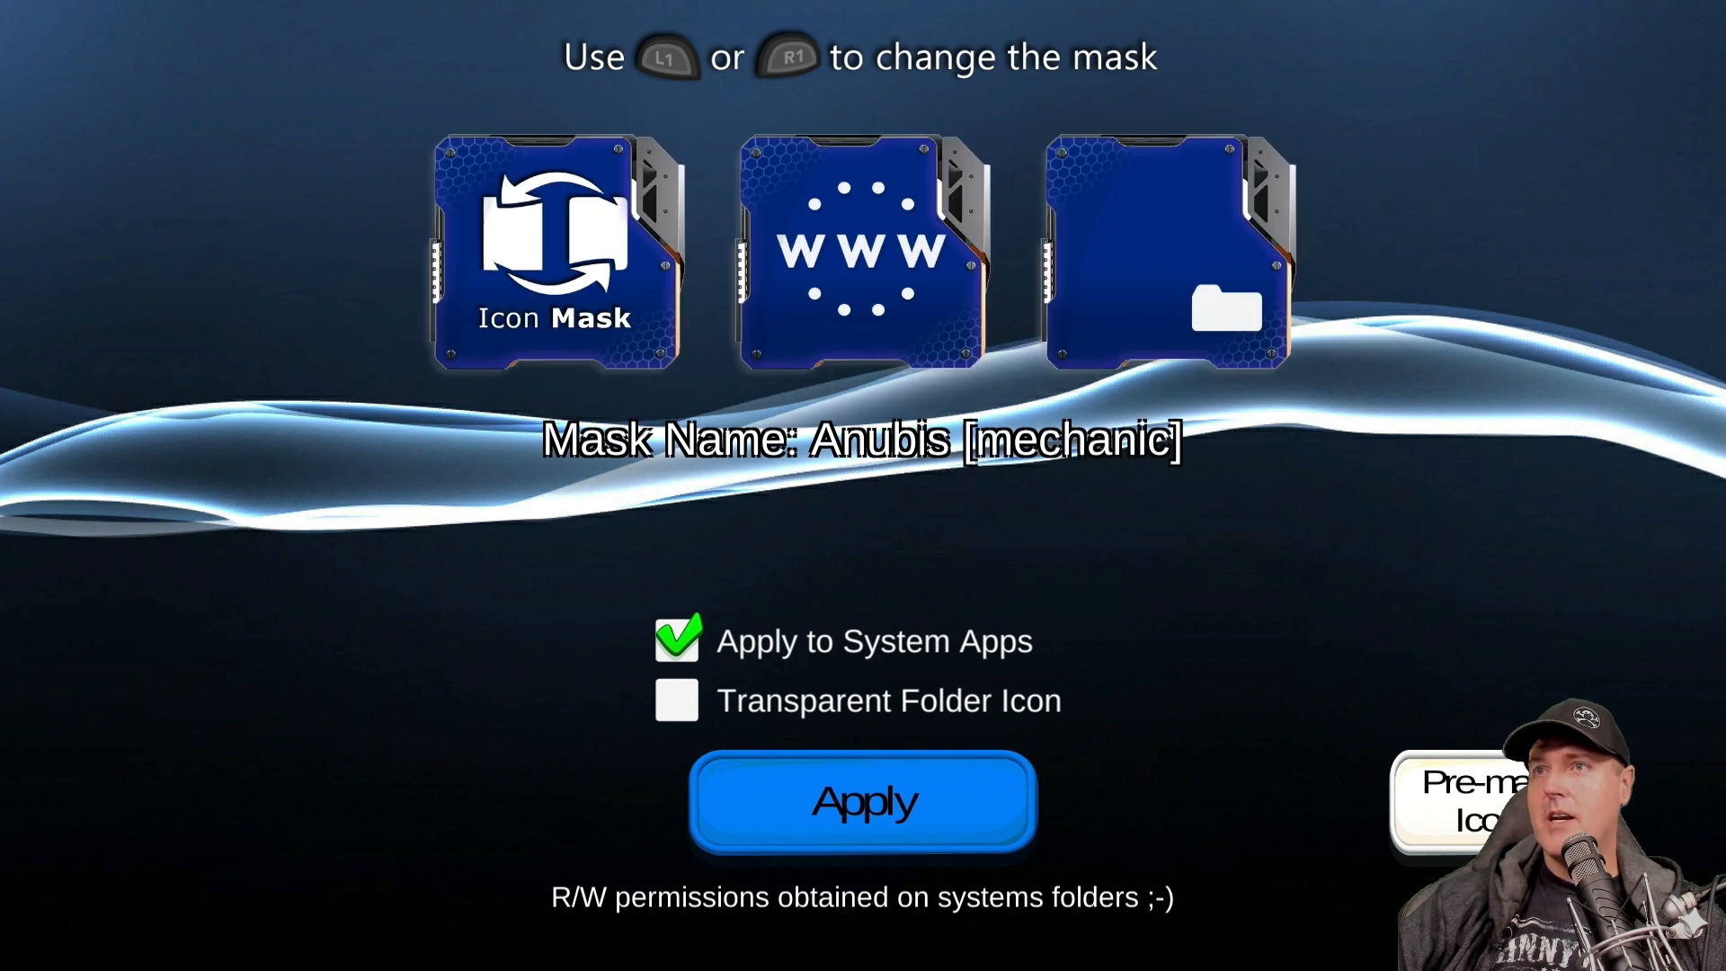
{"action": "key", "text": "R1"}
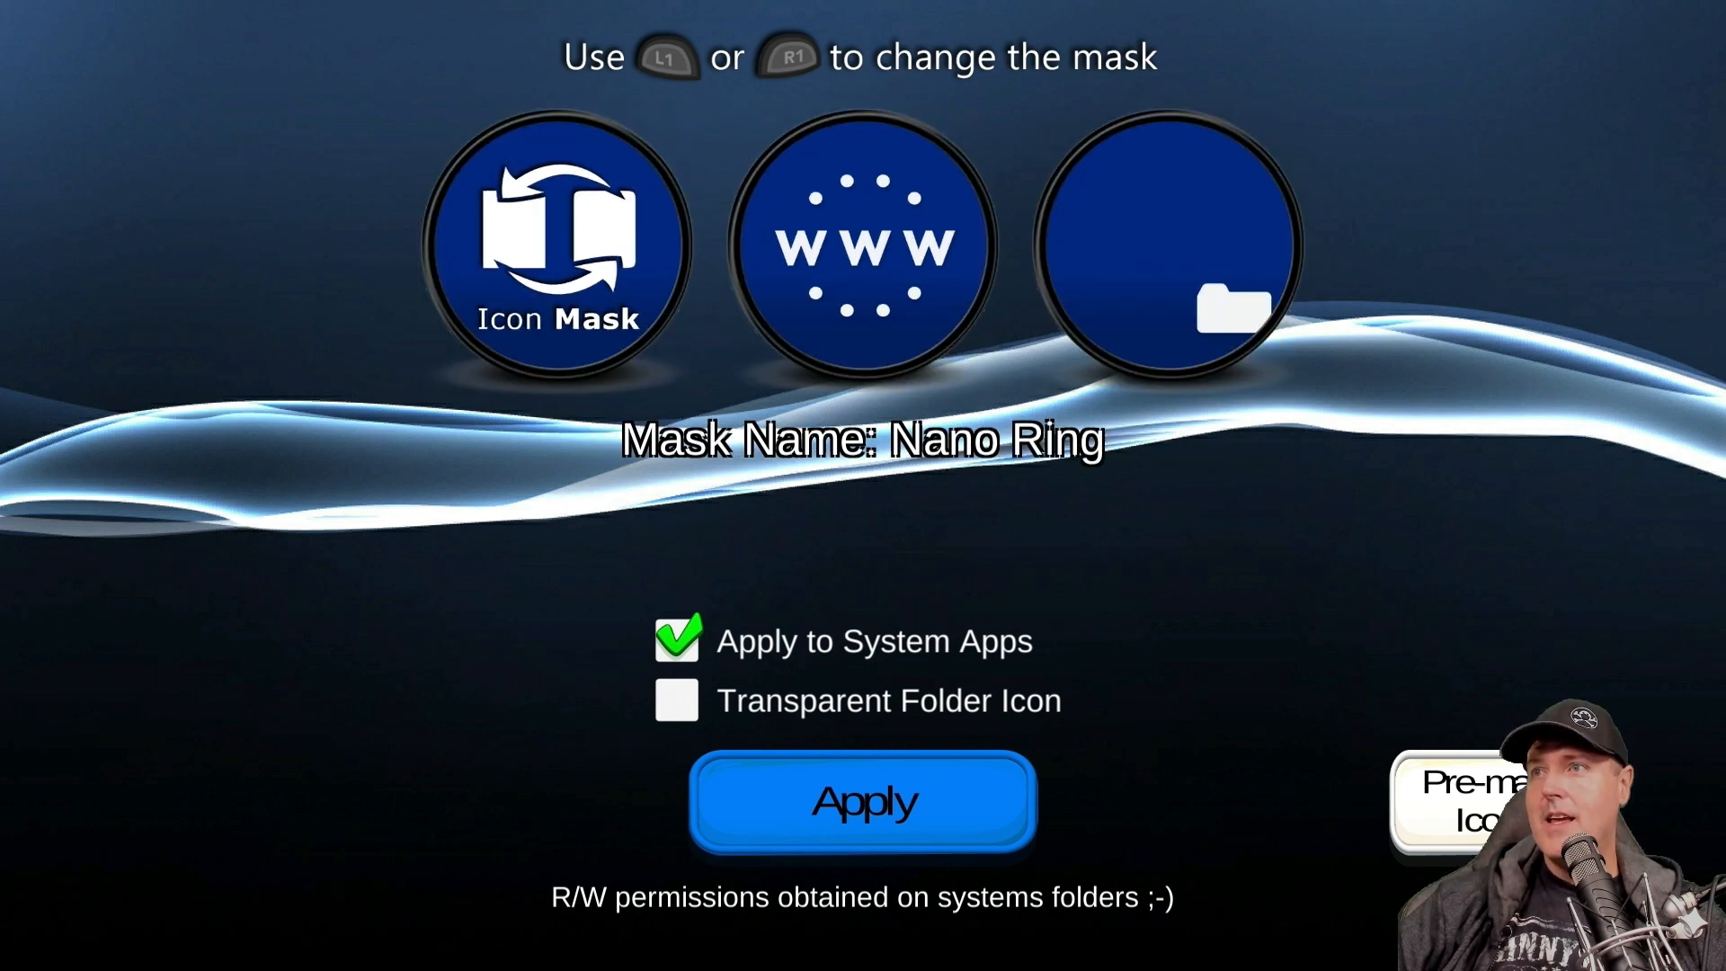
{"action": "key", "text": "R1"}
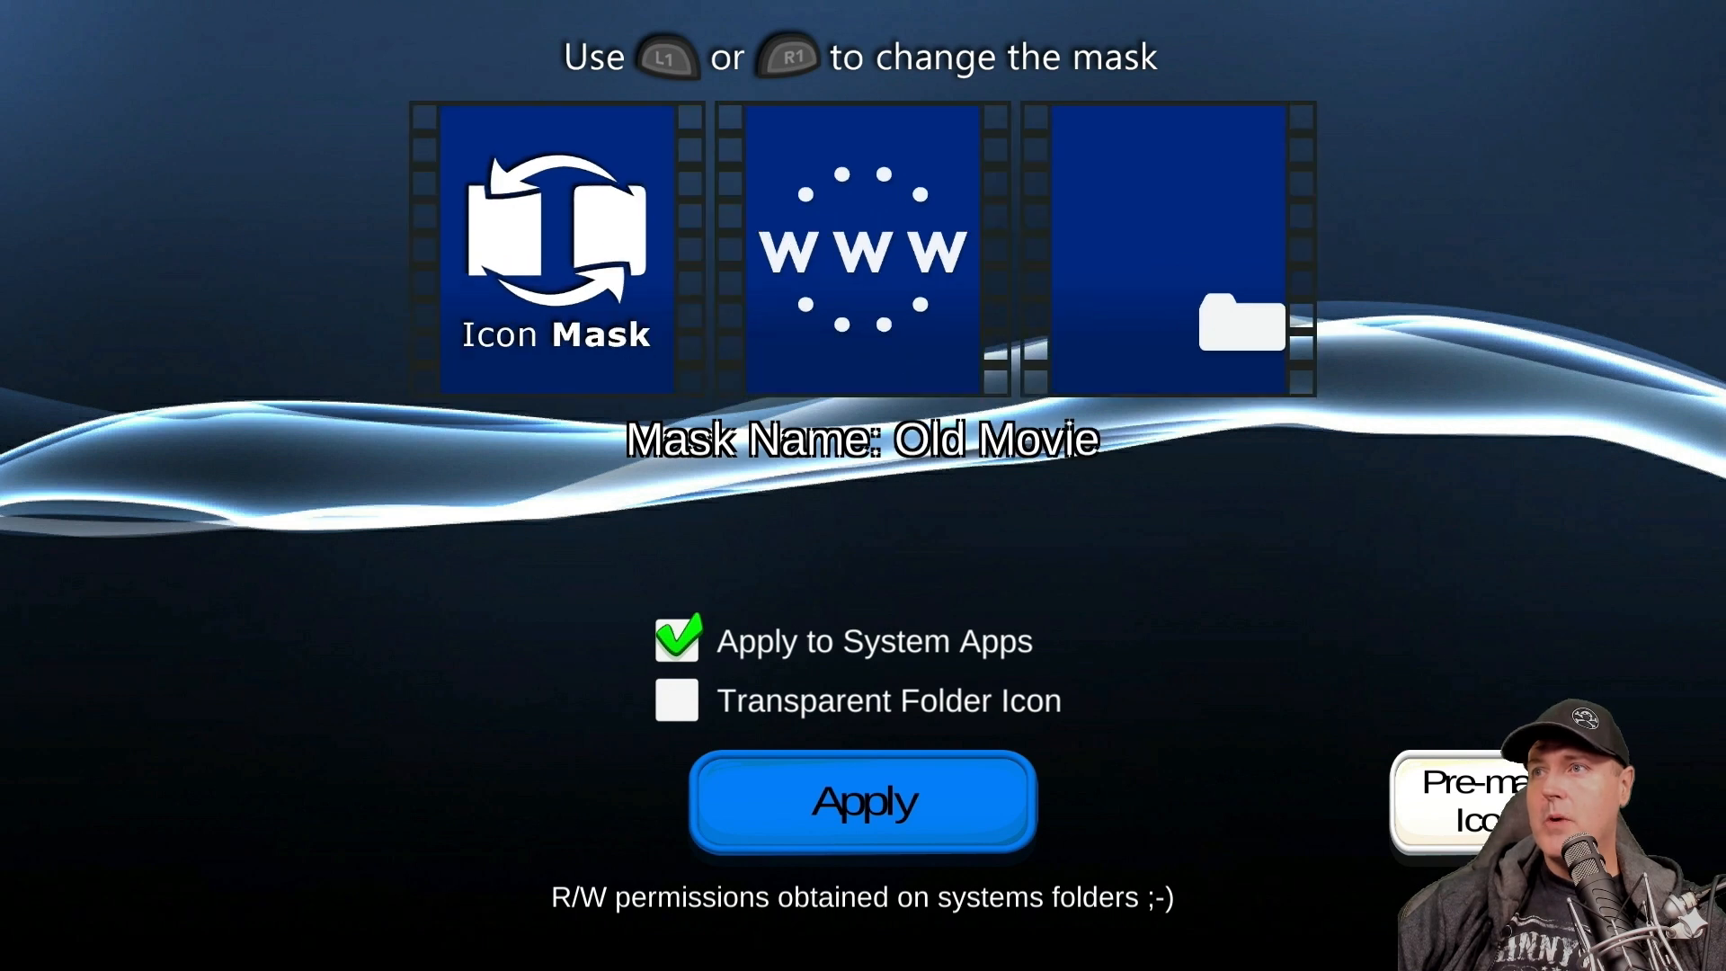
{"action": "key", "text": "R1"}
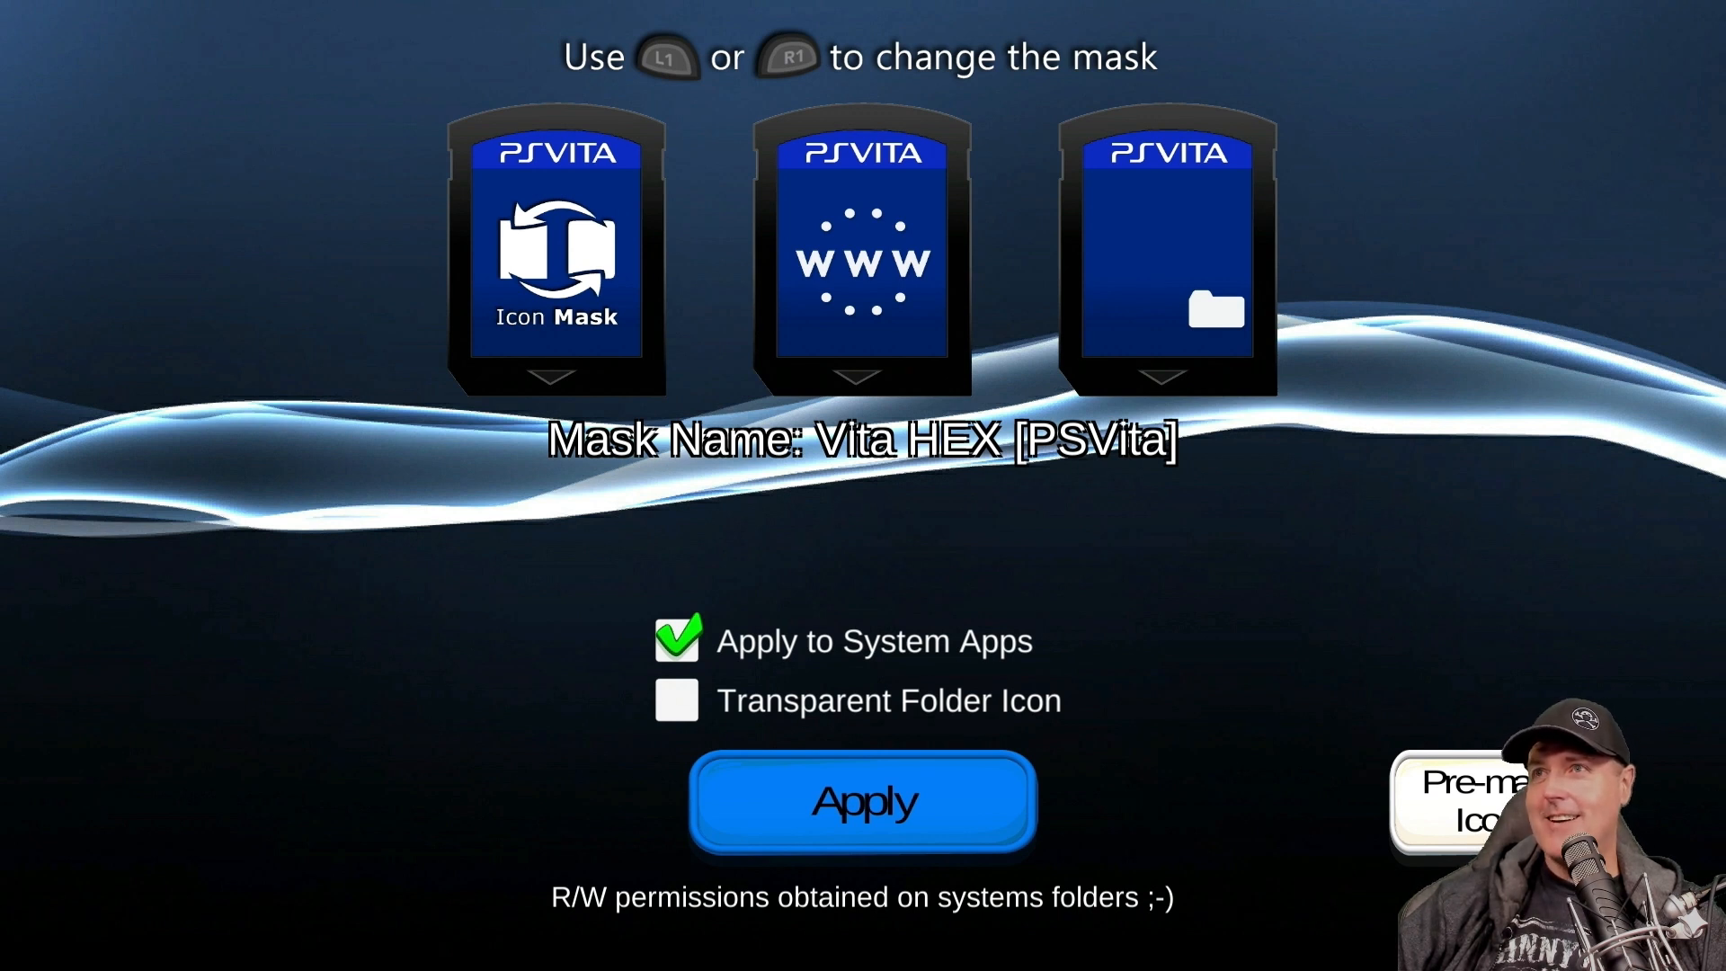
{"action": "key", "text": "R1"}
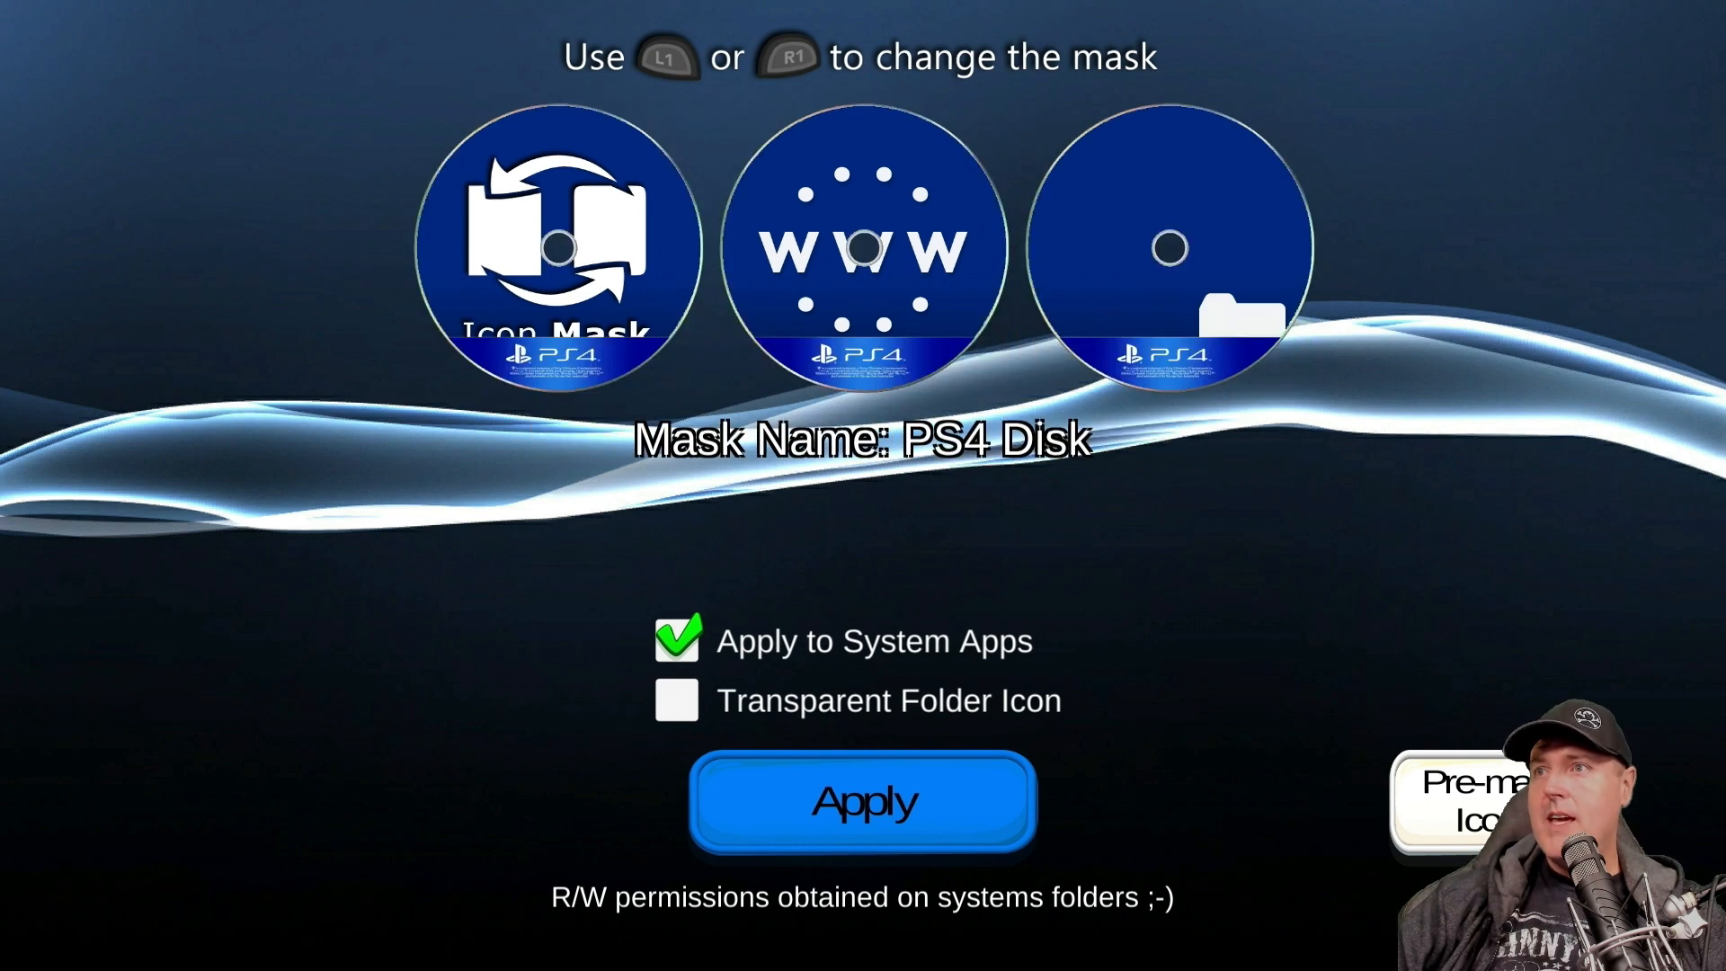
{"action": "key", "text": "R1"}
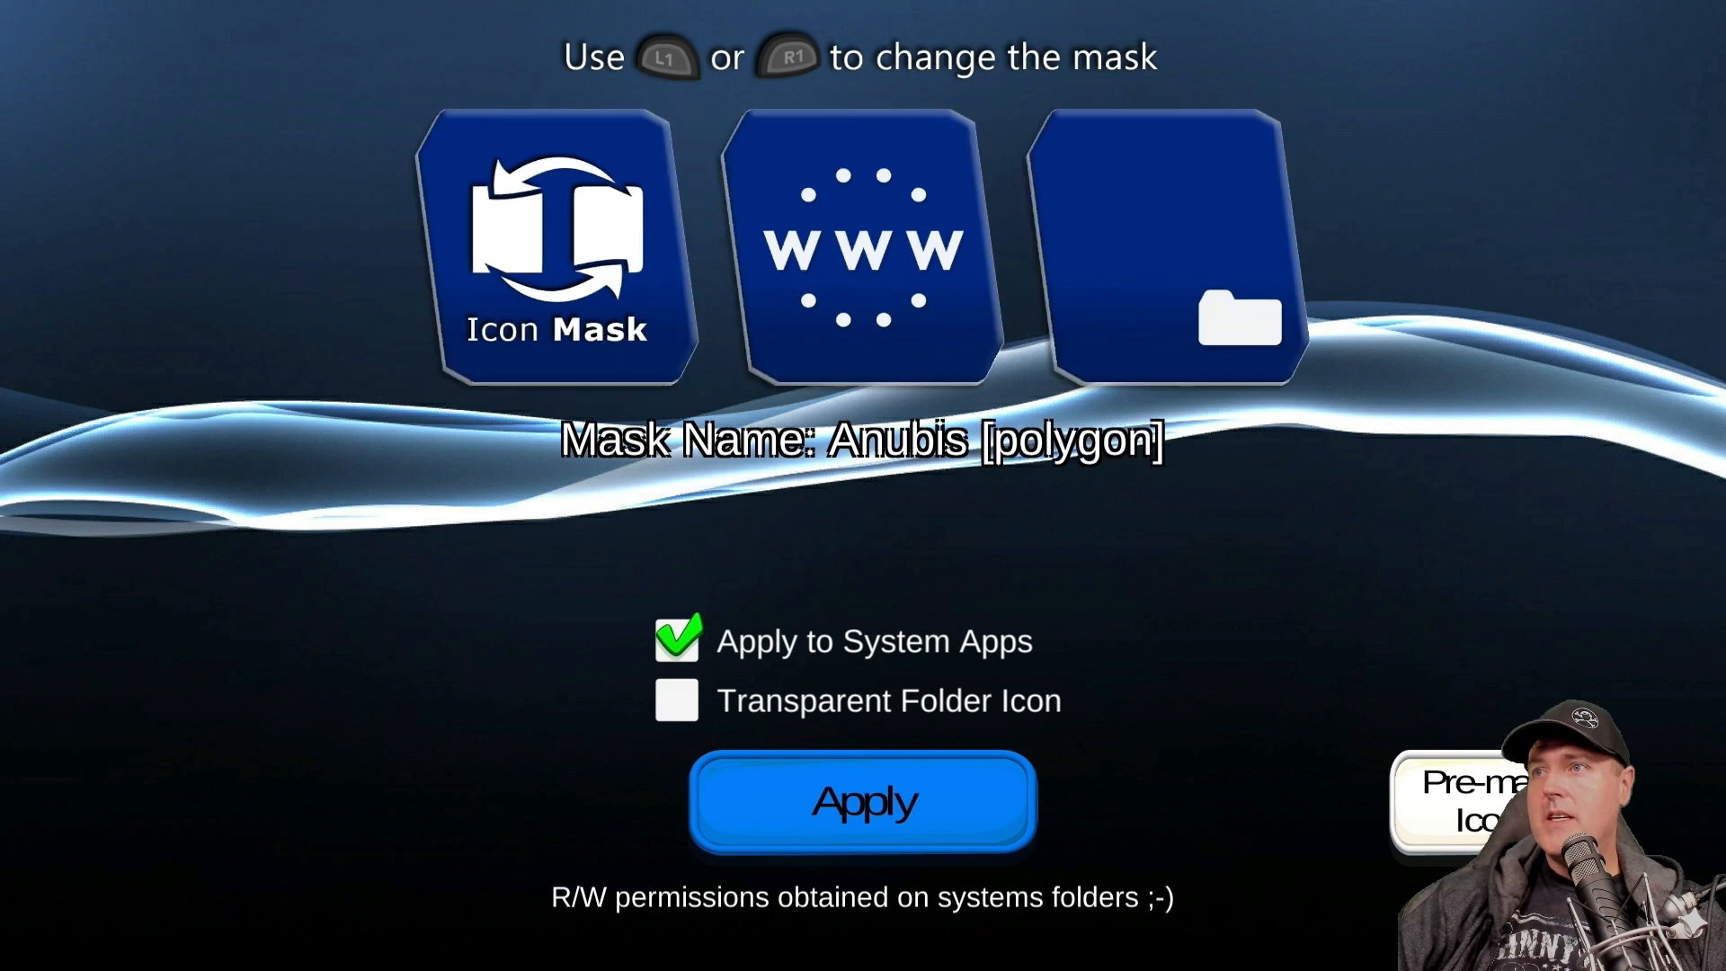
{"action": "key", "text": "R1"}
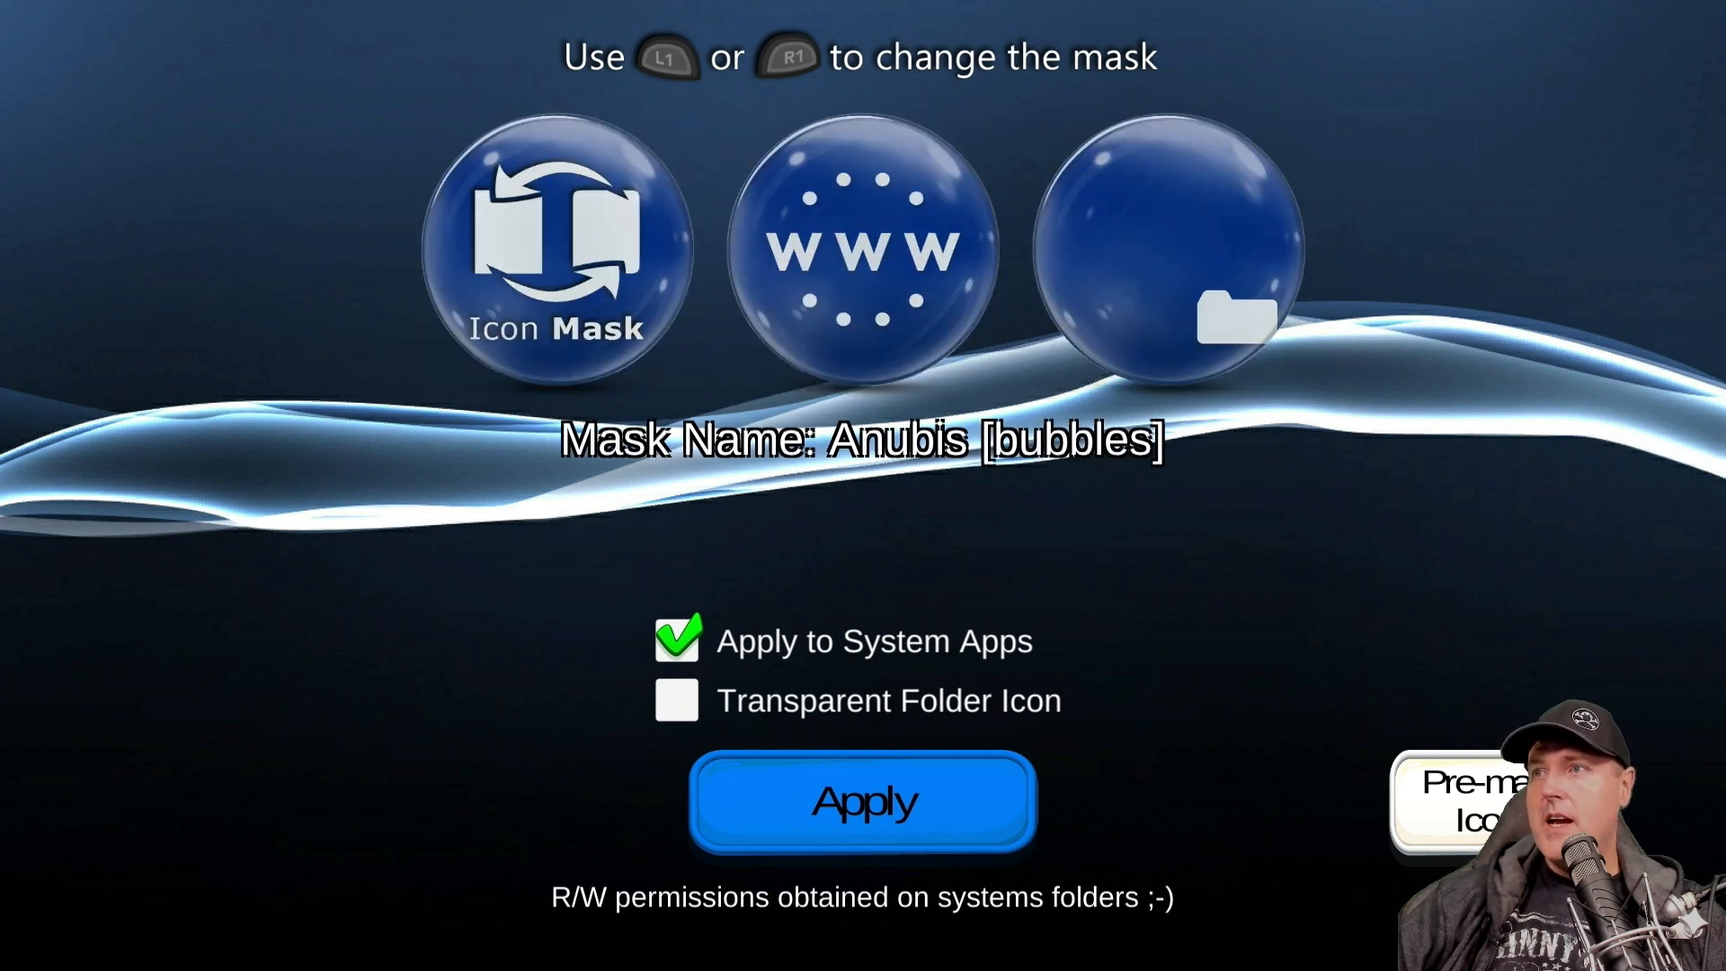
Step: Apply the Anubis [bubbles] mask to the icons with the Apply button
{"action": "left_click", "coordinate": [675, 700]}
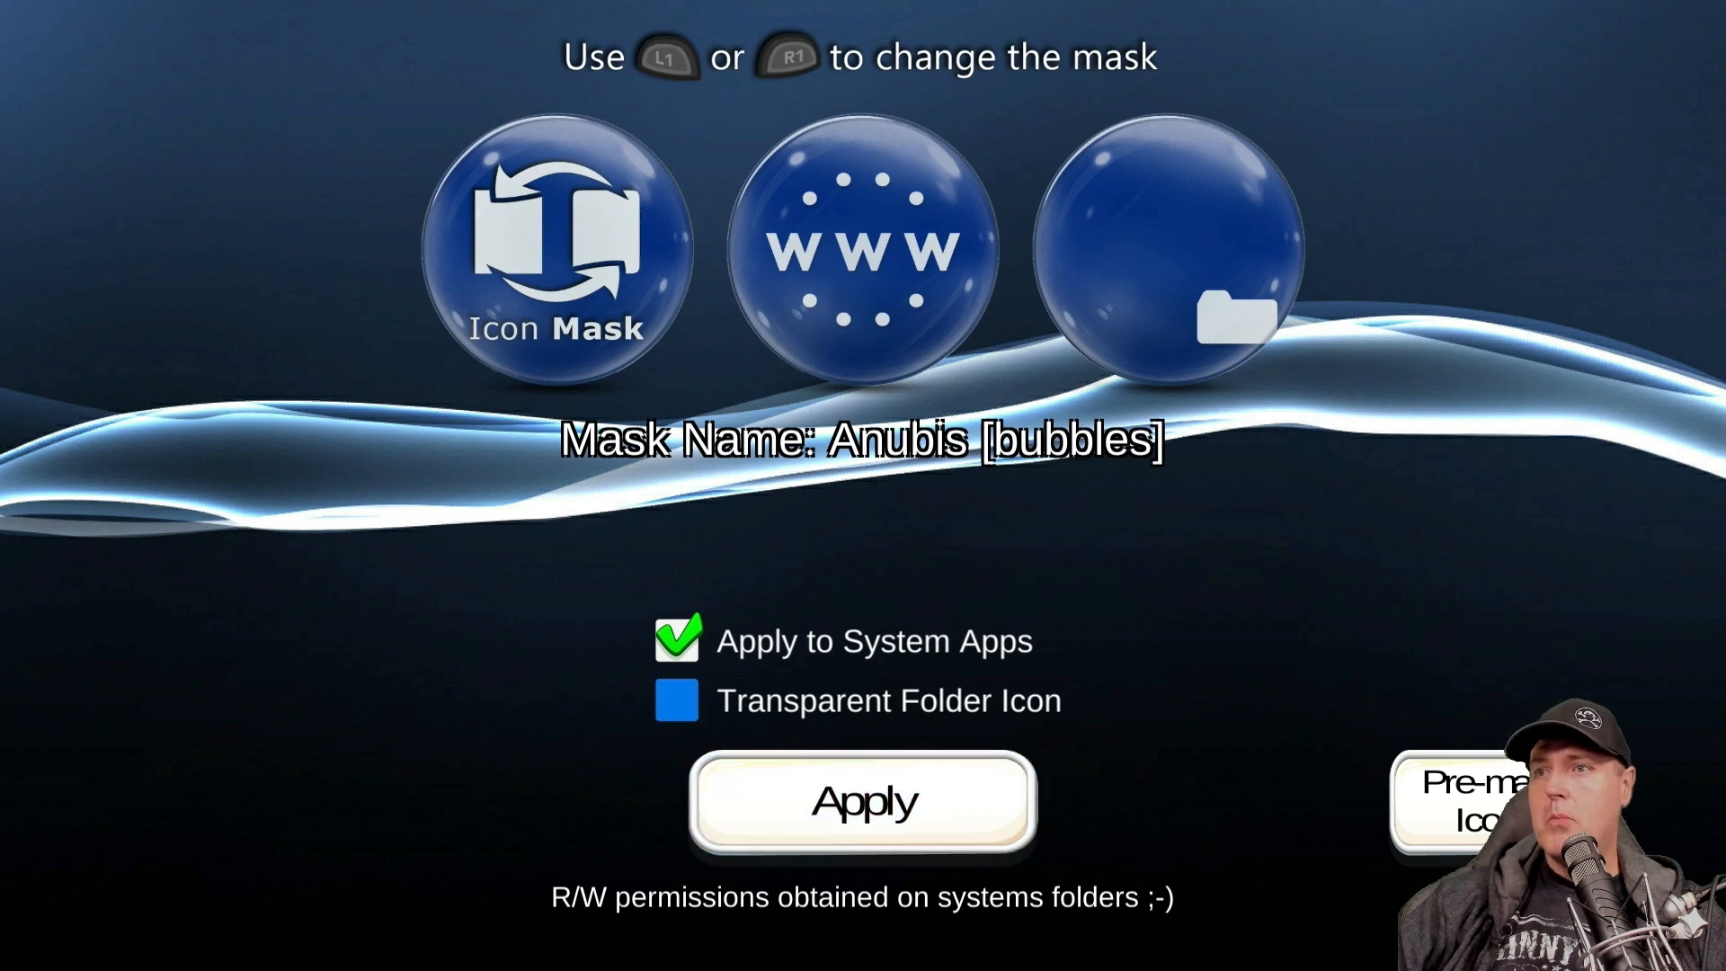
{"action": "left_click", "coordinate": [863, 800]}
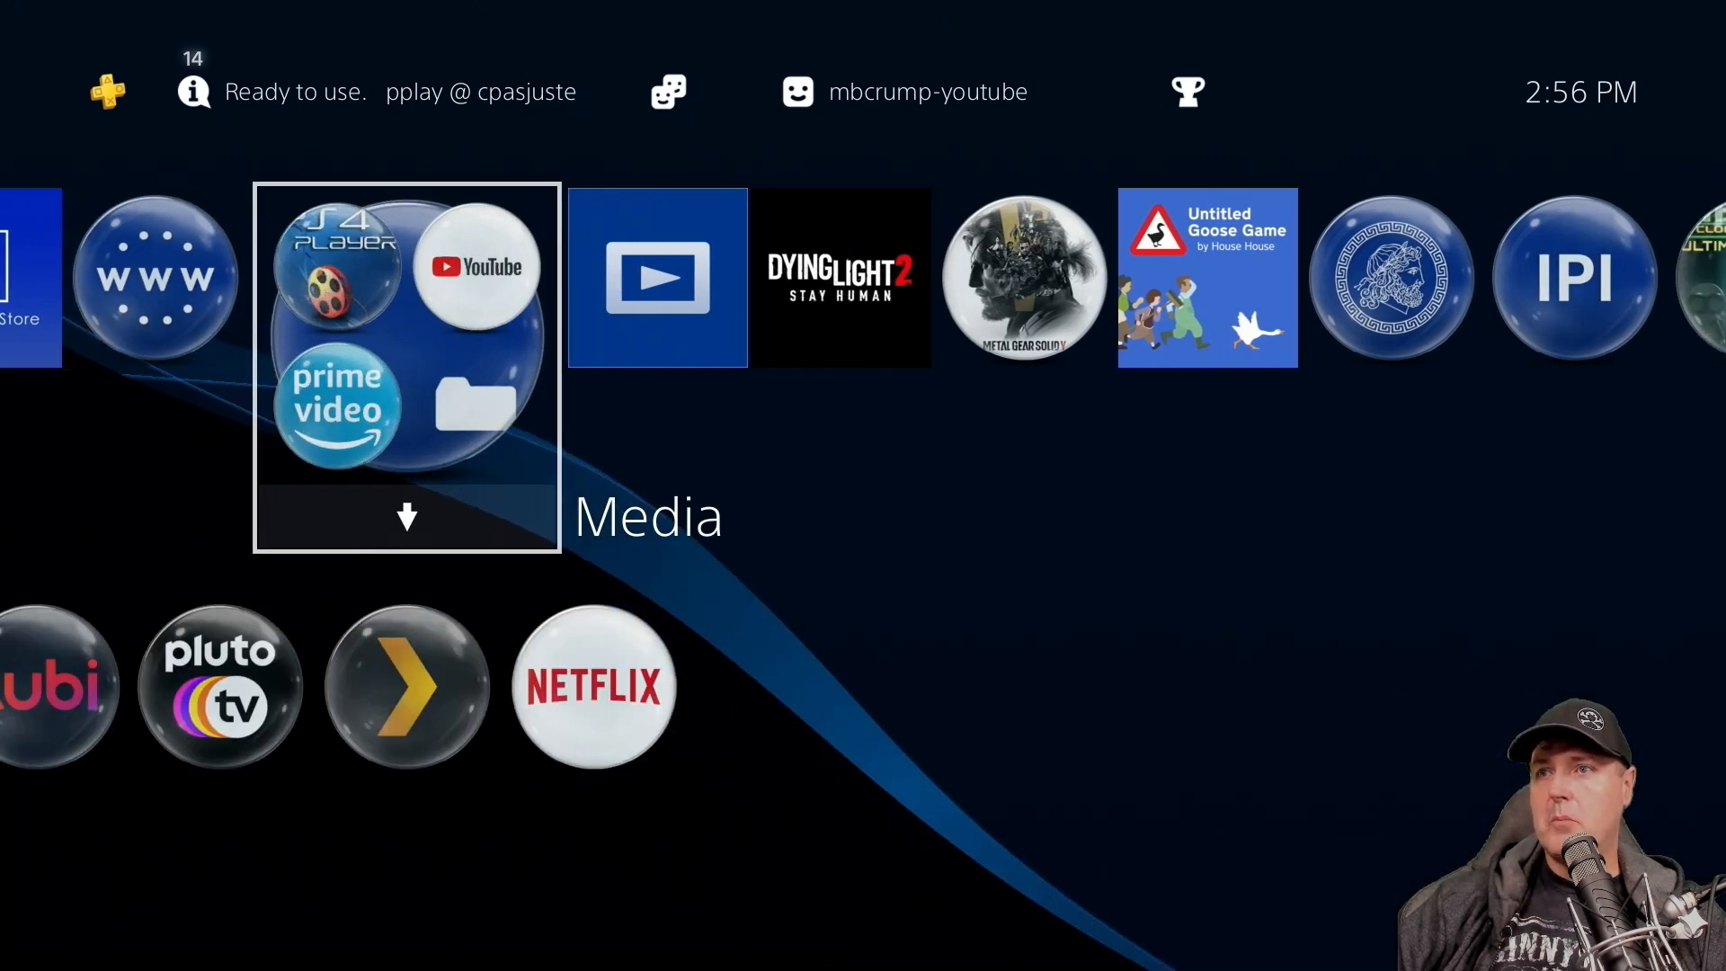
Step: Browse the home screen's new bubble icons and bring up Icon Mask again
{"action": "left_click", "coordinate": [407, 341]}
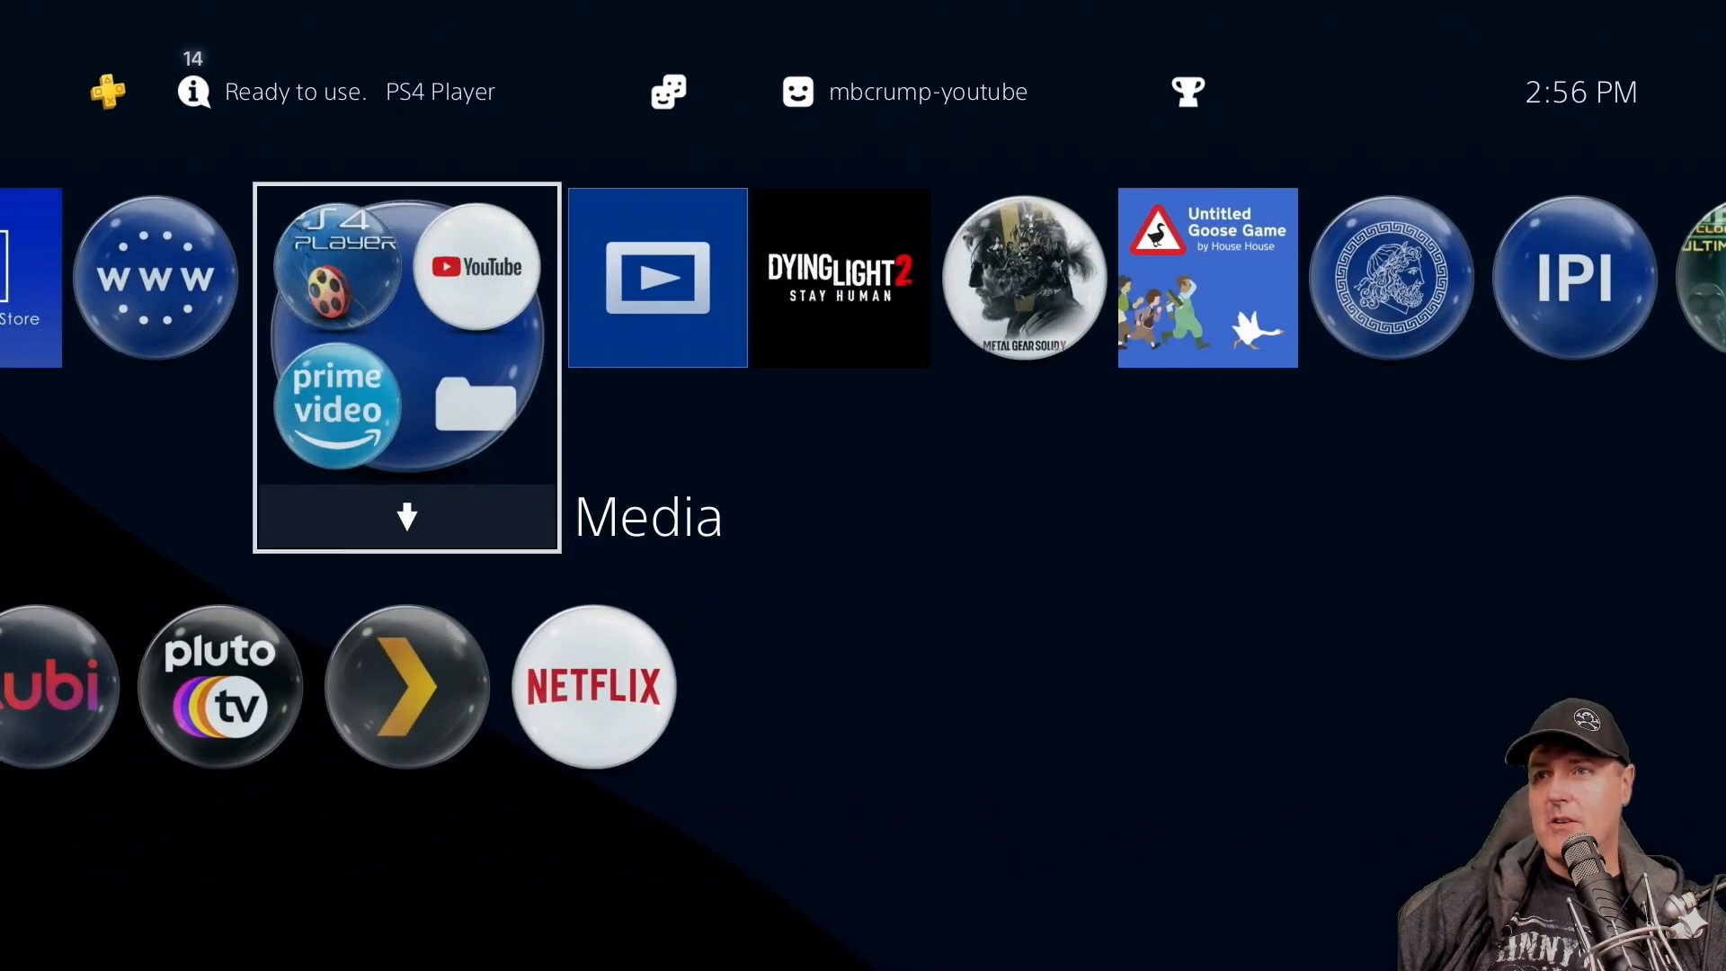
{"action": "scroll", "scroll_direction": "right", "scroll_amount": 3}
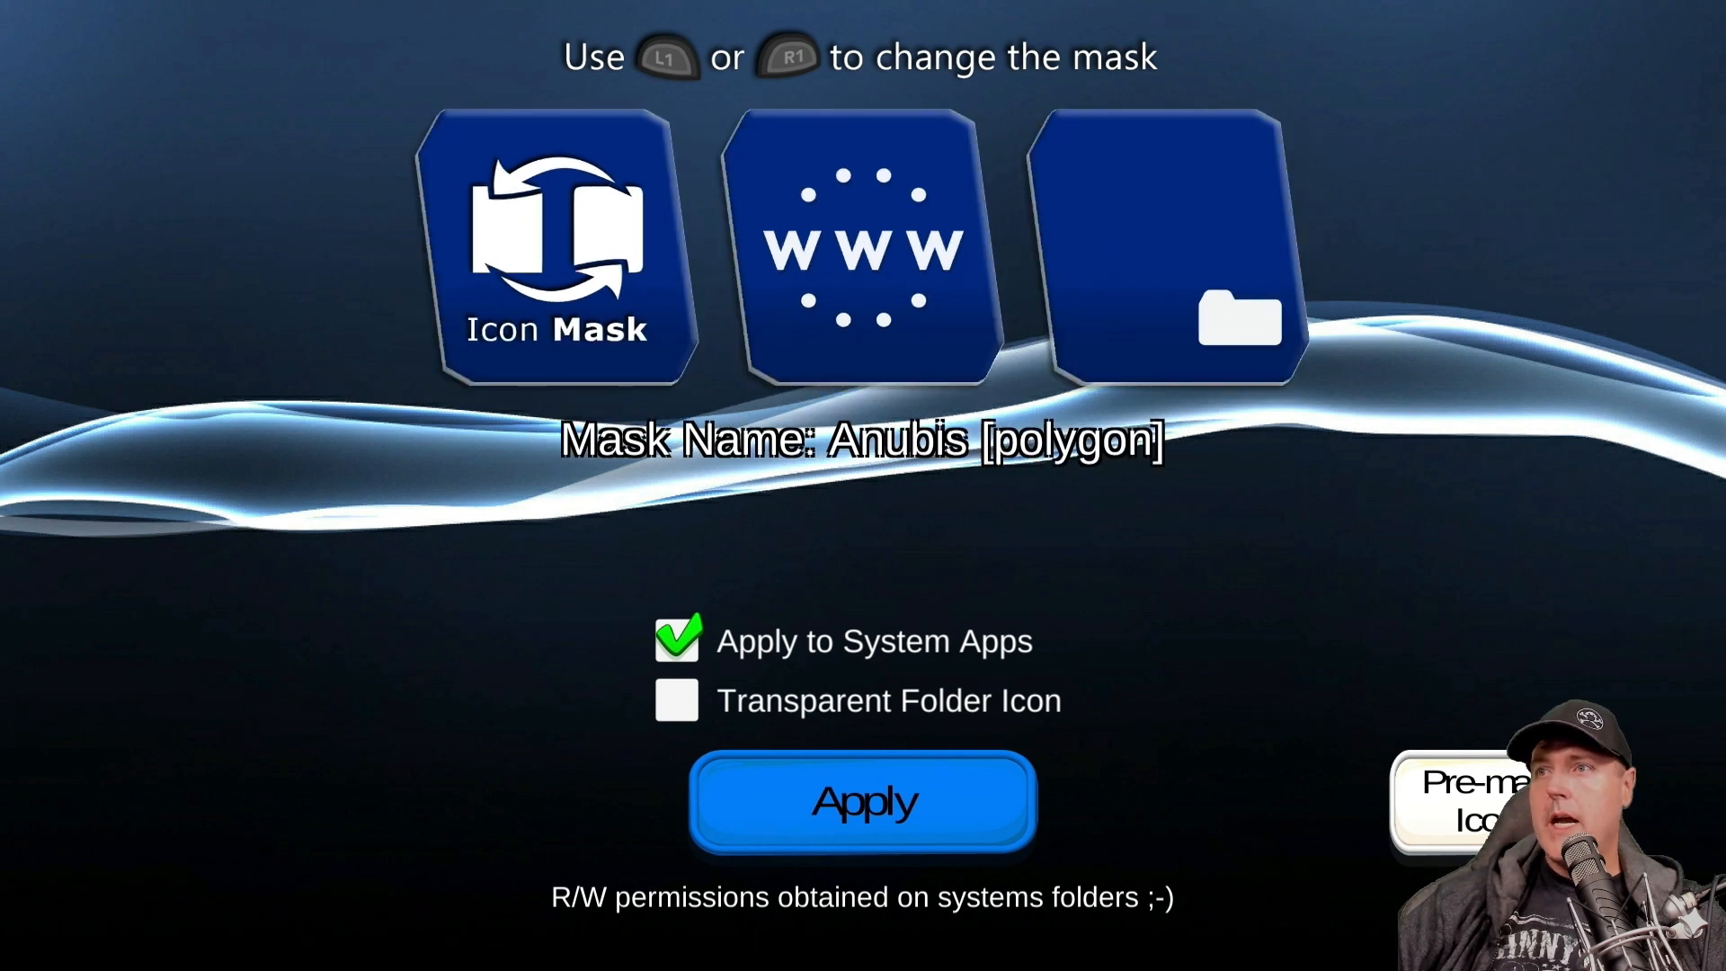
Step: Step past Anubis [glass box] to Anubis [mechanic] and apply it
{"action": "key", "text": "R1"}
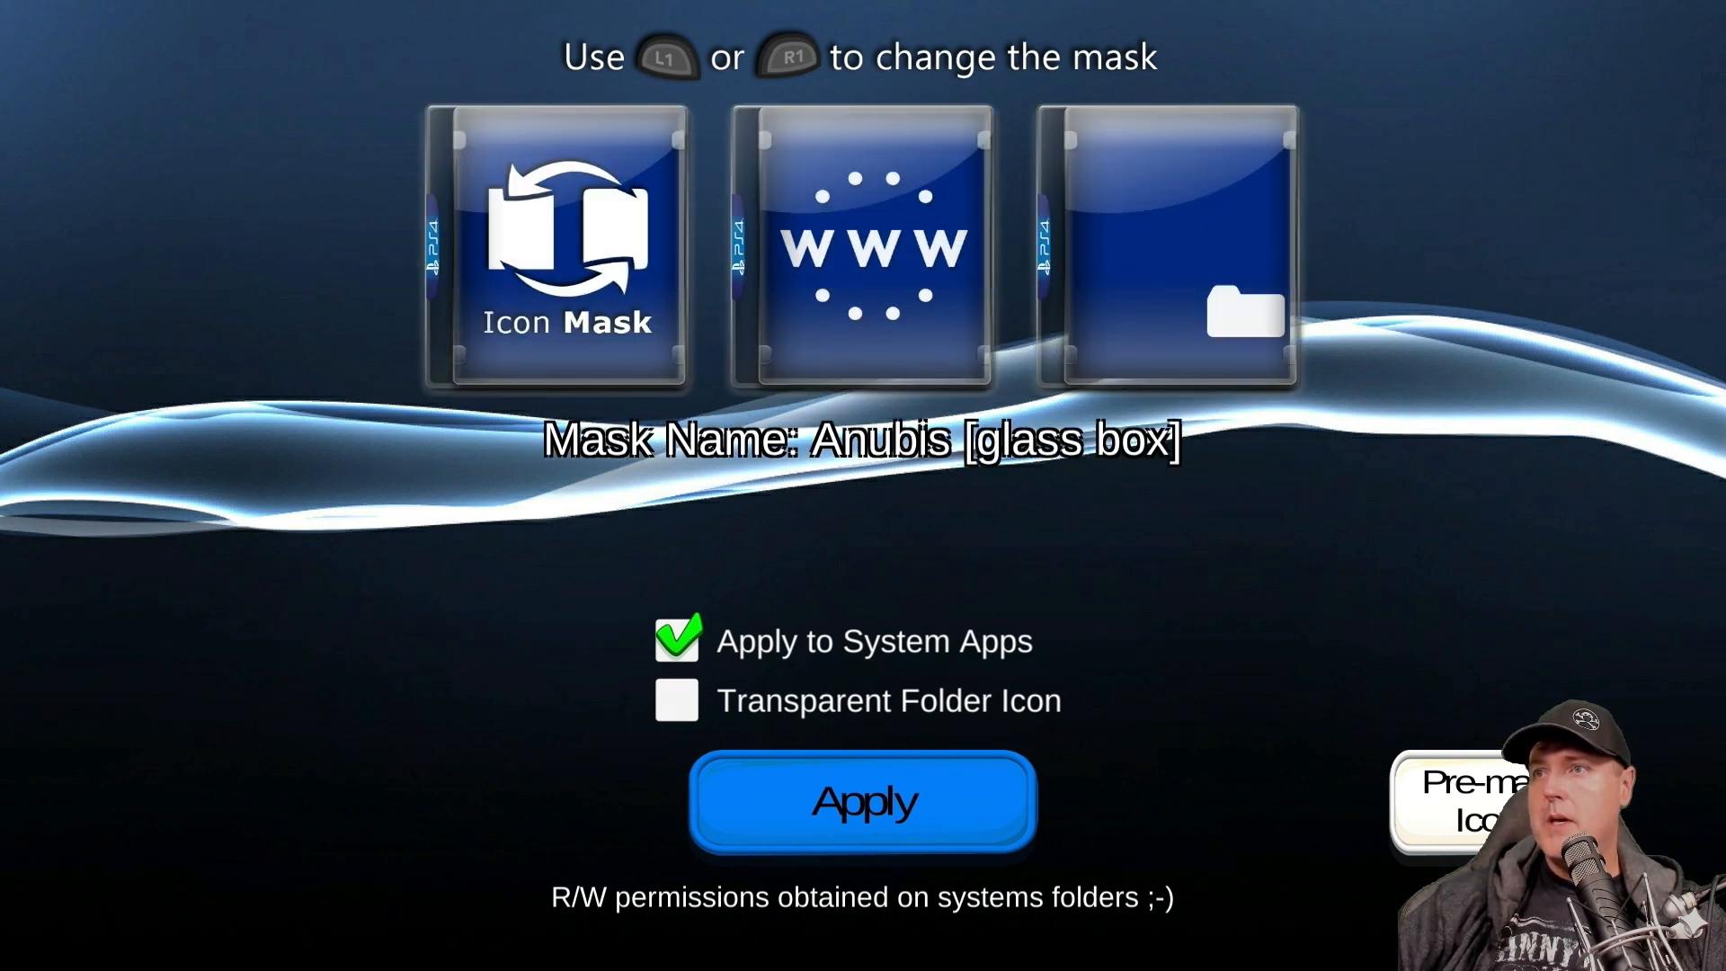
{"action": "key", "text": "R1"}
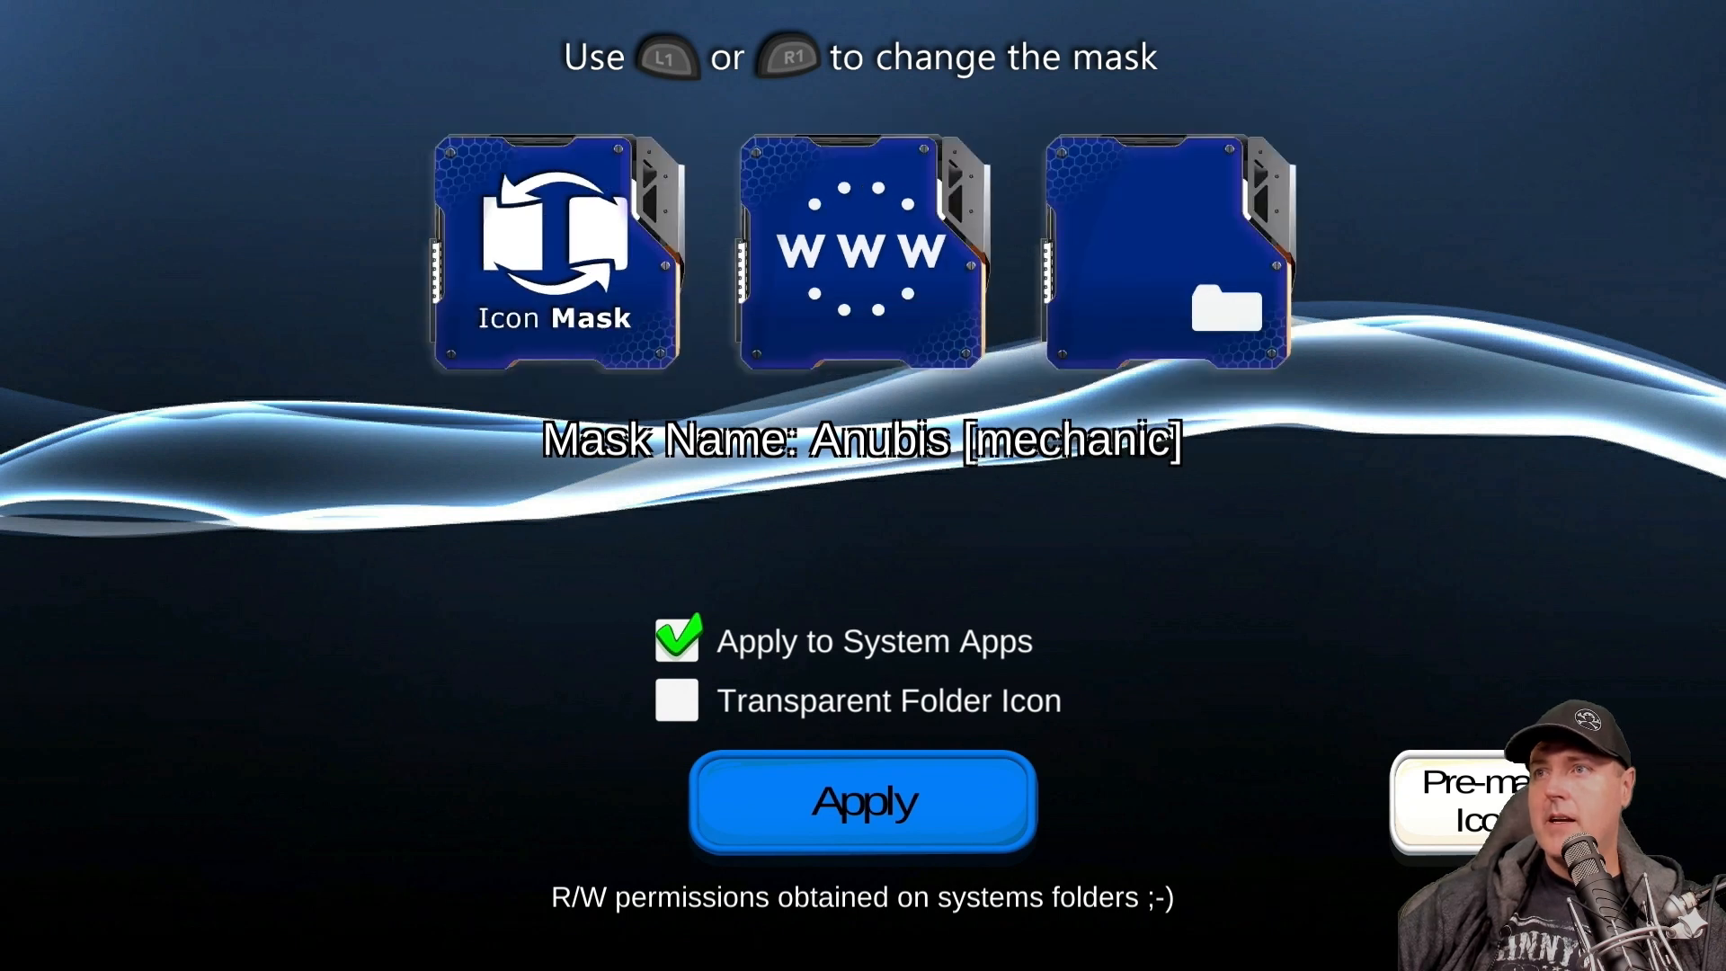
{"action": "left_click", "coordinate": [863, 801]}
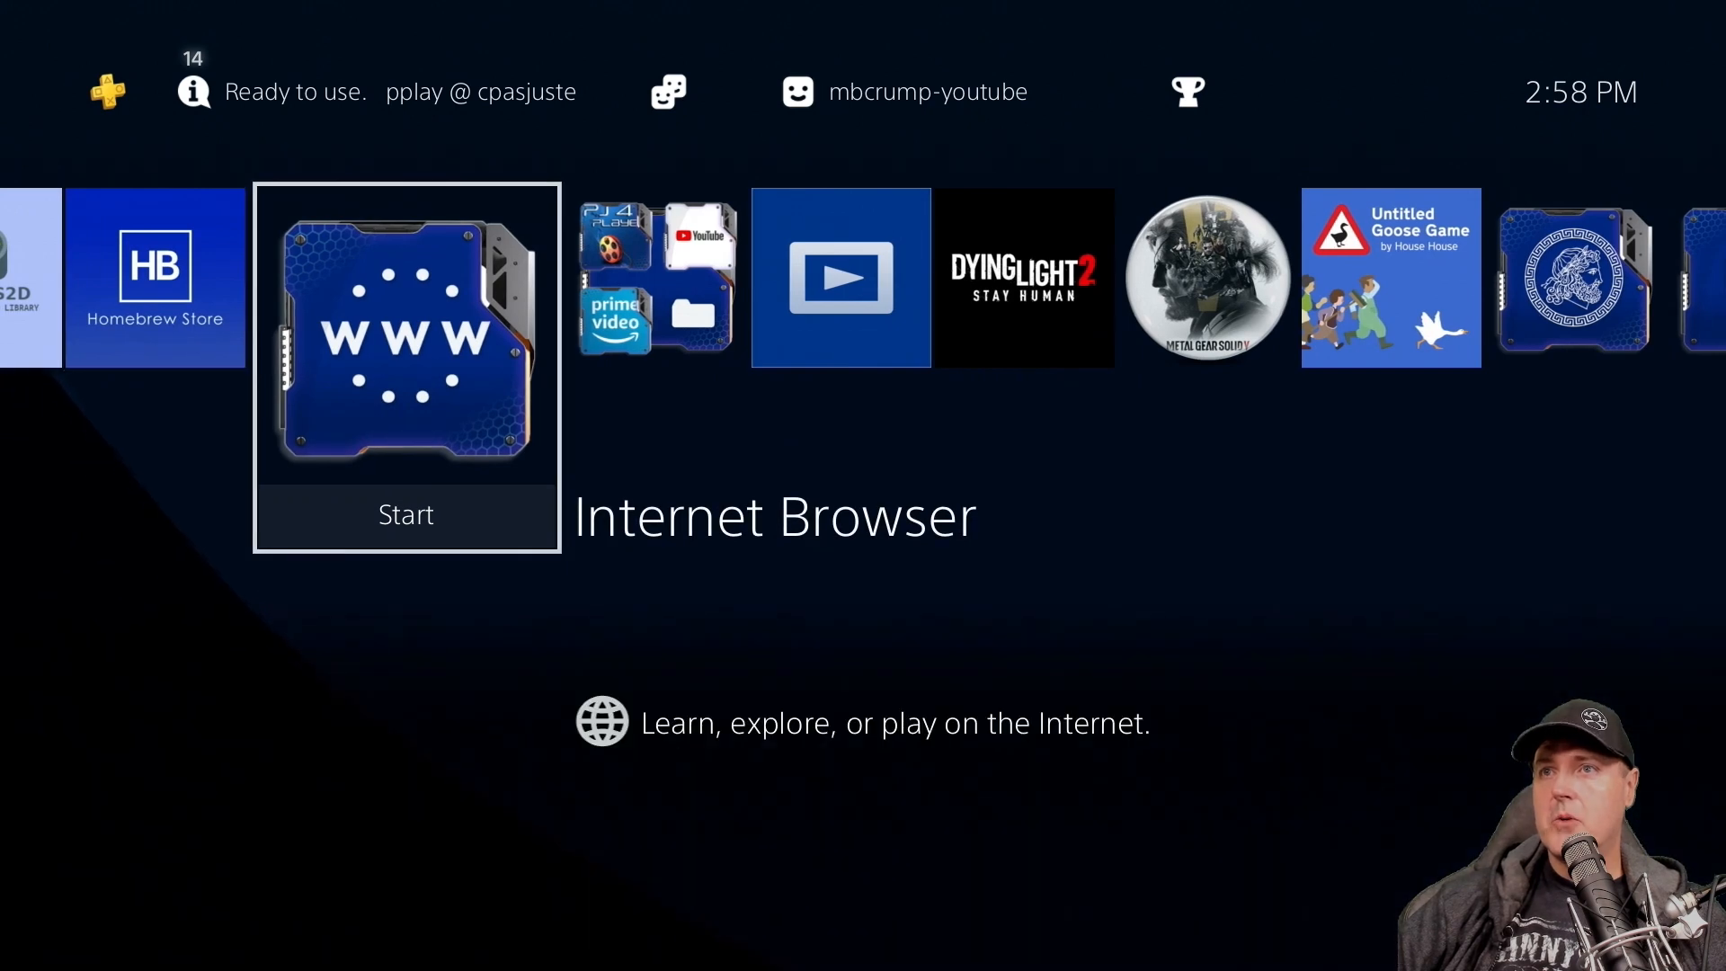
Step: Scroll the home screen row right to reach Icon Mask
{"action": "scroll", "scroll_direction": "right", "scroll_amount": 3}
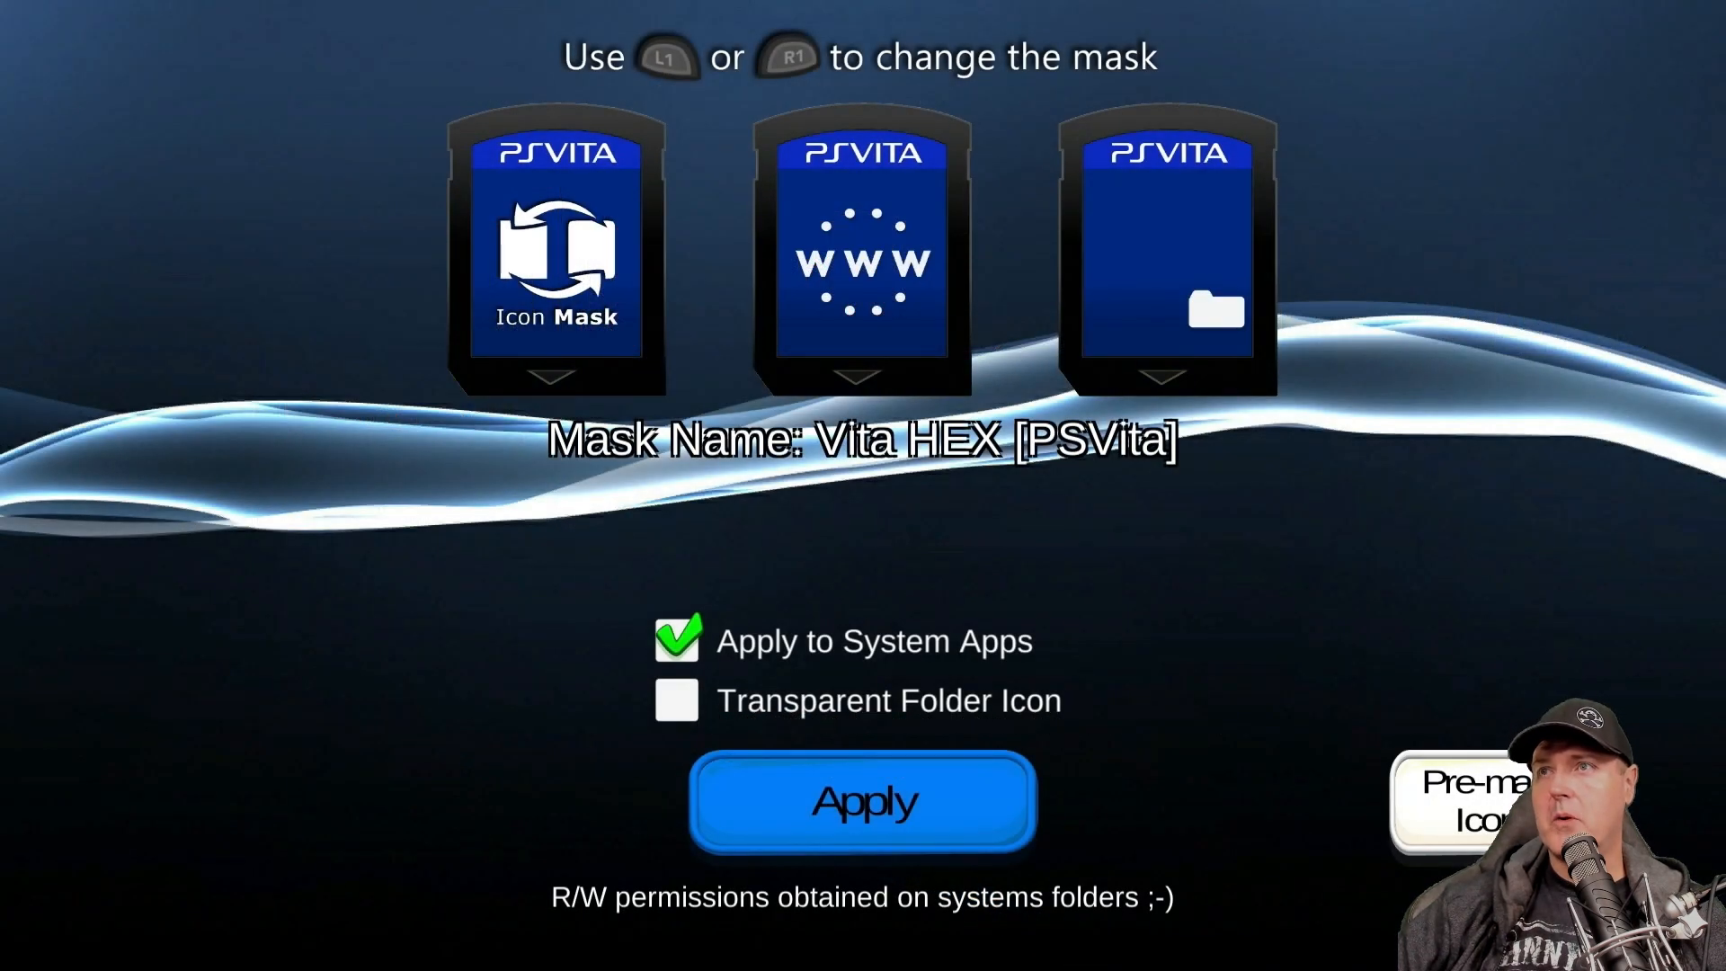
Step: Apply the Vita HEX [PSVita] card-style mask to the icons
{"action": "left_click", "coordinate": [676, 700]}
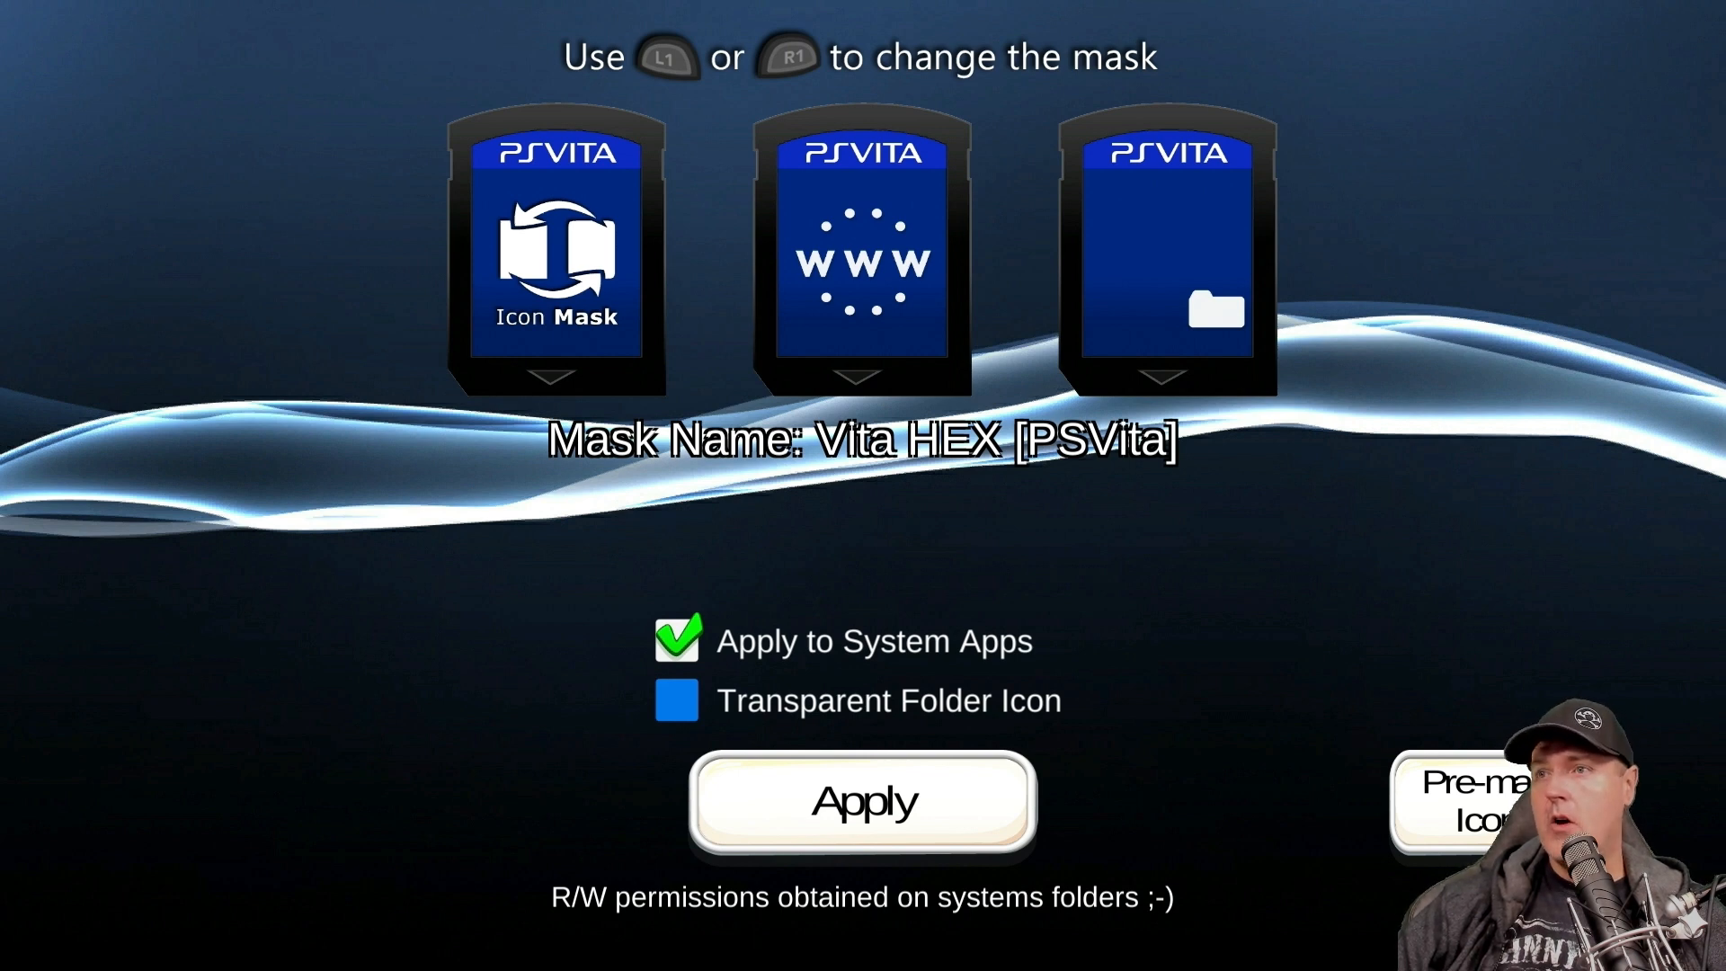
{"action": "left_click", "coordinate": [676, 700]}
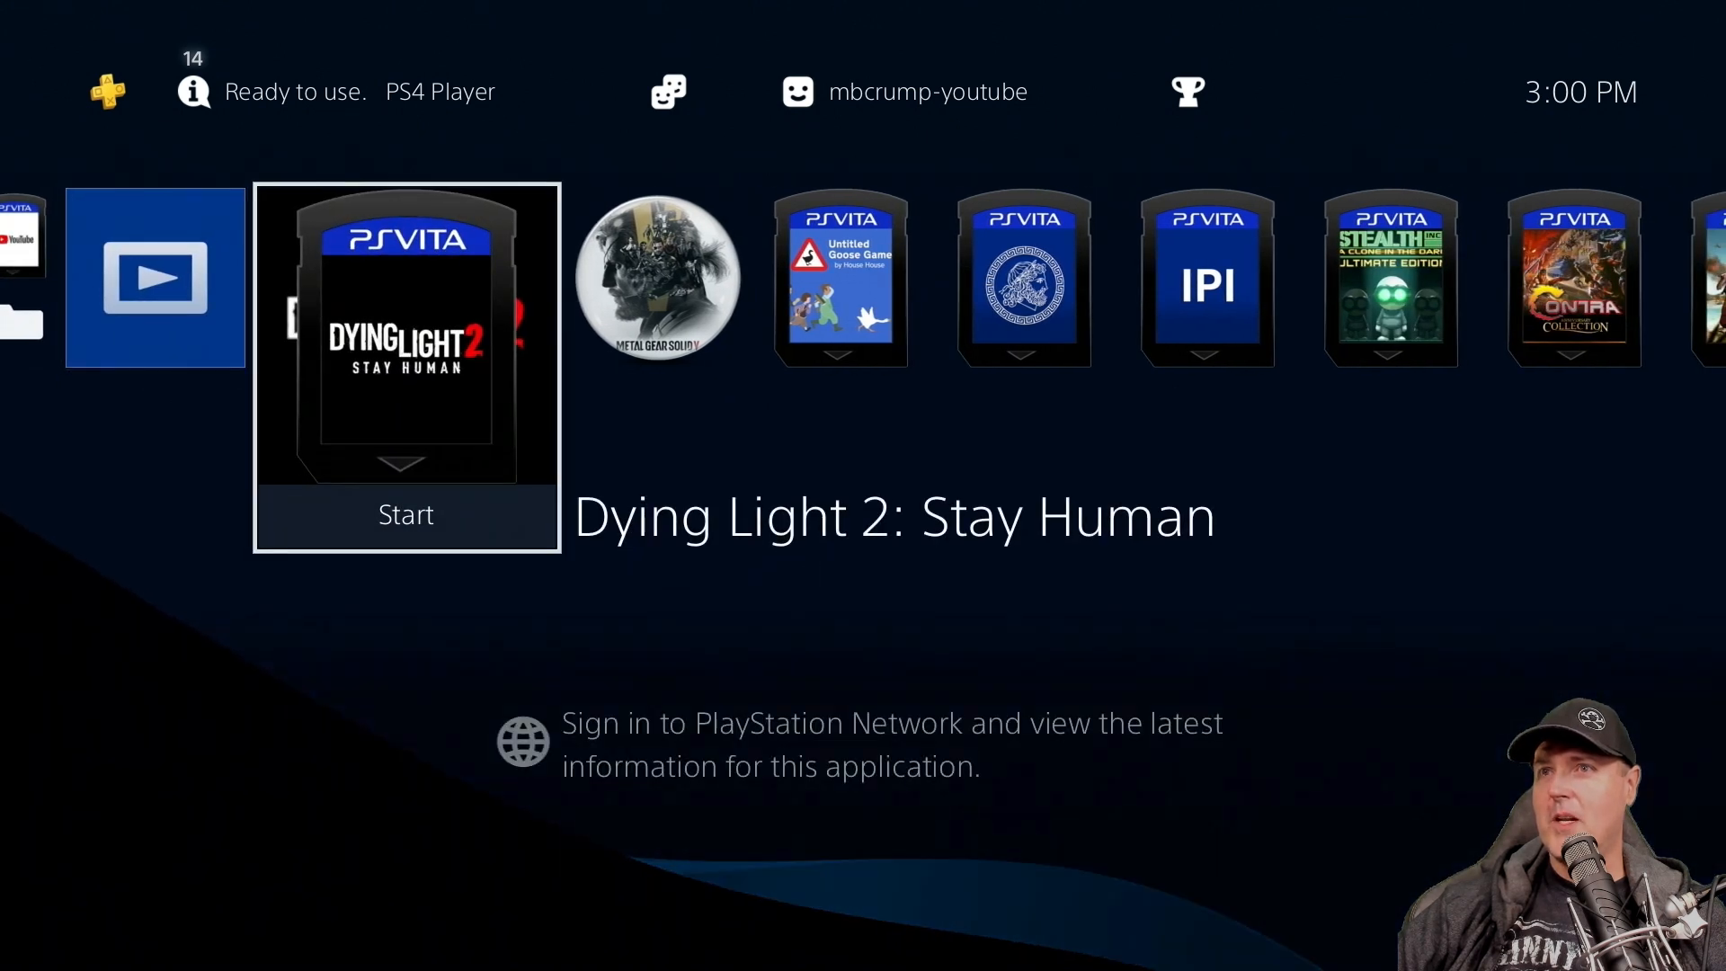
Step: Scroll the home screen to review card-framed apps like Patch Installer and Internet Browser
{"action": "scroll", "scroll_direction": "right", "scroll_amount": 3}
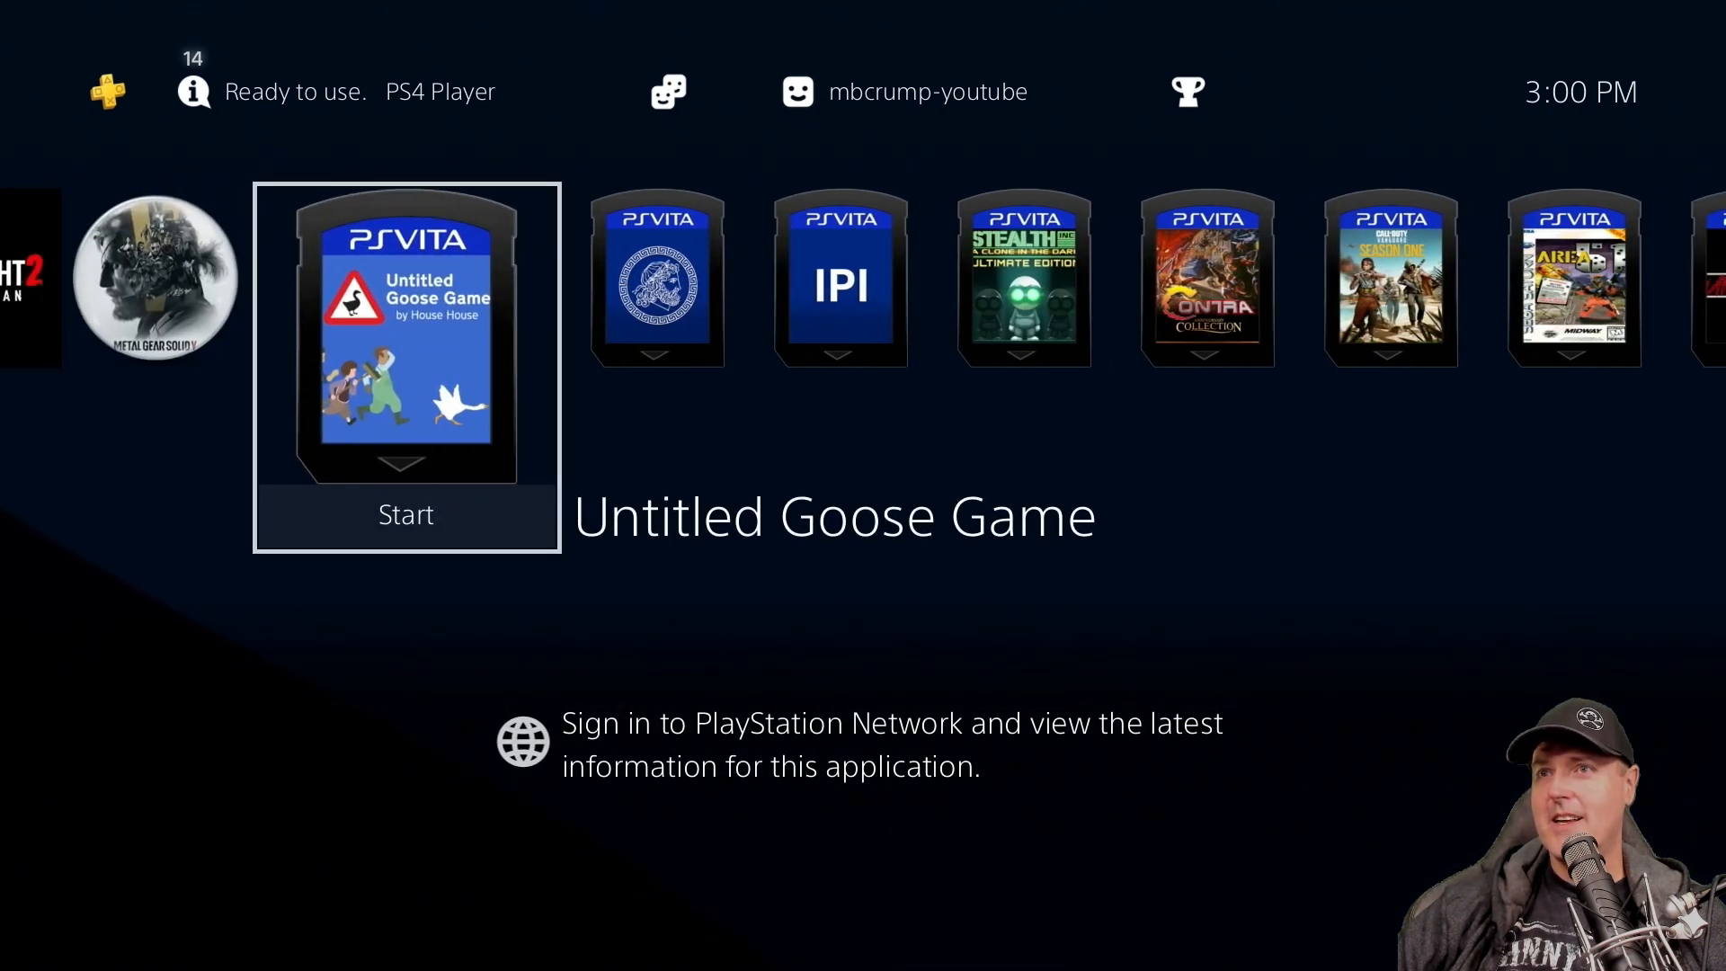
{"action": "scroll", "scroll_direction": "right", "scroll_amount": 3}
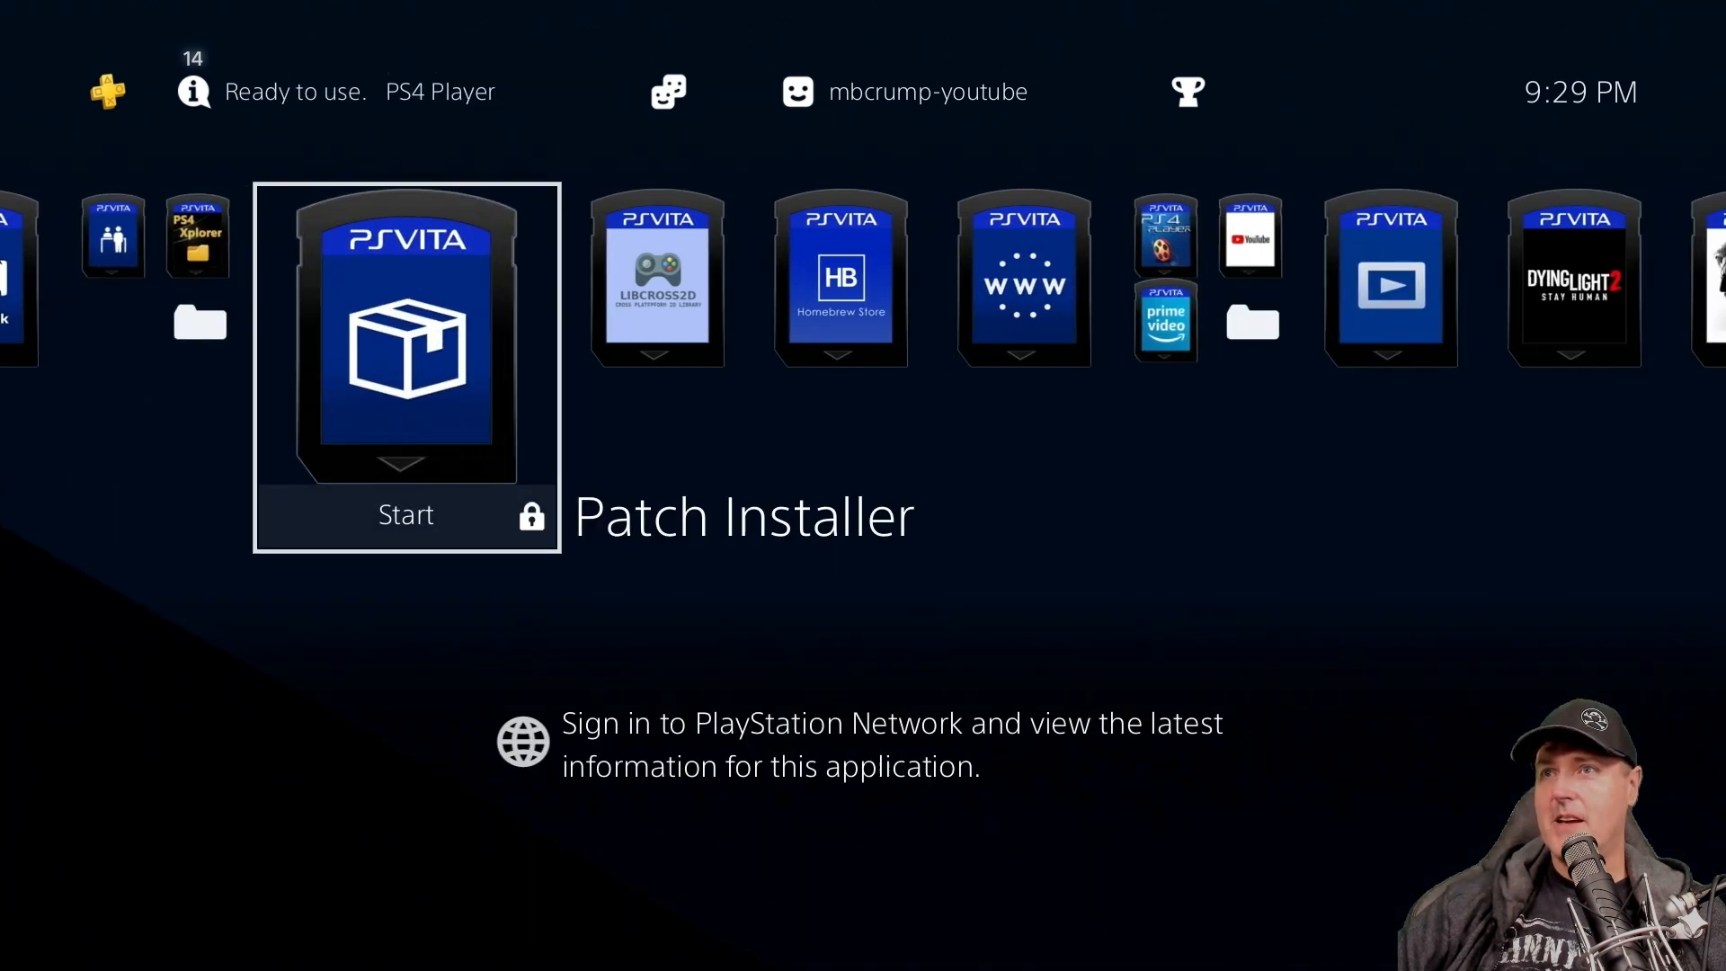
Step: Scroll right along the app row until the card-framed Icon Mask tile is focused
{"action": "scroll", "scroll_direction": "right", "scroll_amount": 3}
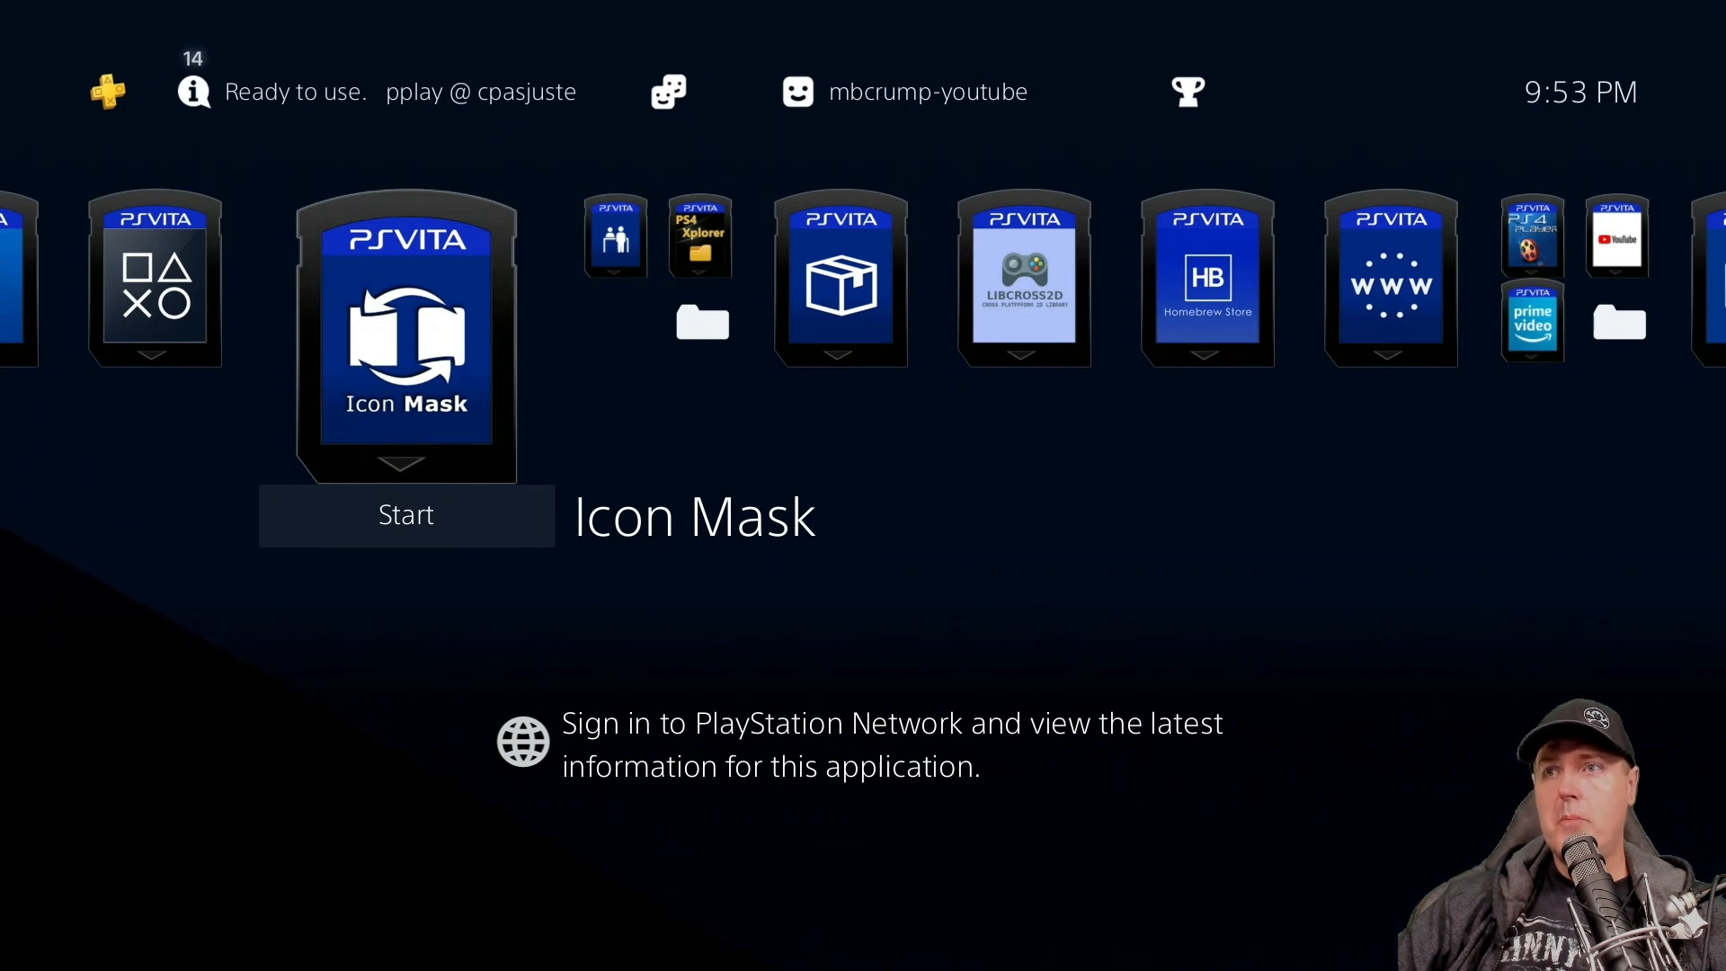
Step: Launch Icon Mask and bring up its Pre-made Icons replacement screen
{"action": "left_click", "coordinate": [405, 514]}
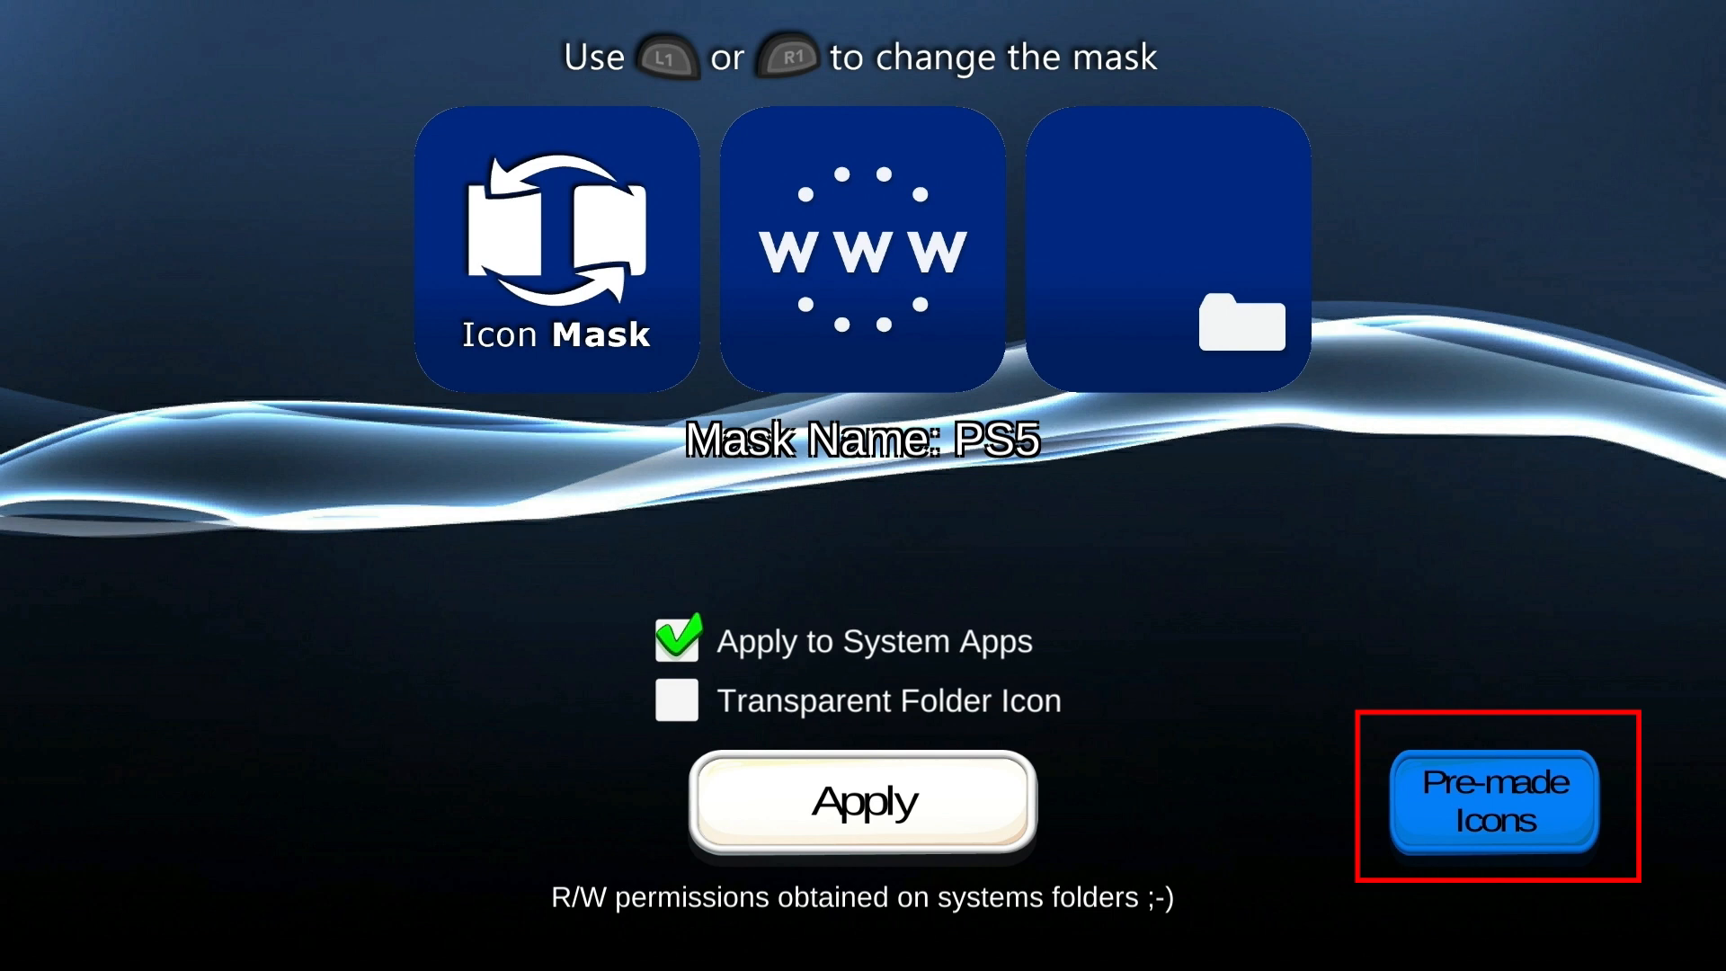
{"action": "left_click", "coordinate": [1491, 798]}
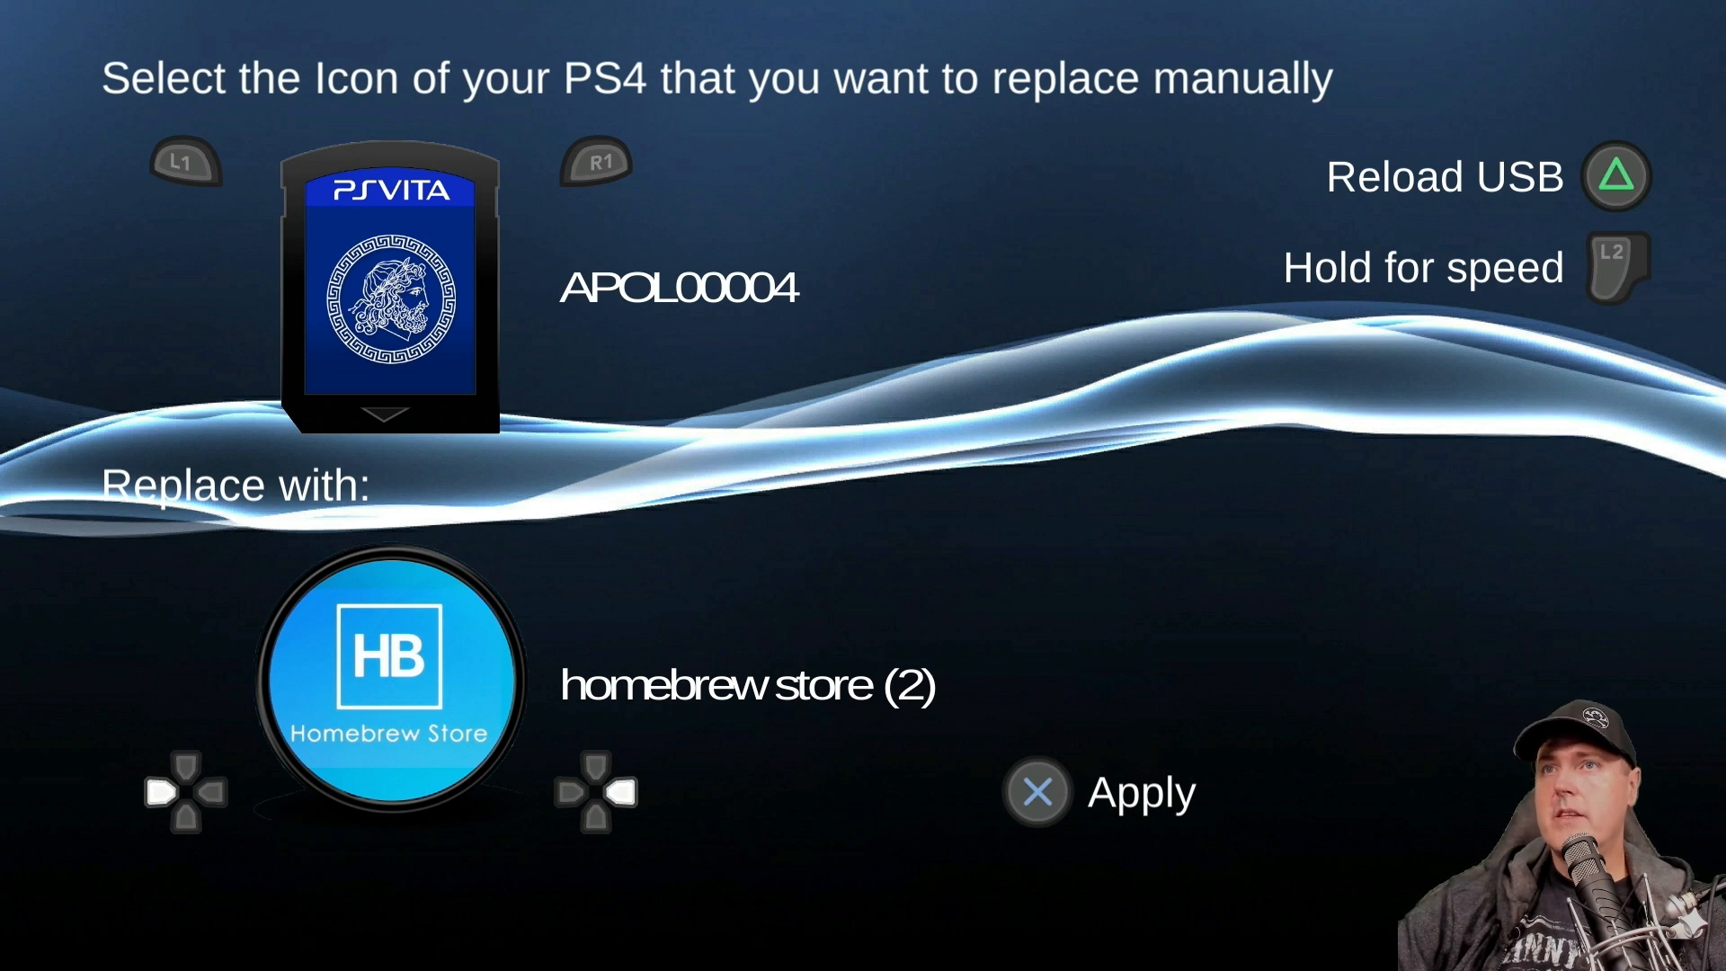
{"action": "mouse_move", "coordinate": [280, 107]}
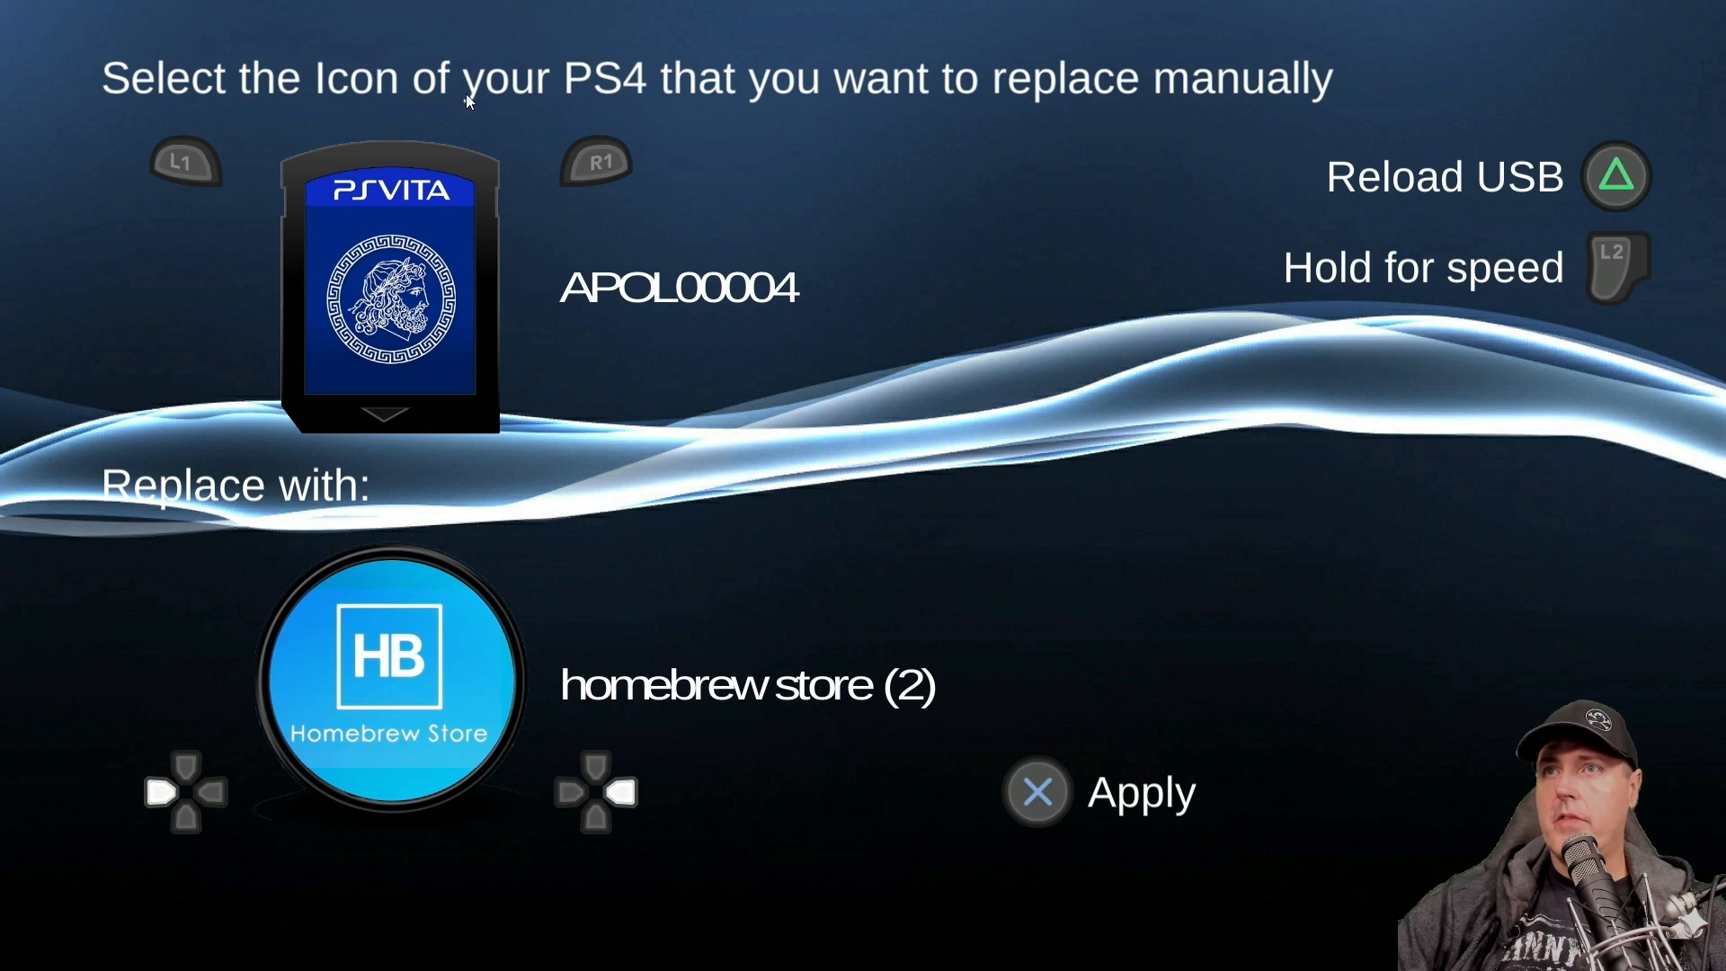
{"action": "mouse_move", "coordinate": [534, 217]}
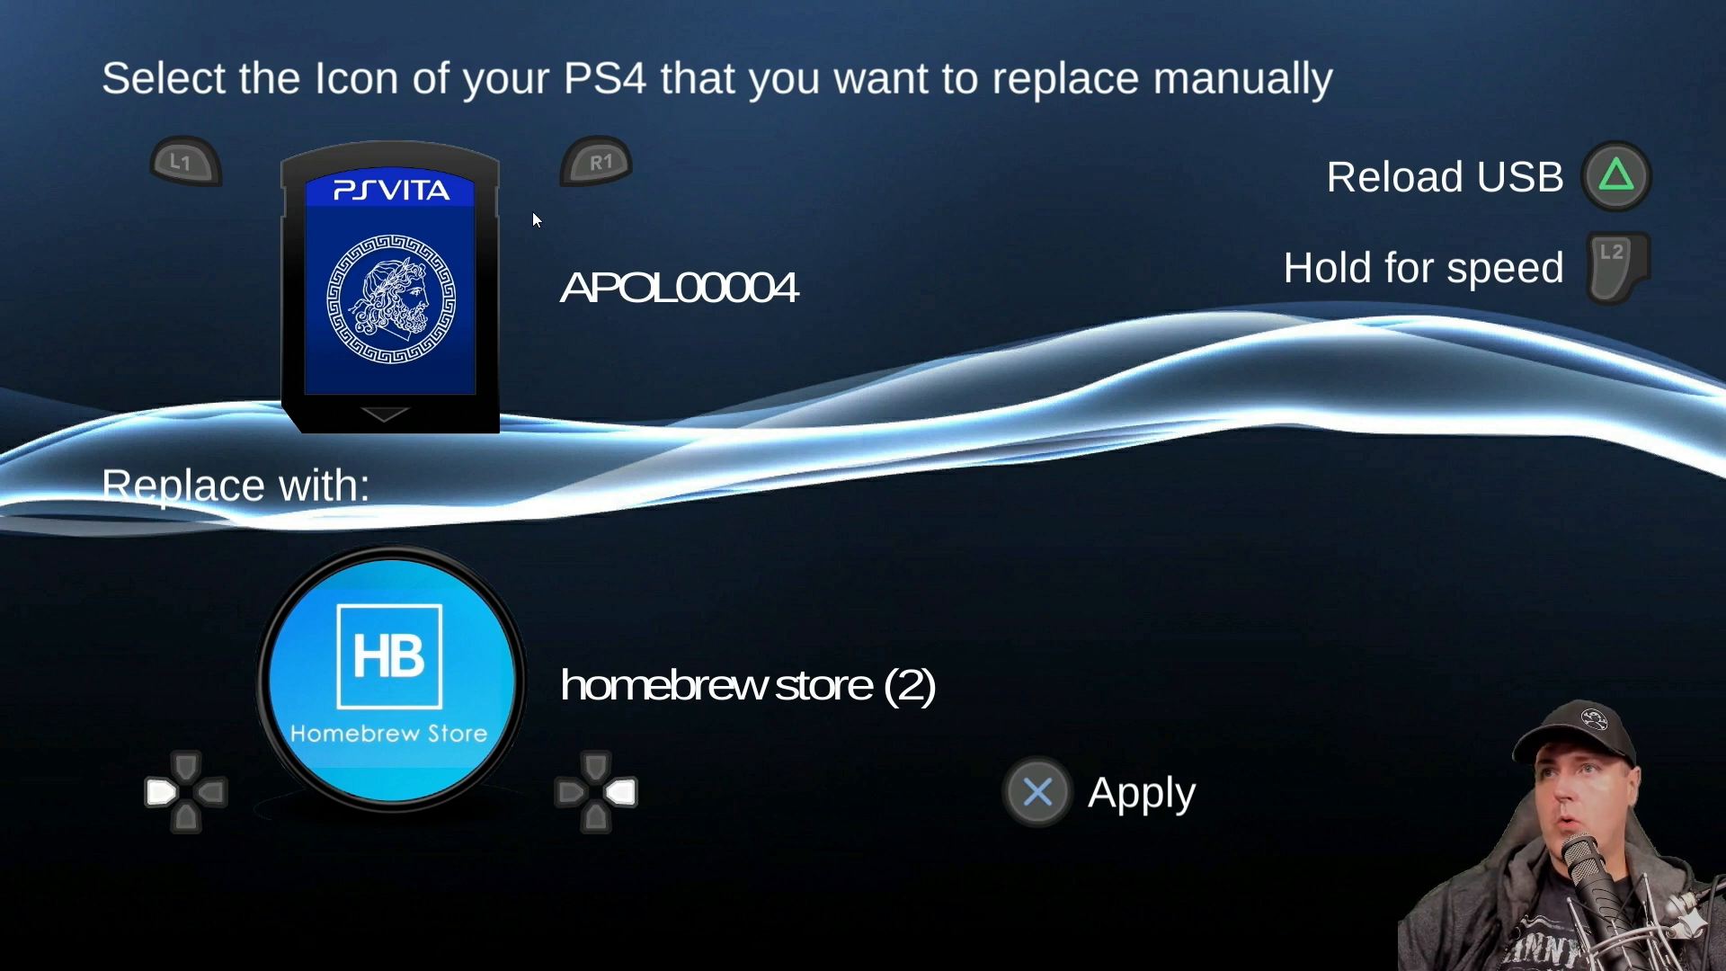
{"action": "mouse_move", "coordinate": [617, 185]}
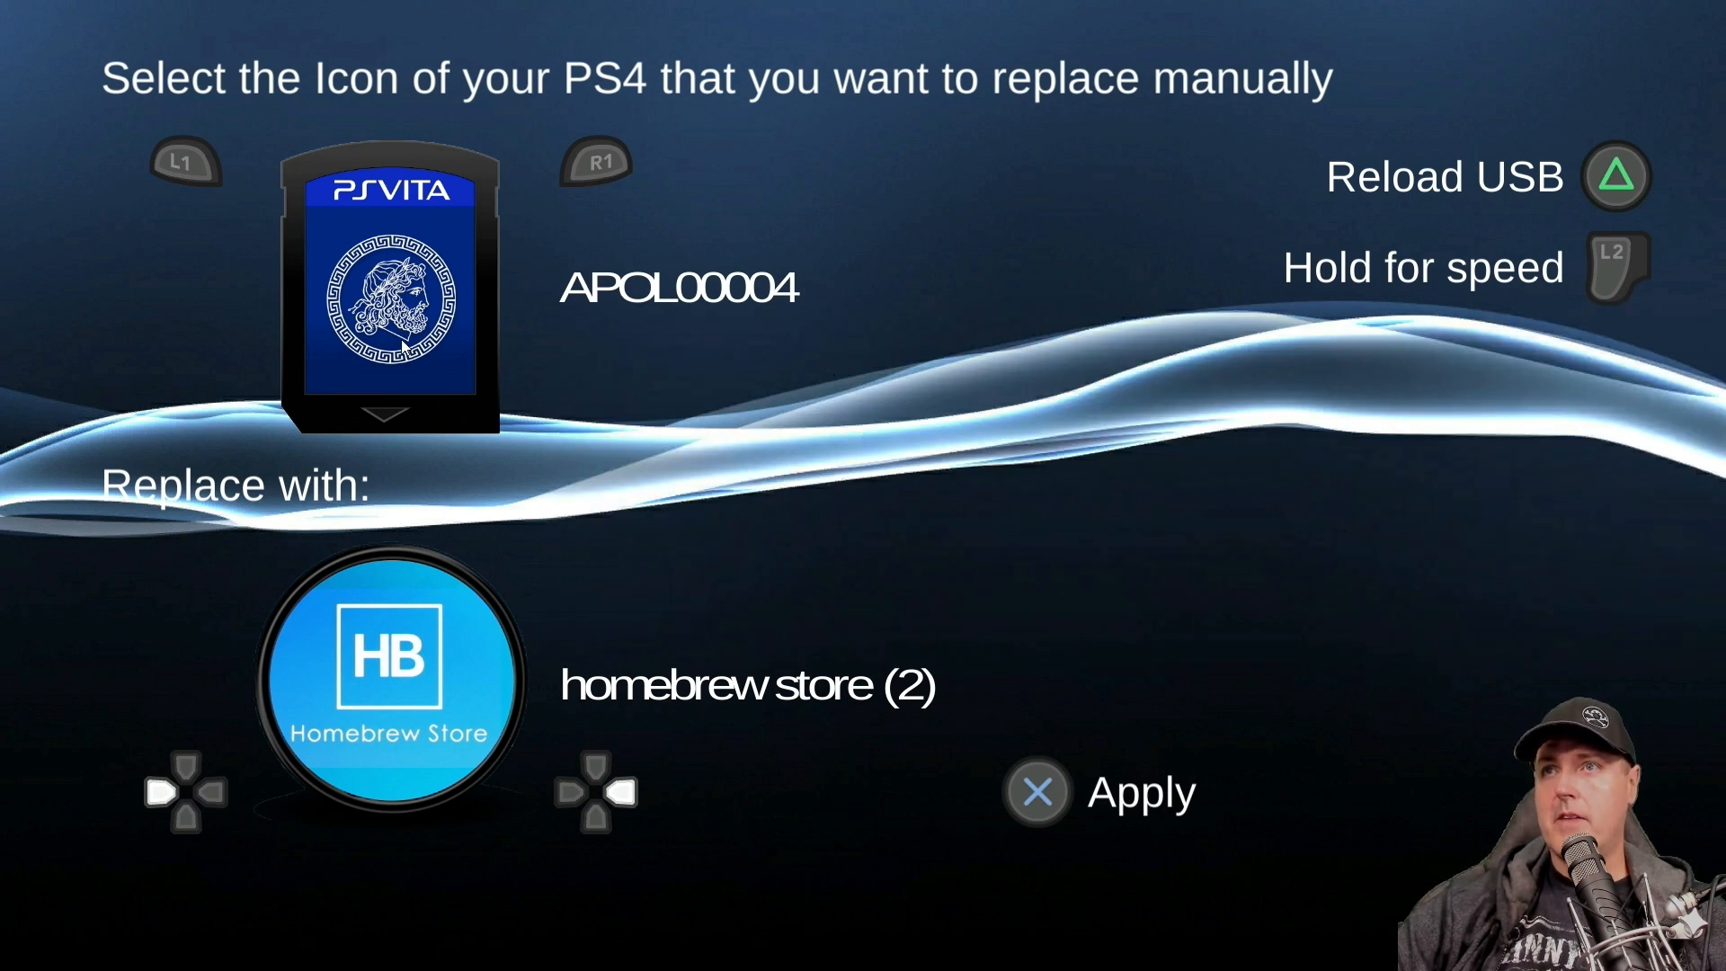
{"action": "mouse_move", "coordinate": [643, 102]}
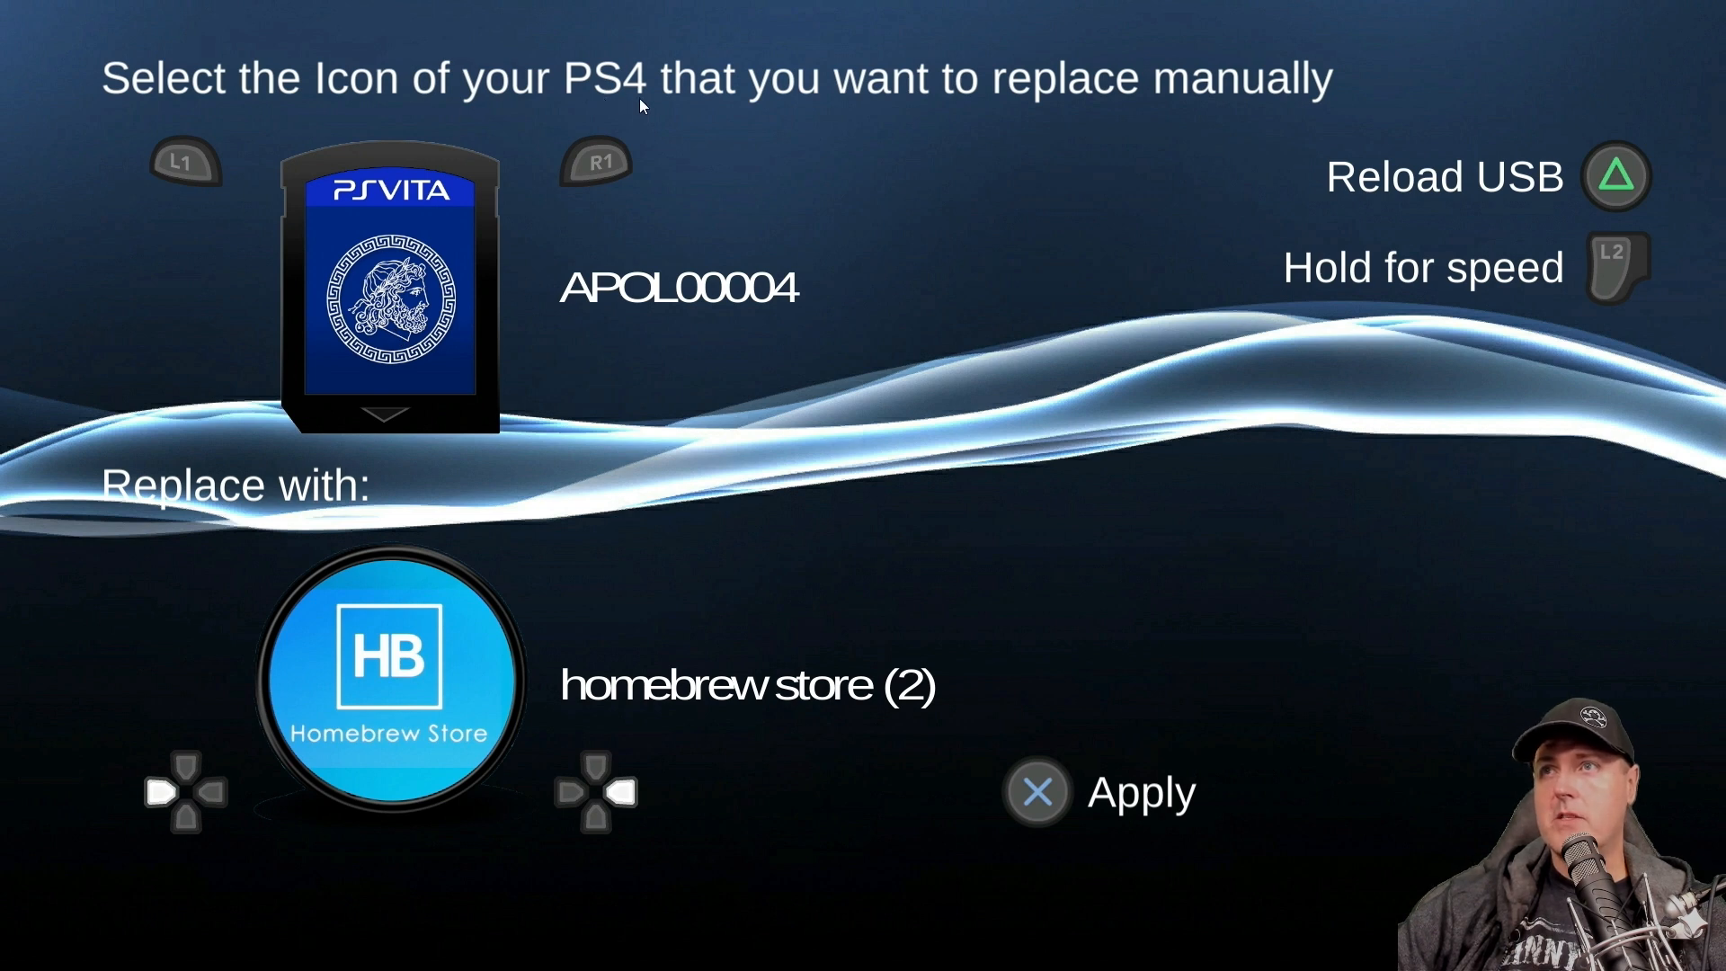
{"action": "mouse_move", "coordinate": [475, 308]}
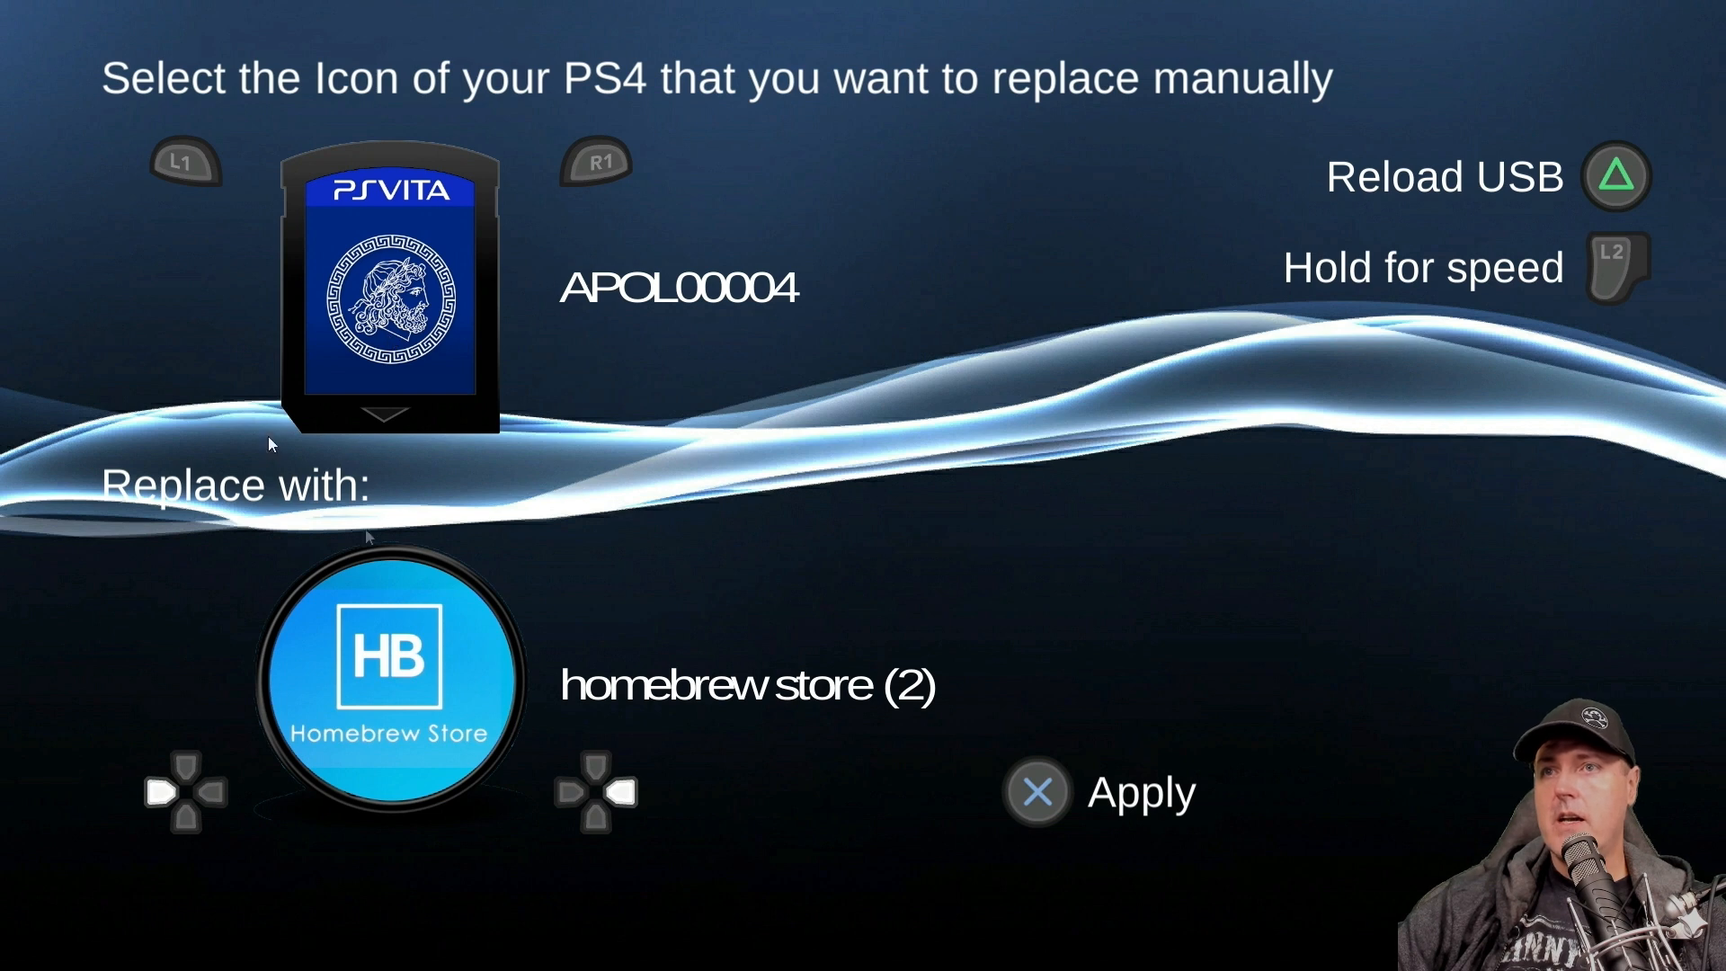
{"action": "mouse_move", "coordinate": [386, 805]}
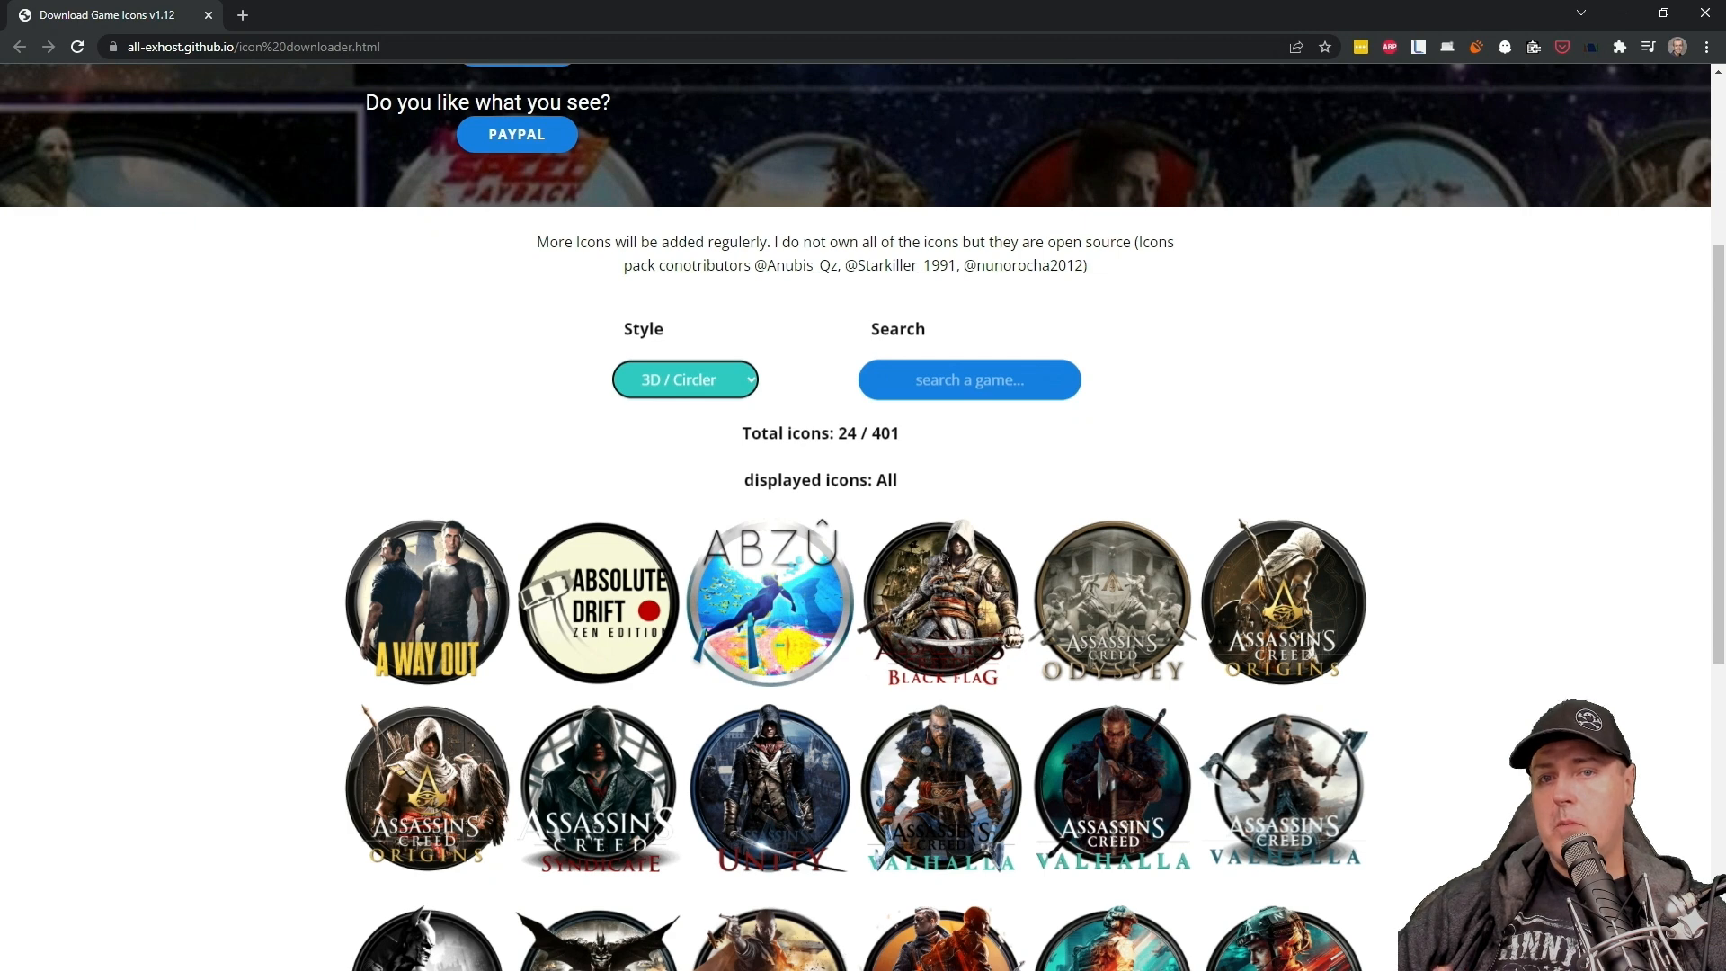
Step: Preview the icon gallery in PS5 style, then switch it to Cover style
{"action": "left_click", "coordinate": [683, 378]}
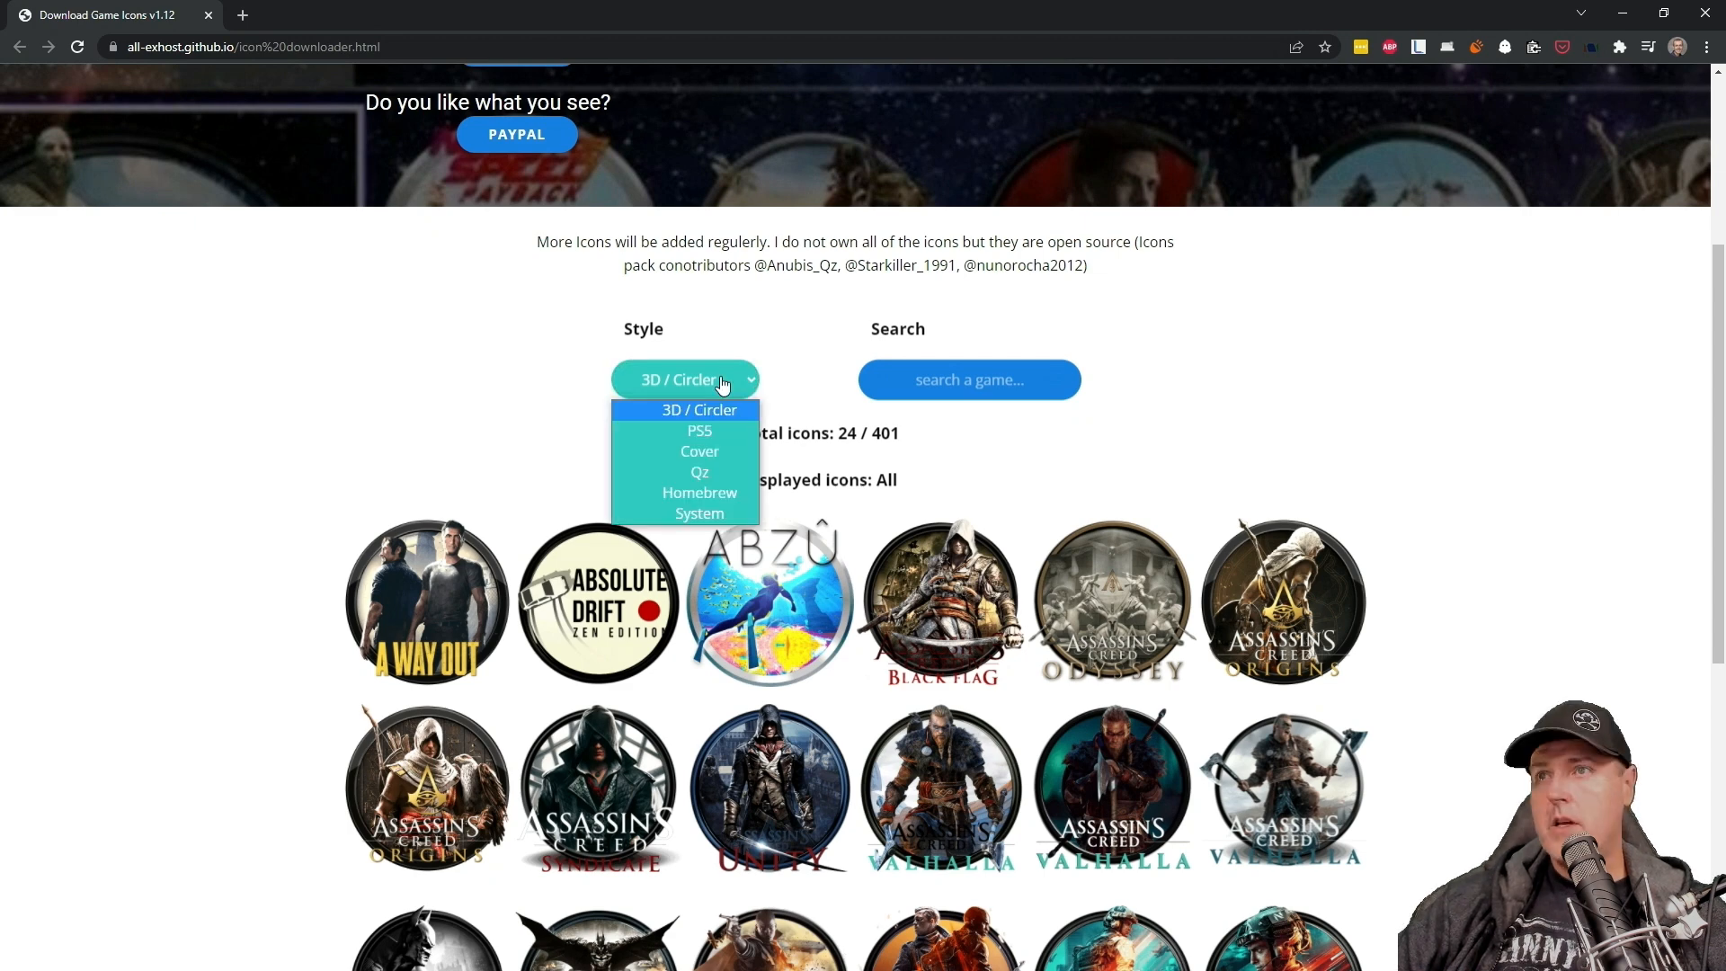
{"action": "left_click", "coordinate": [699, 430]}
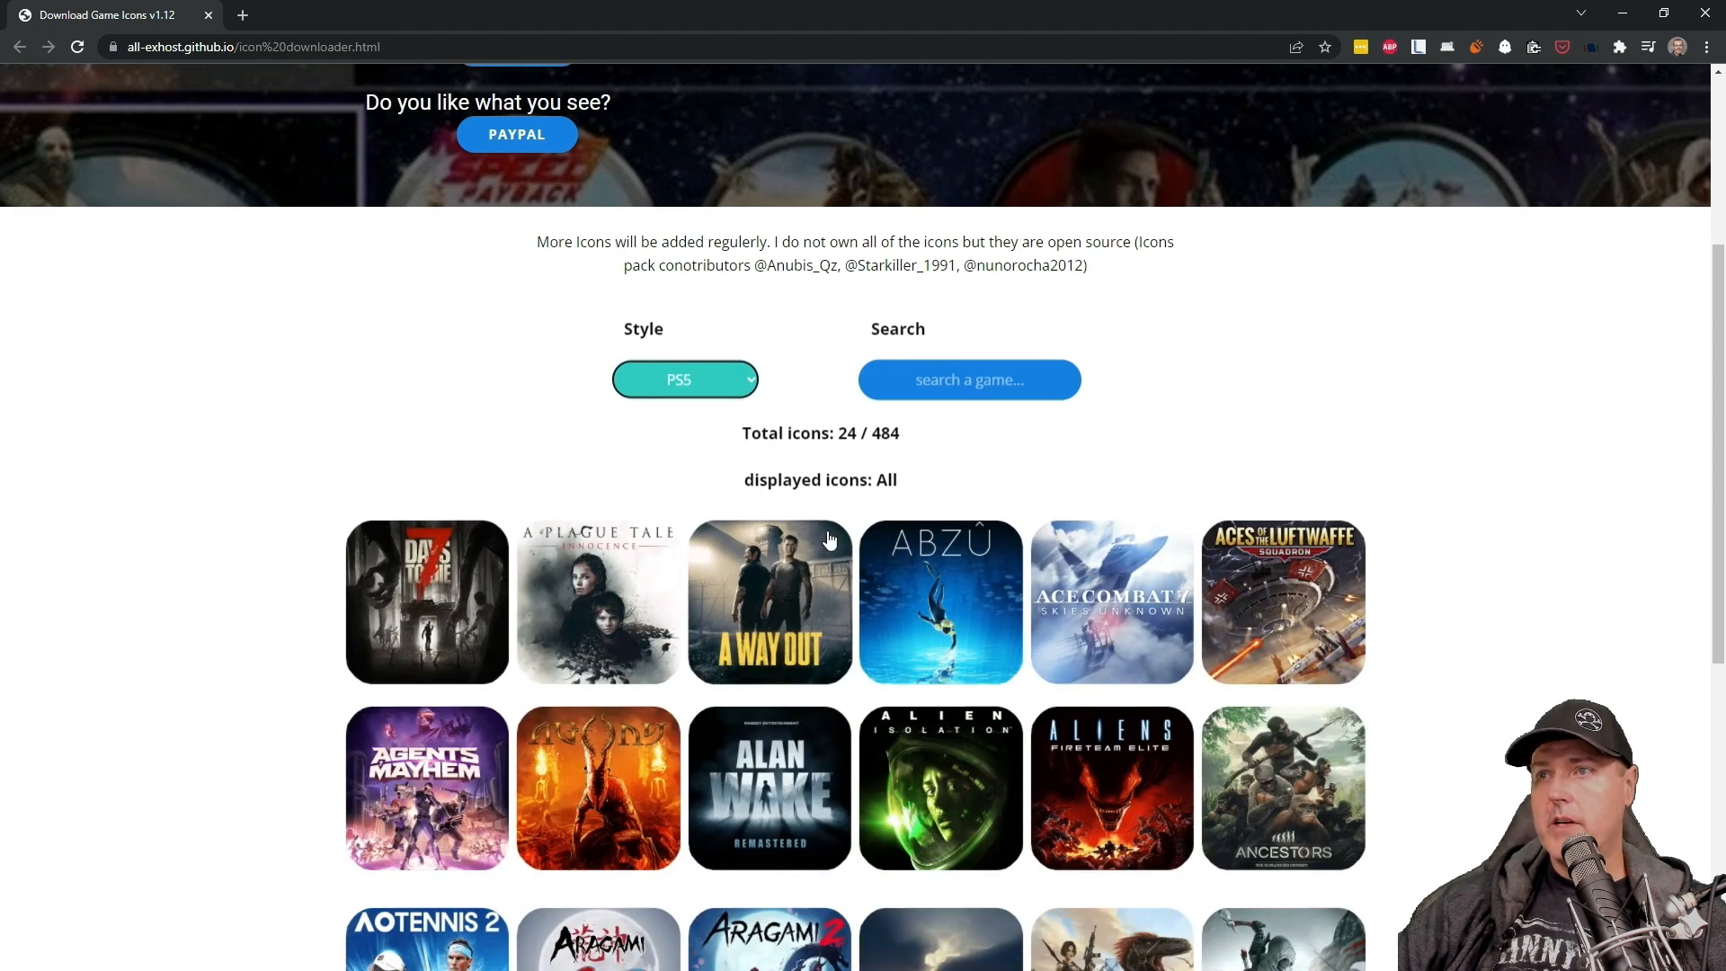
{"action": "scroll", "scroll_direction": "up", "scroll_amount": 3}
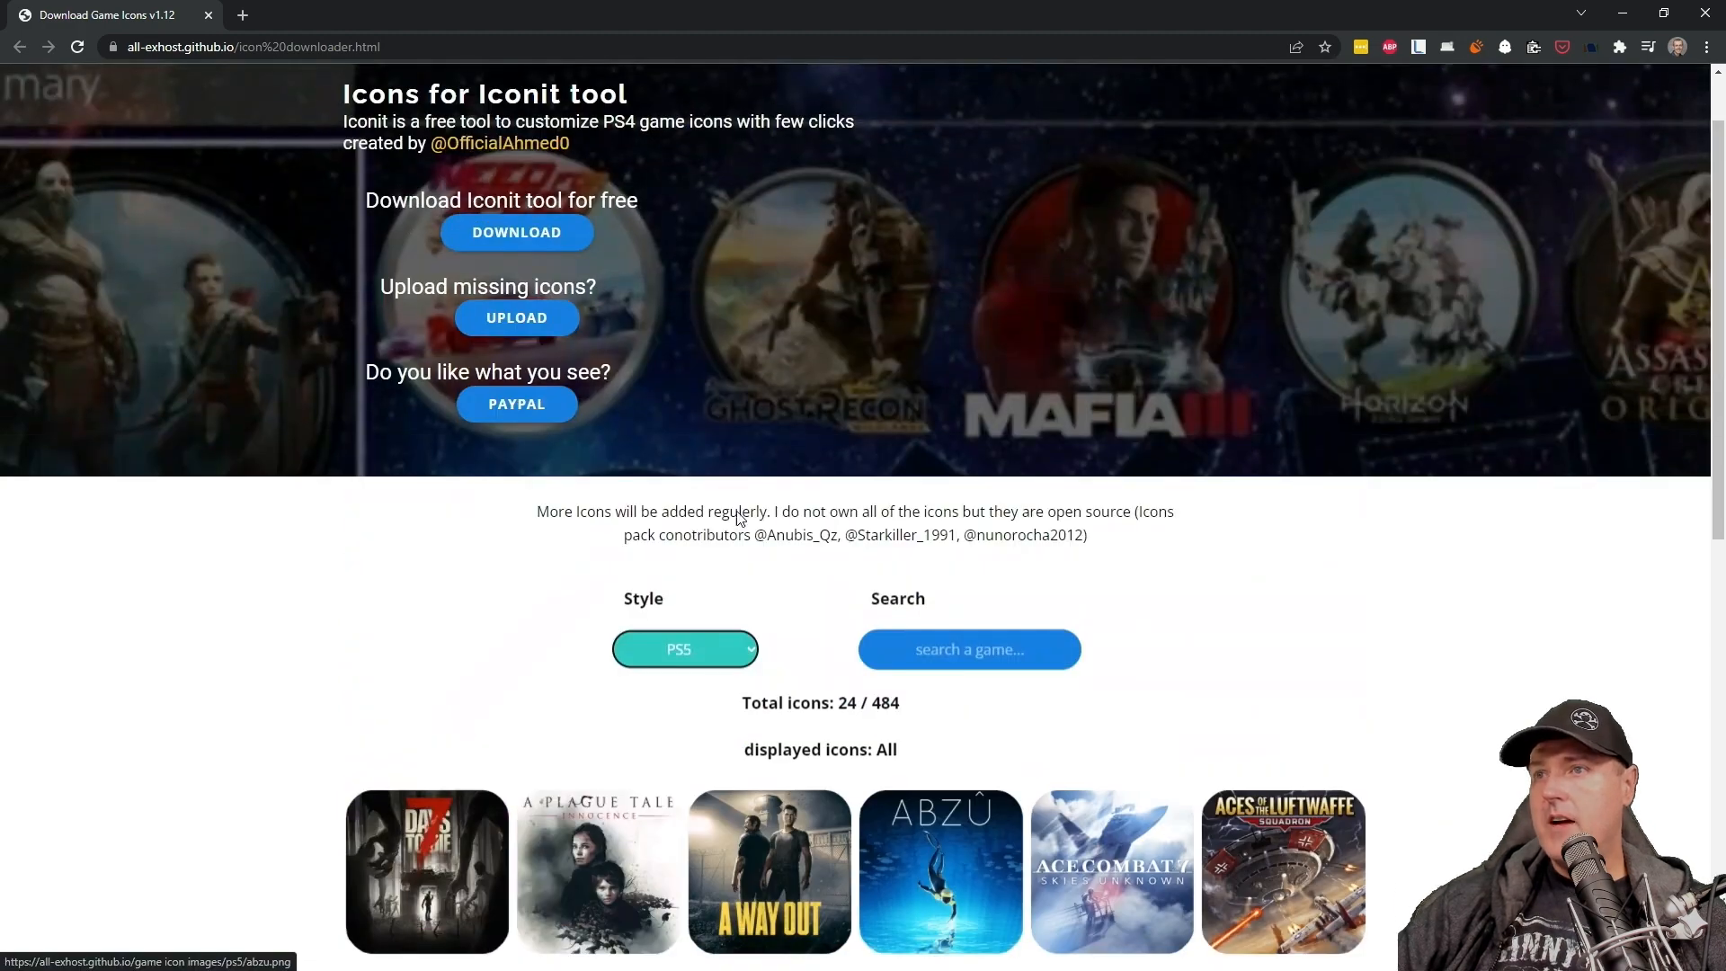
{"action": "left_click", "coordinate": [683, 648]}
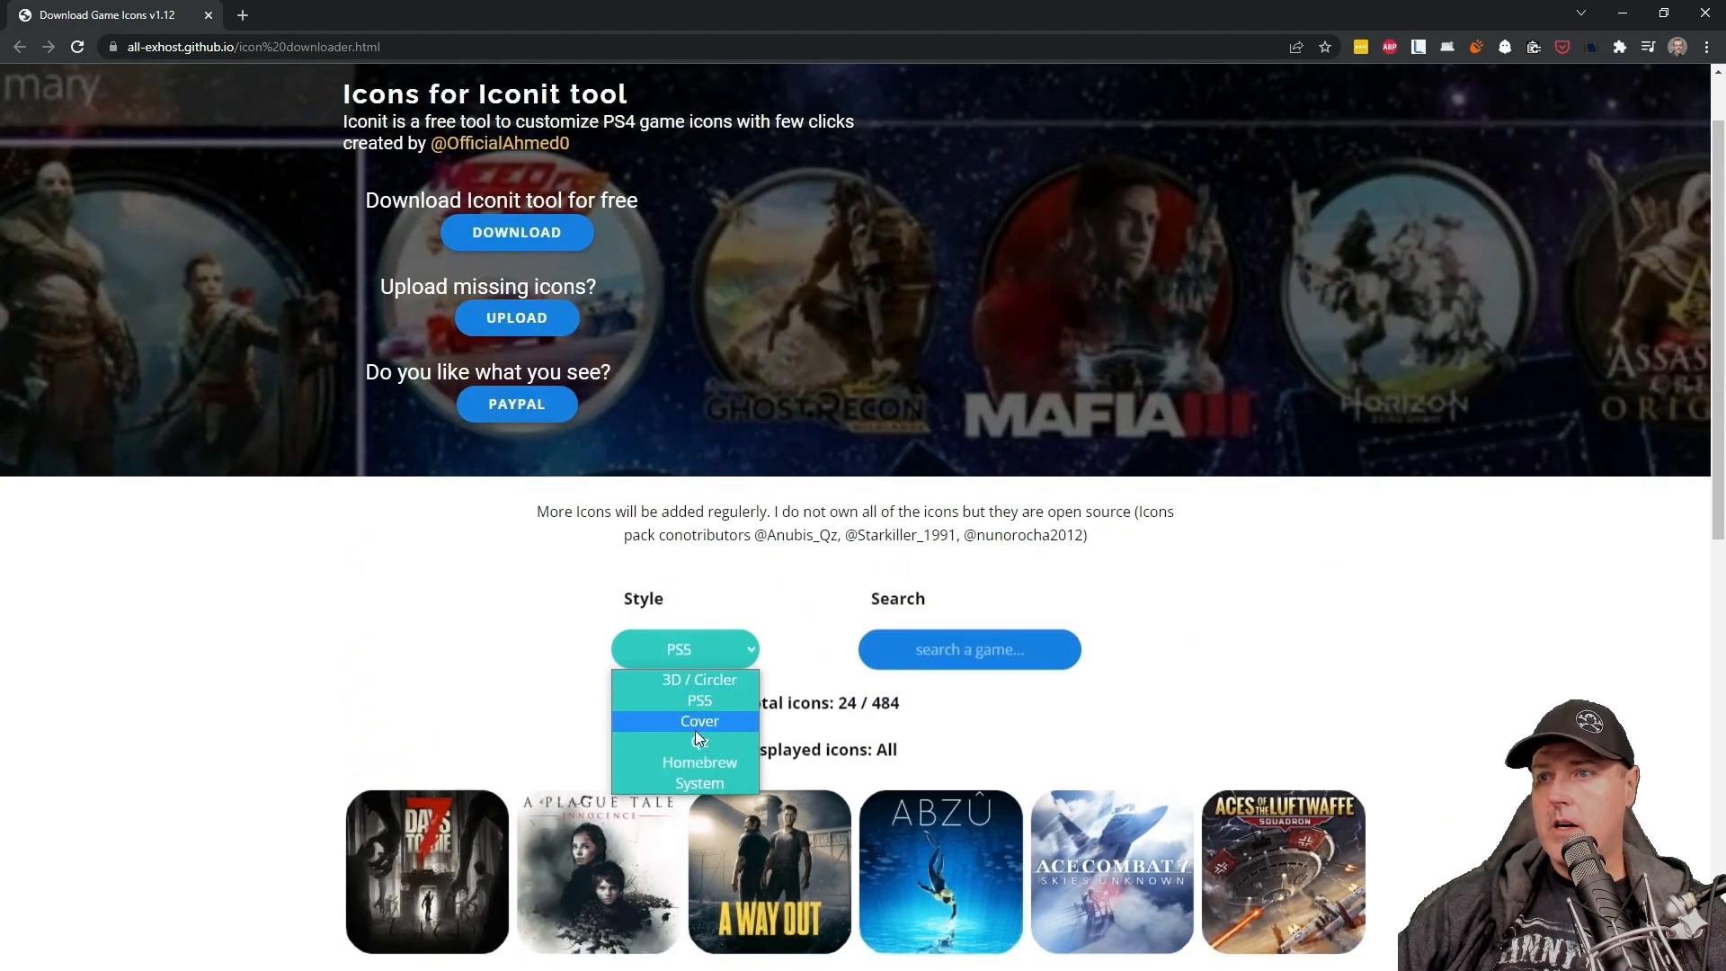
{"action": "left_click", "coordinate": [699, 721]}
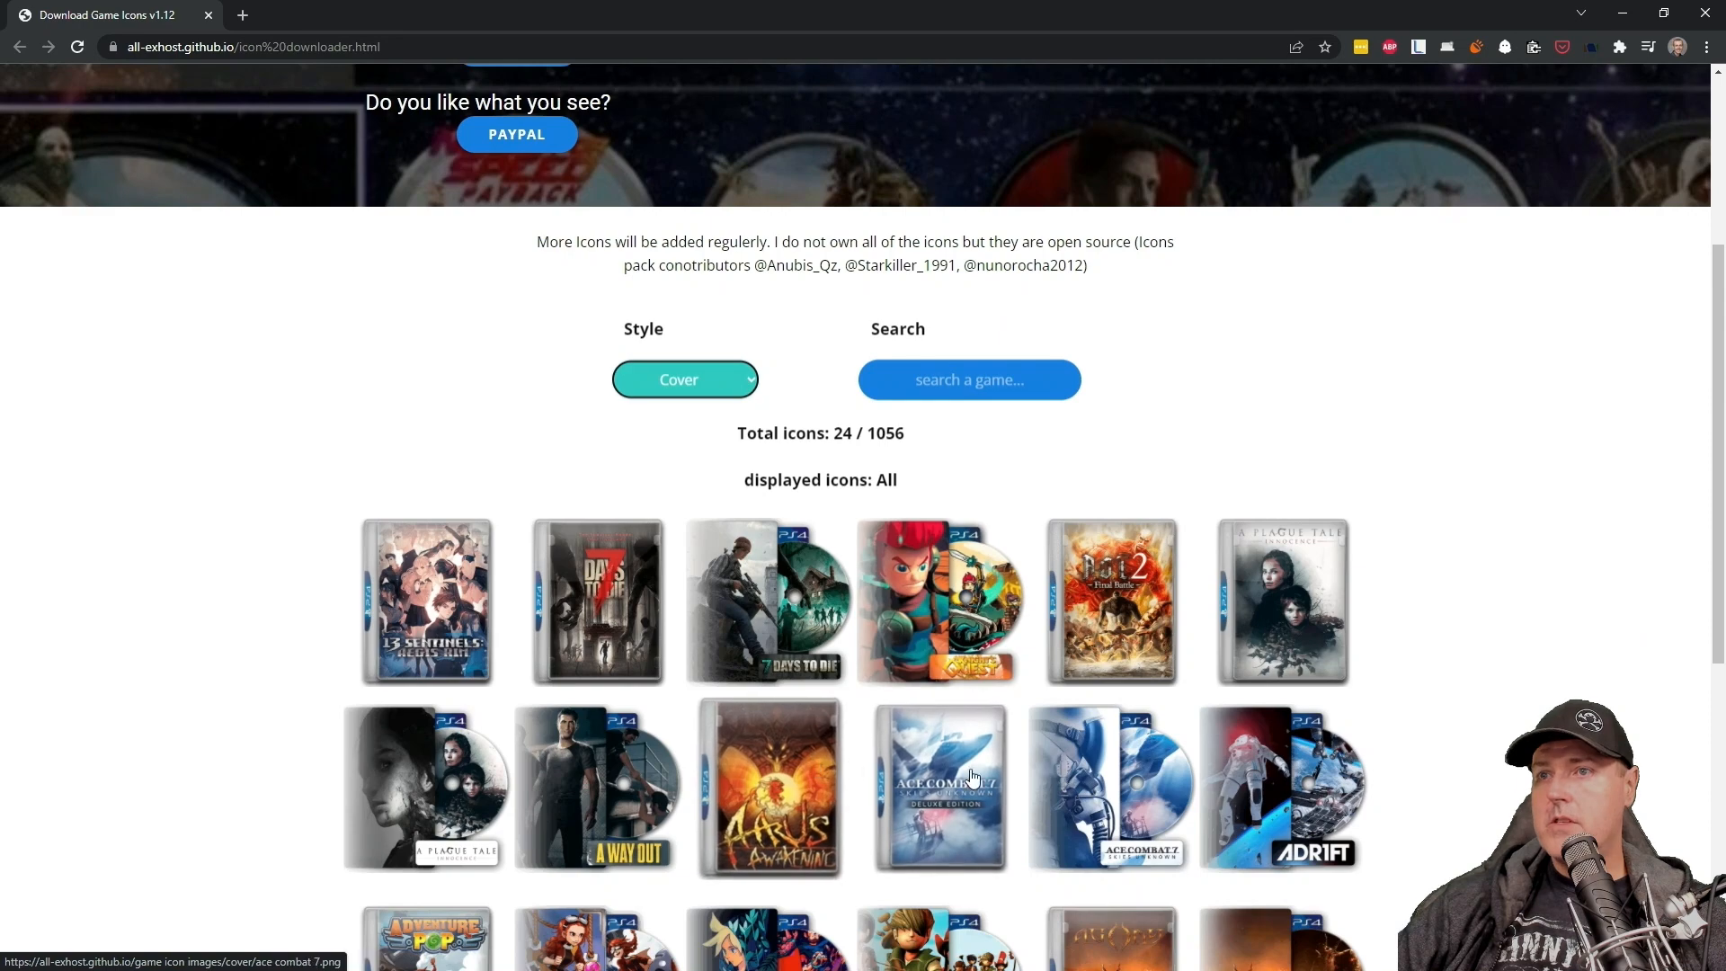
{"action": "scroll", "scroll_direction": "down", "scroll_amount": 3}
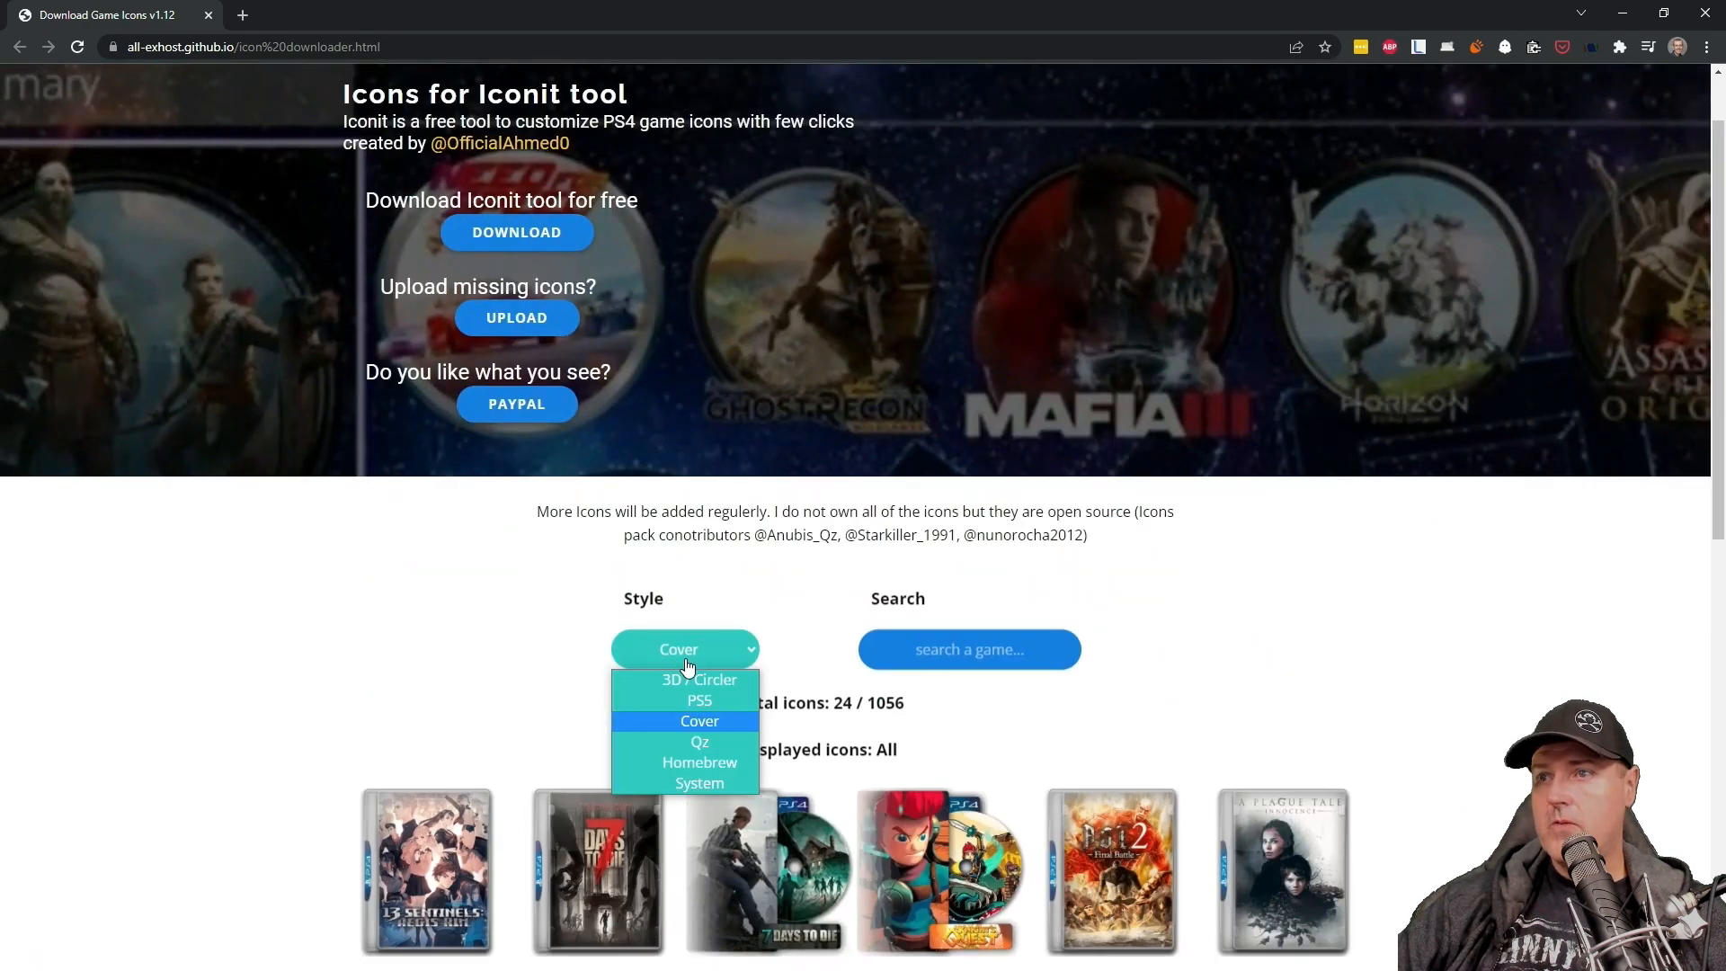
Step: Switch to the Homebrew style and download the Icon Mask and round Homebrew Store icons
{"action": "left_click", "coordinate": [699, 761]}
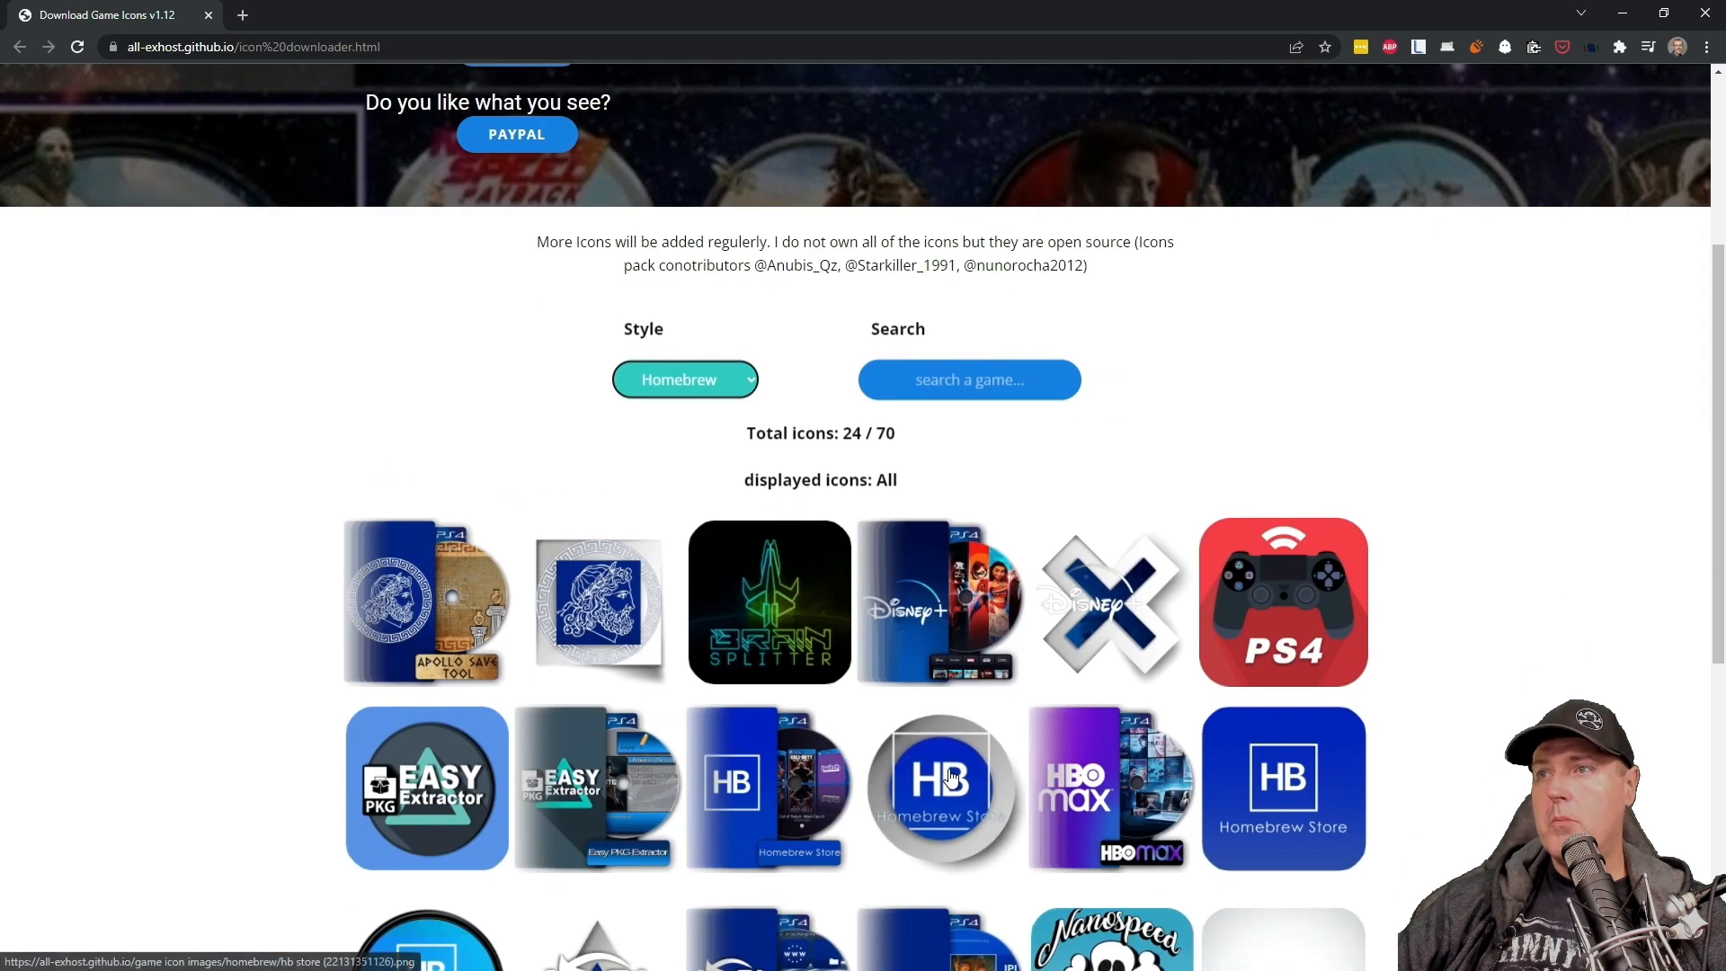
{"action": "scroll", "scroll_direction": "down", "scroll_amount": 3}
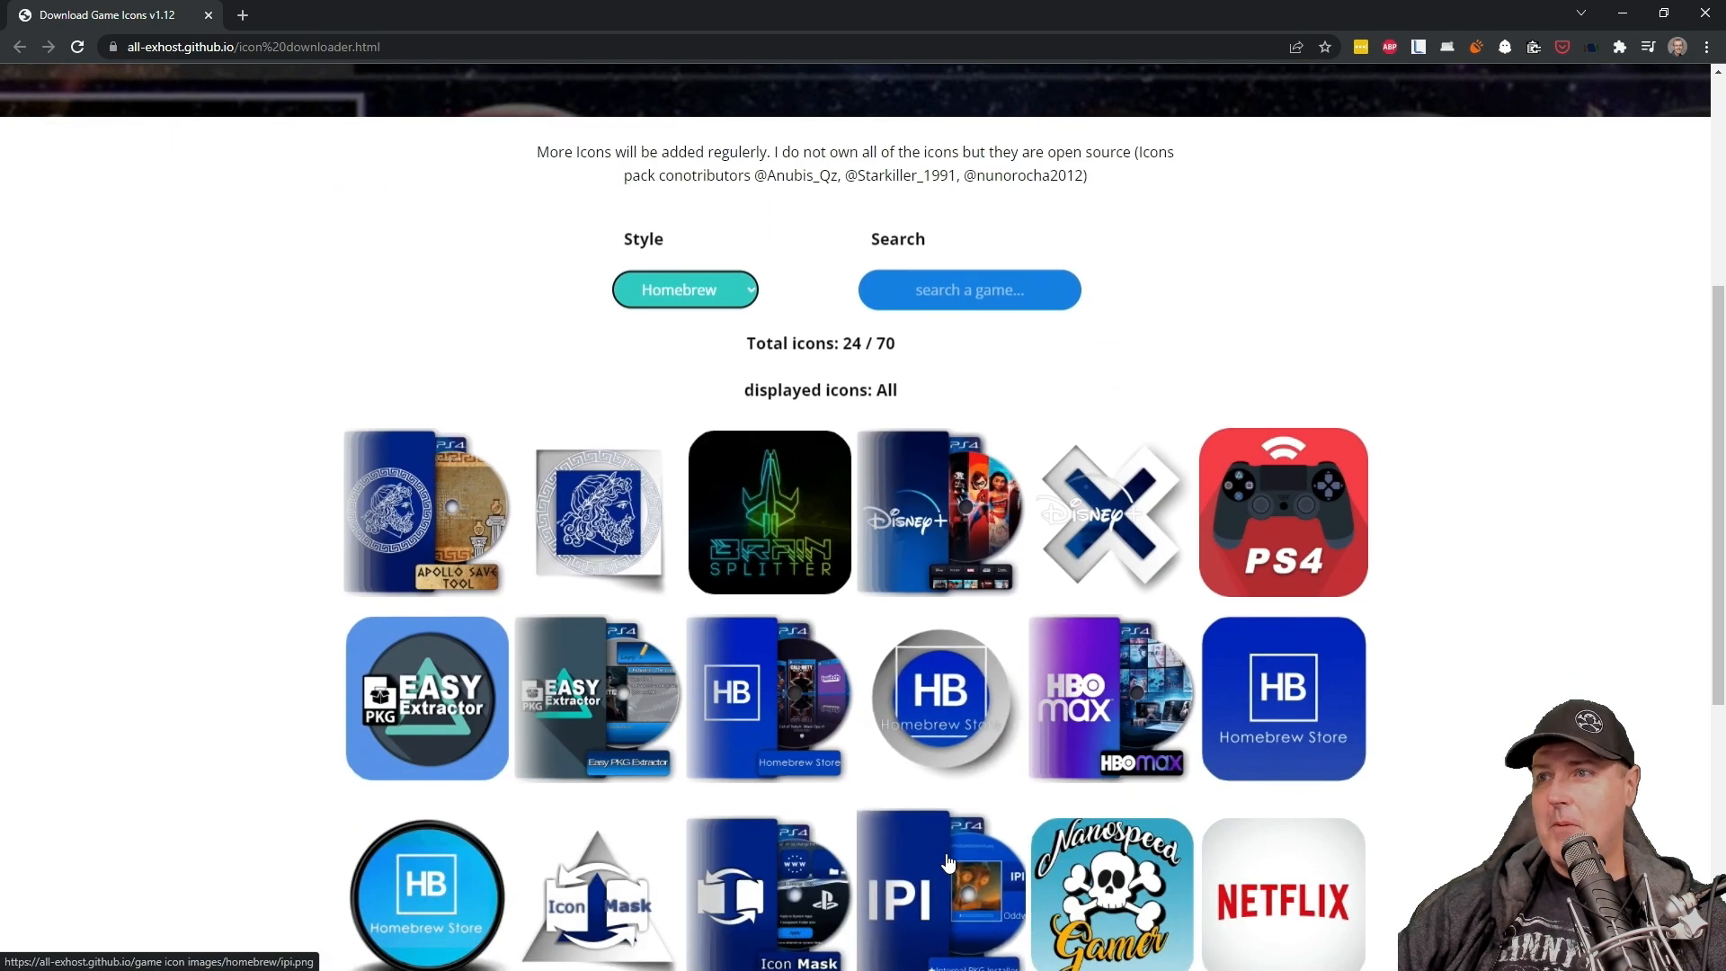
{"action": "scroll", "scroll_direction": "down", "scroll_amount": 3}
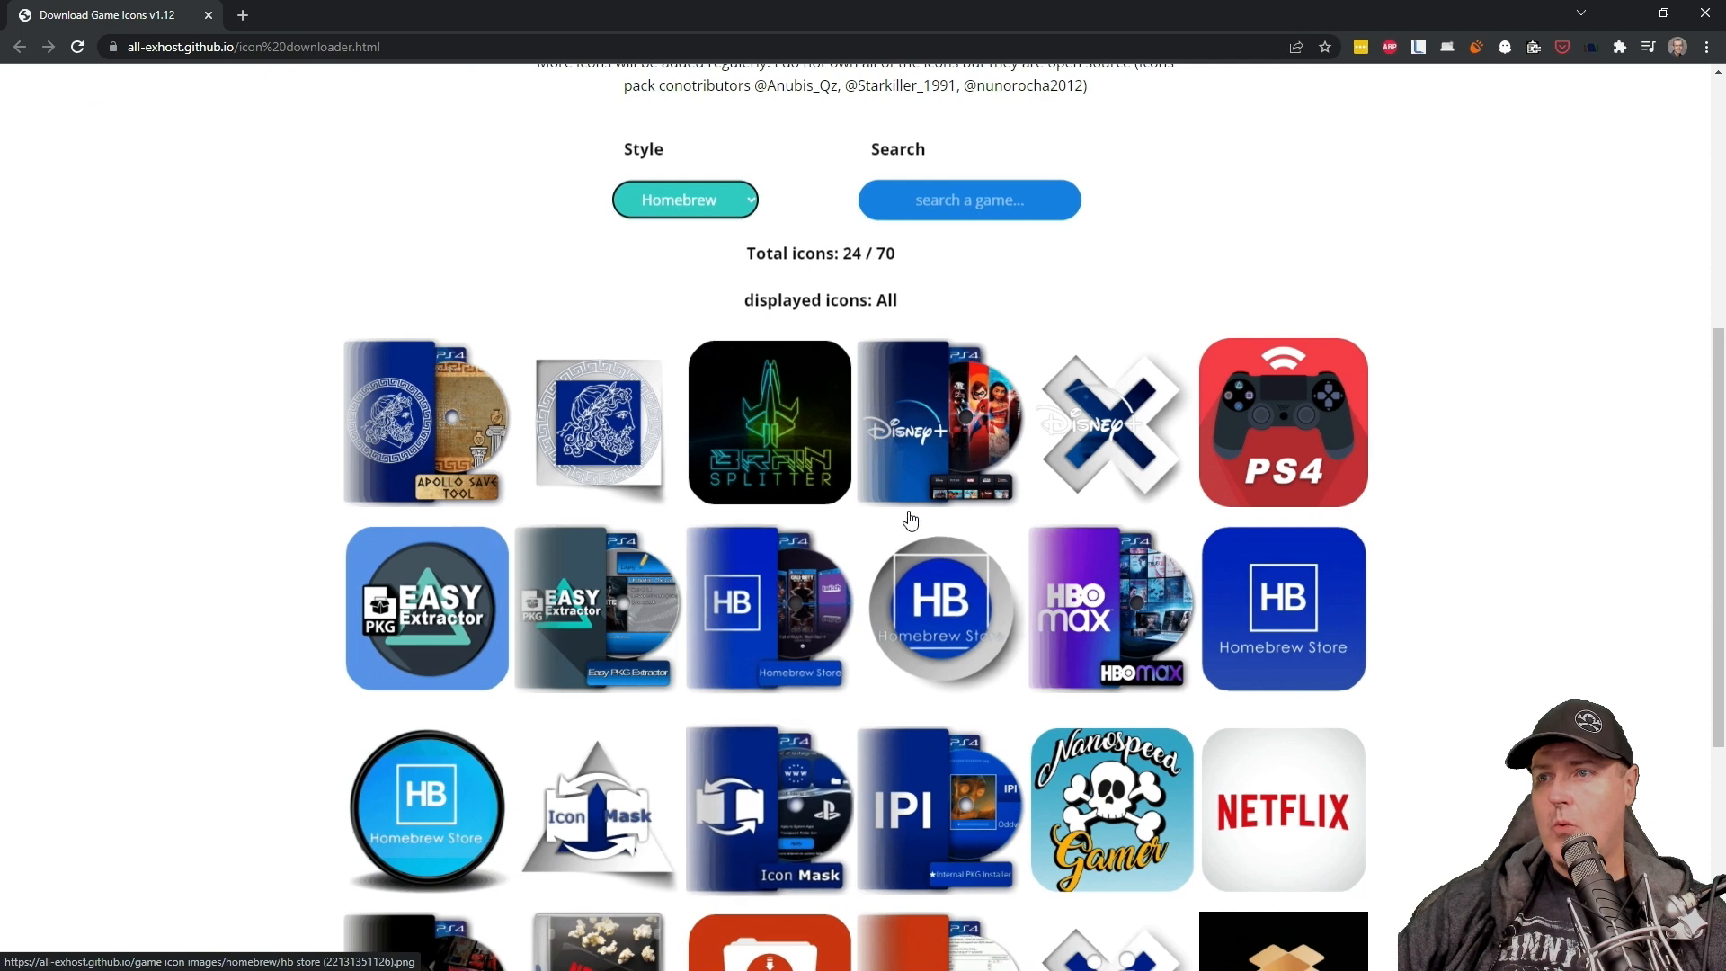
{"action": "mouse_move", "coordinate": [597, 608]}
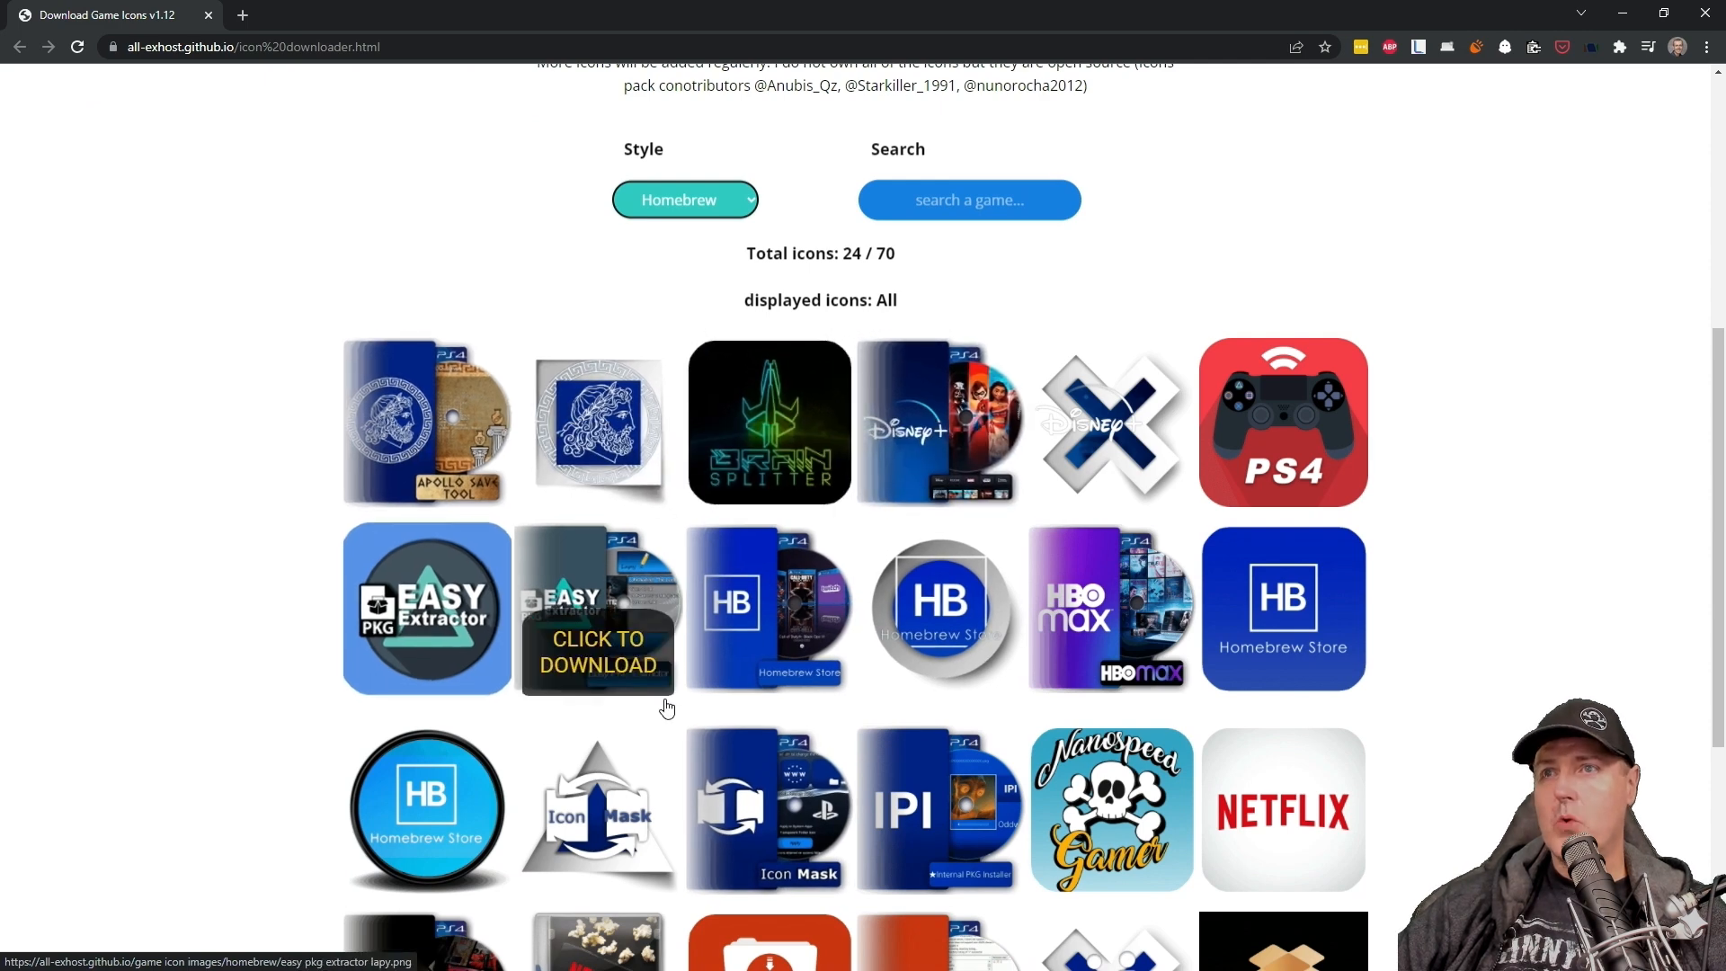
{"action": "scroll", "scroll_direction": "down", "scroll_amount": 3}
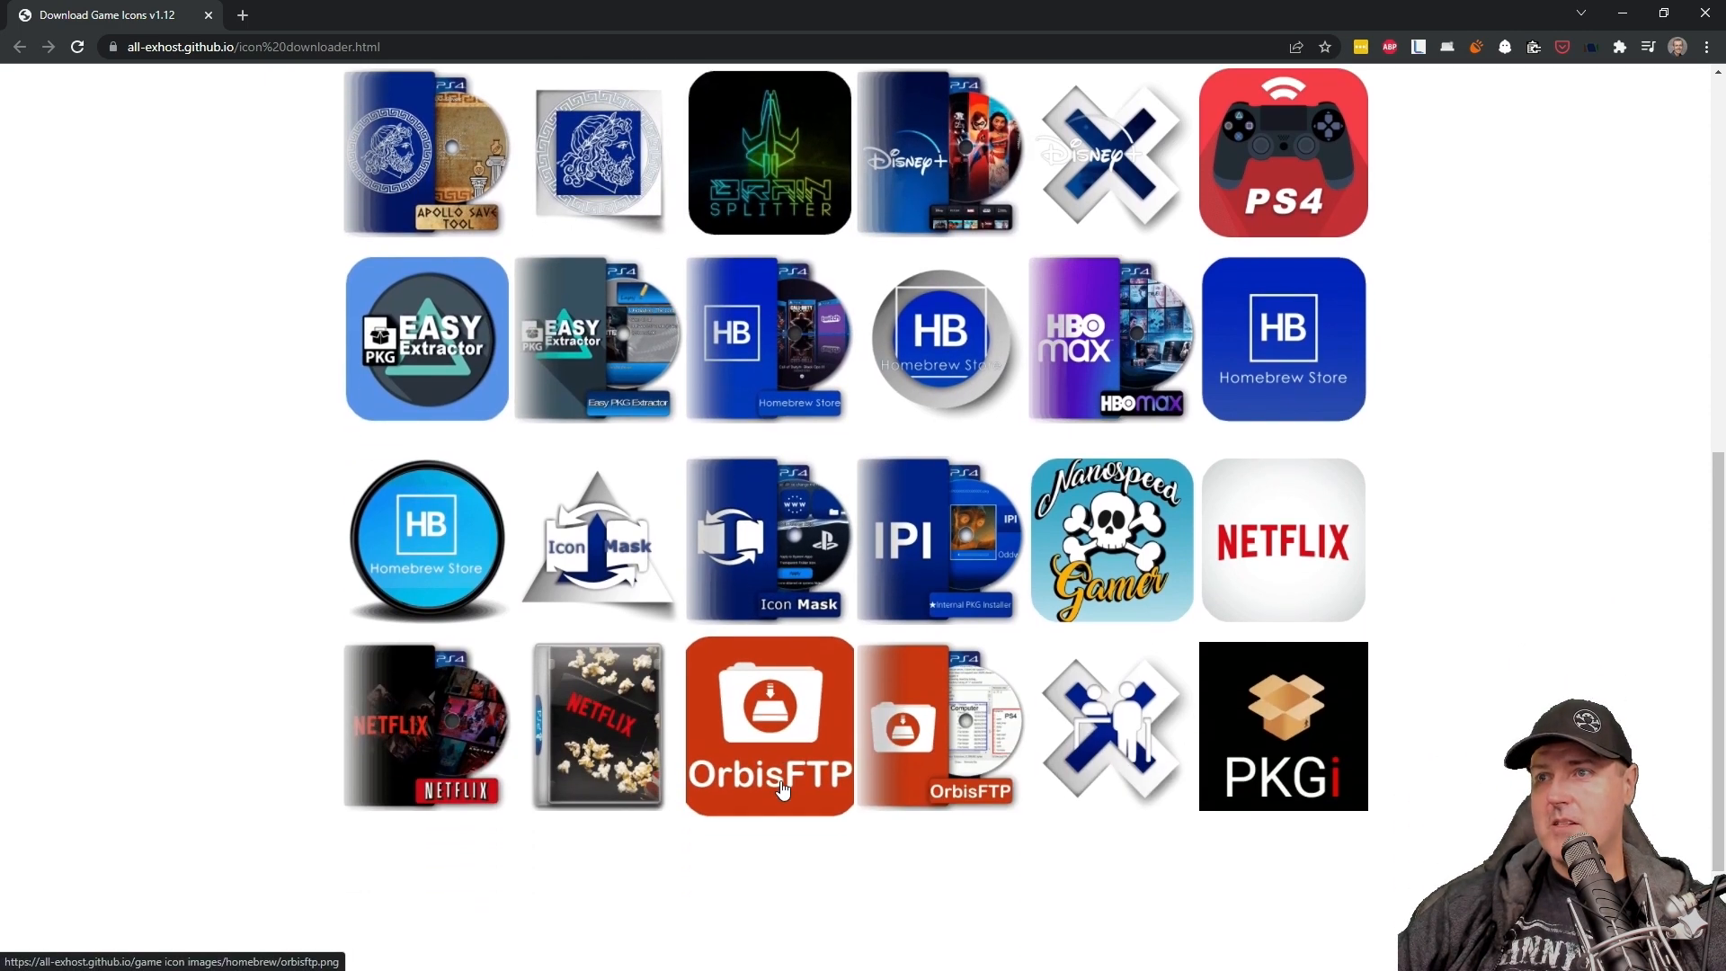
{"action": "scroll", "scroll_direction": "down", "scroll_amount": 3}
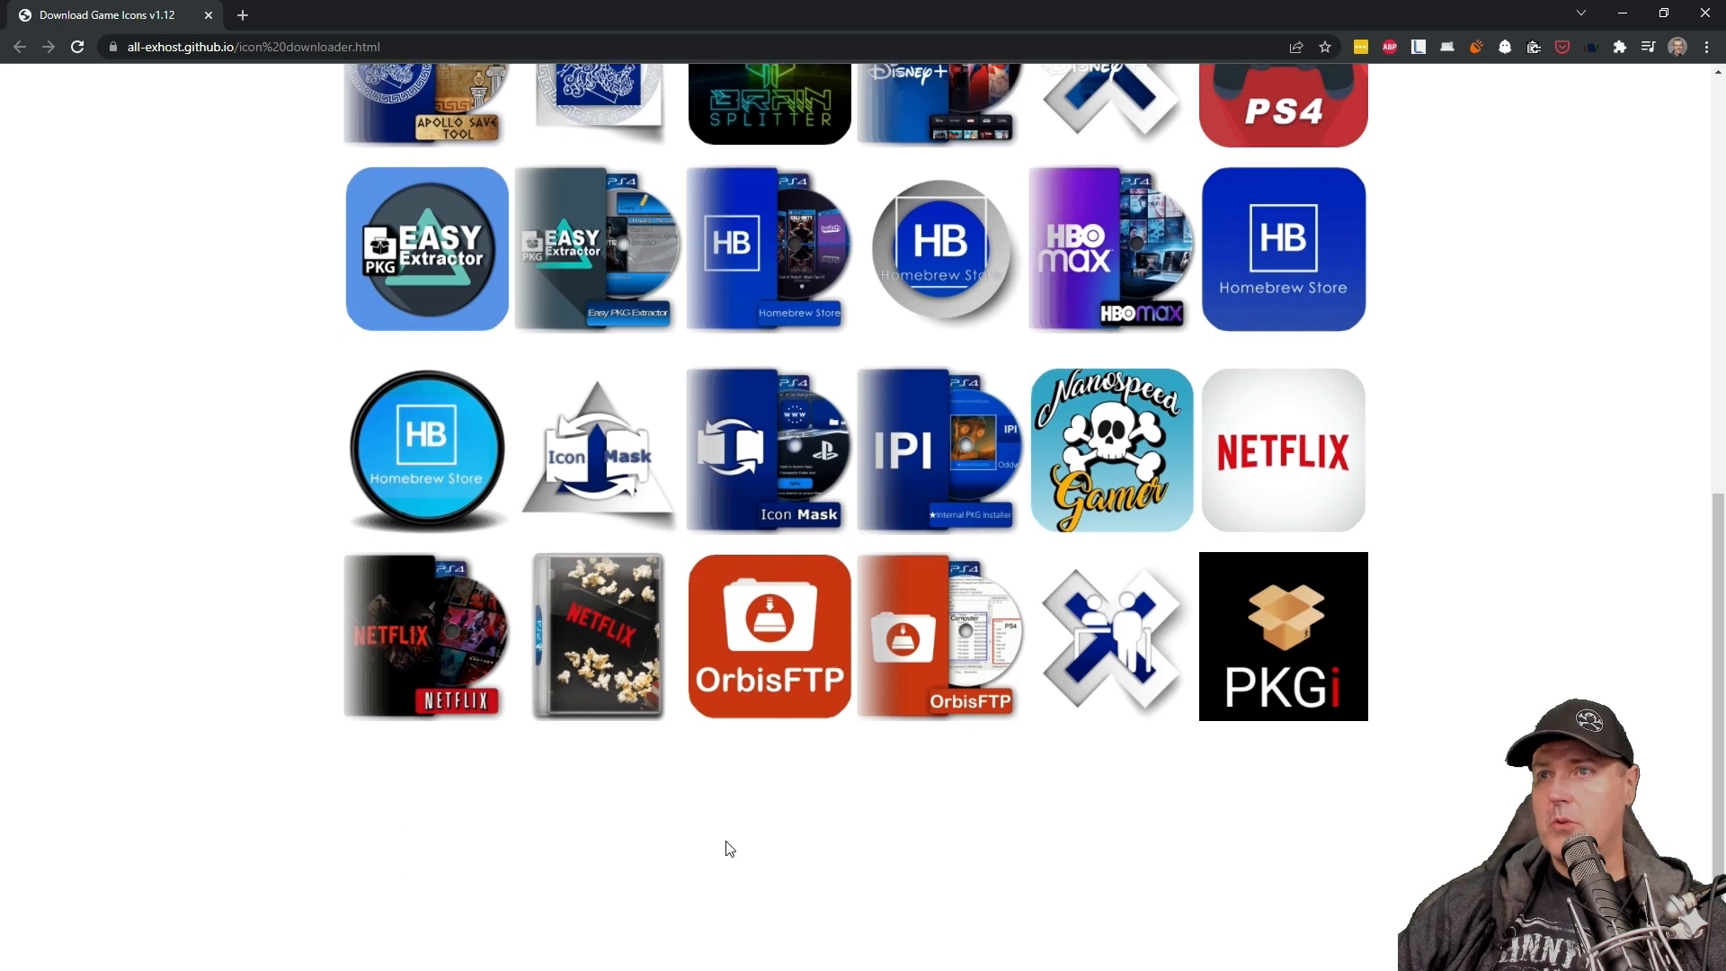
{"action": "mouse_move", "coordinate": [897, 842]}
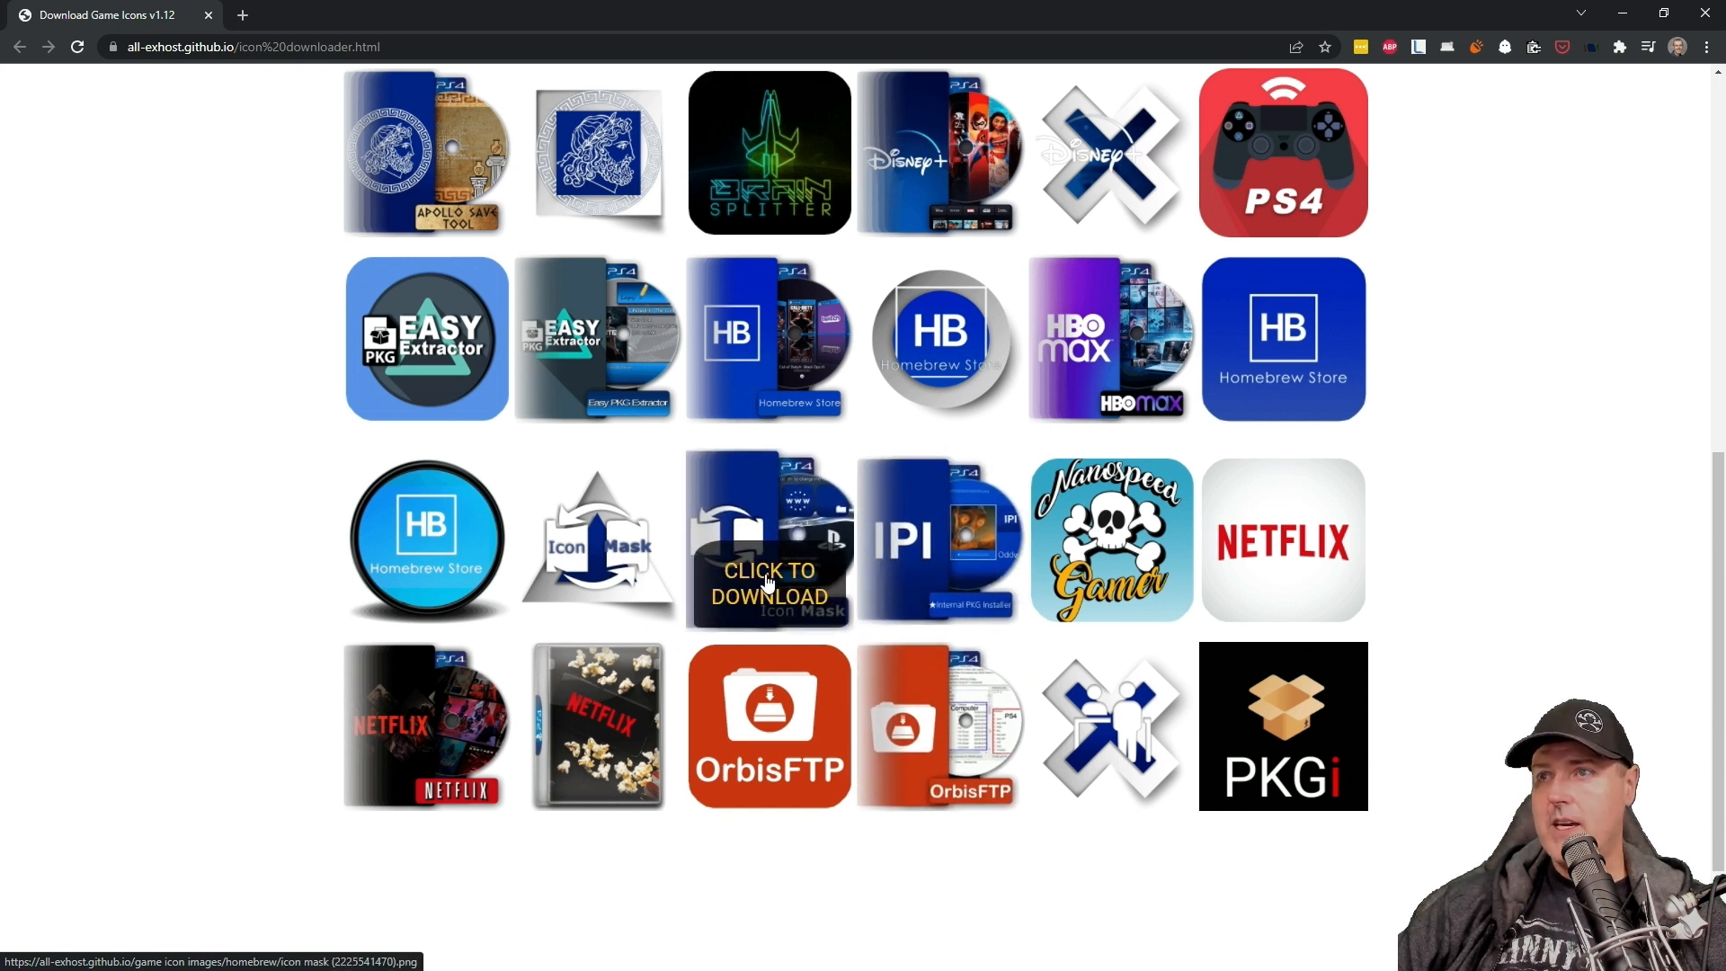
{"action": "left_click", "coordinate": [768, 540]}
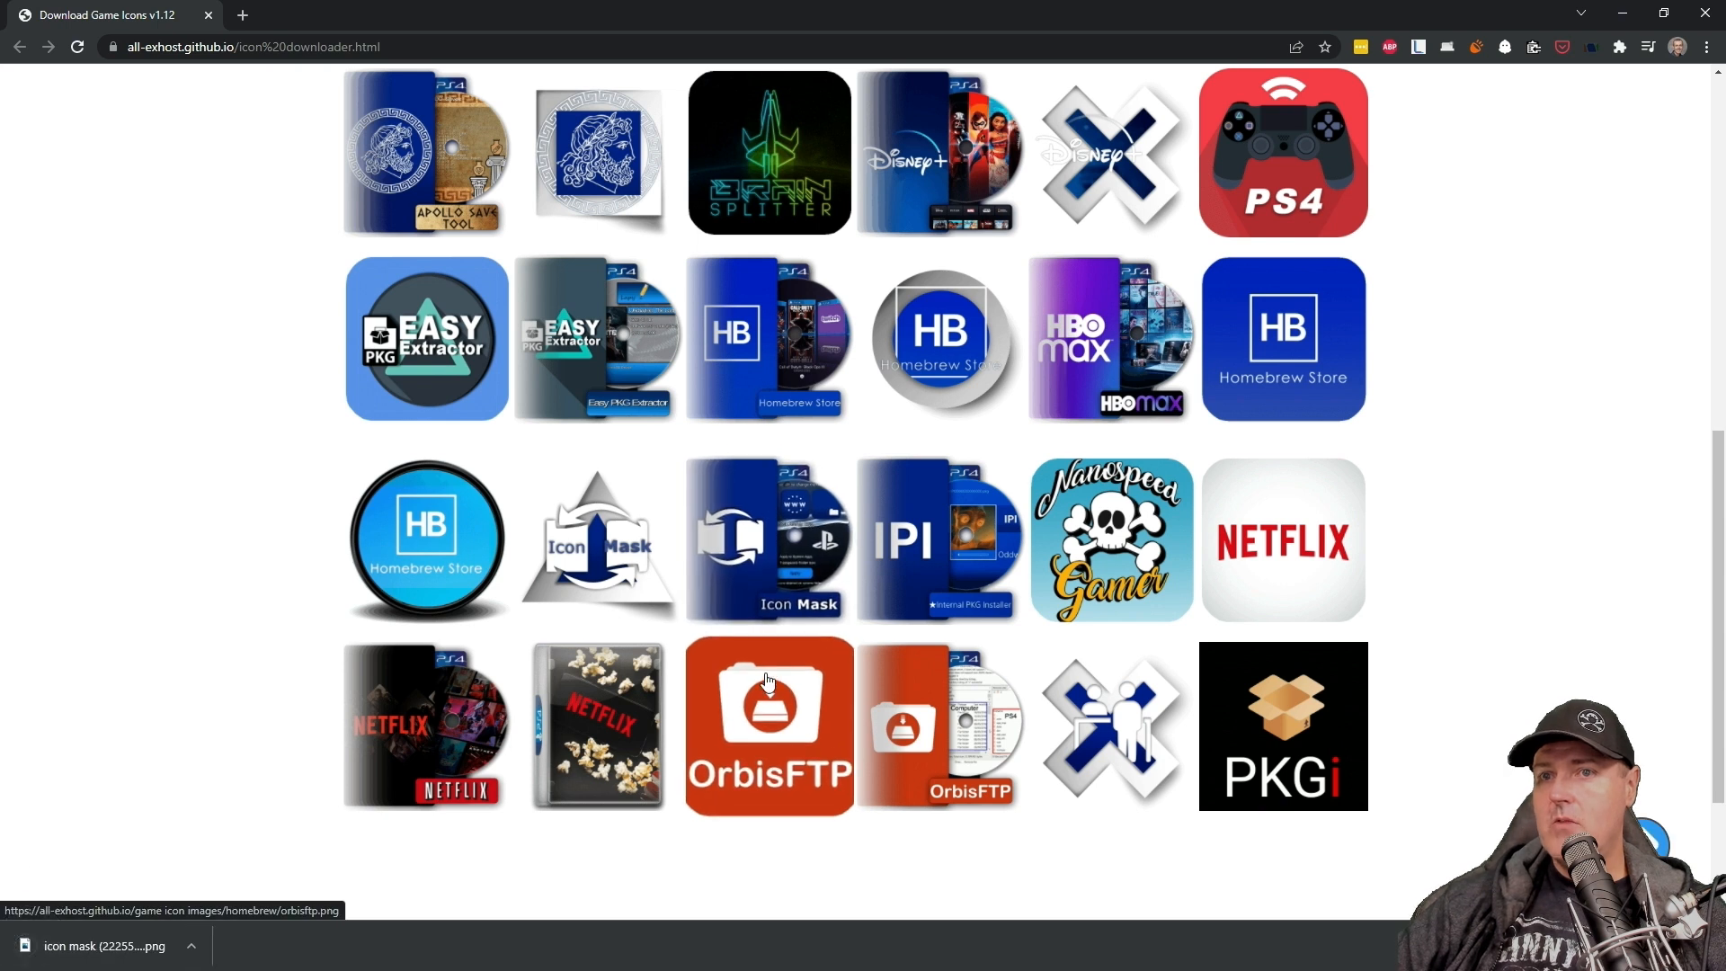
{"action": "mouse_move", "coordinate": [754, 677]}
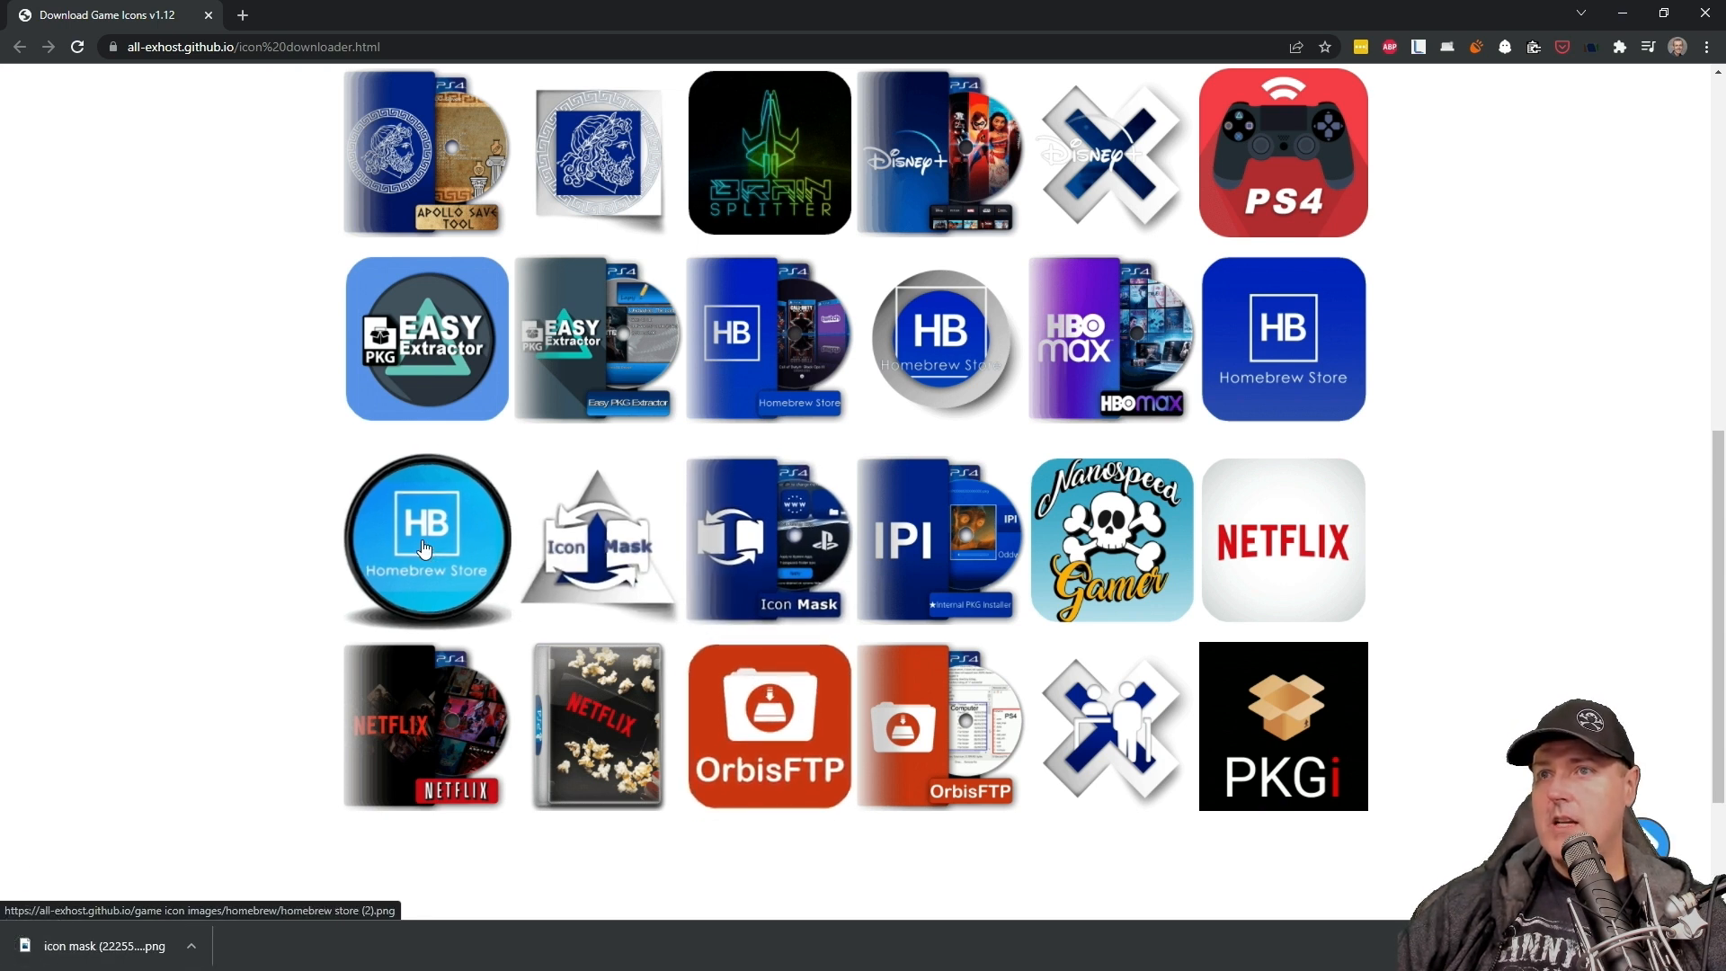
{"action": "left_click", "coordinate": [425, 539]}
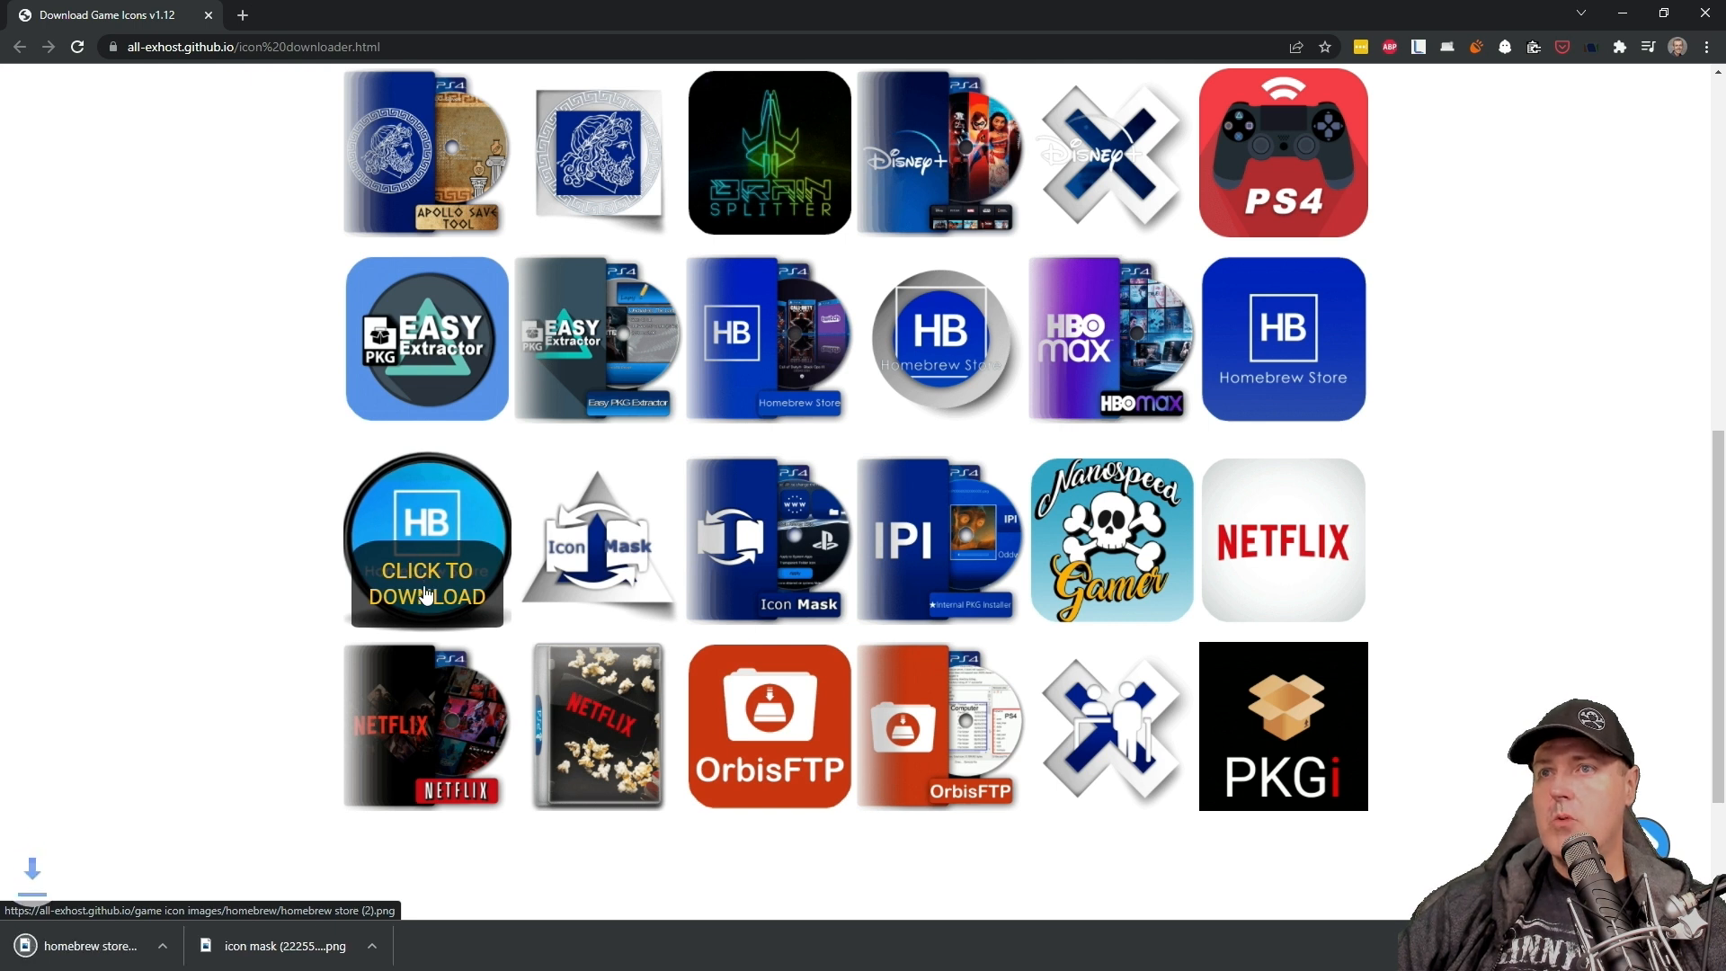
{"action": "mouse_move", "coordinate": [1282, 798]}
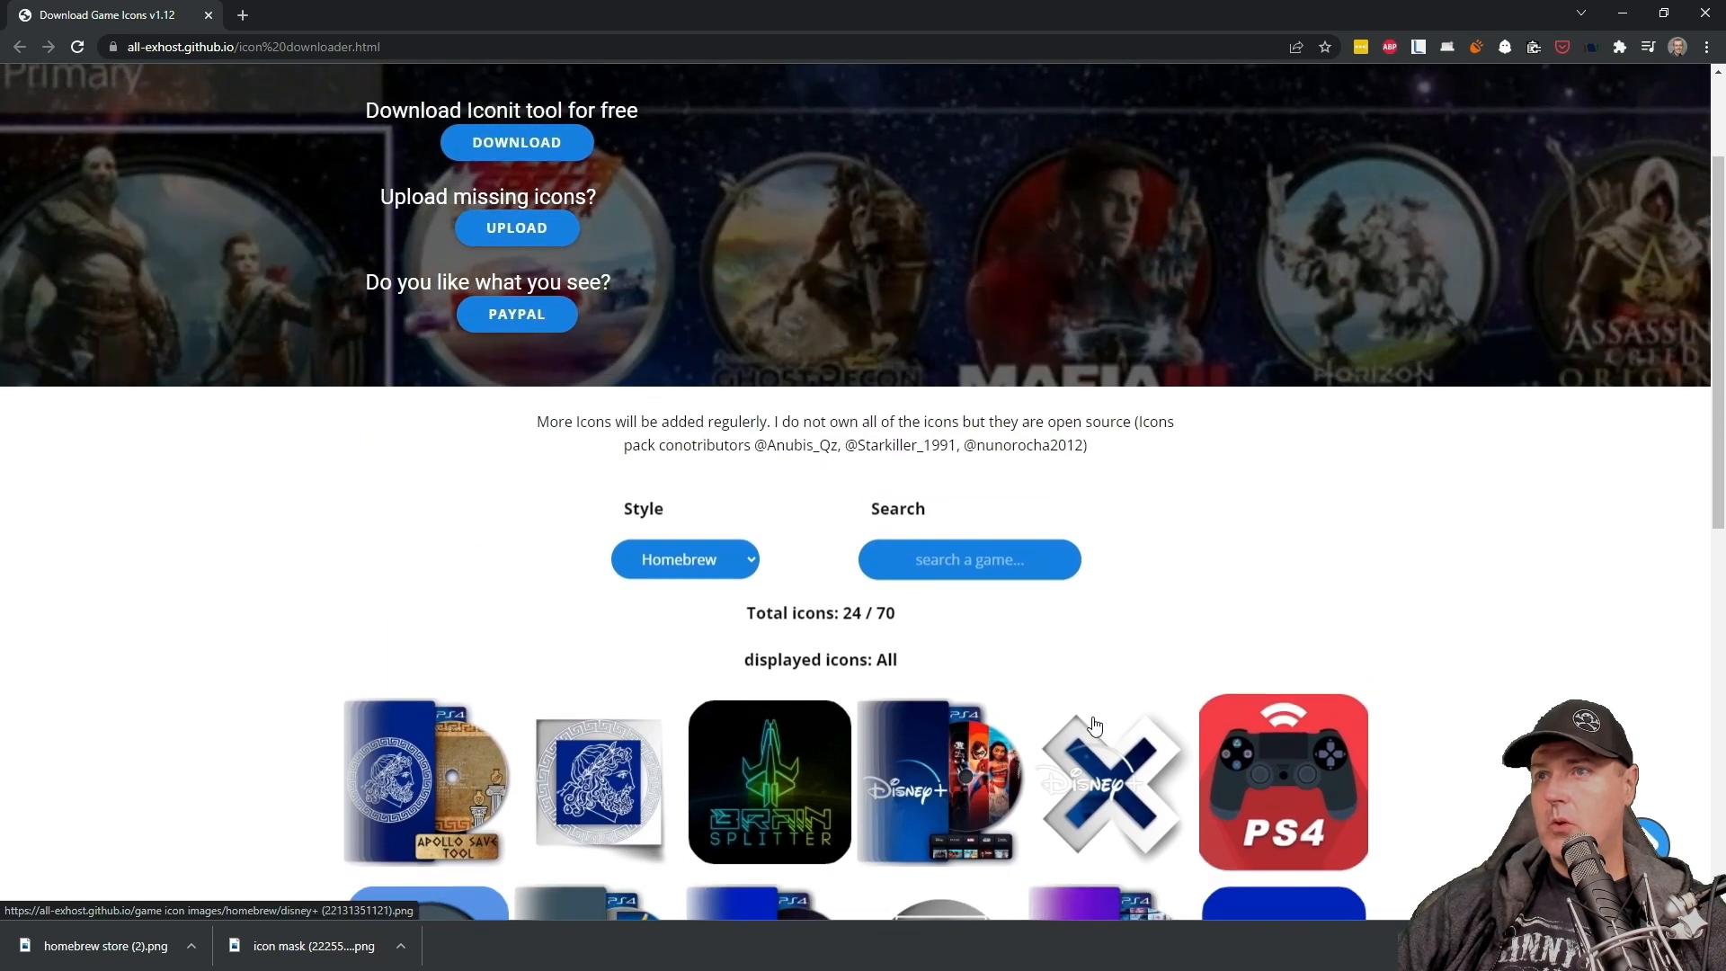
Step: Skim System-style icons, then switch the gallery to 3D / Circler style
{"action": "left_click", "coordinate": [683, 559]}
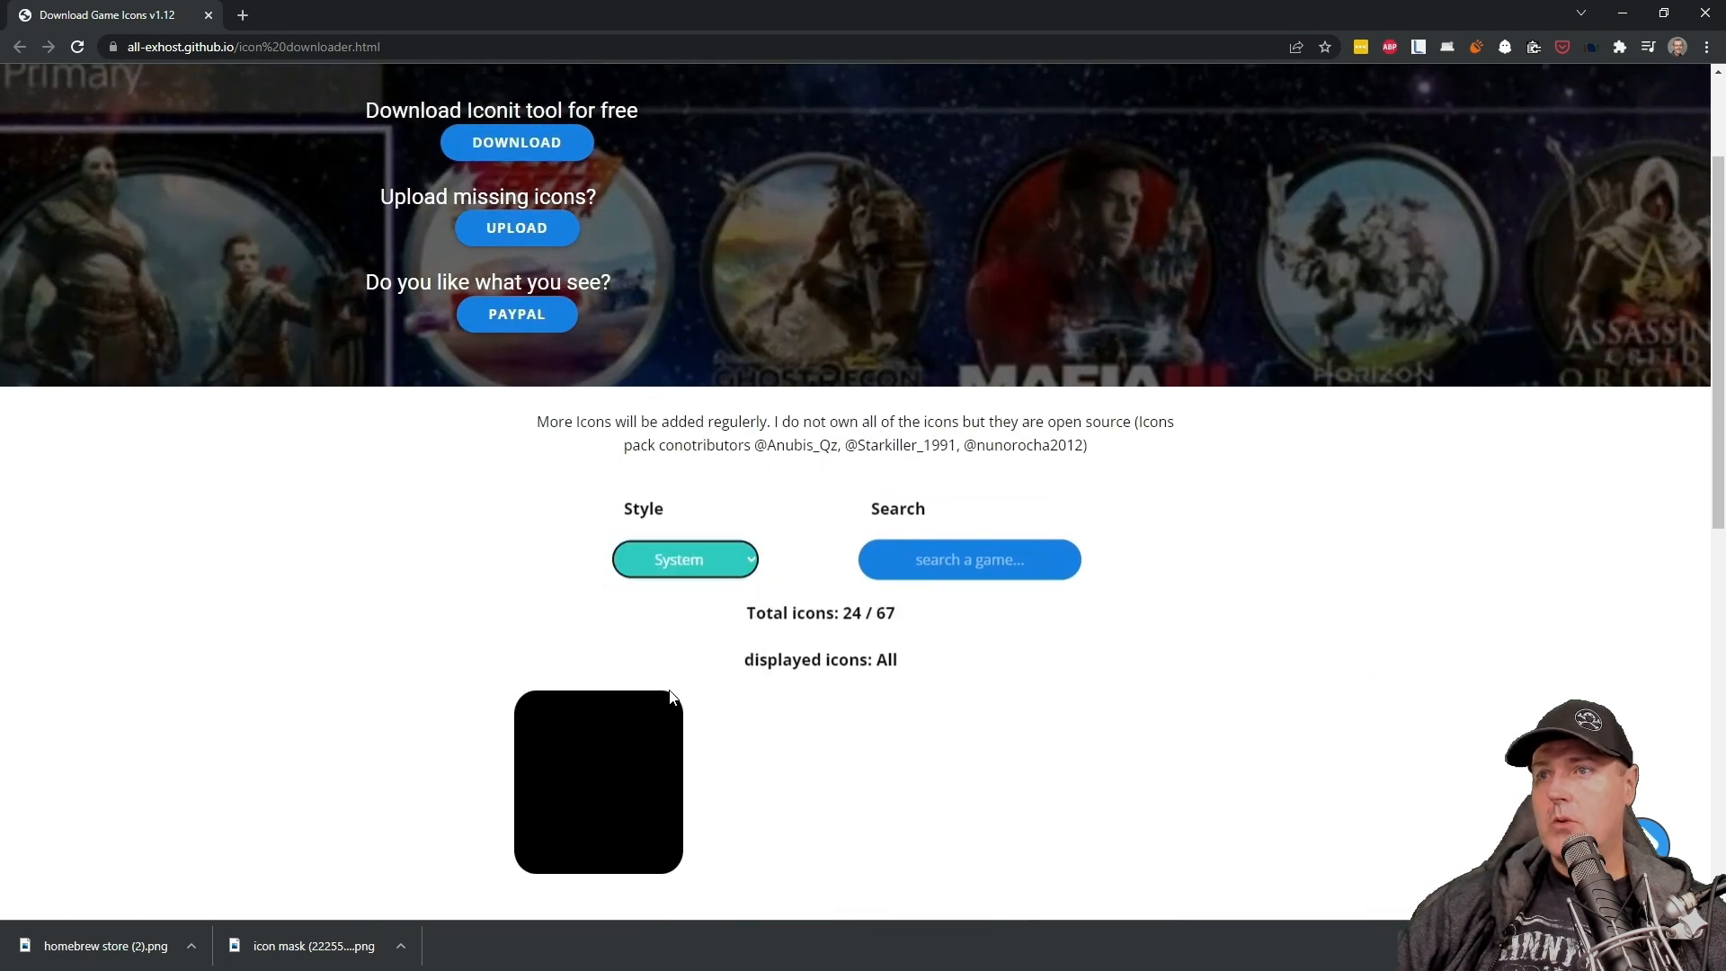
{"action": "scroll", "scroll_direction": "down", "scroll_amount": 3}
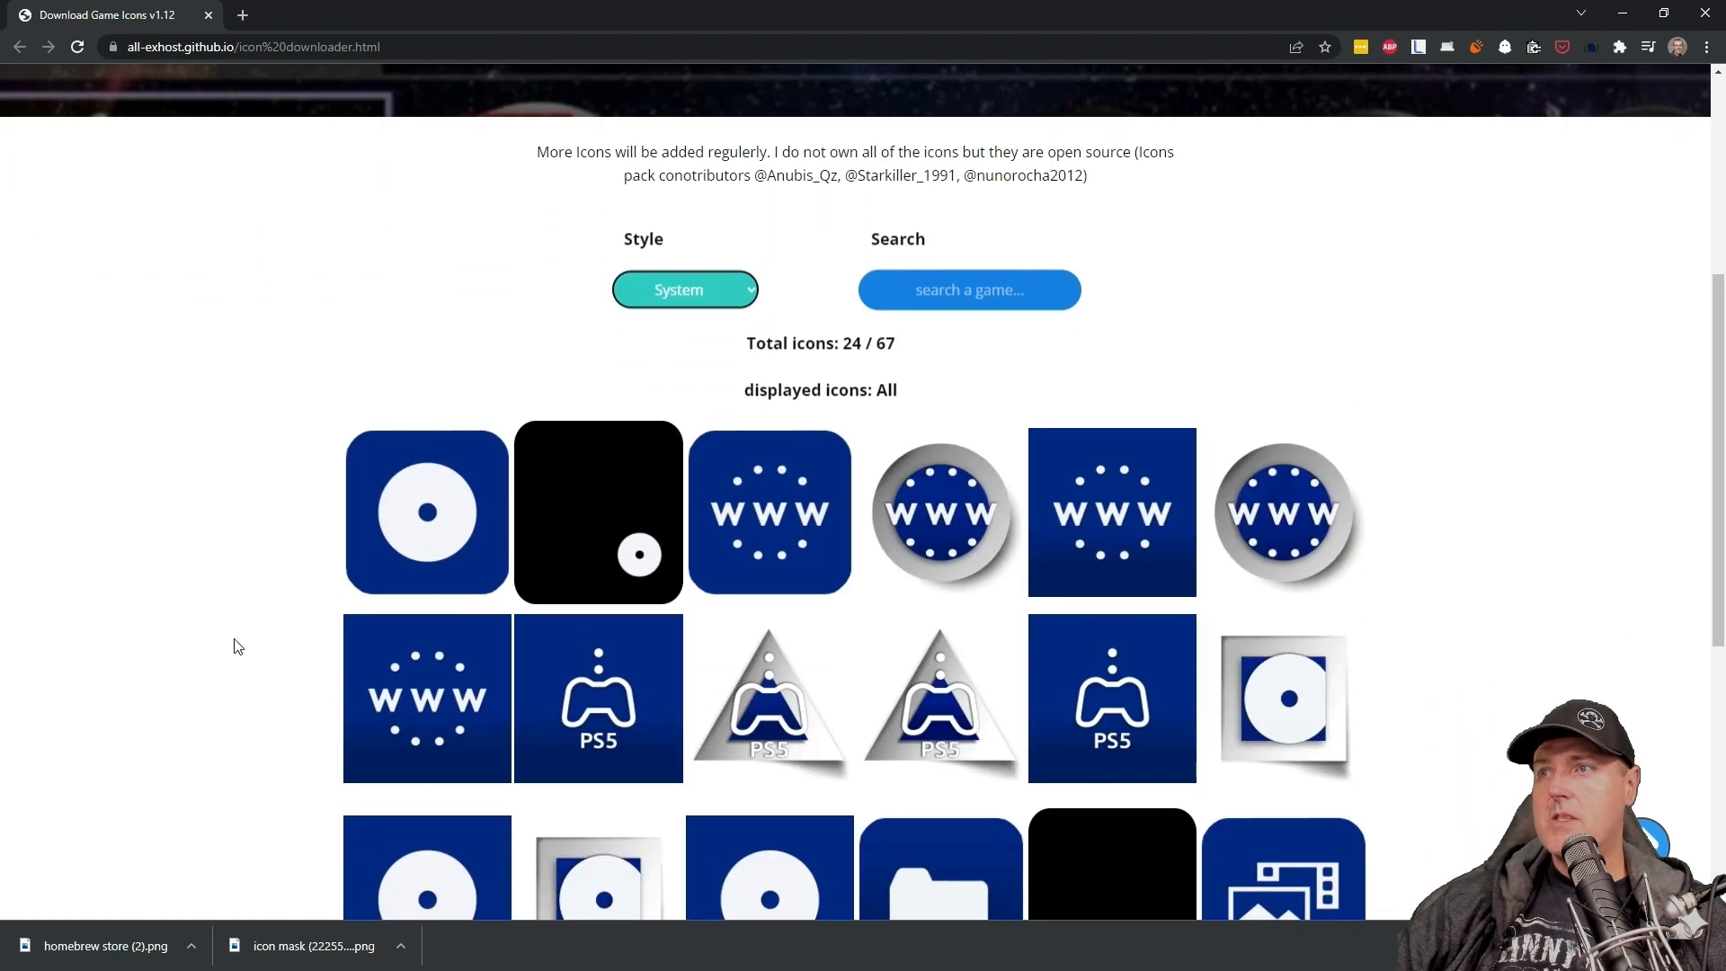
{"action": "scroll", "scroll_direction": "down", "scroll_amount": 3}
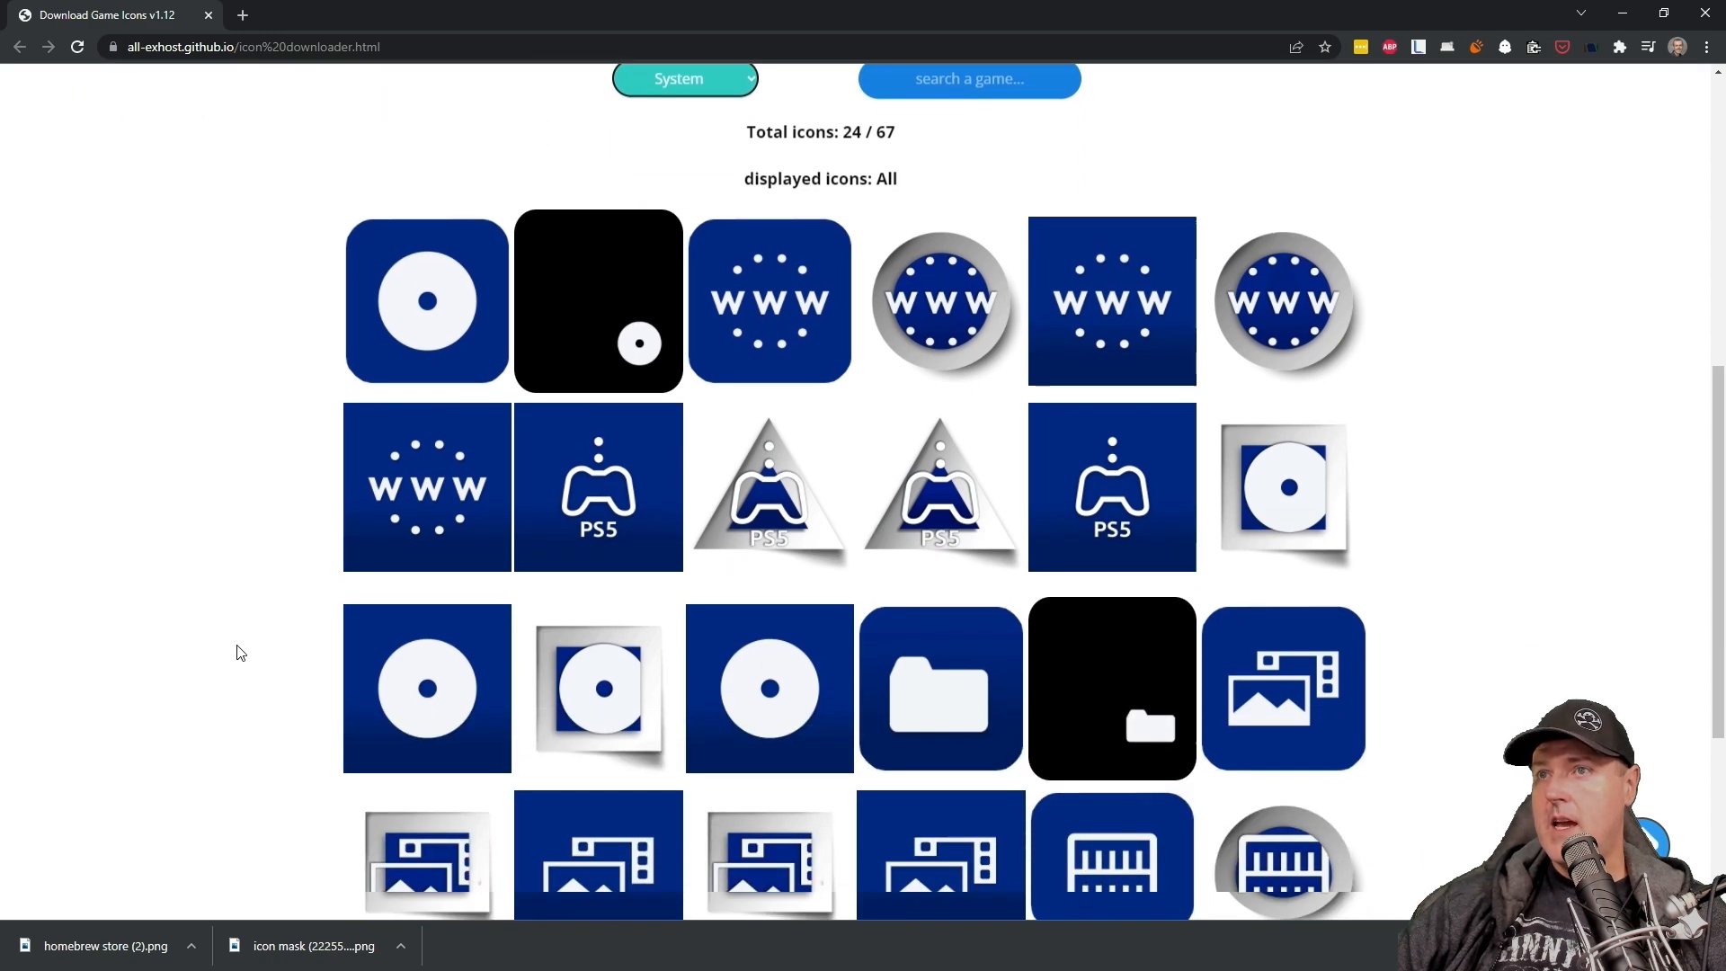
{"action": "scroll", "scroll_direction": "down", "scroll_amount": 3}
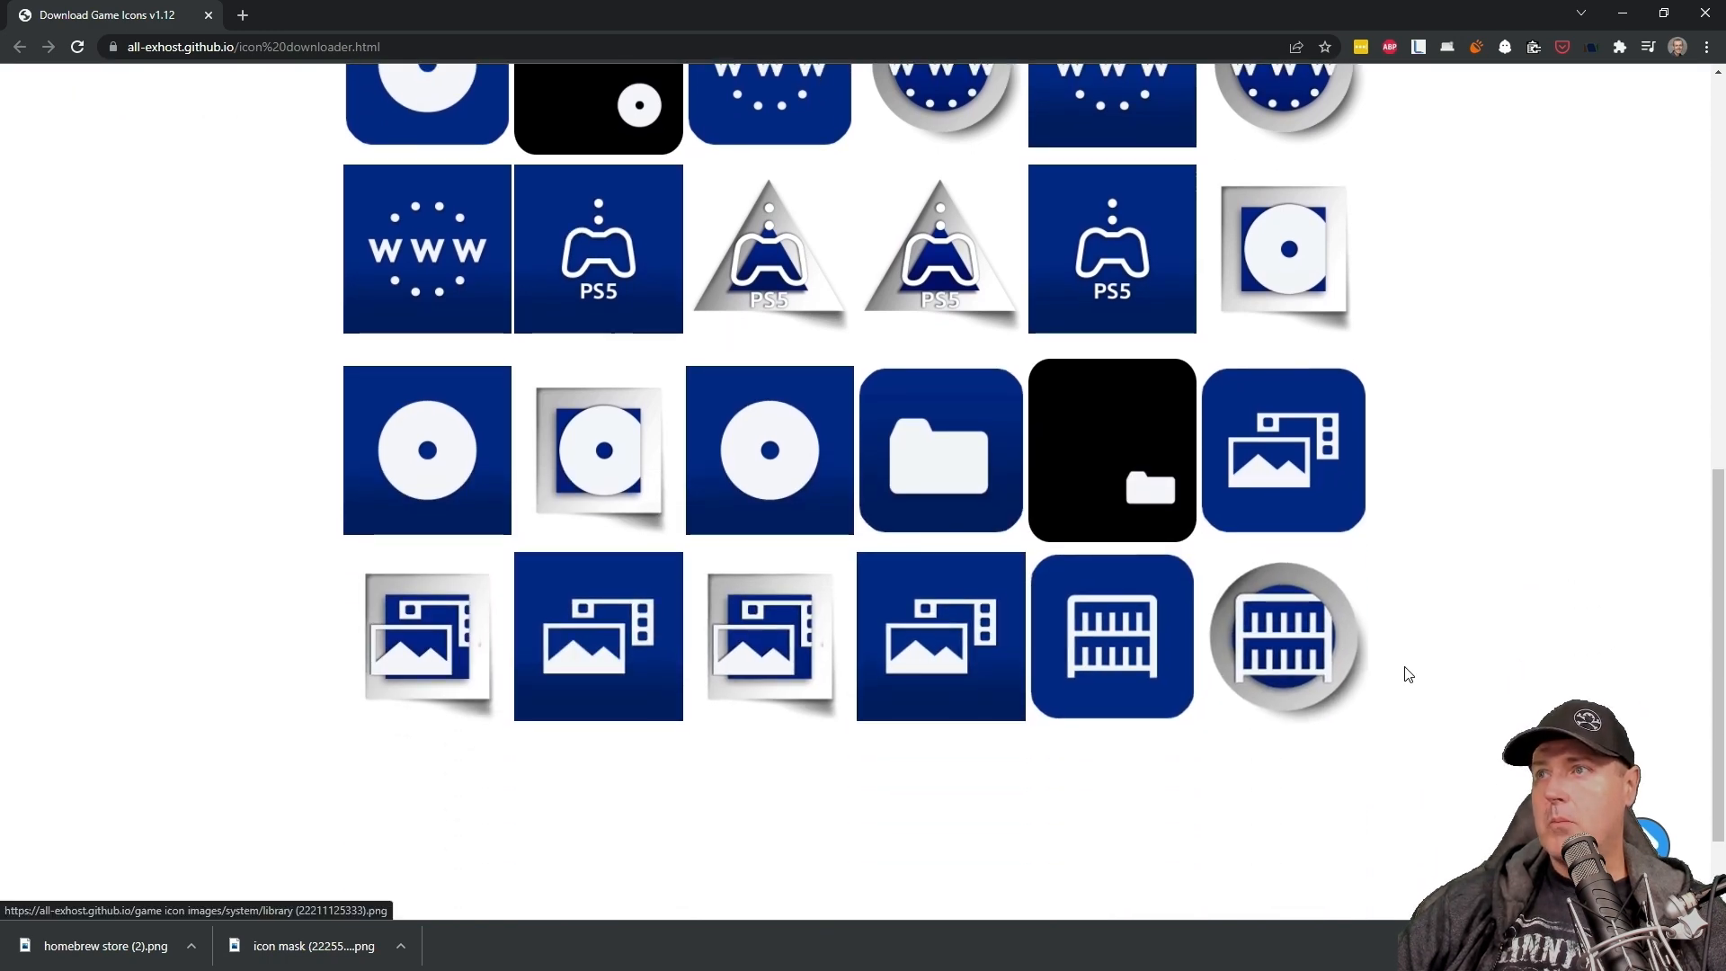
{"action": "left_click", "coordinate": [684, 469]}
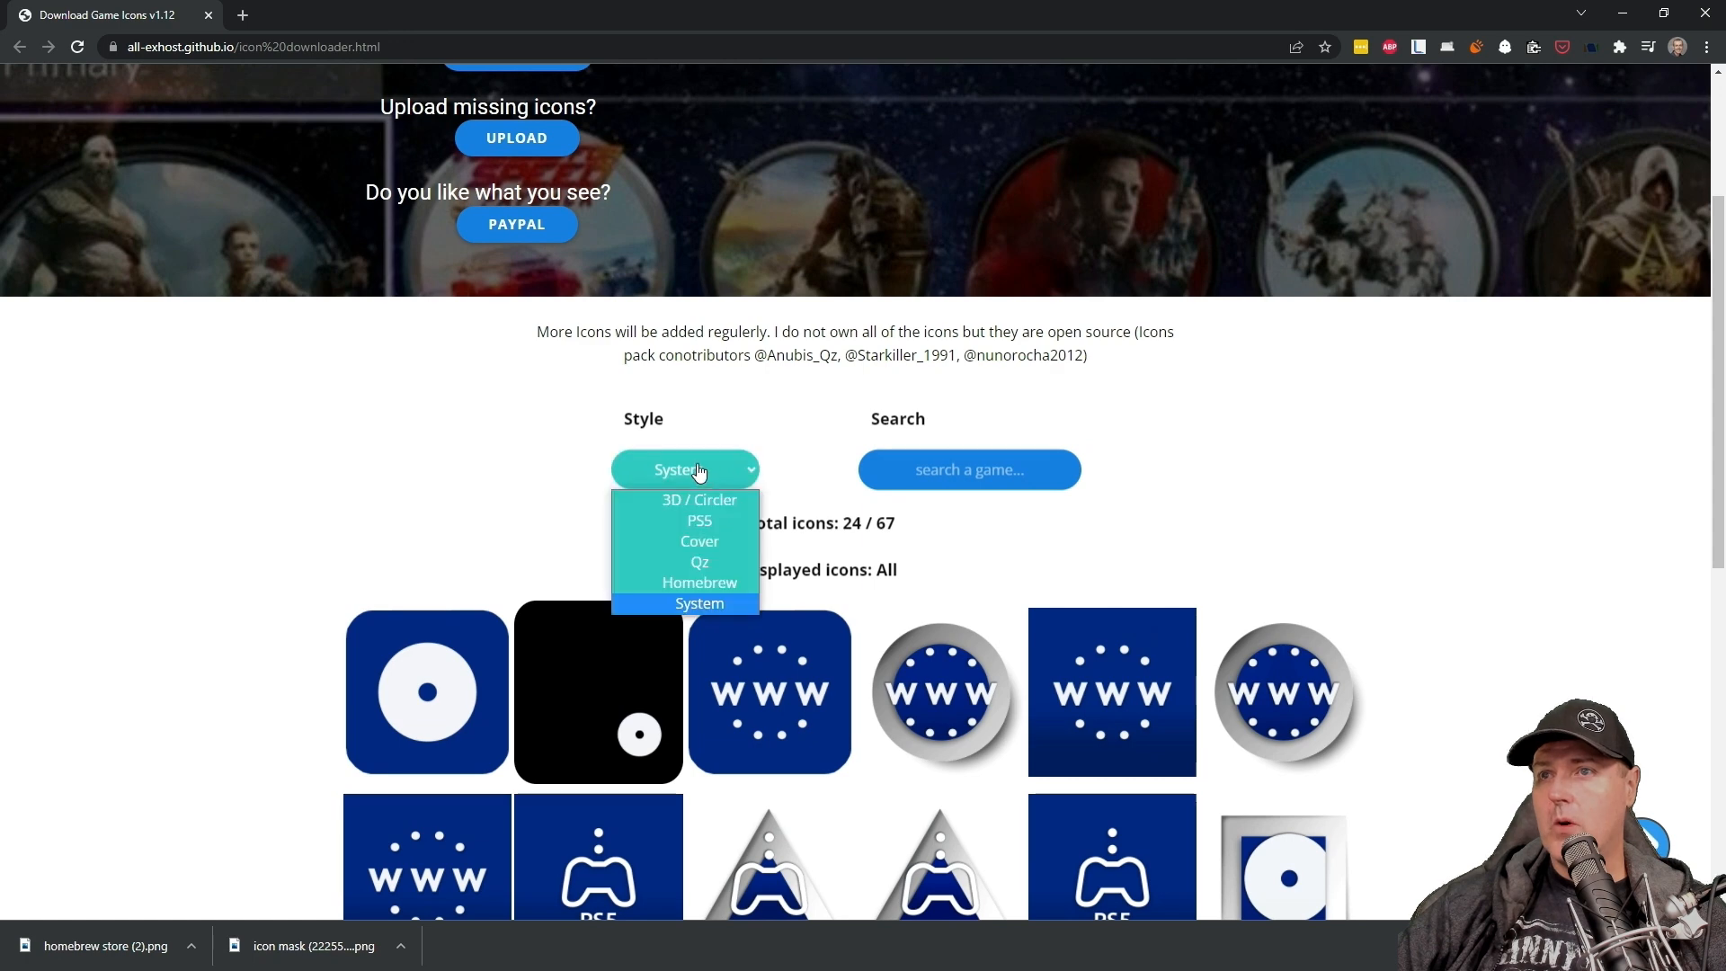
{"action": "left_click", "coordinate": [699, 499]}
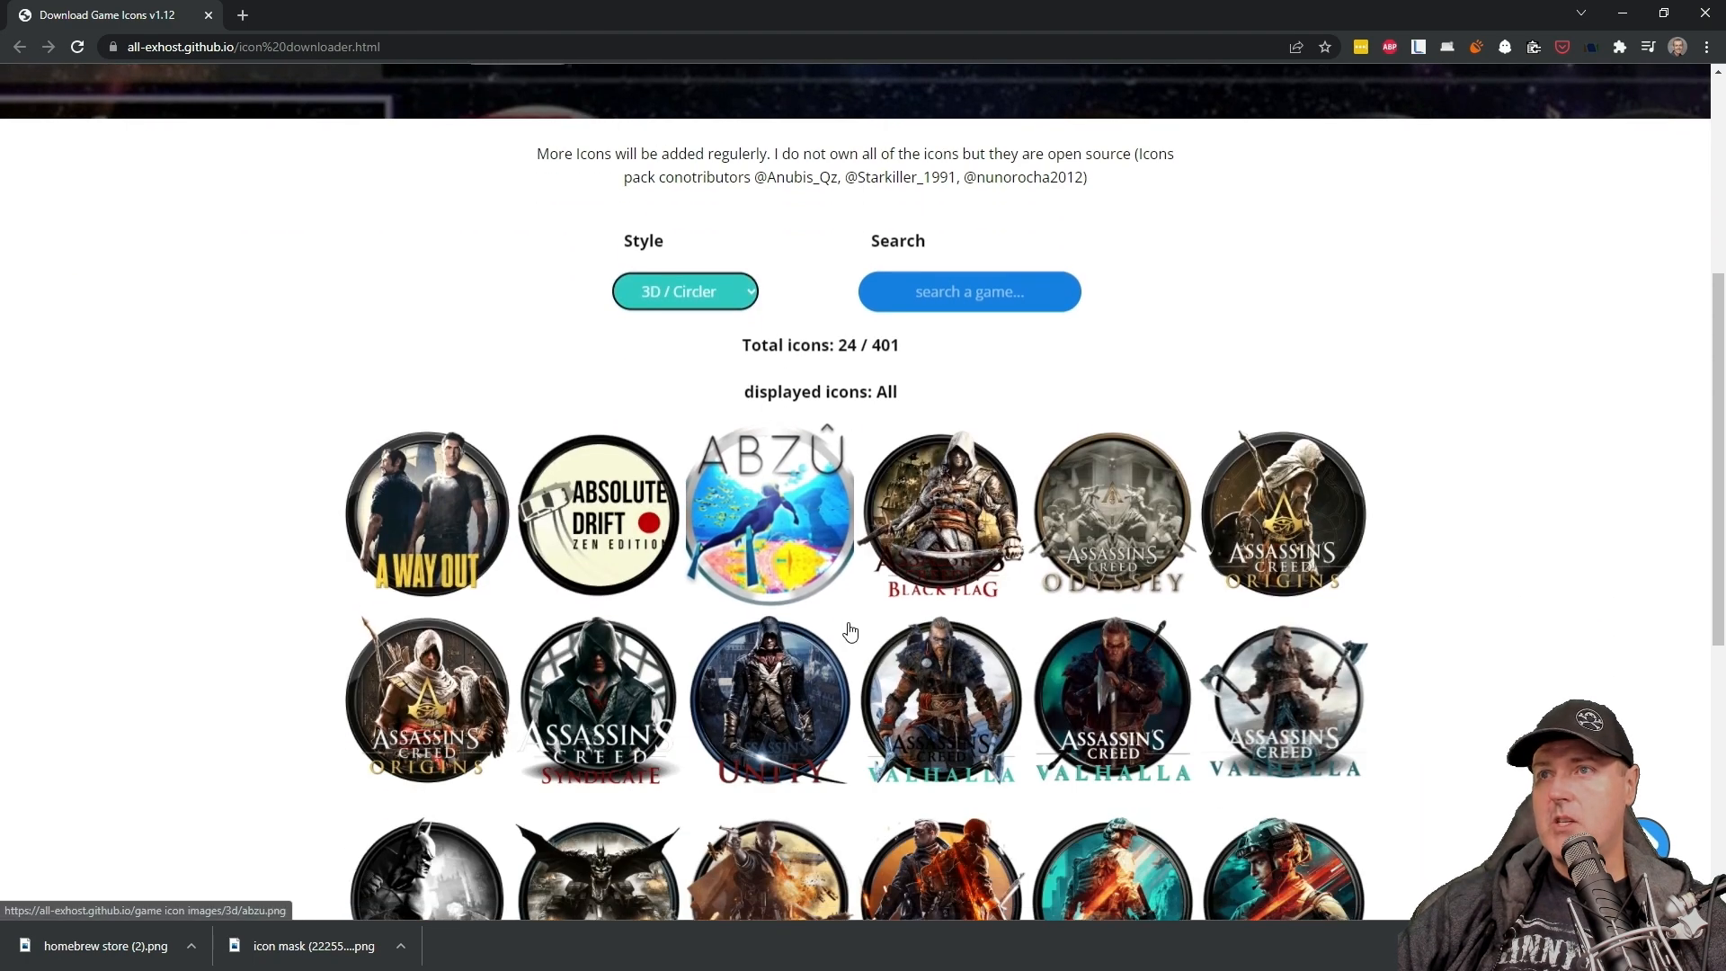
Step: Repeatedly load more circular icons until Mafia, Metal Gear Solid and Mortal Kombat appear
{"action": "scroll", "scroll_direction": "down", "scroll_amount": 3}
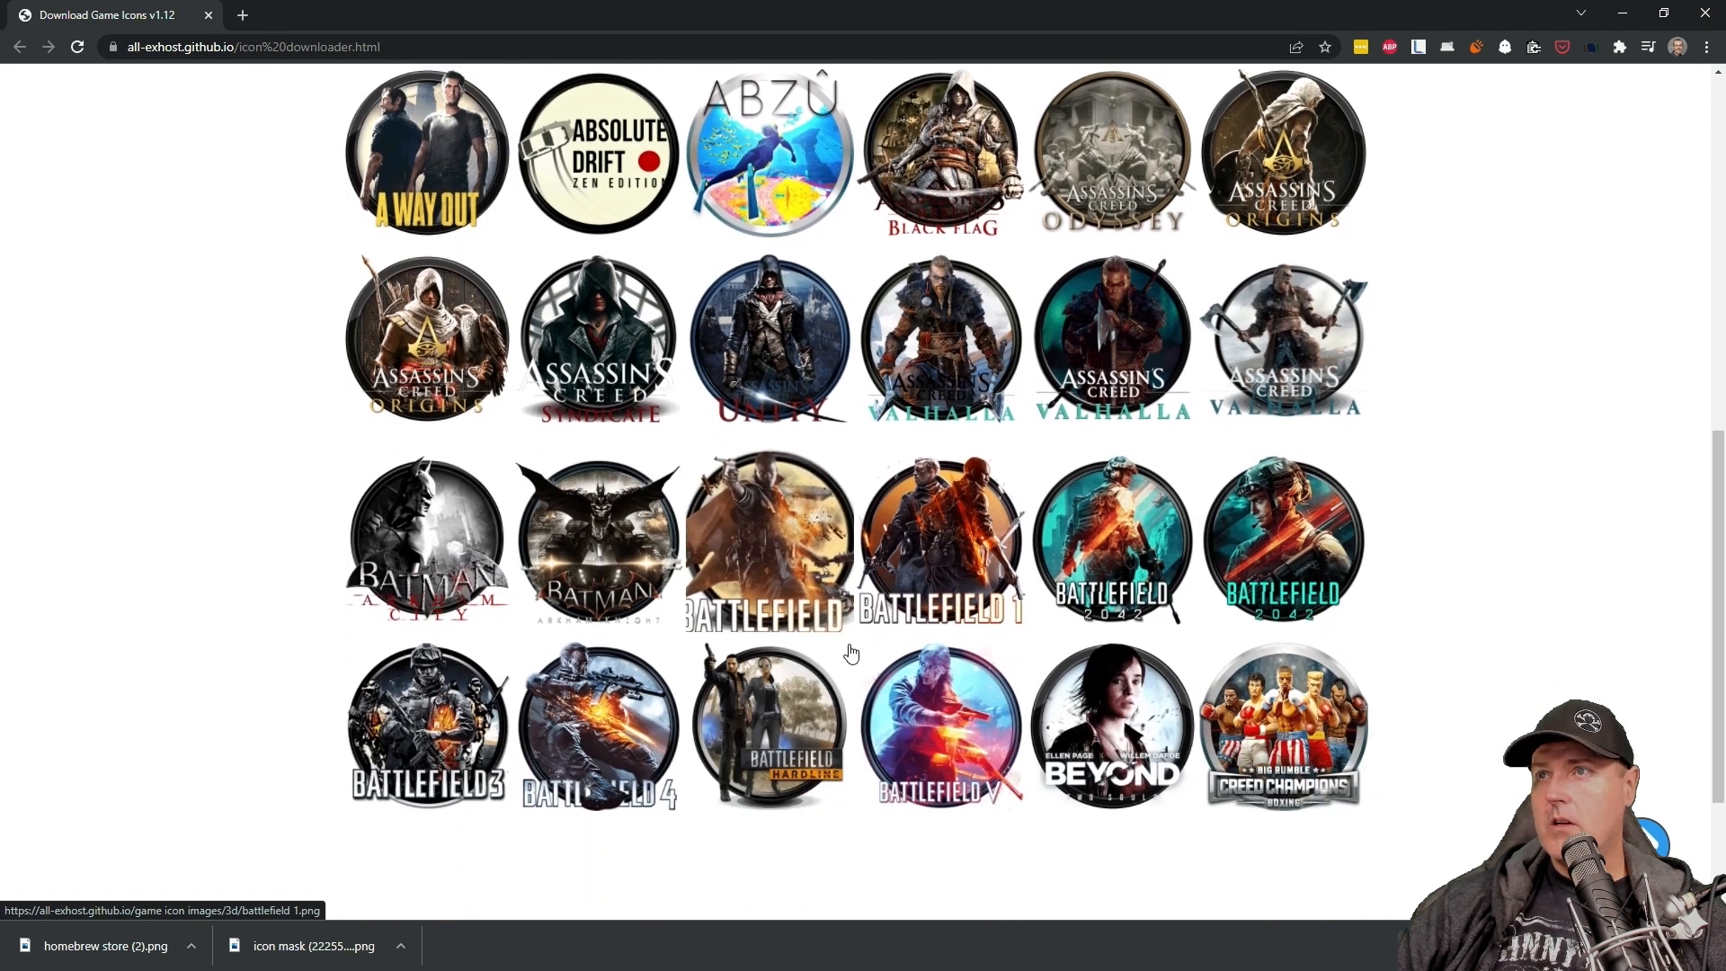
{"action": "scroll", "scroll_direction": "down", "scroll_amount": 3}
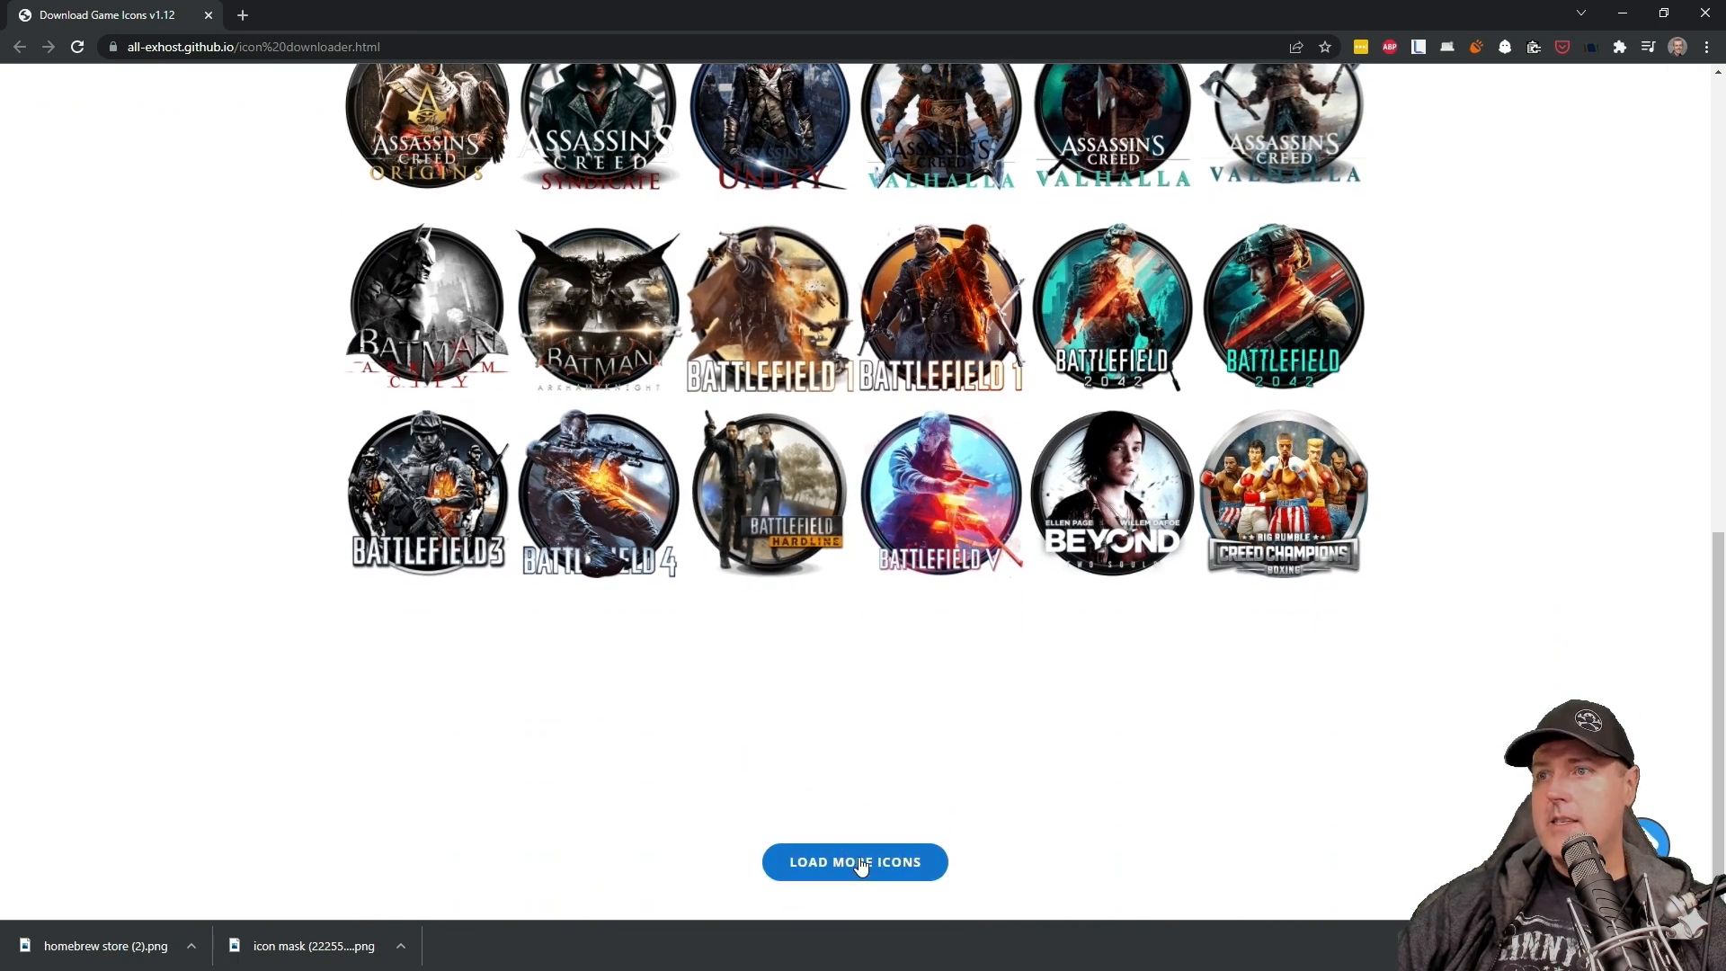
{"action": "left_click", "coordinate": [854, 862]}
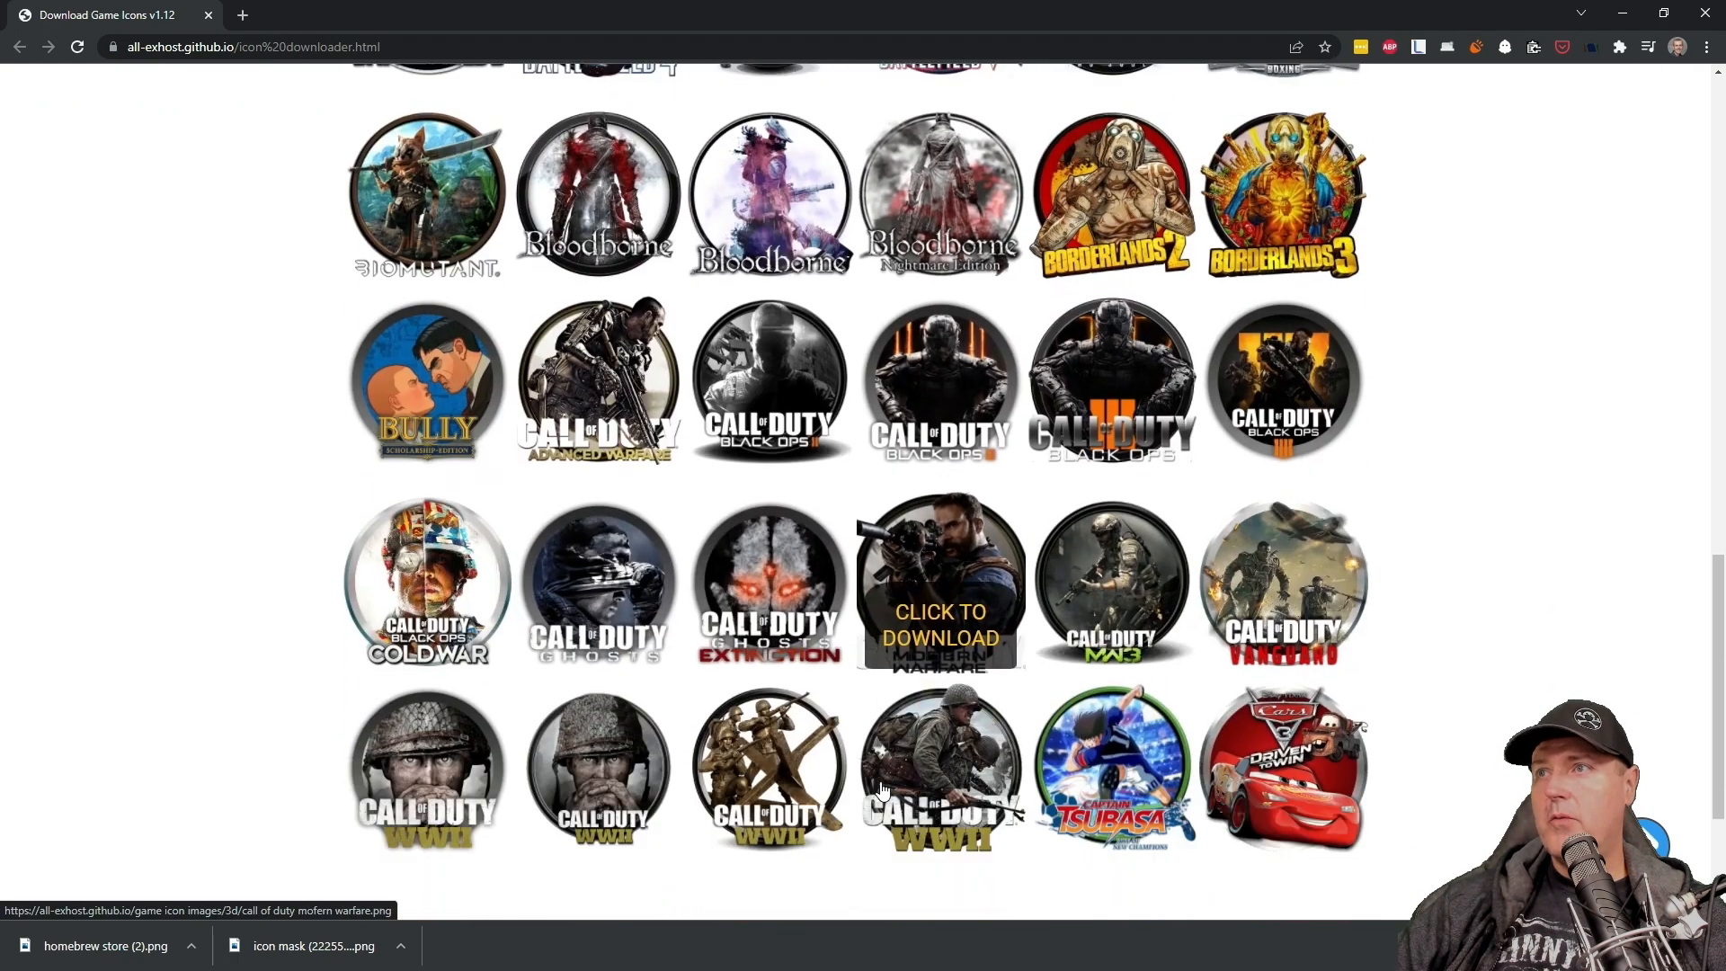
{"action": "scroll", "scroll_direction": "down", "scroll_amount": 3}
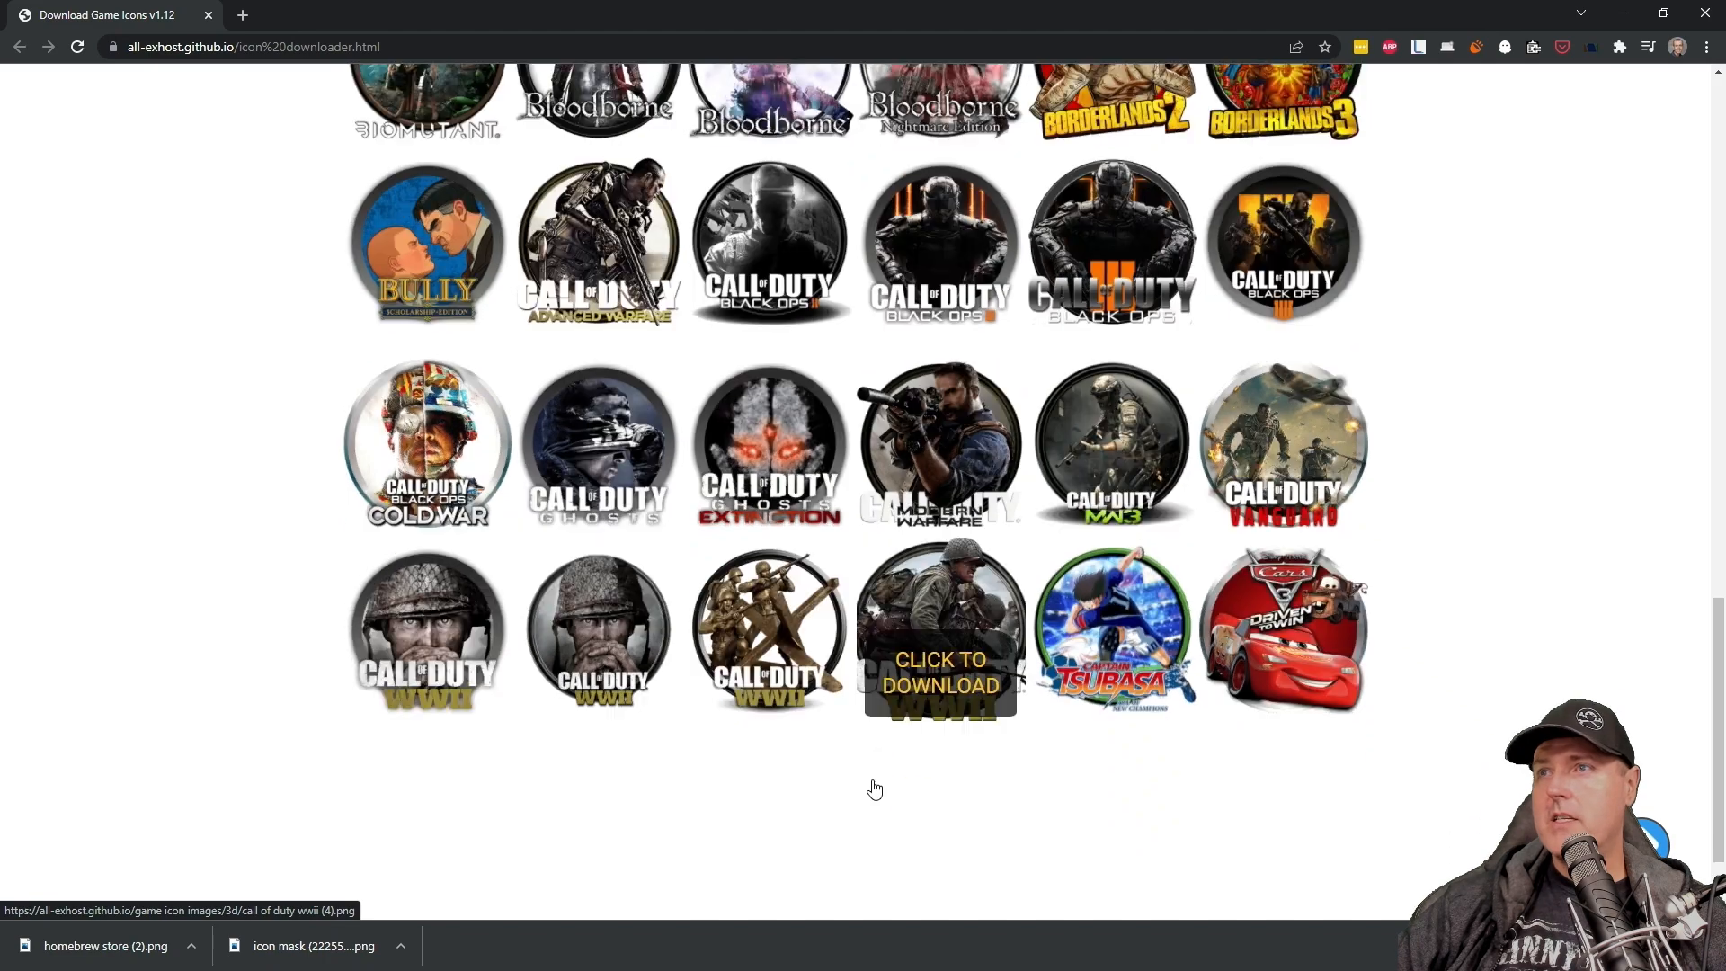
{"action": "scroll", "scroll_direction": "down", "scroll_amount": 3}
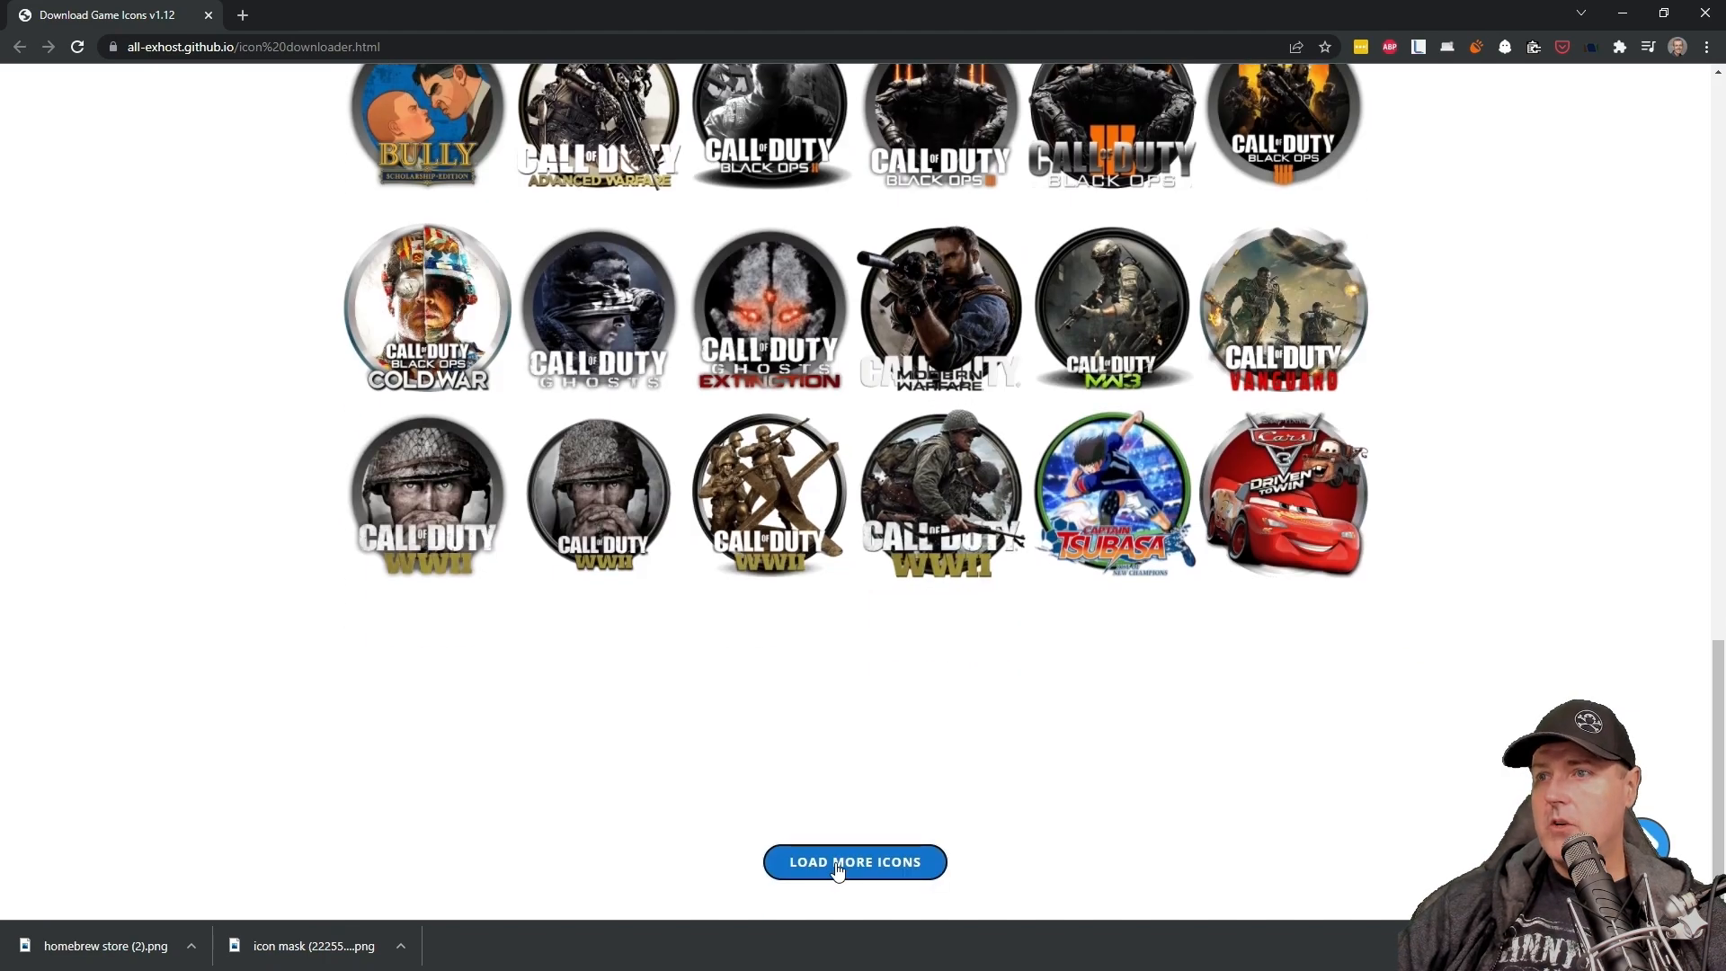
{"action": "left_click", "coordinate": [854, 861]}
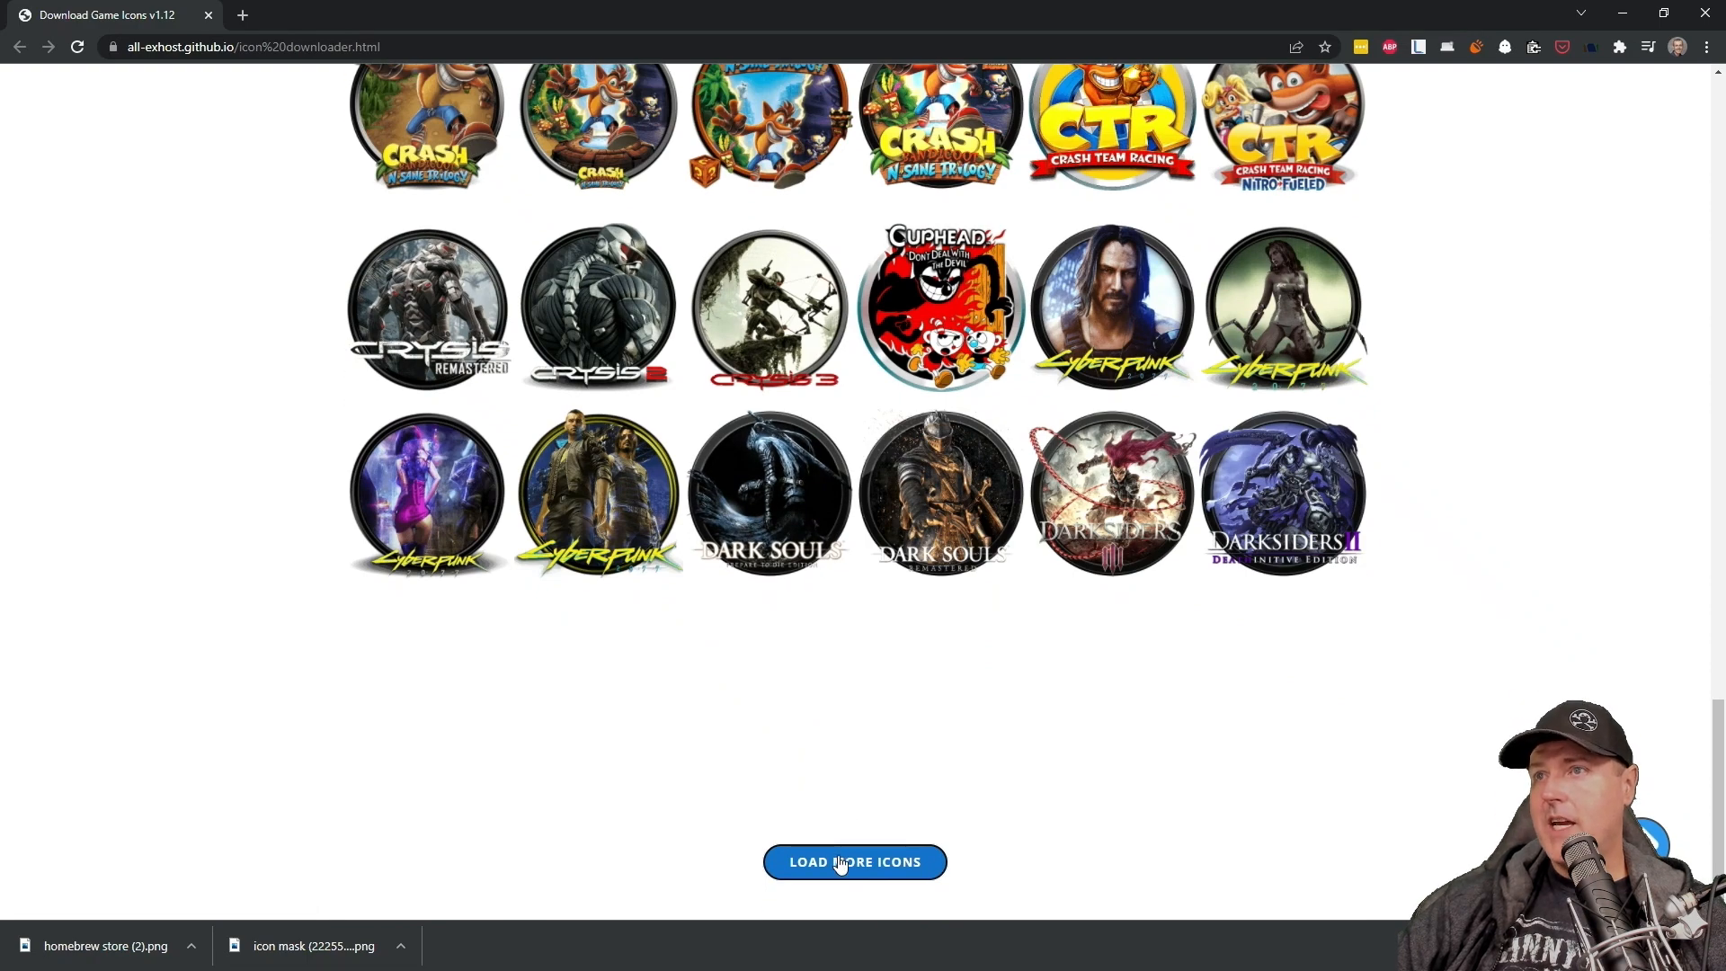
{"action": "left_click", "coordinate": [854, 862]}
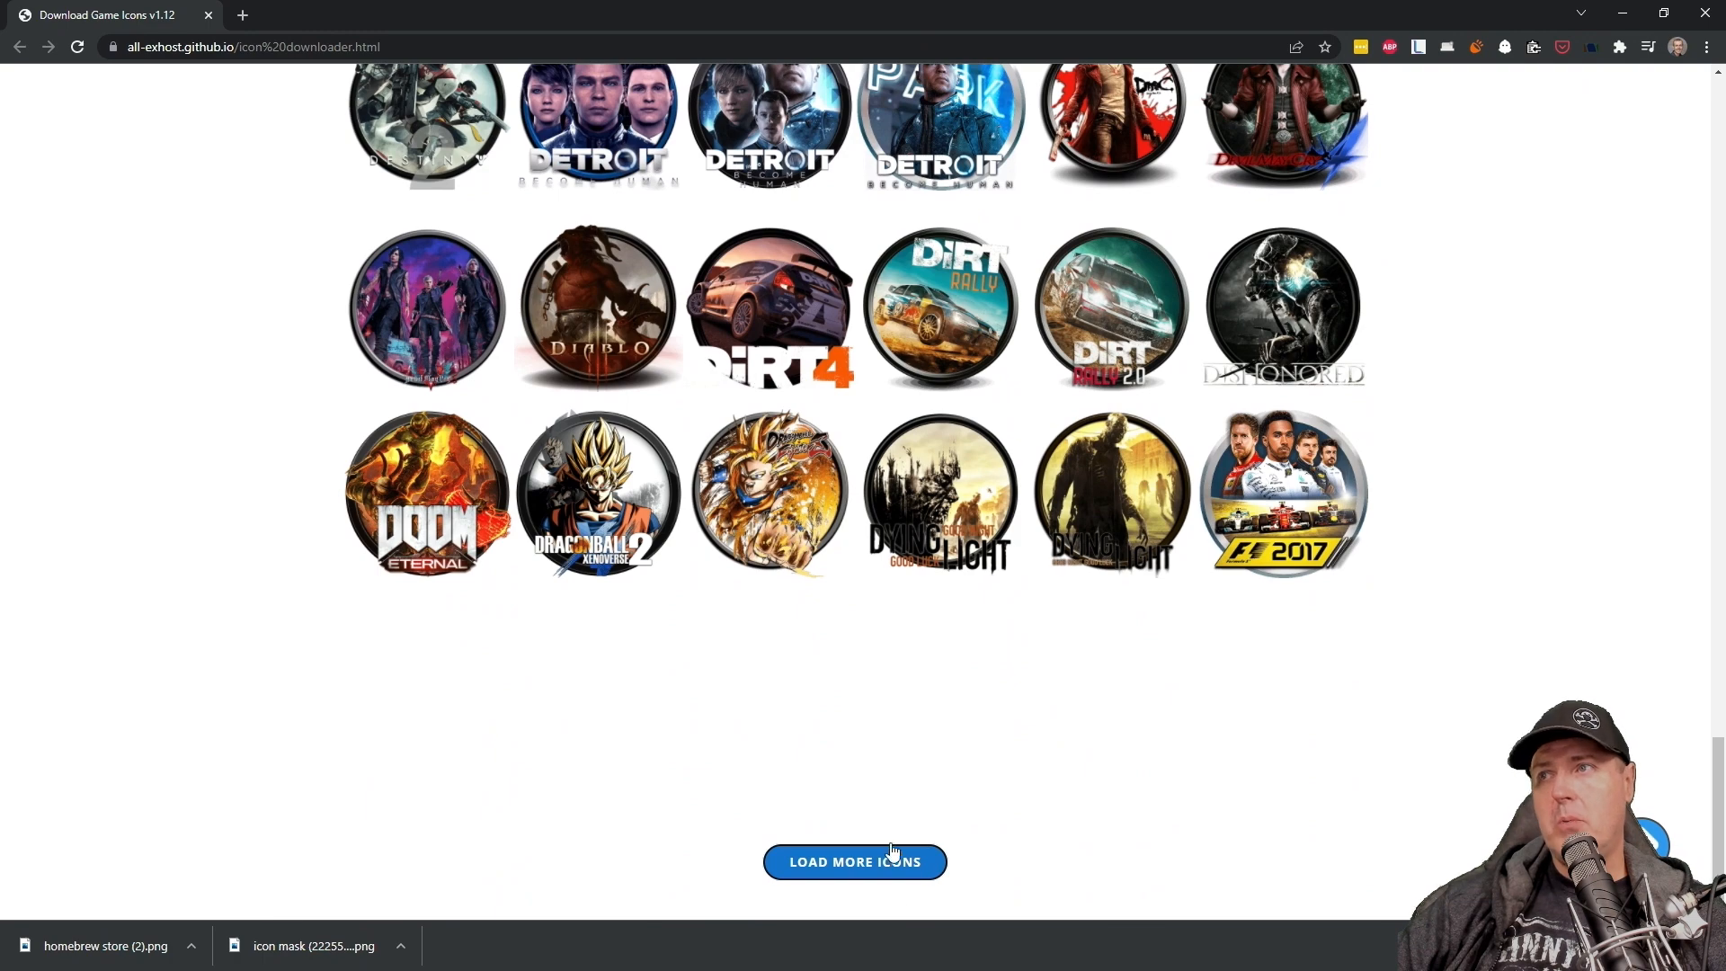
{"action": "left_click", "coordinate": [854, 861]}
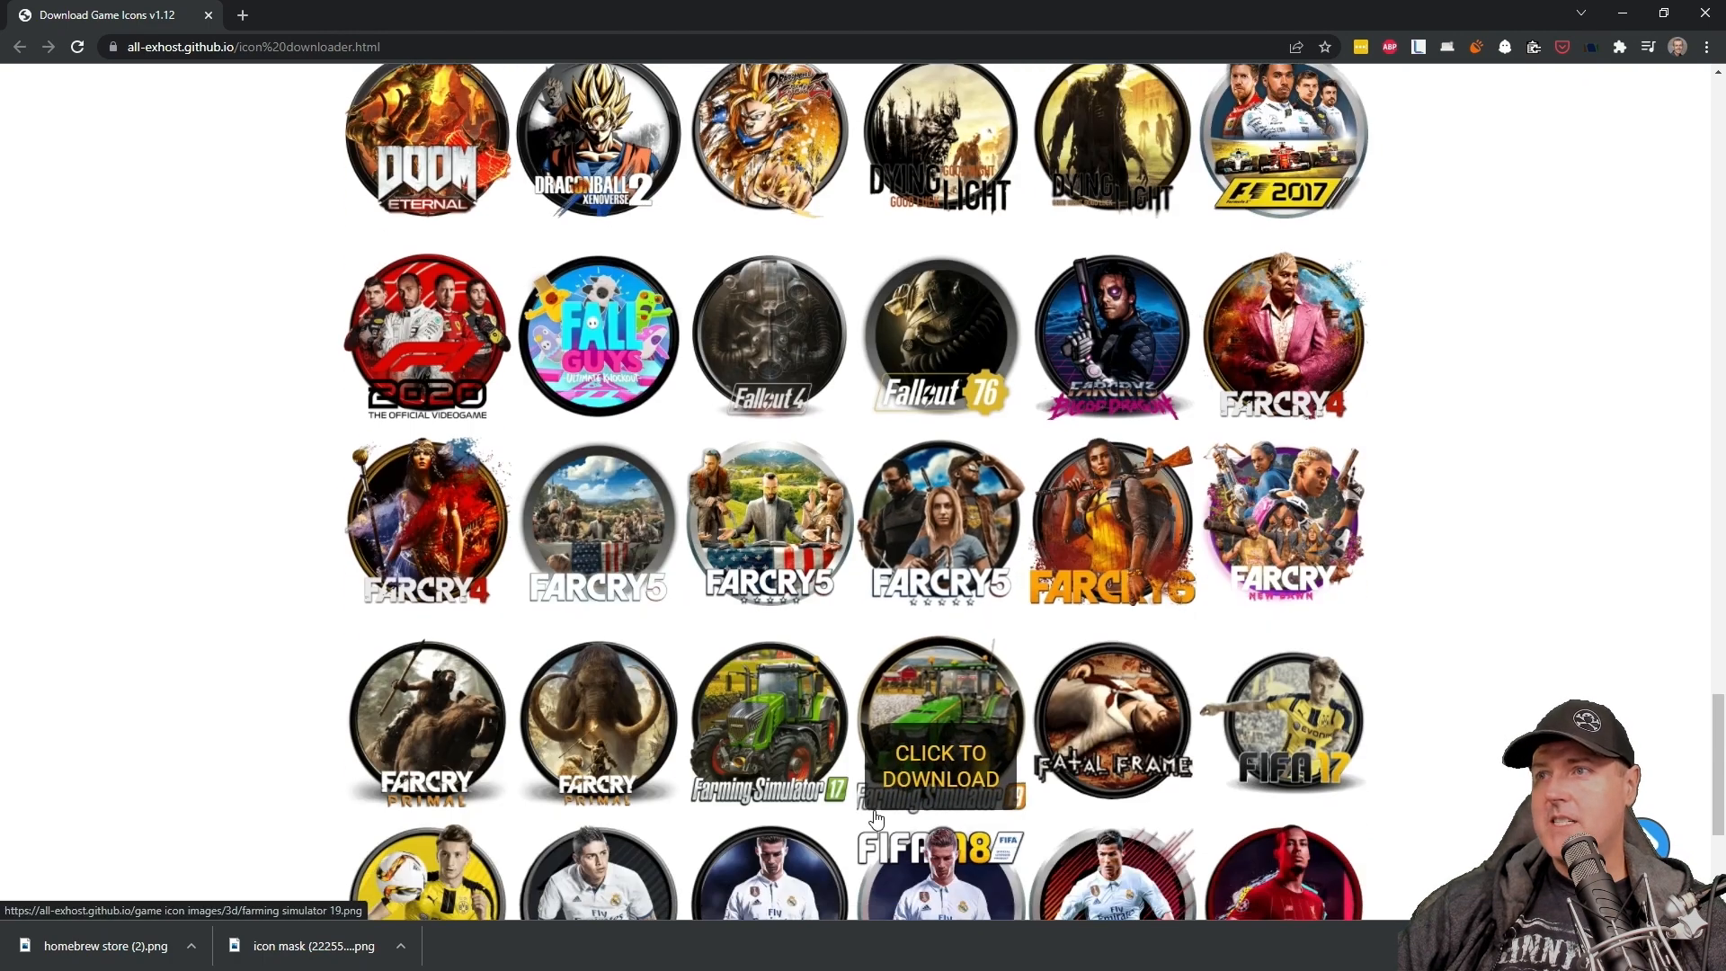
{"action": "scroll", "scroll_direction": "down", "scroll_amount": 3}
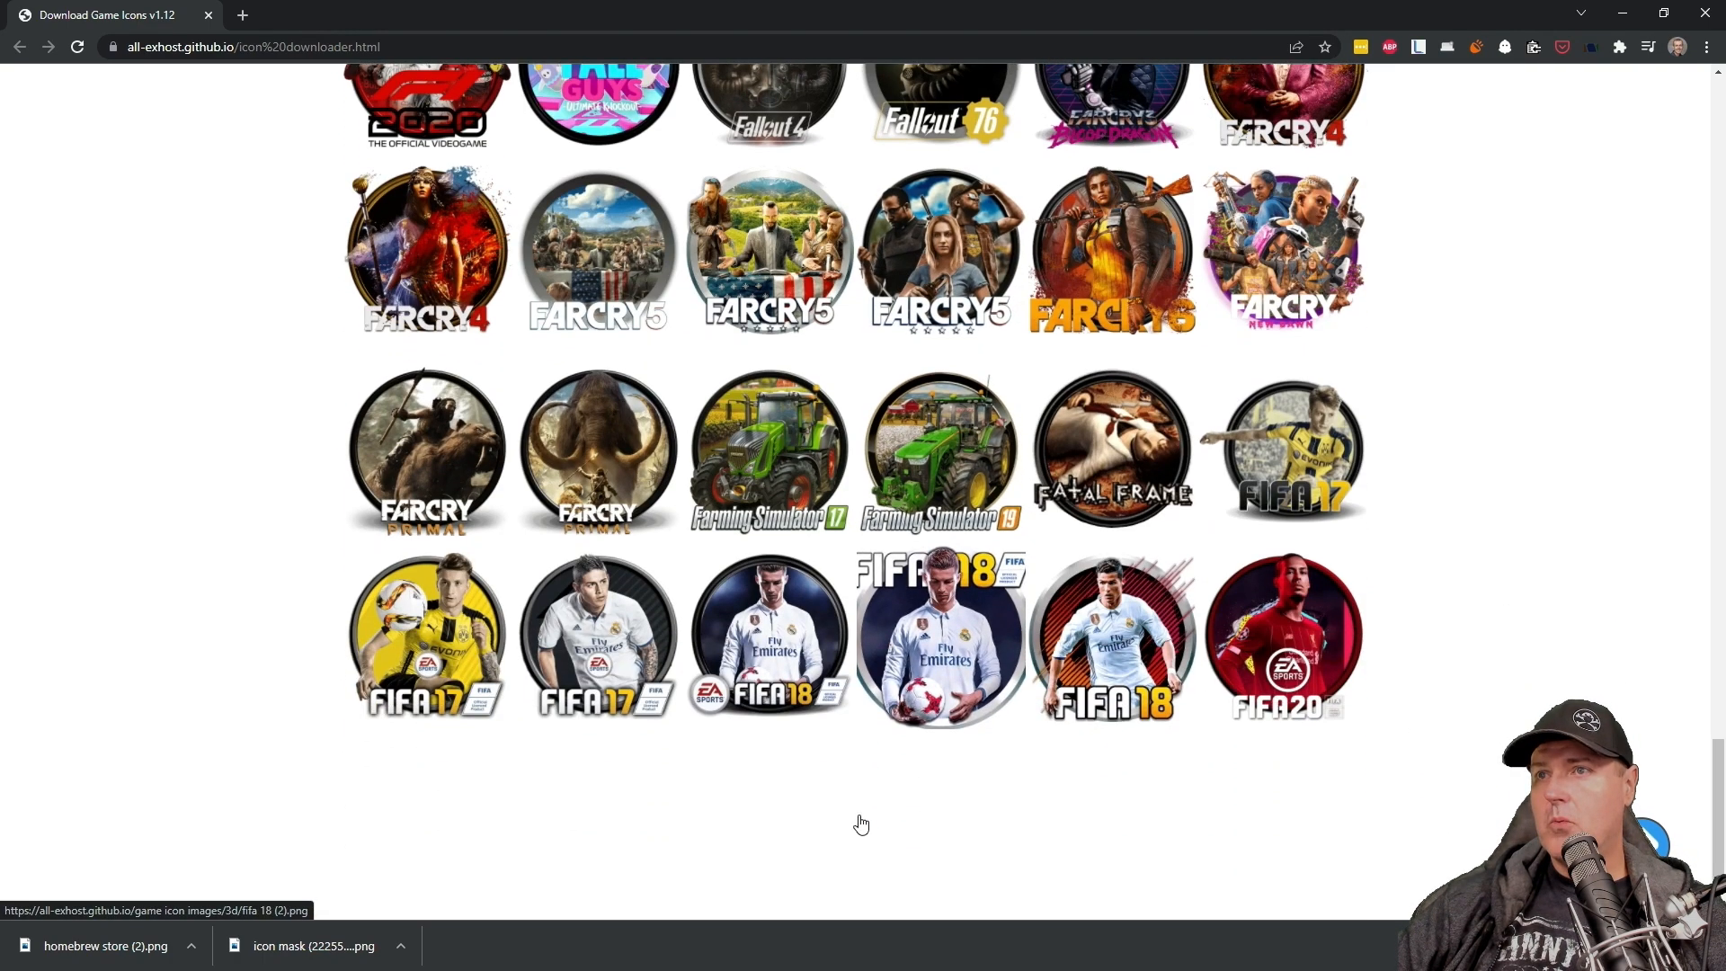
{"action": "scroll", "scroll_direction": "down", "scroll_amount": 3}
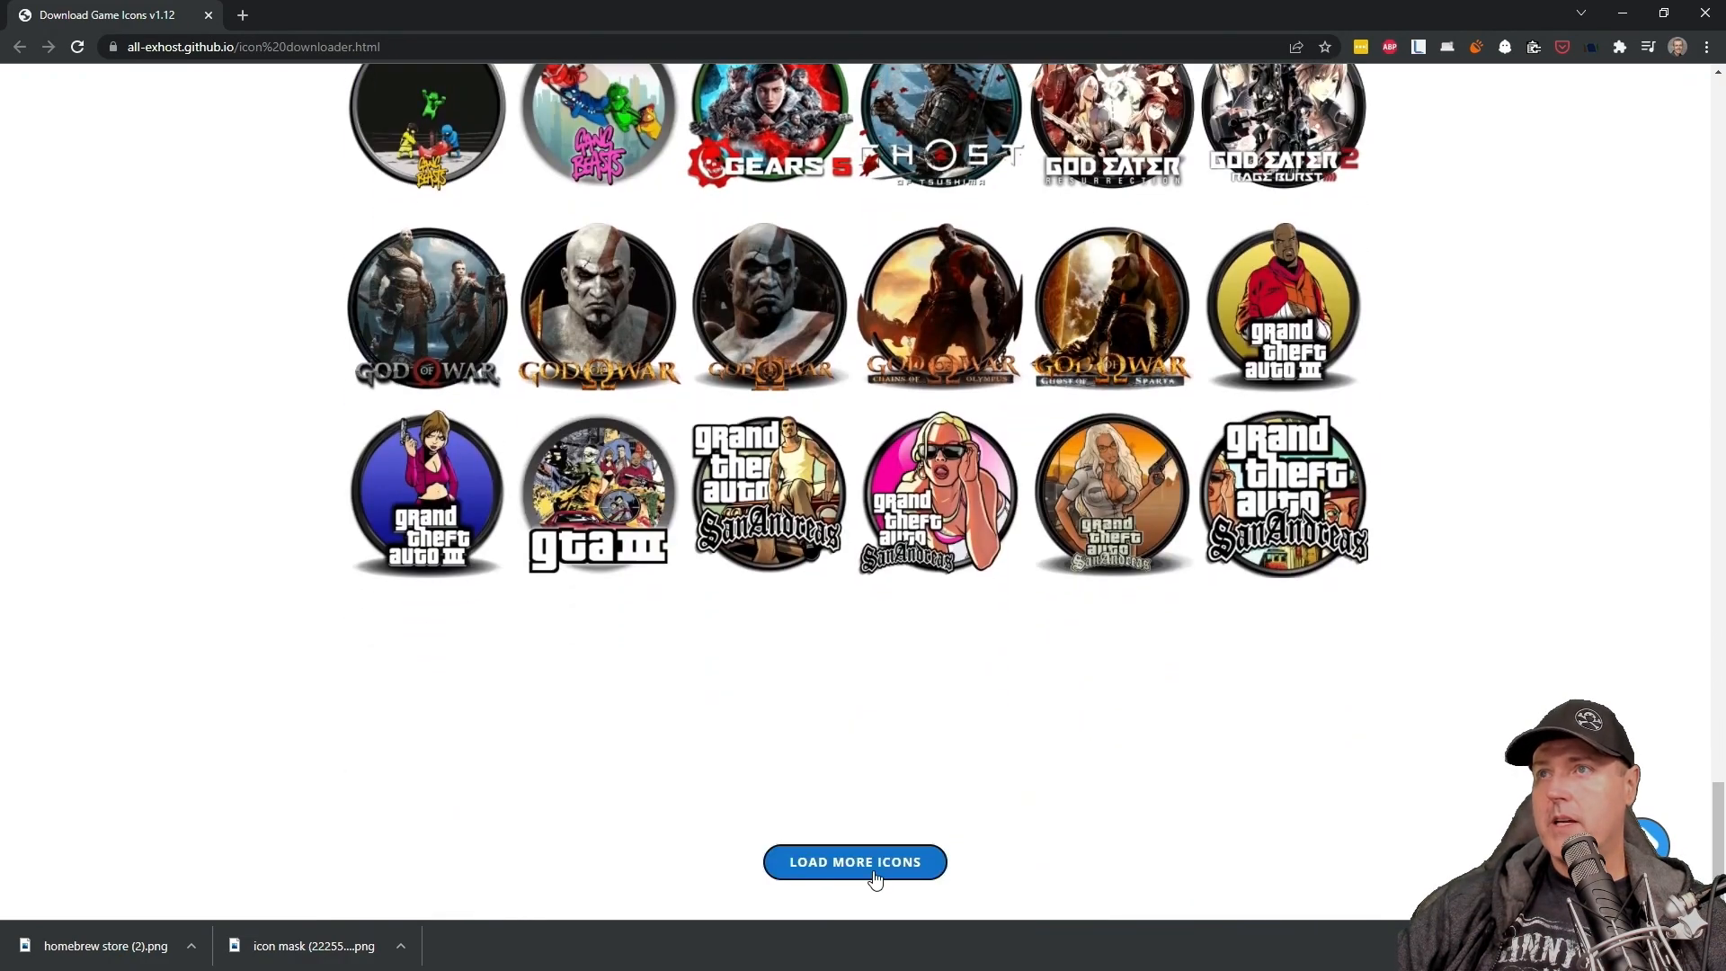
{"action": "left_click", "coordinate": [854, 862]}
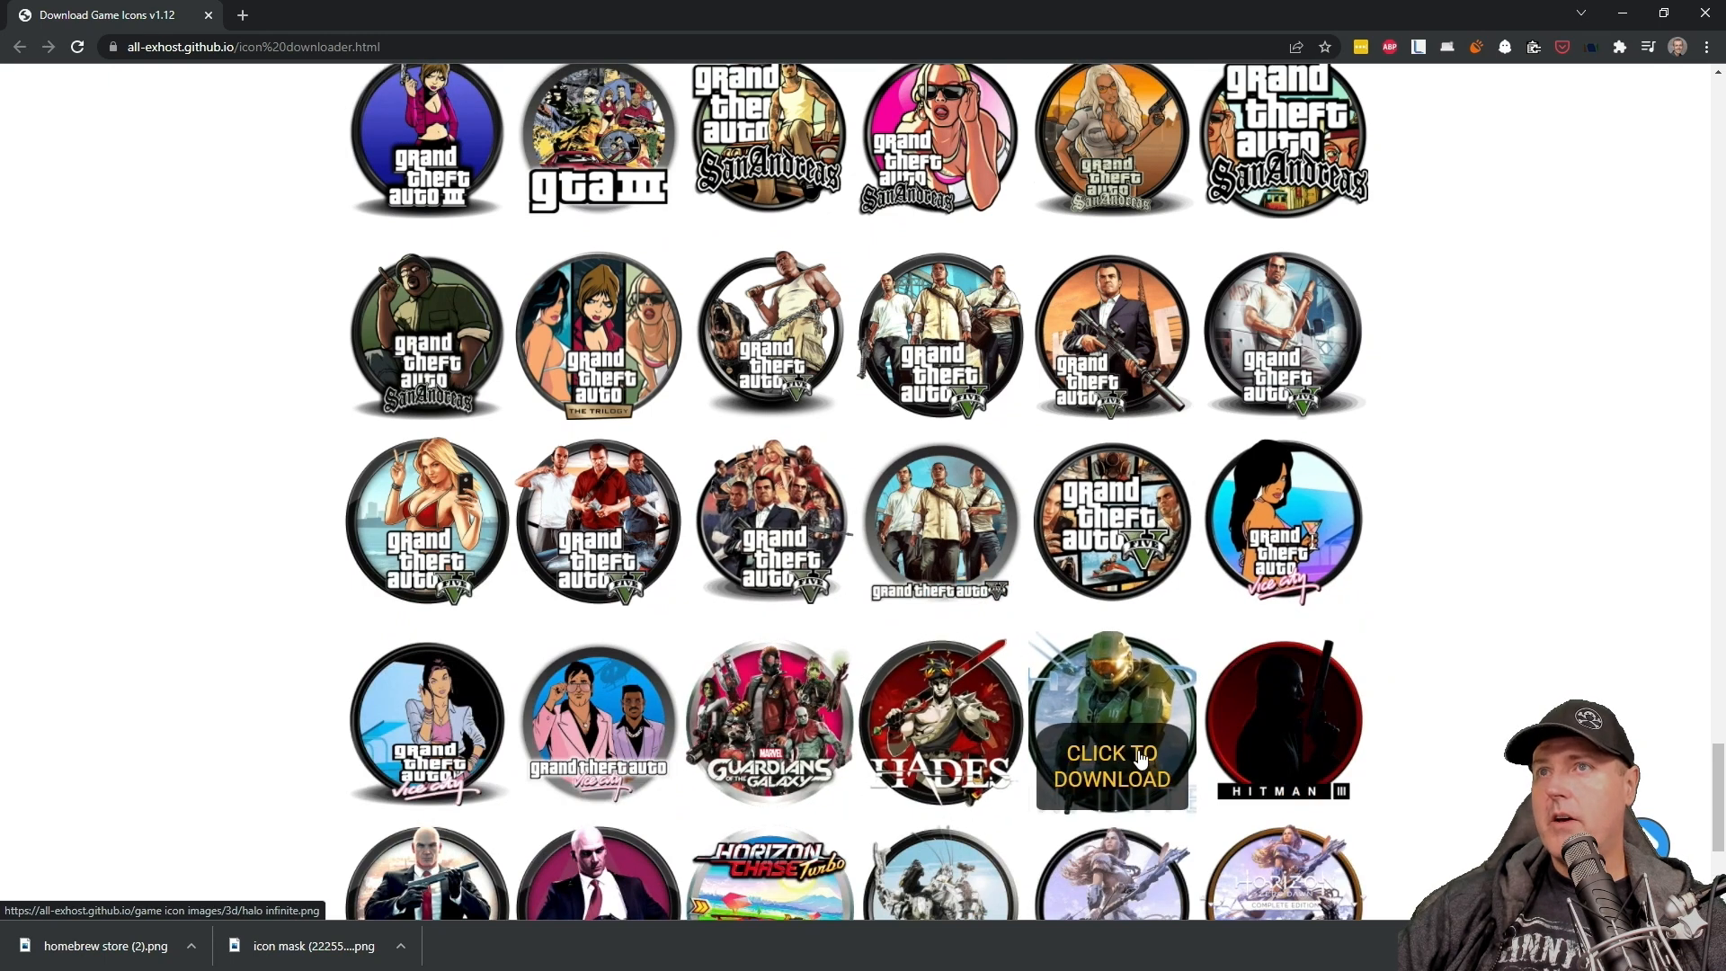
{"action": "scroll", "scroll_direction": "down", "scroll_amount": 3}
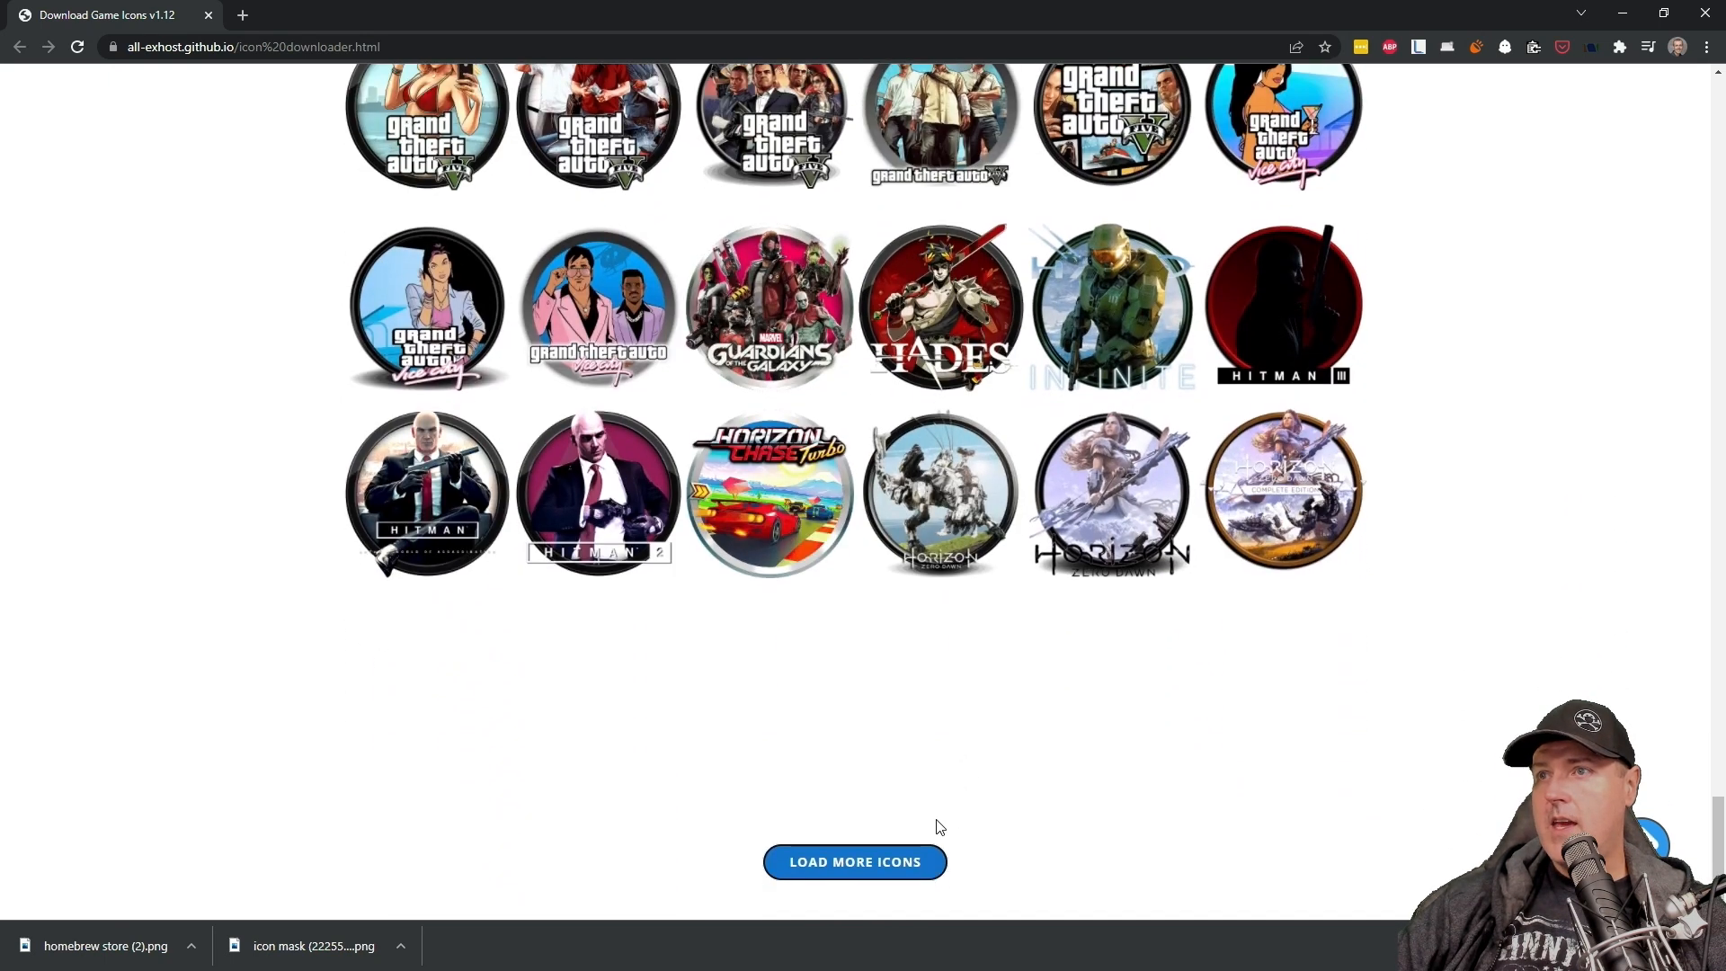
{"action": "left_click", "coordinate": [854, 861]}
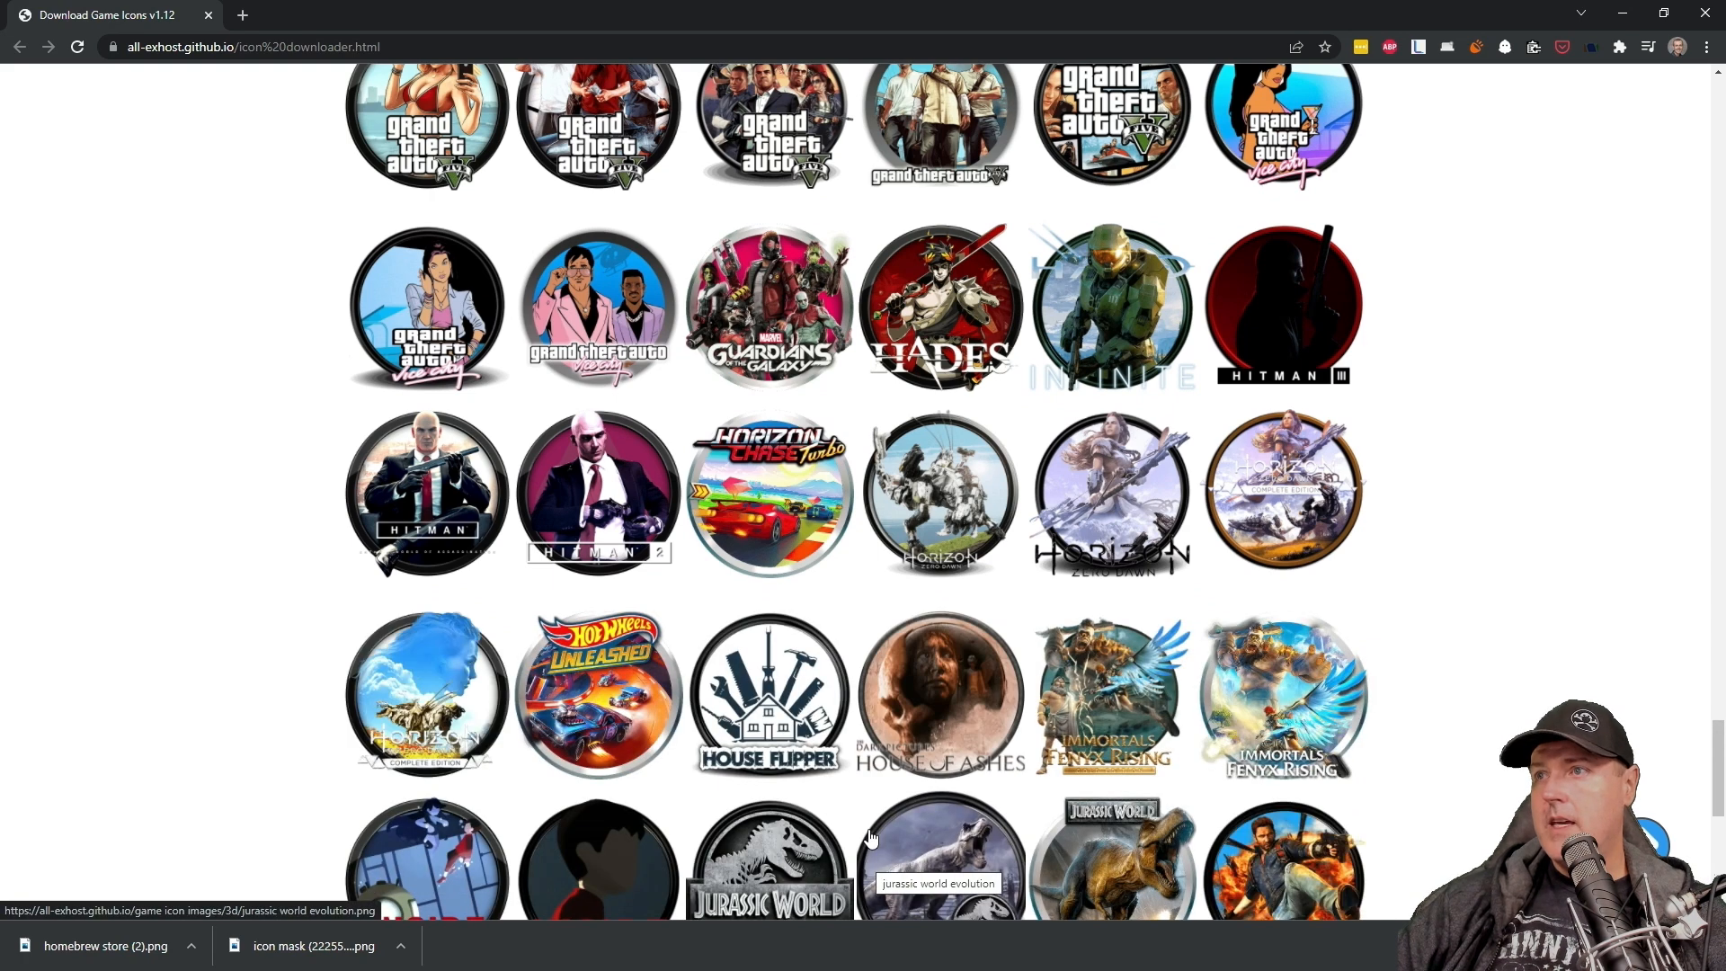
{"action": "mouse_move", "coordinate": [868, 795]}
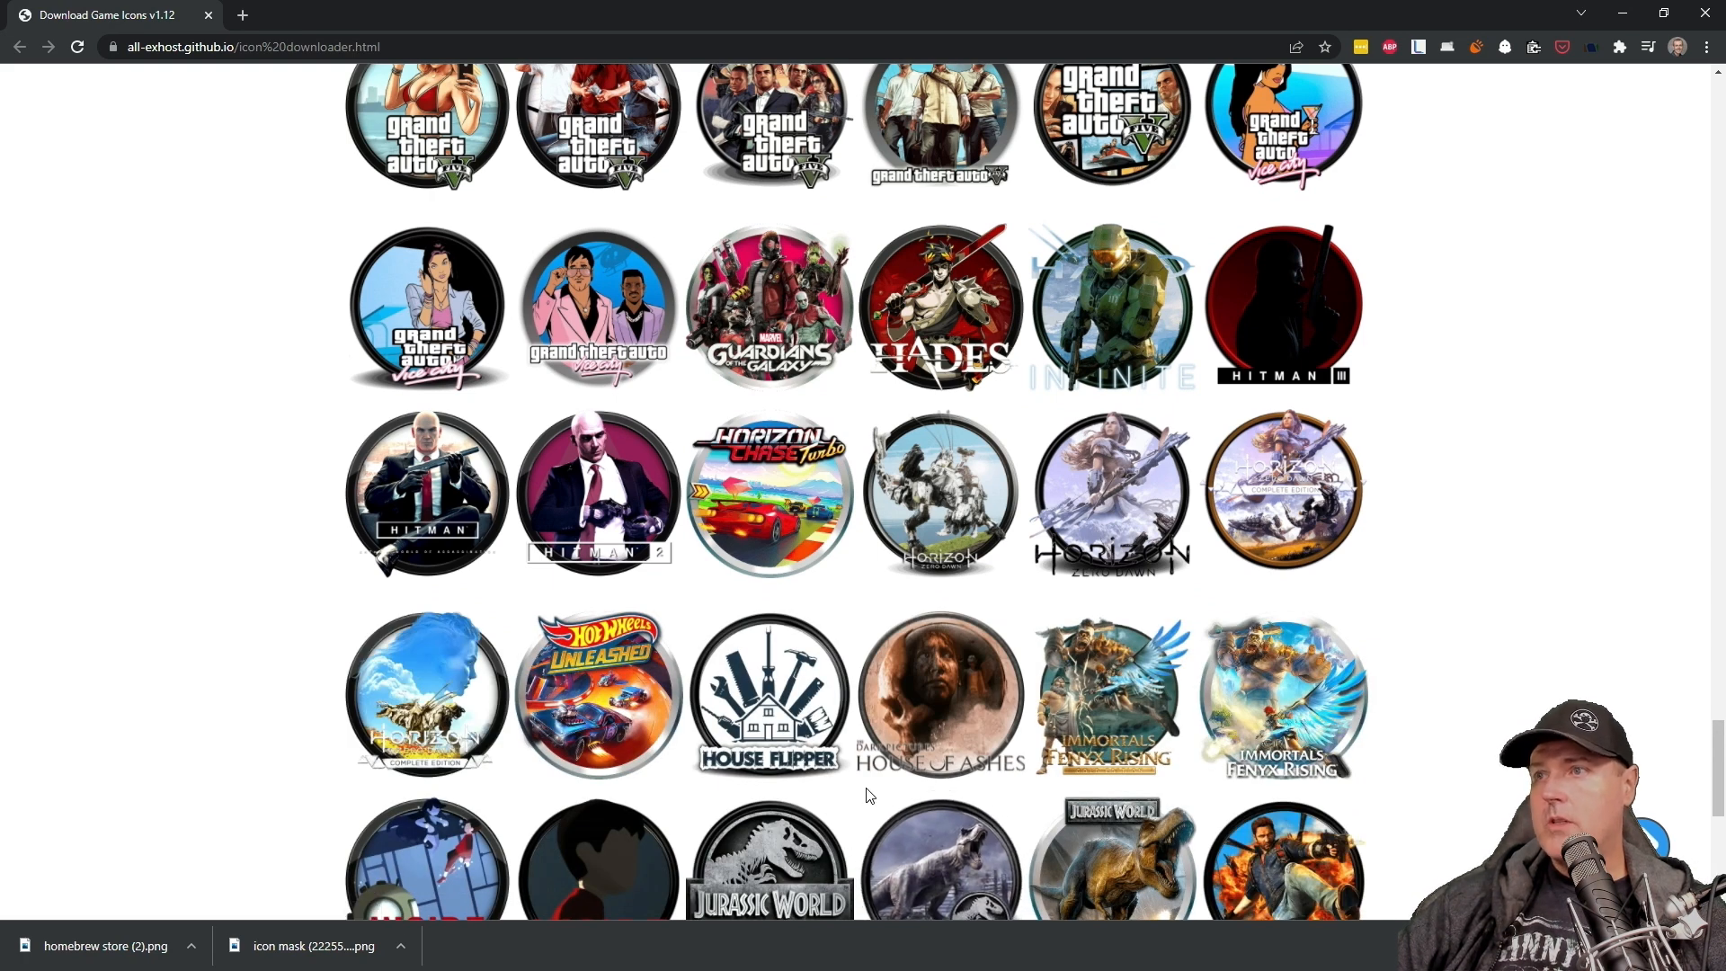
{"action": "scroll", "scroll_direction": "down", "scroll_amount": 3}
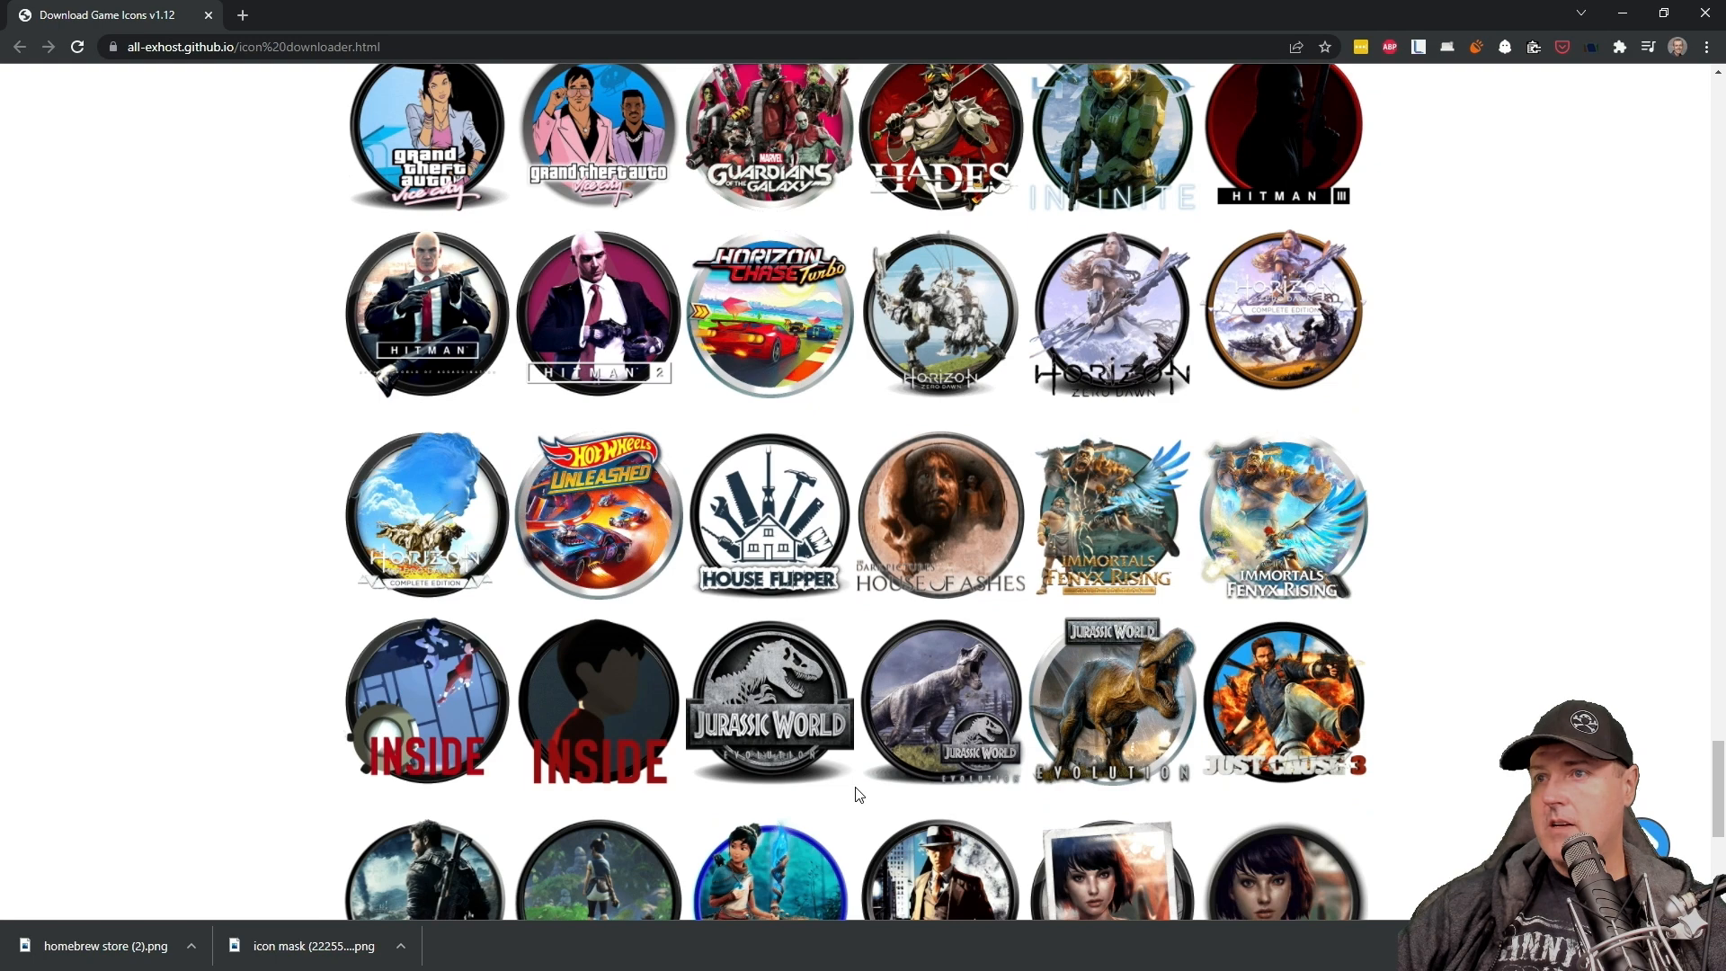
{"action": "scroll", "scroll_direction": "down", "scroll_amount": 3}
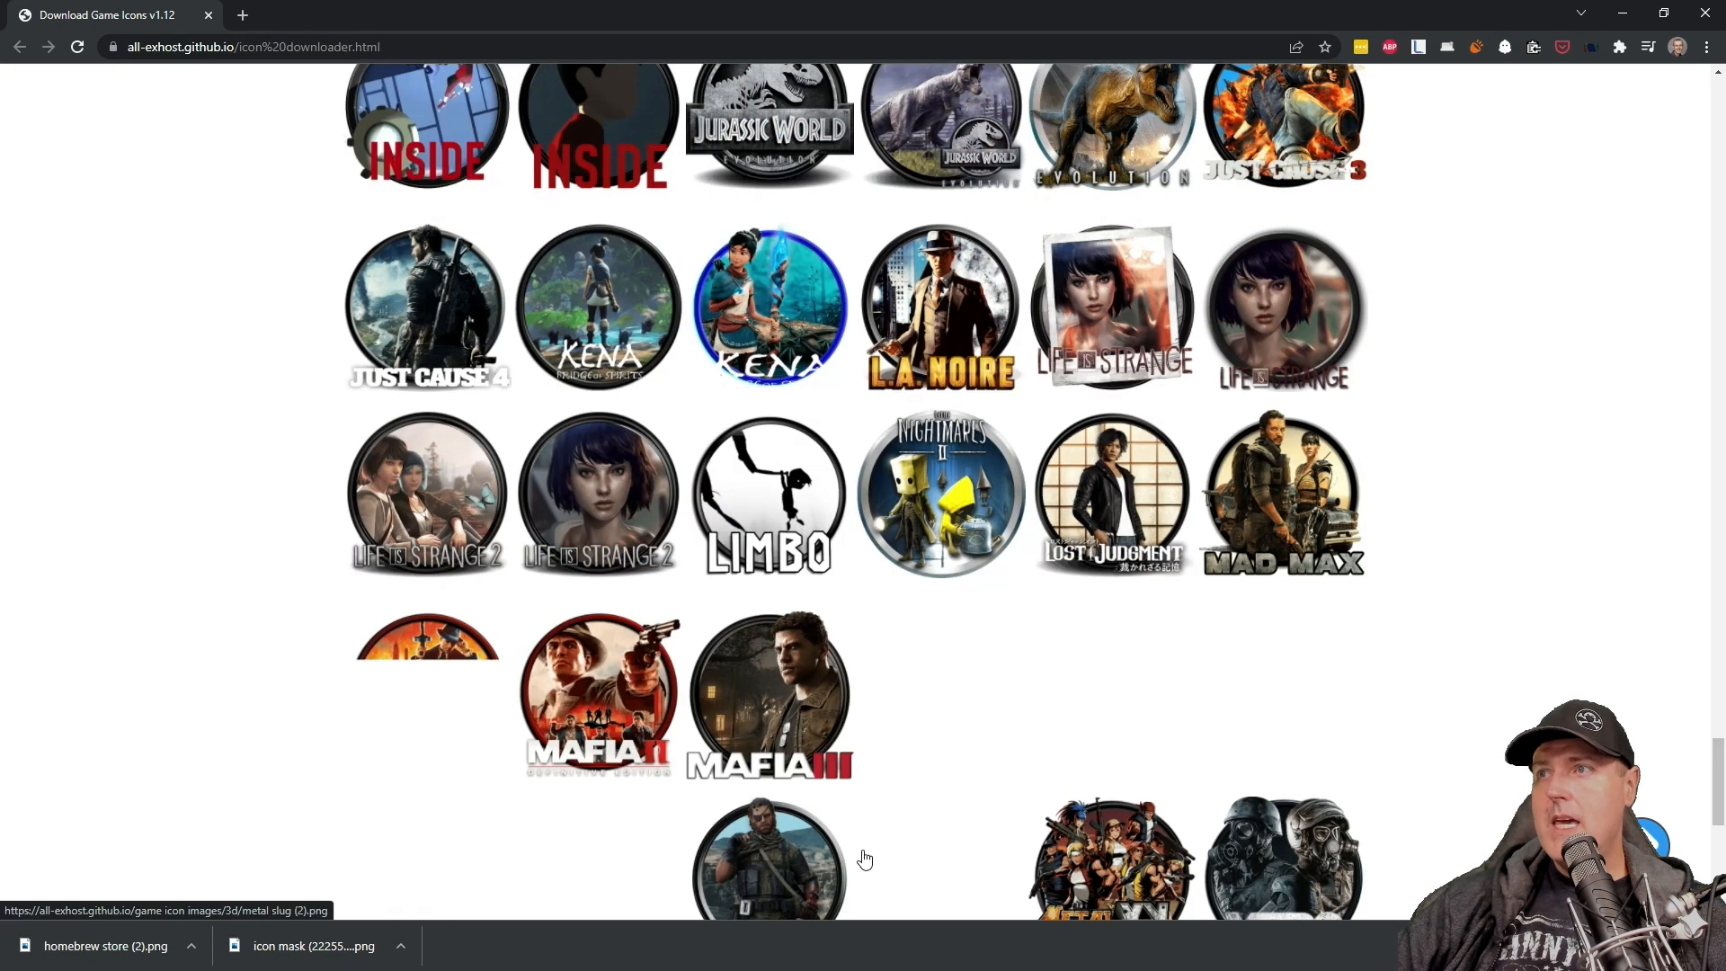
{"action": "scroll", "scroll_direction": "down", "scroll_amount": 3}
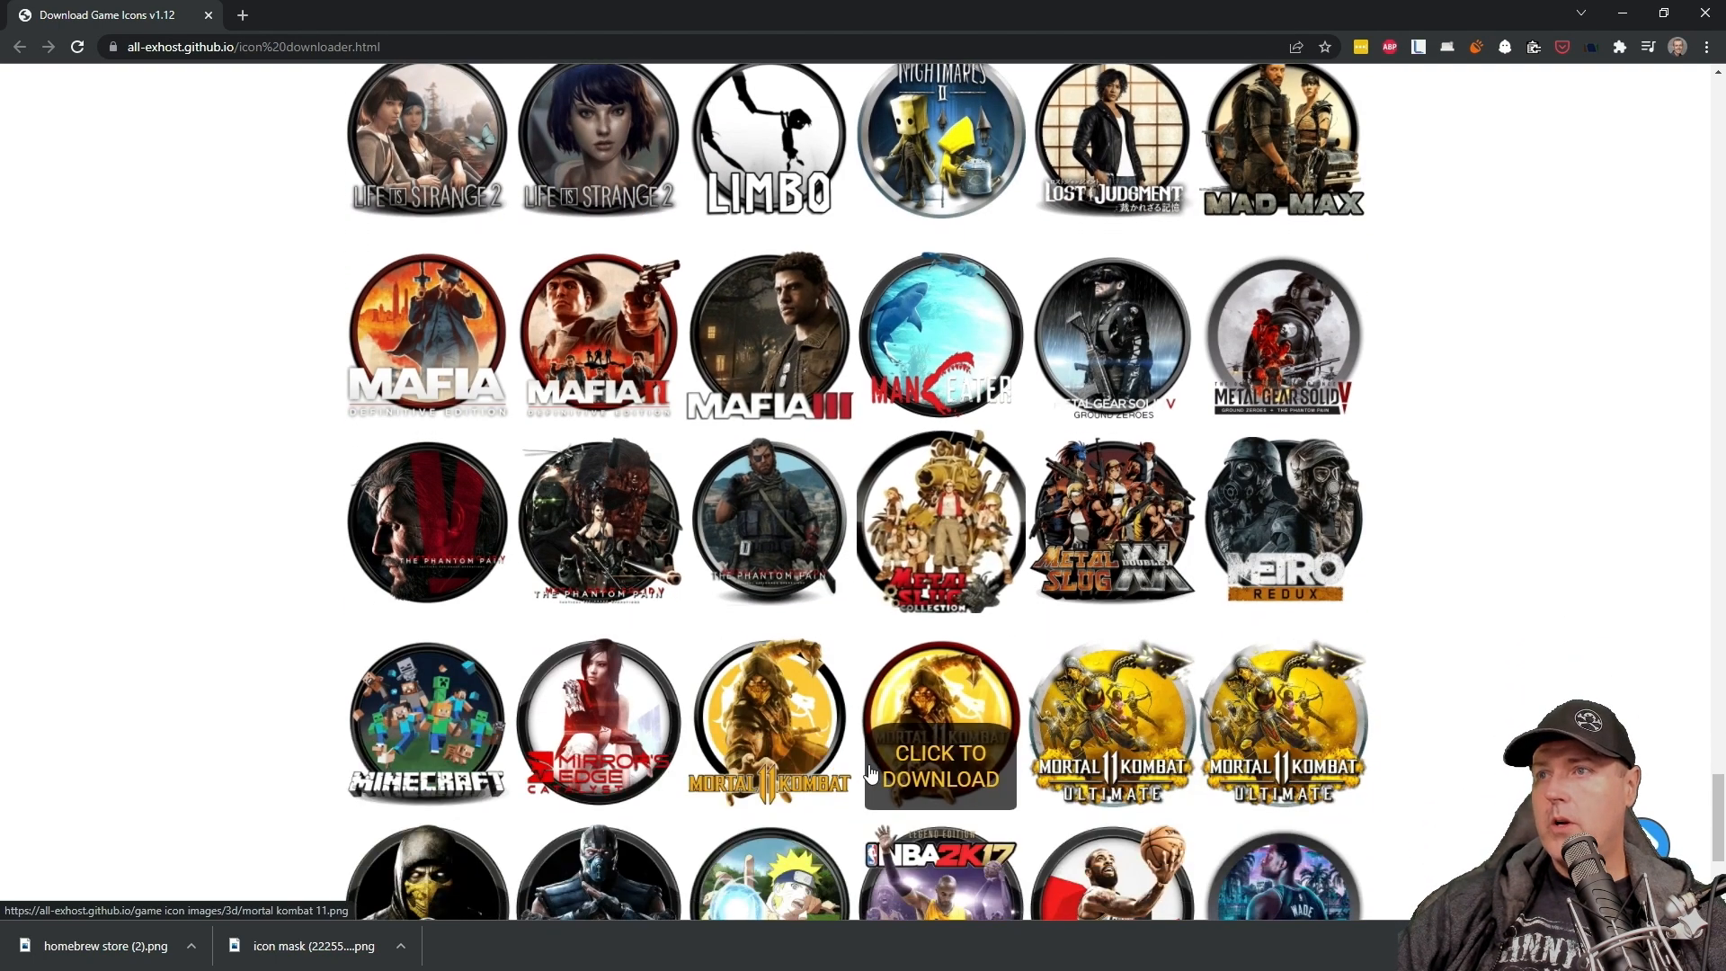
{"action": "mouse_move", "coordinate": [940, 687]}
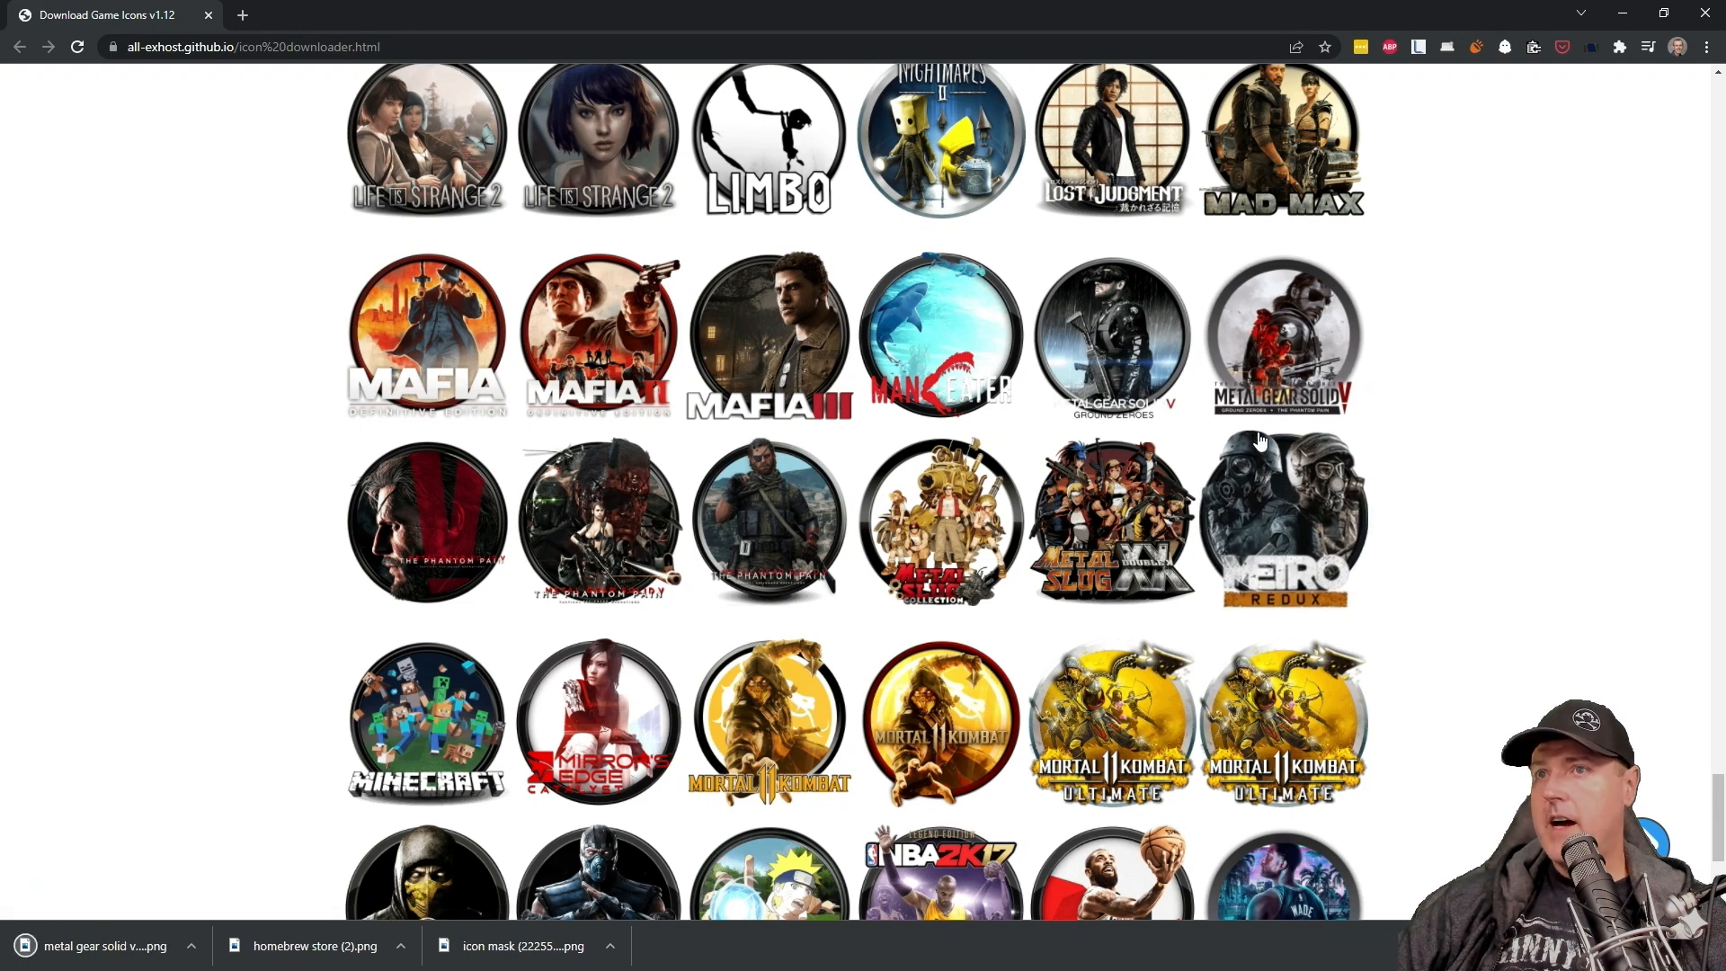
Step: Download another Metal Gear Solid V circular icon and scroll further down the list
{"action": "left_click", "coordinate": [598, 519]}
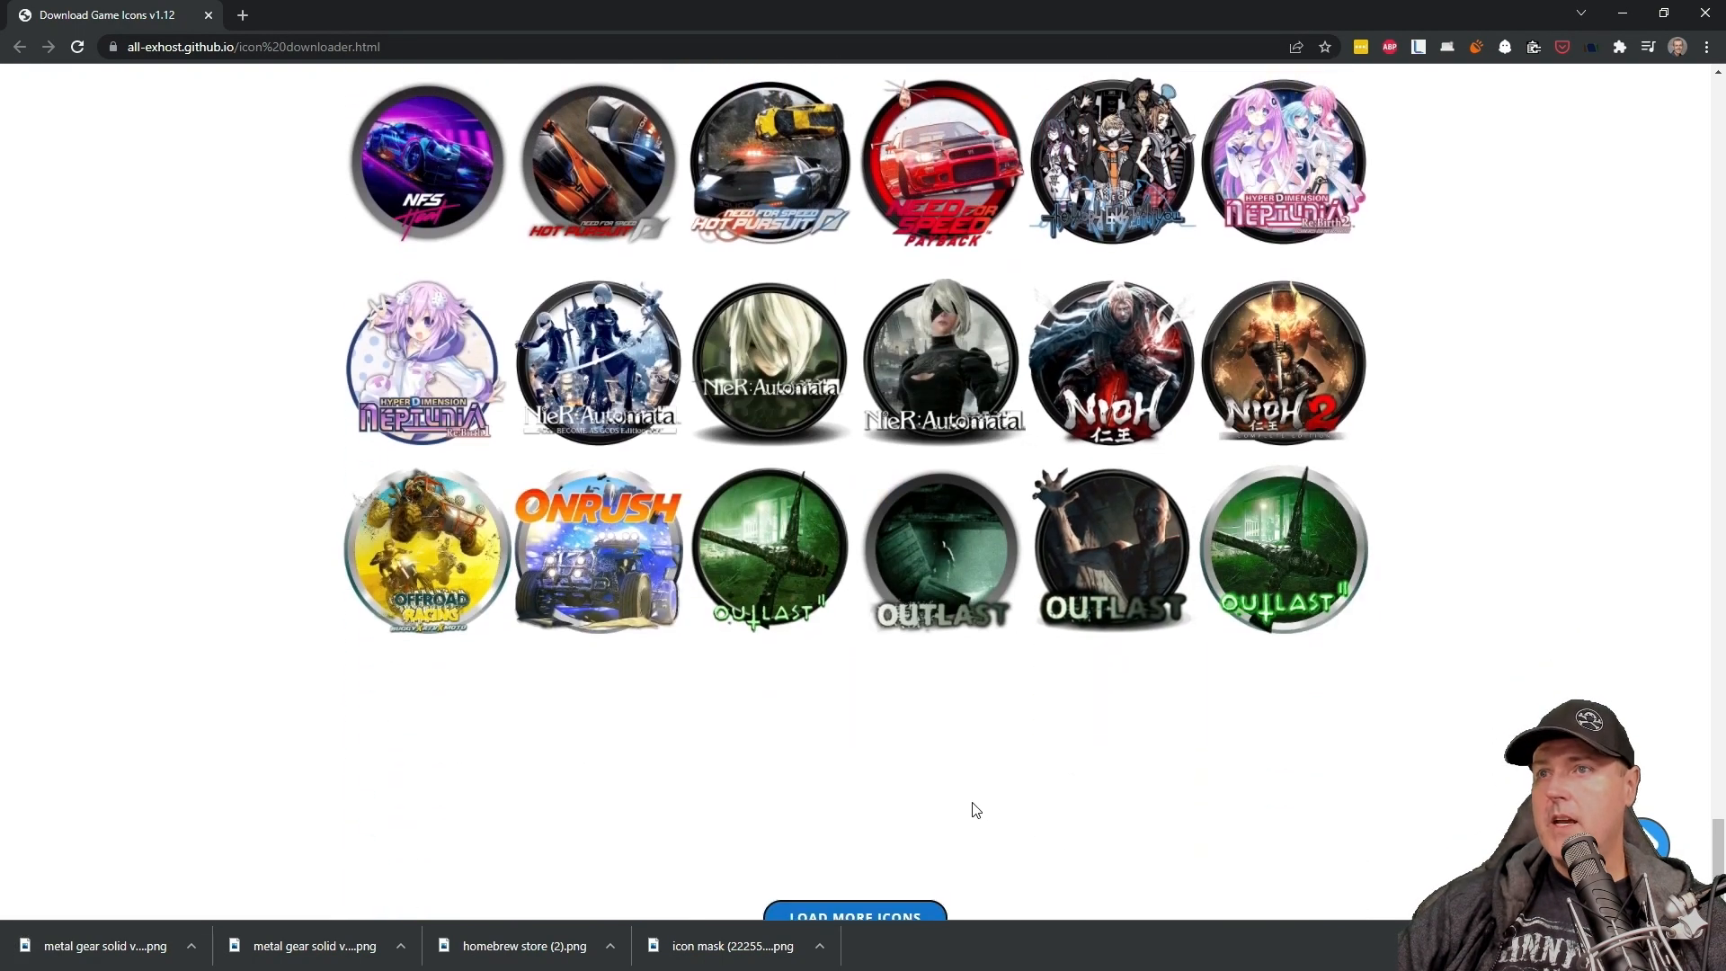
{"action": "scroll", "scroll_direction": "down", "scroll_amount": 3}
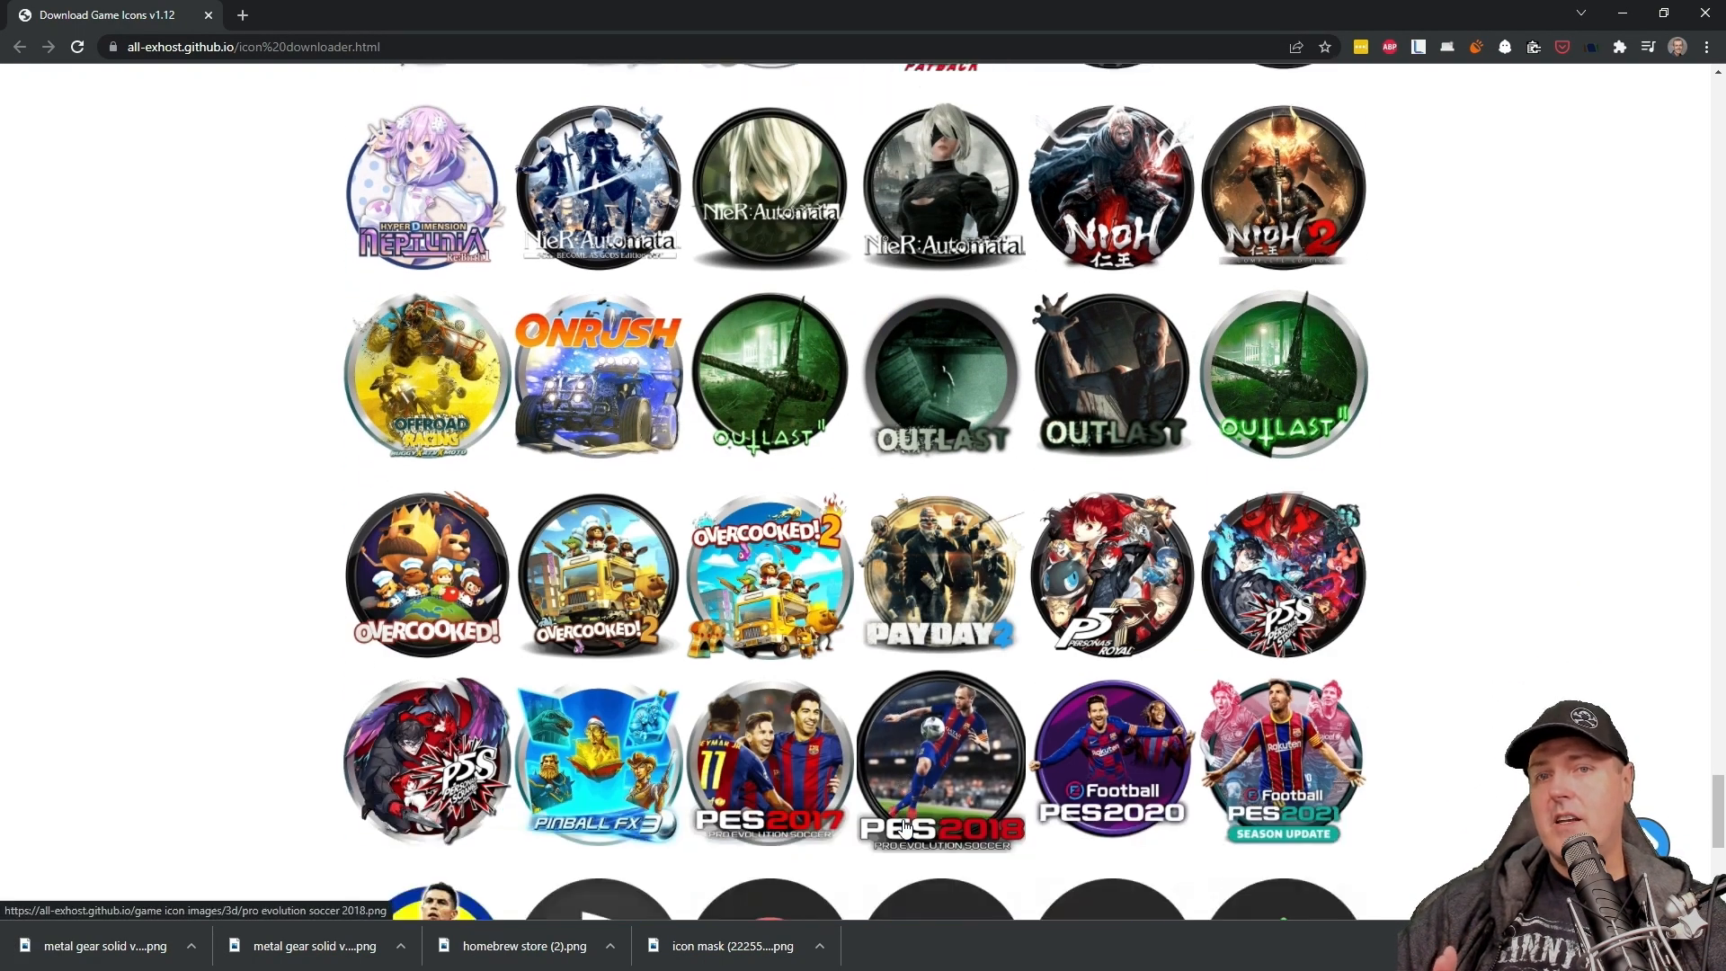
{"action": "scroll", "scroll_direction": "down", "scroll_amount": 3}
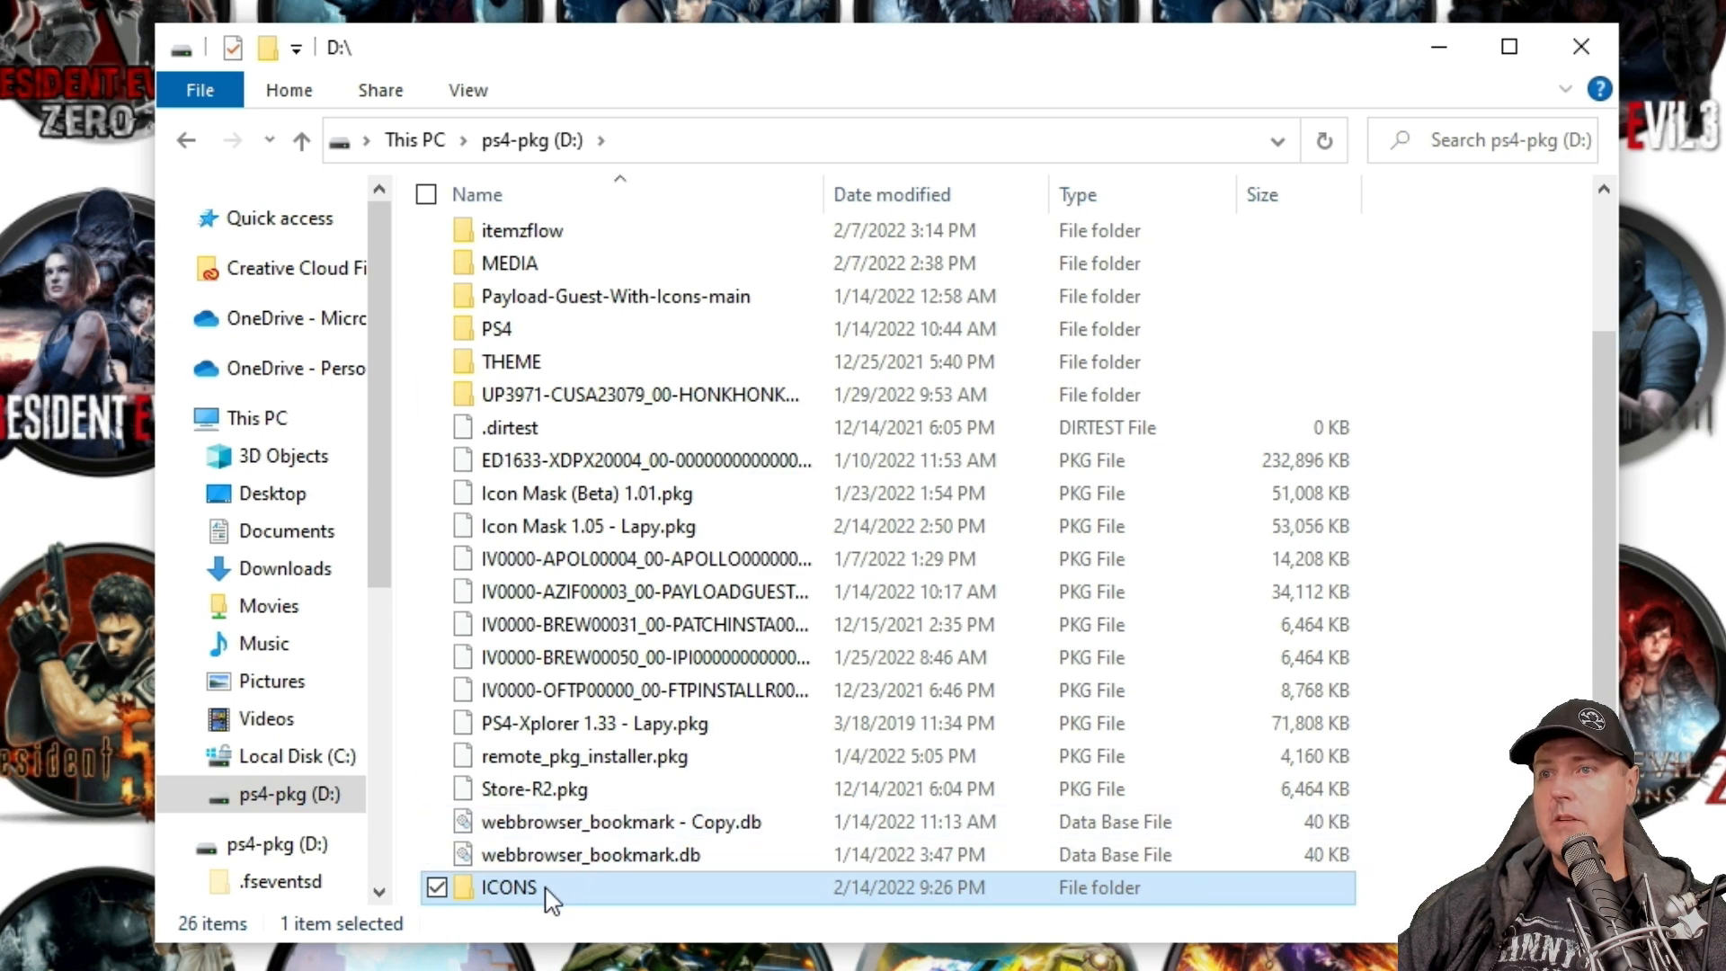
Step: Open the ICONS folder on the ps4-pkg (D:) drive
{"action": "double_click", "coordinate": [507, 887]}
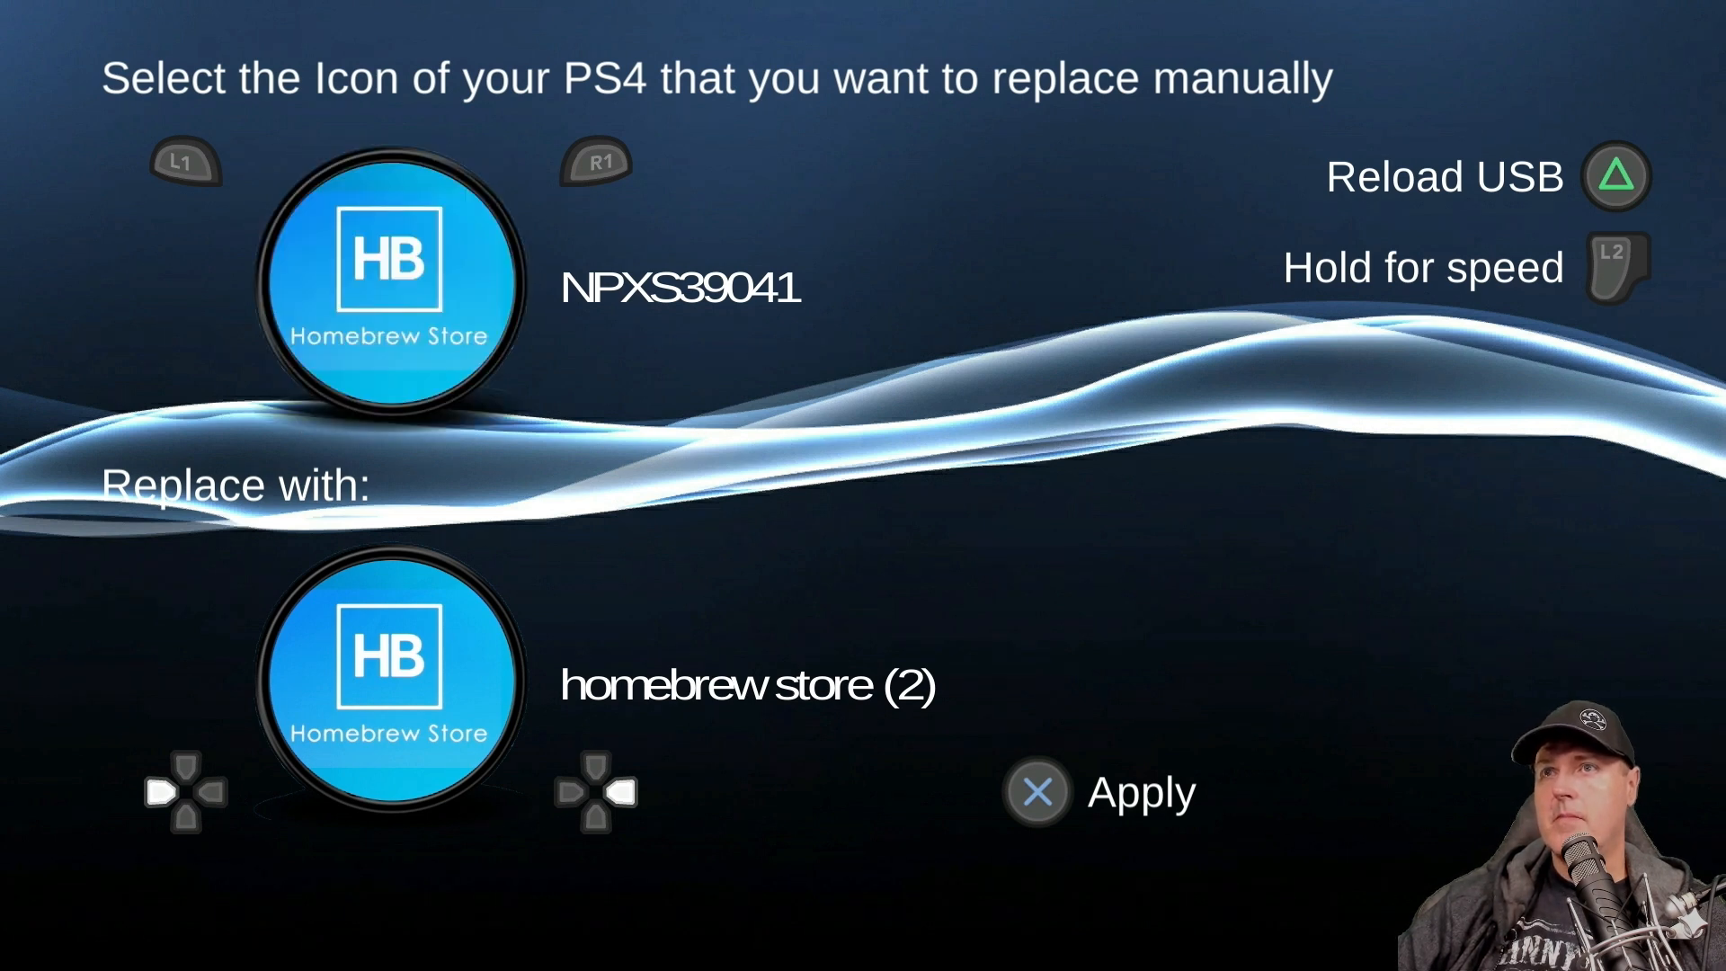
Step: Apply the homebrew store (2) image to the Homebrew Store app NPXS39041
{"action": "left_click", "coordinate": [628, 791]}
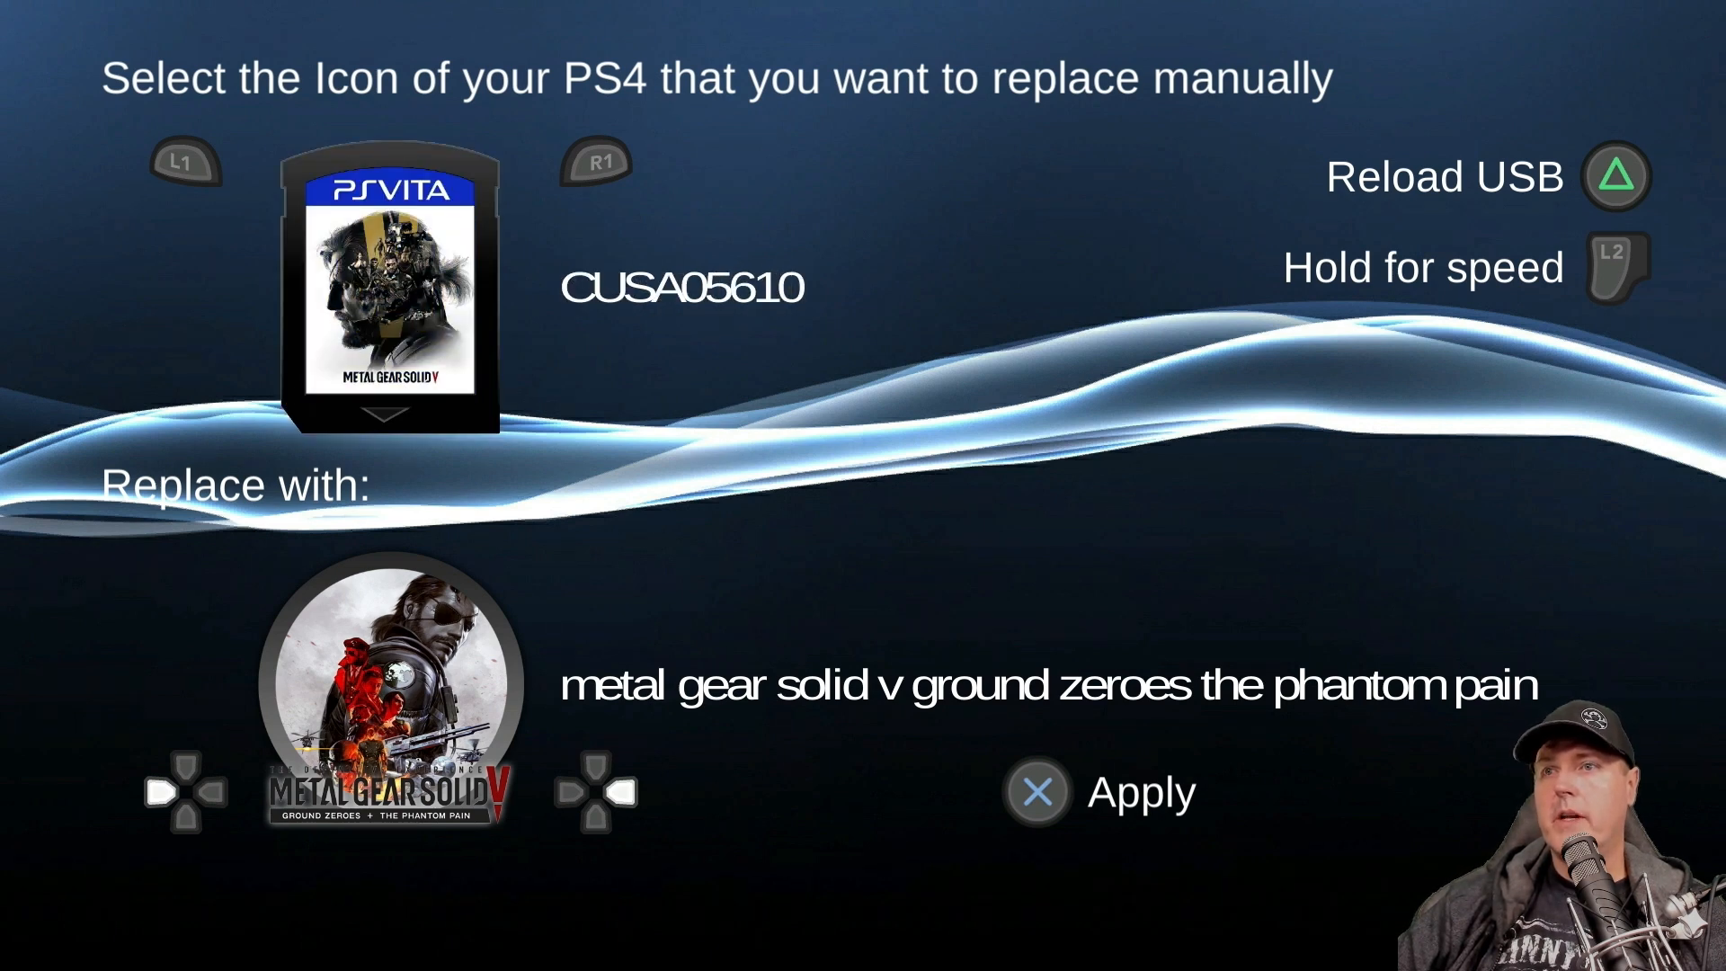
Step: Apply the circular Phantom Pain image to Metal Gear Solid V (CUSA05610)
{"action": "left_click", "coordinate": [1032, 790]}
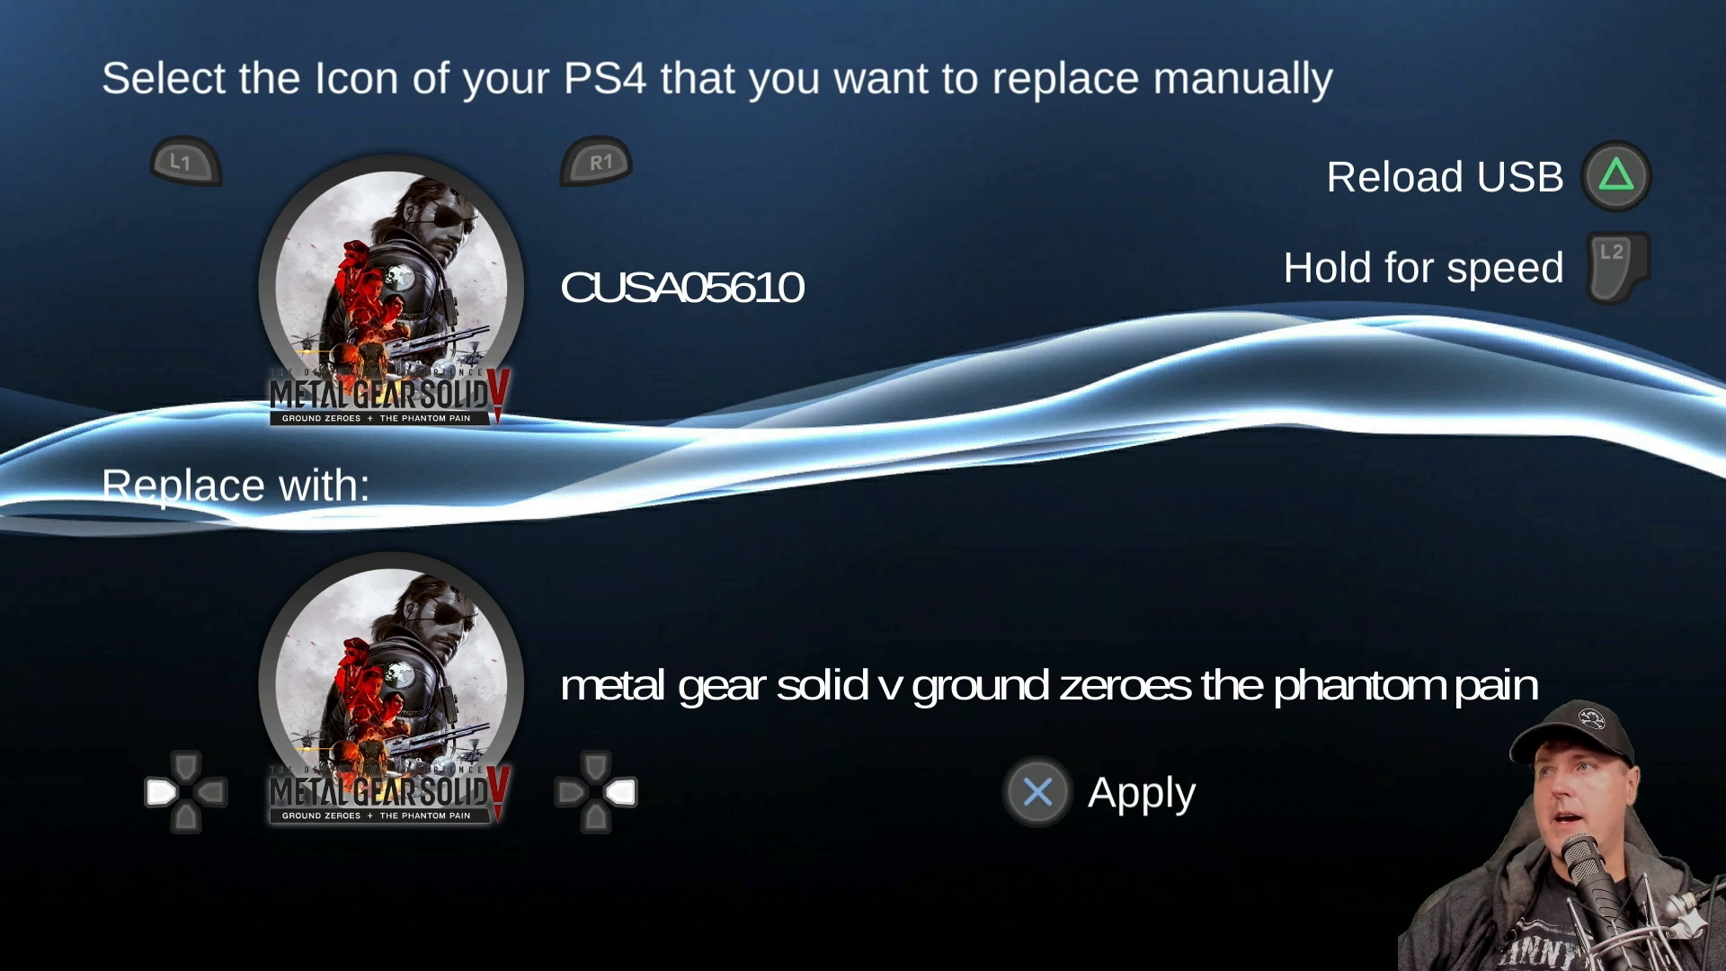